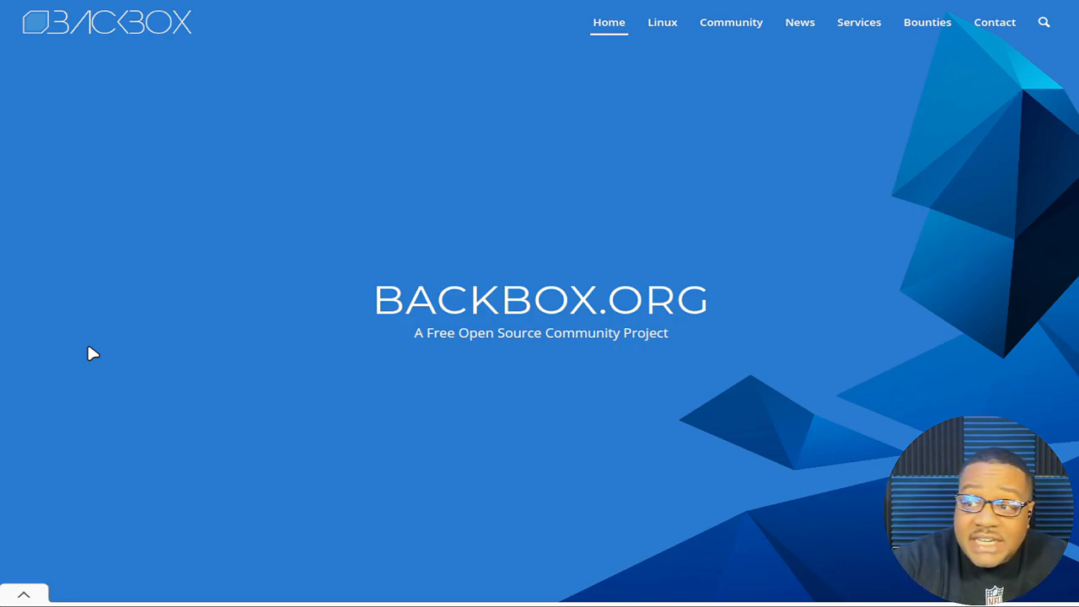
Step: Scroll down through the BackBox website's current page before moving on
scroll("down", 3)
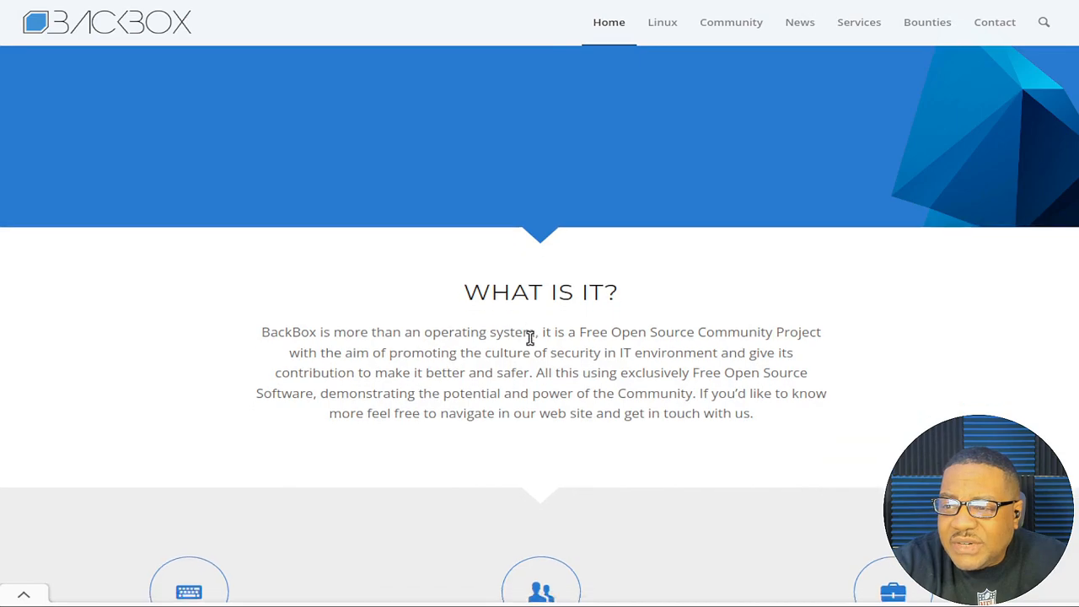
scroll("down", 3)
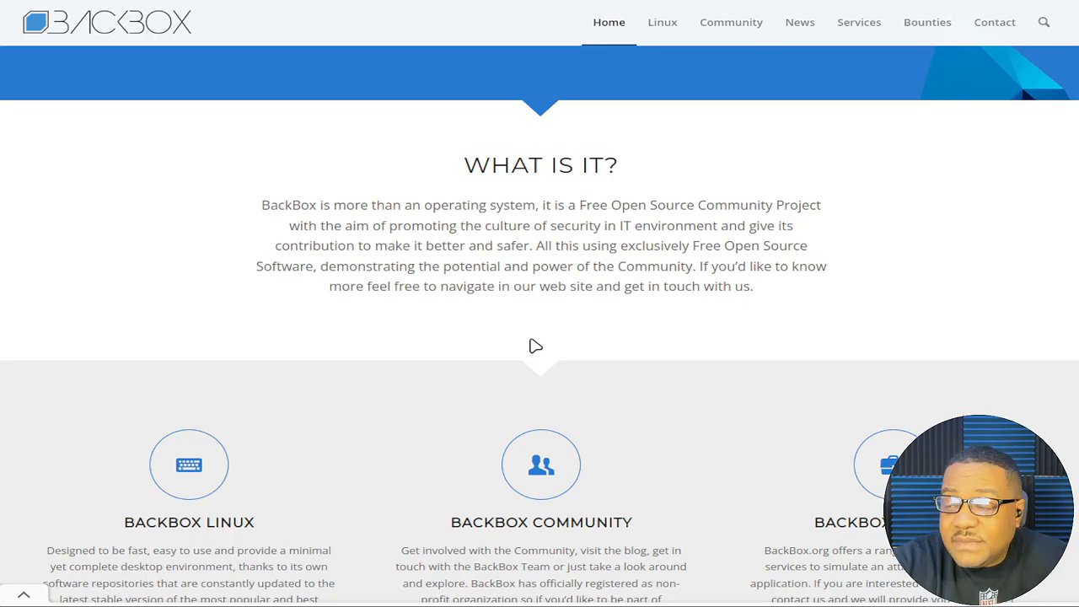
scroll("down", 3)
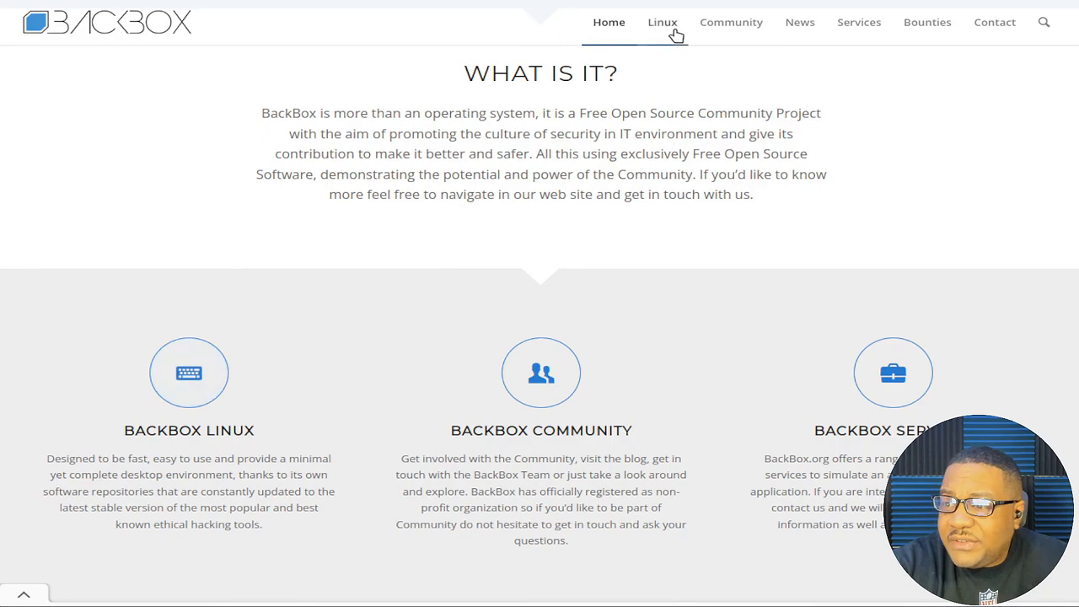
scroll("down", 3)
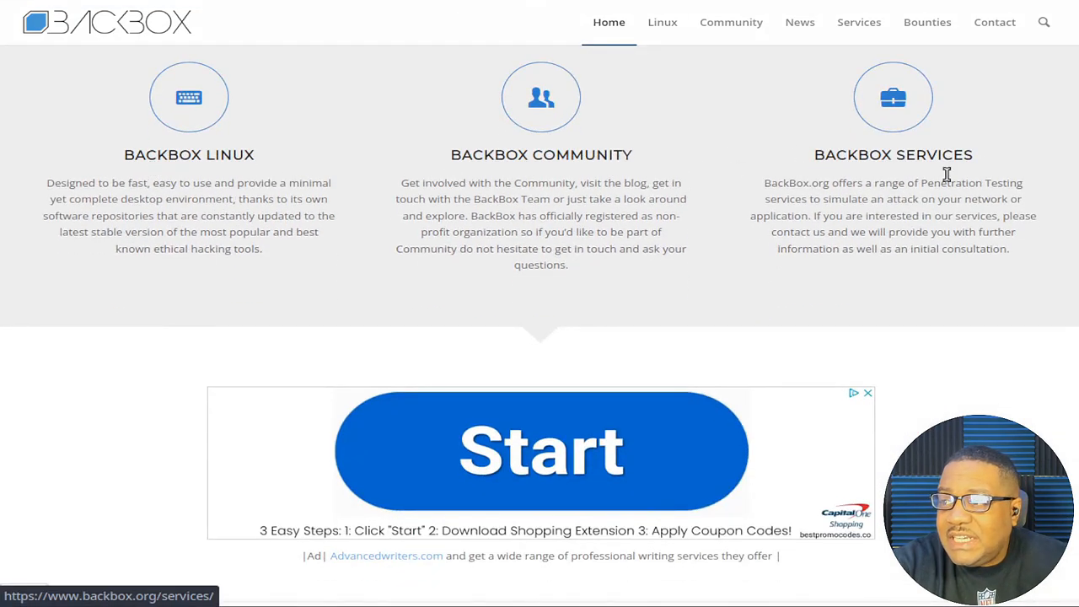
scroll("down", 3)
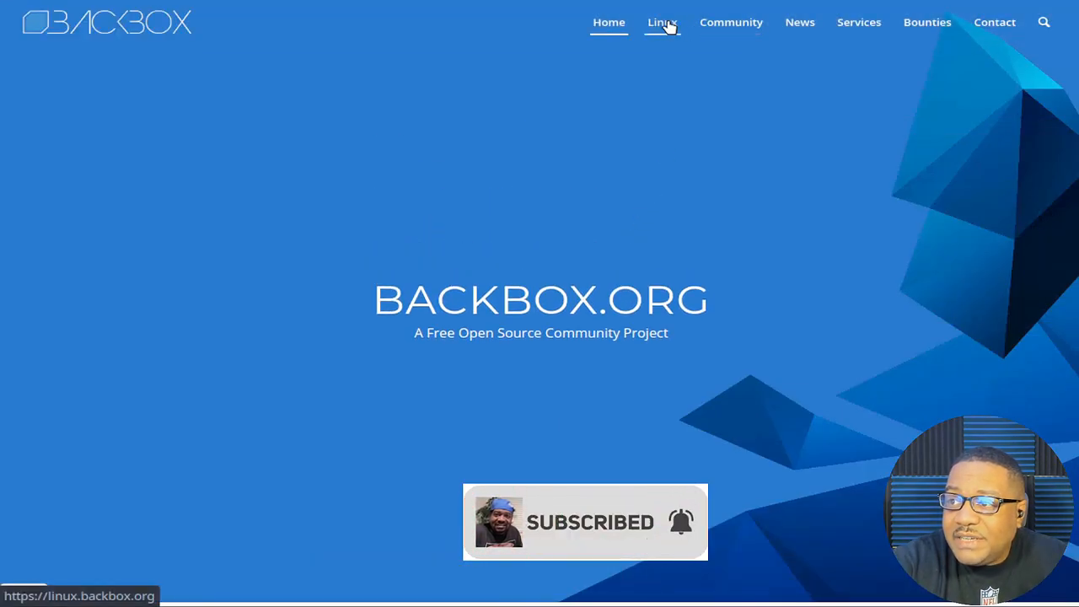
Step: Open the BackBox Linux page and review its What Is? overview and features, ending at the top
left_click(658, 22)
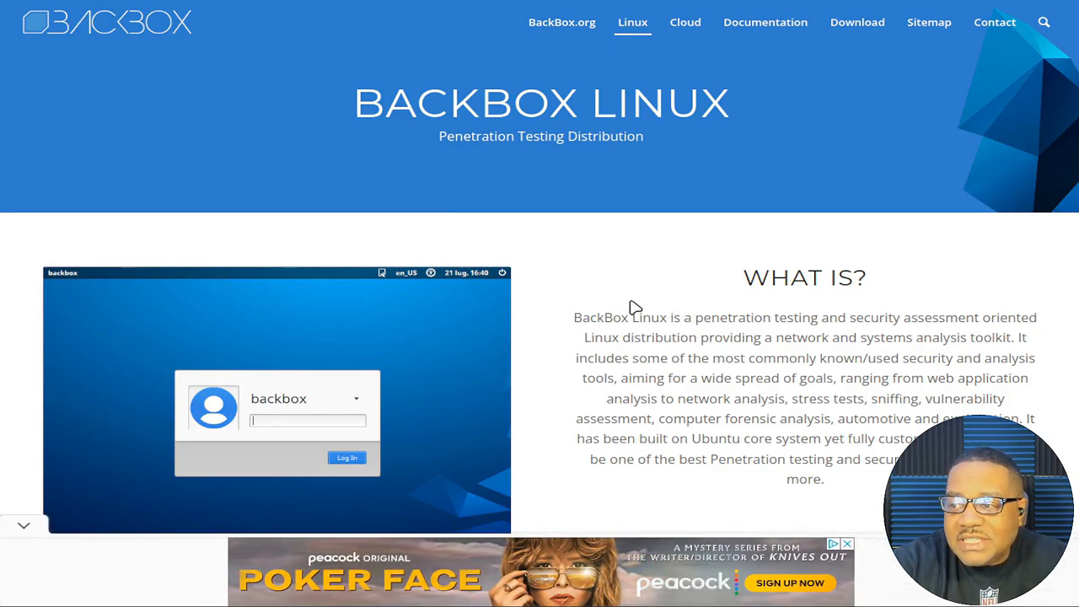
mouse_move(641, 303)
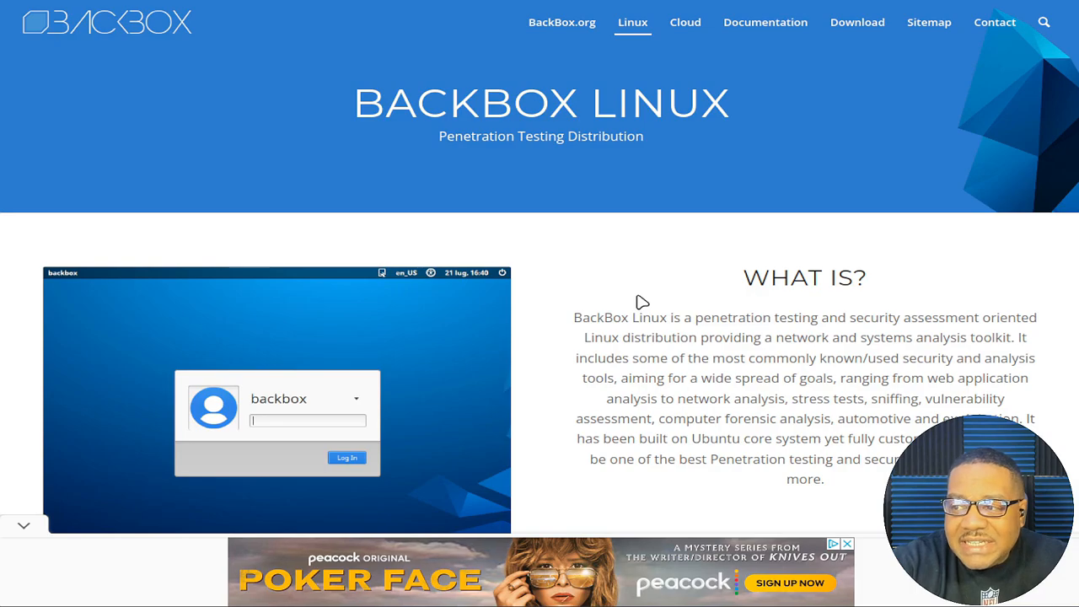
mouse_move(647, 304)
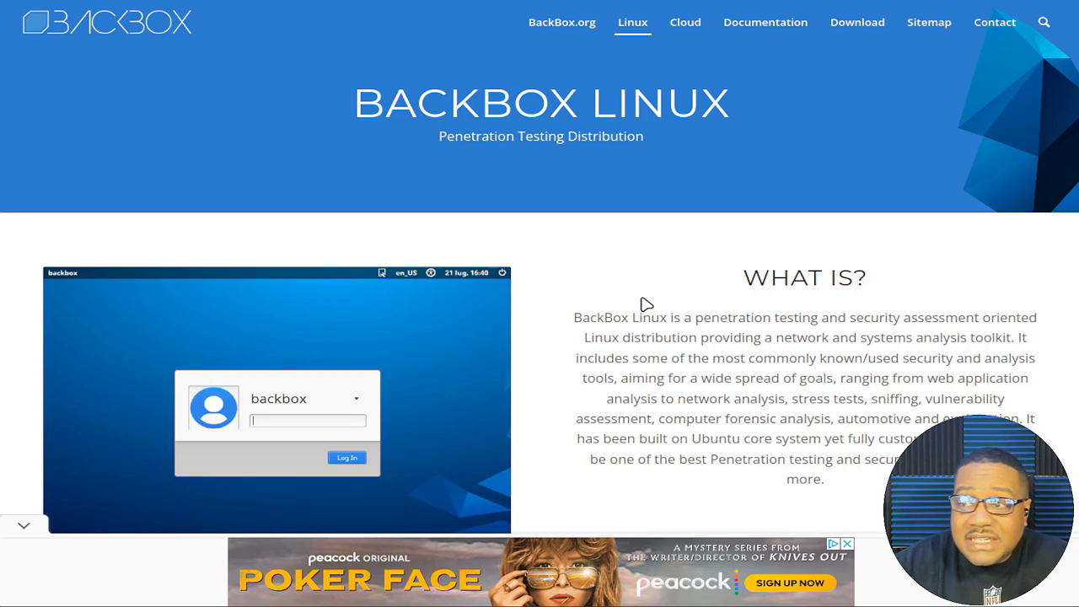
mouse_move(645, 323)
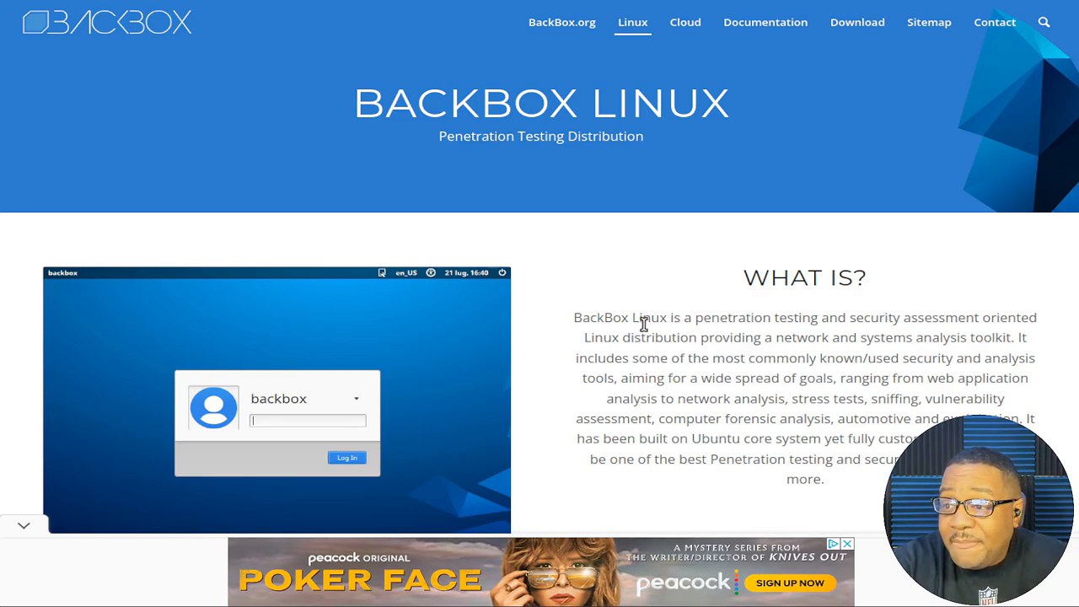
mouse_move(624, 344)
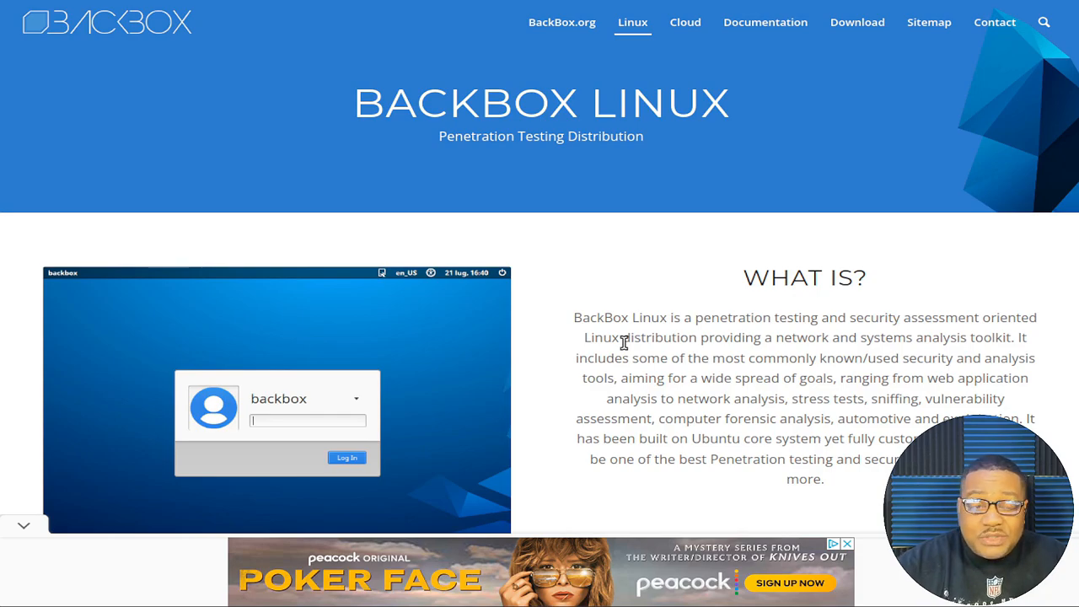
mouse_move(632, 361)
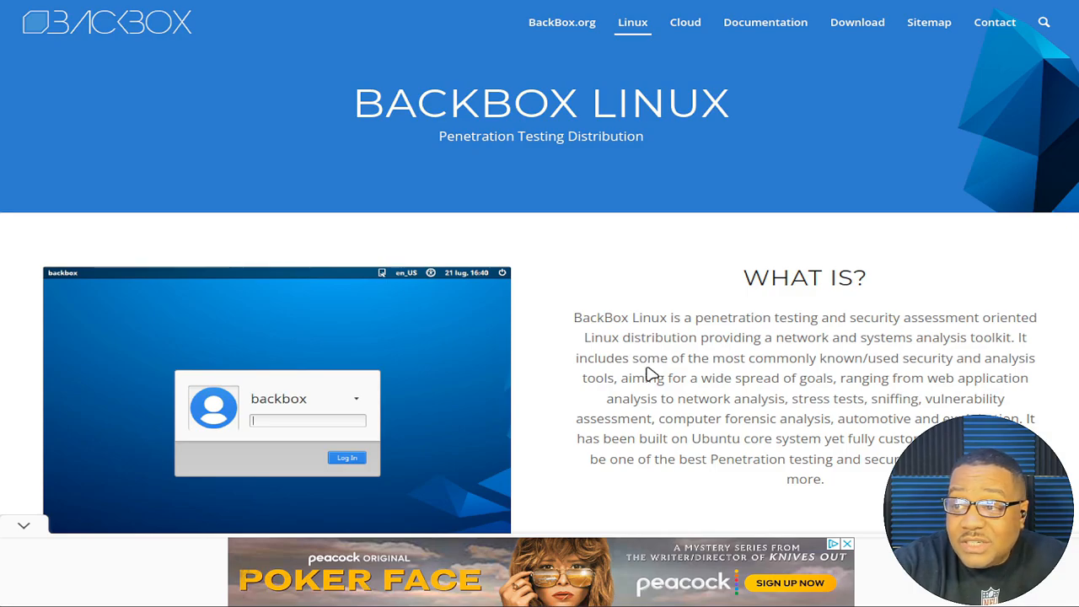
scroll("down", 3)
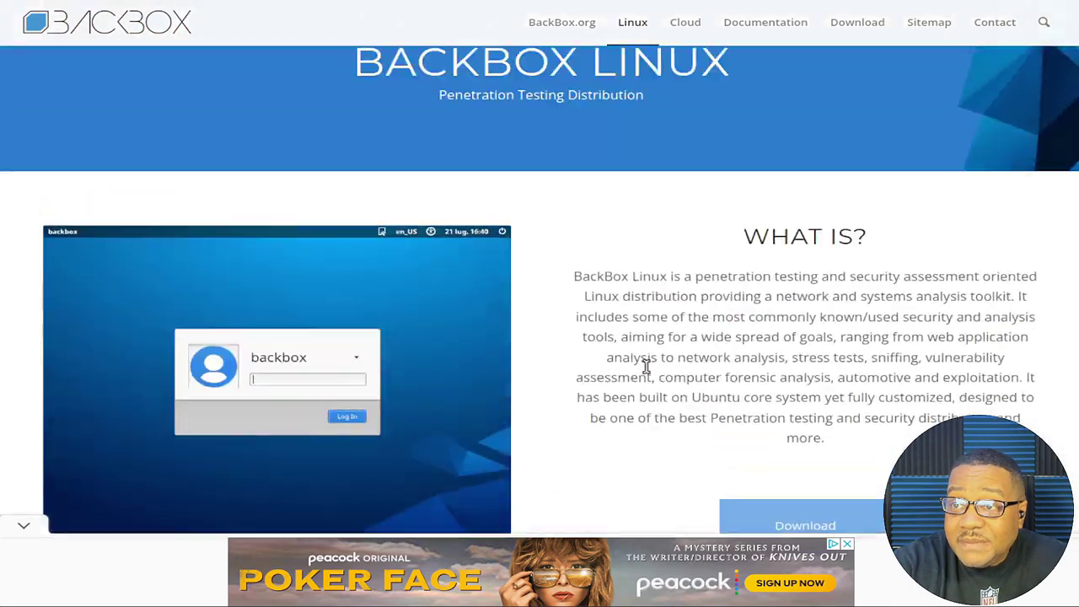
scroll("down", 3)
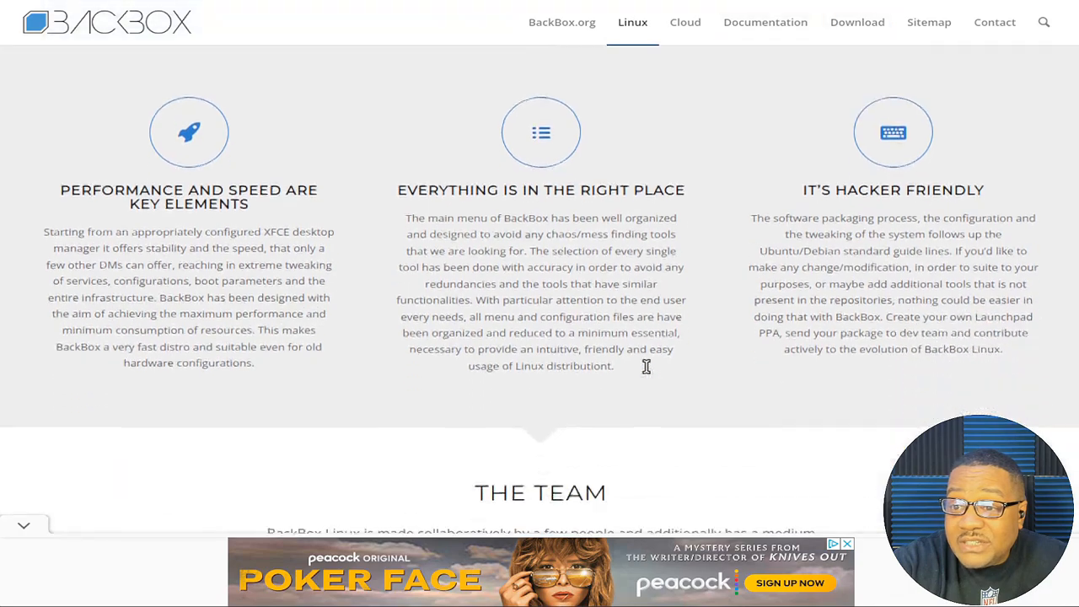
scroll("up", 3)
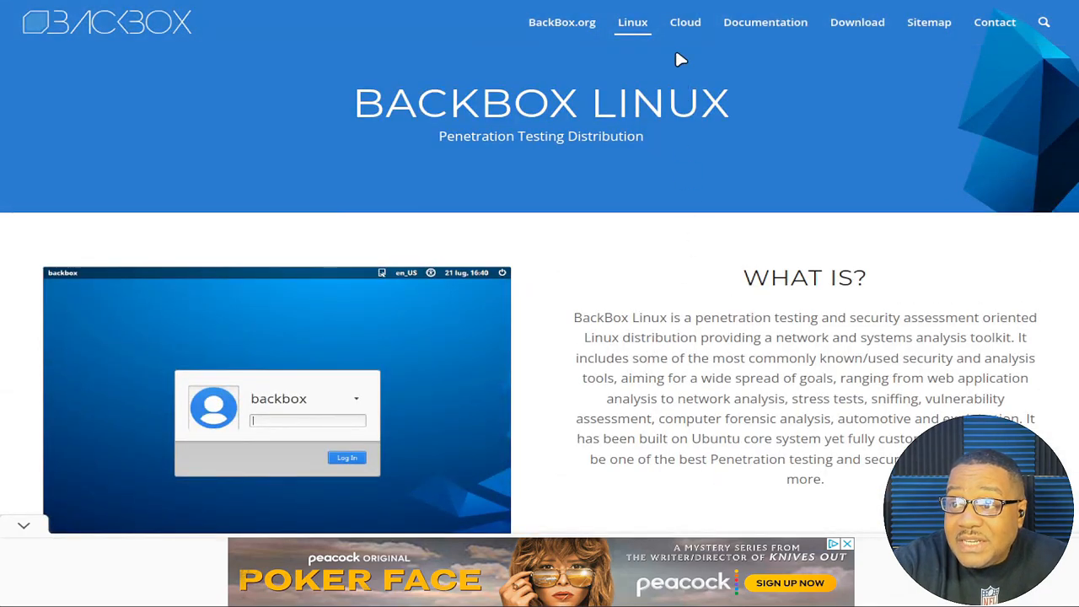
mouse_move(685, 25)
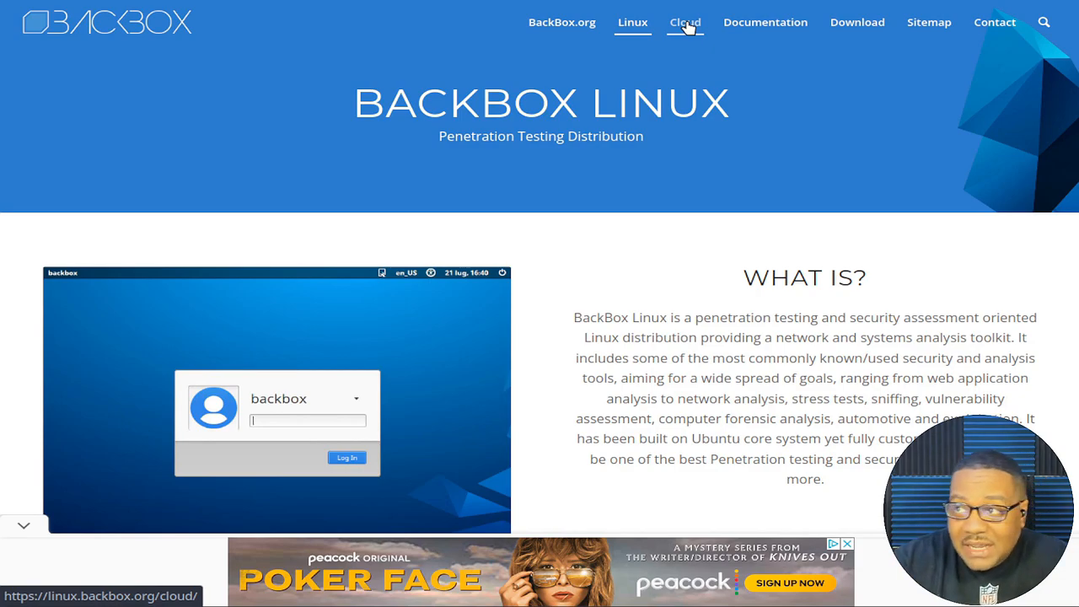
Step: Open the BackBox Cloud page describing the members-only Amazon Web Services availability
left_click(683, 22)
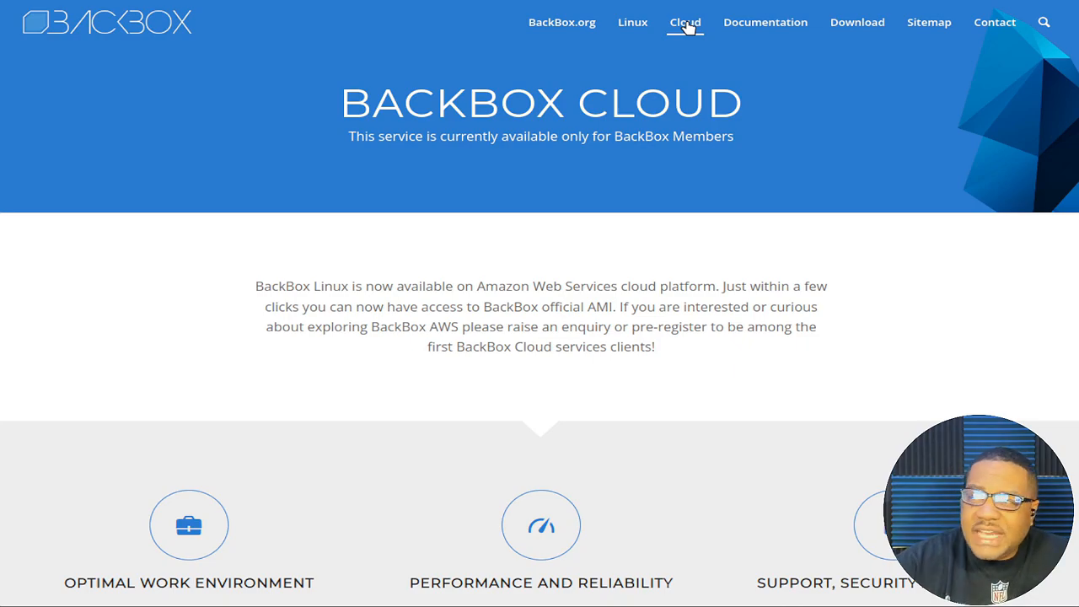
mouse_move(762, 27)
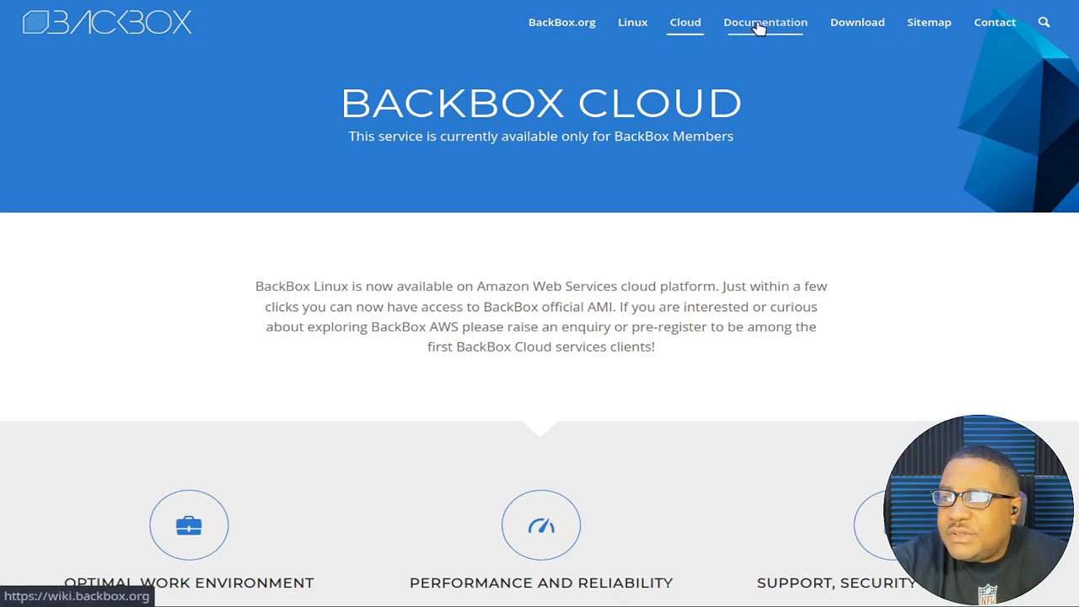
left_click(765, 21)
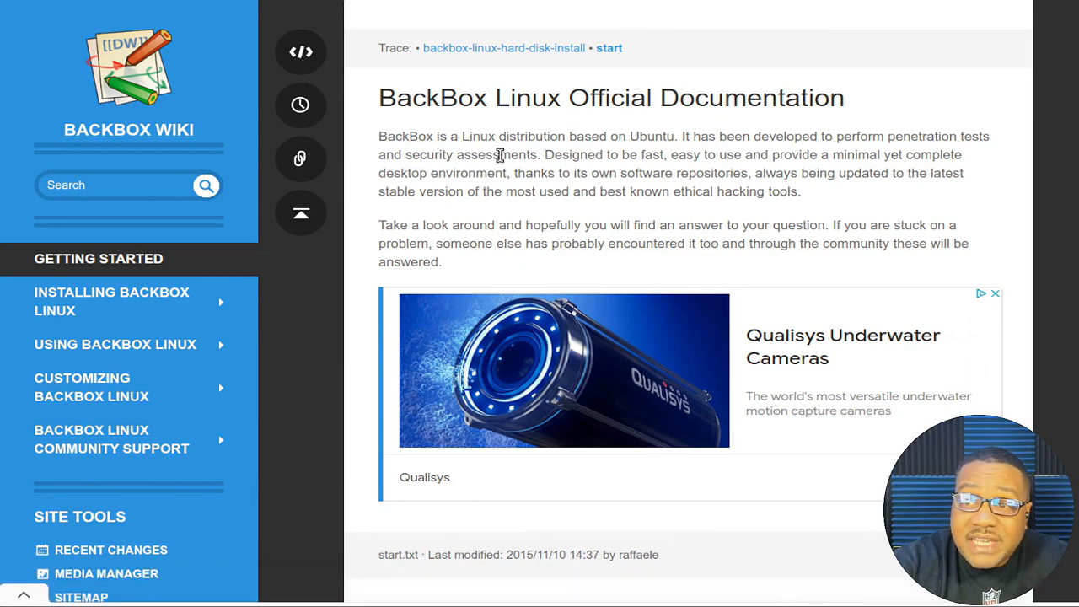
mouse_move(519, 172)
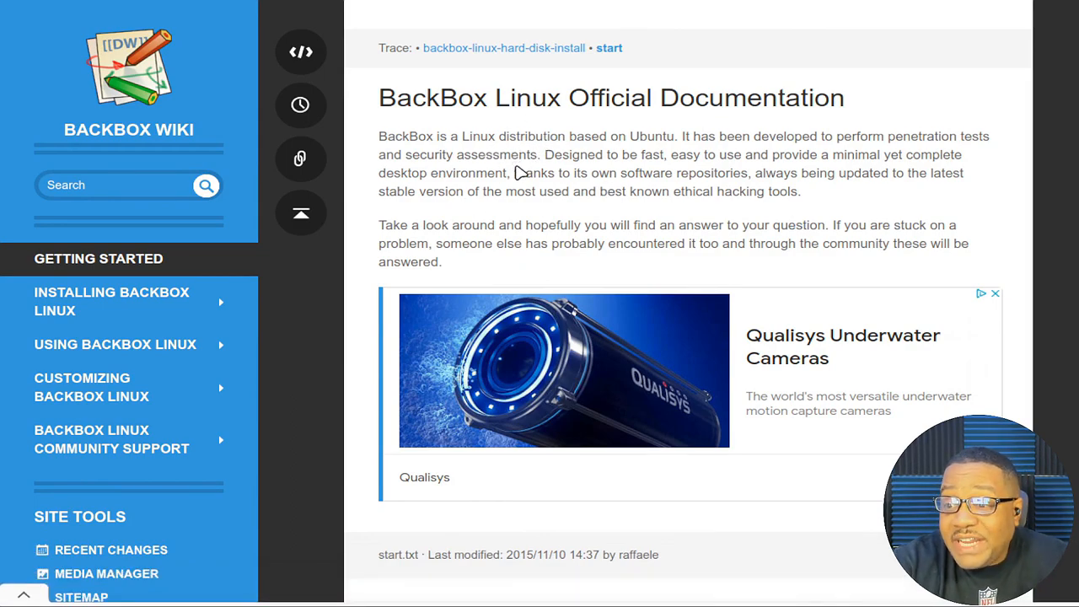
mouse_move(107, 300)
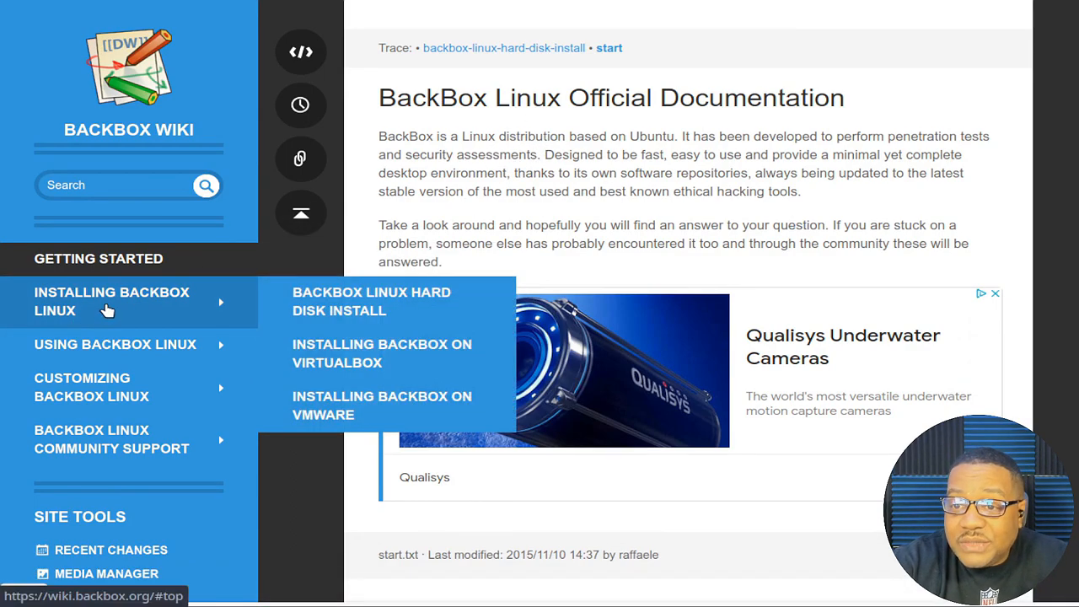
mouse_move(115, 263)
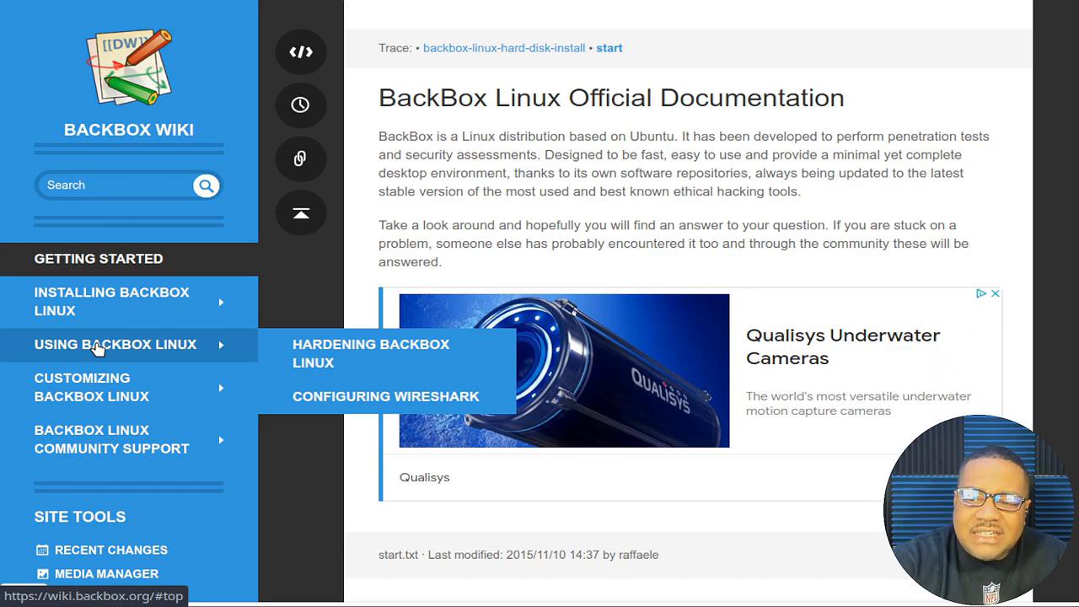
mouse_move(87, 386)
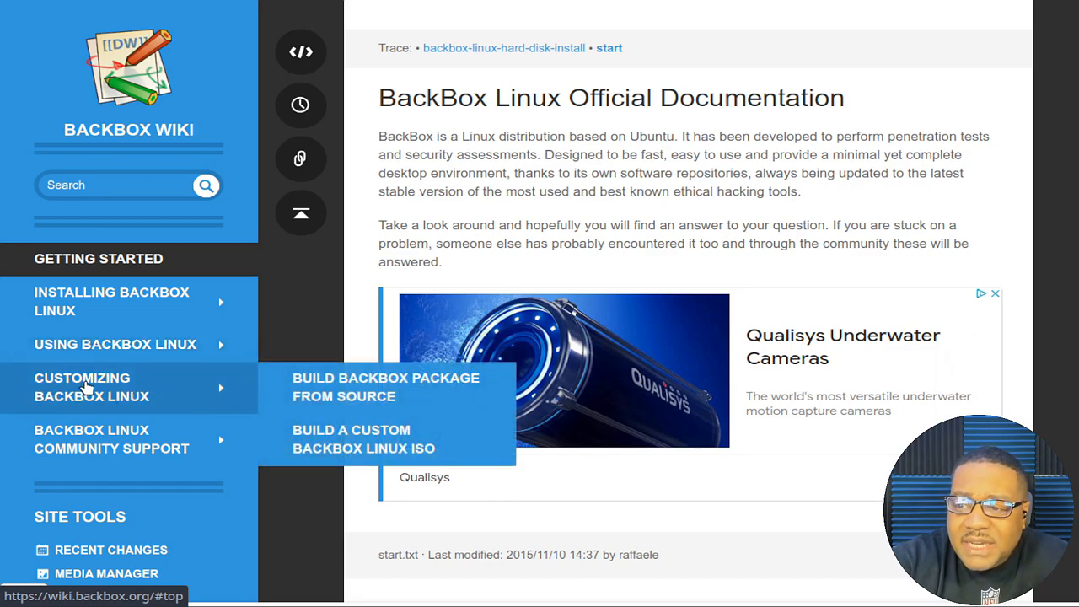
mouse_move(123, 438)
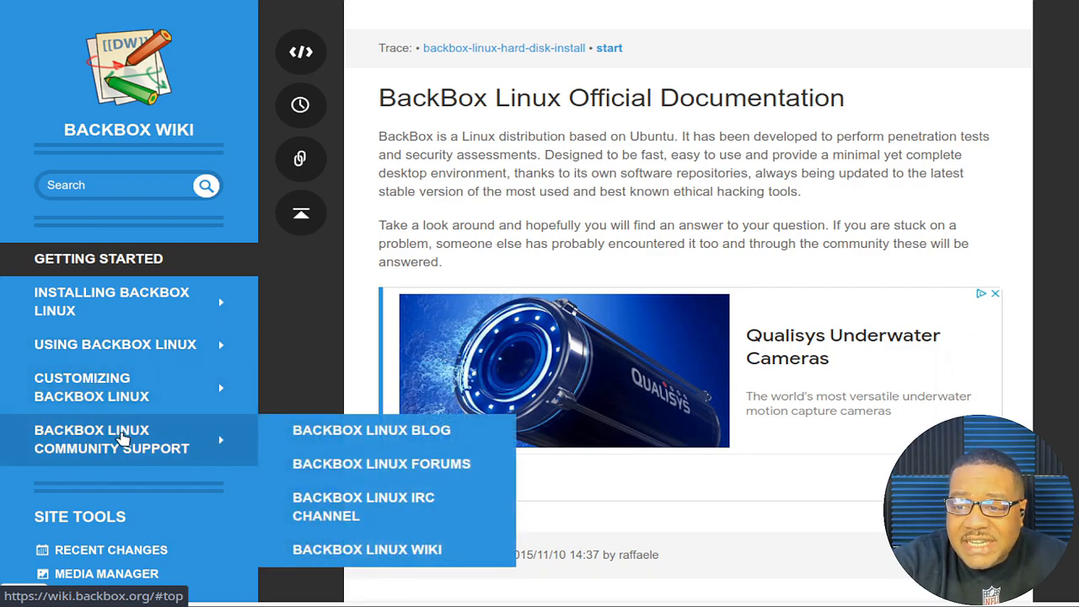
mouse_move(169, 445)
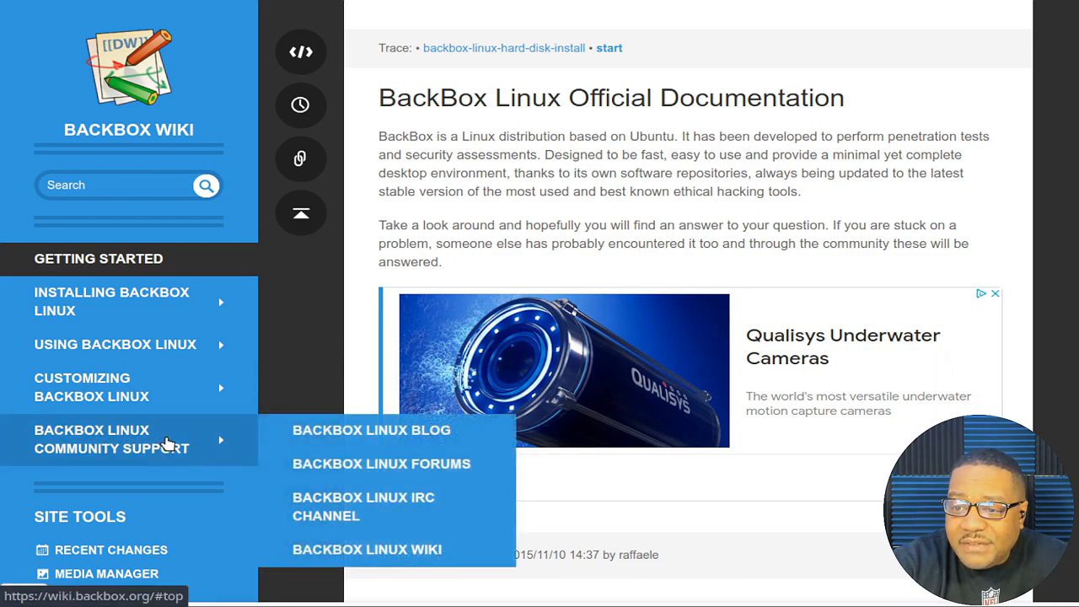
mouse_move(371, 516)
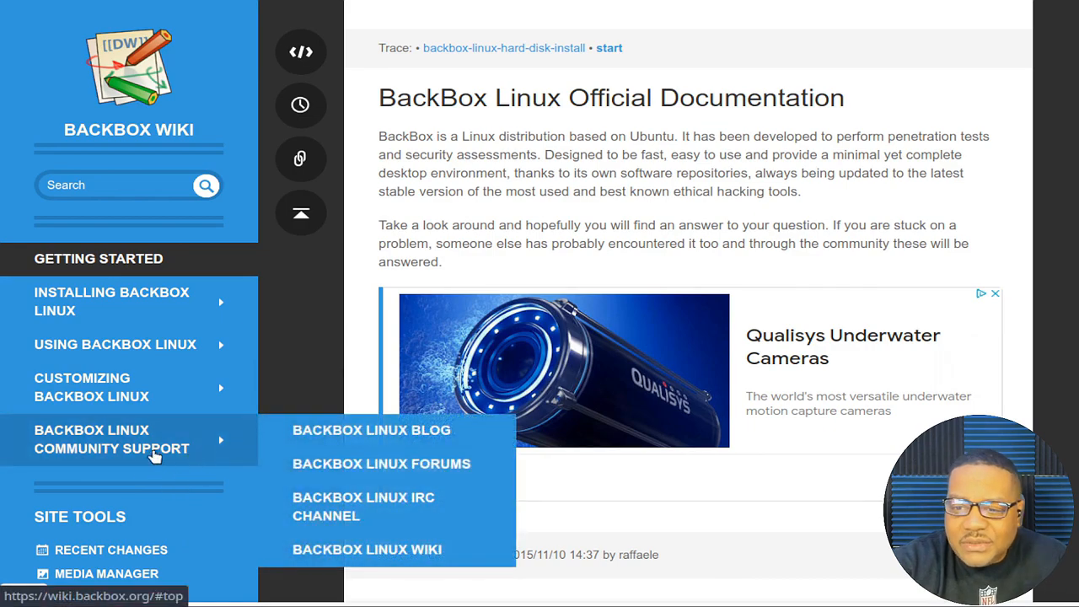
mouse_move(49, 5)
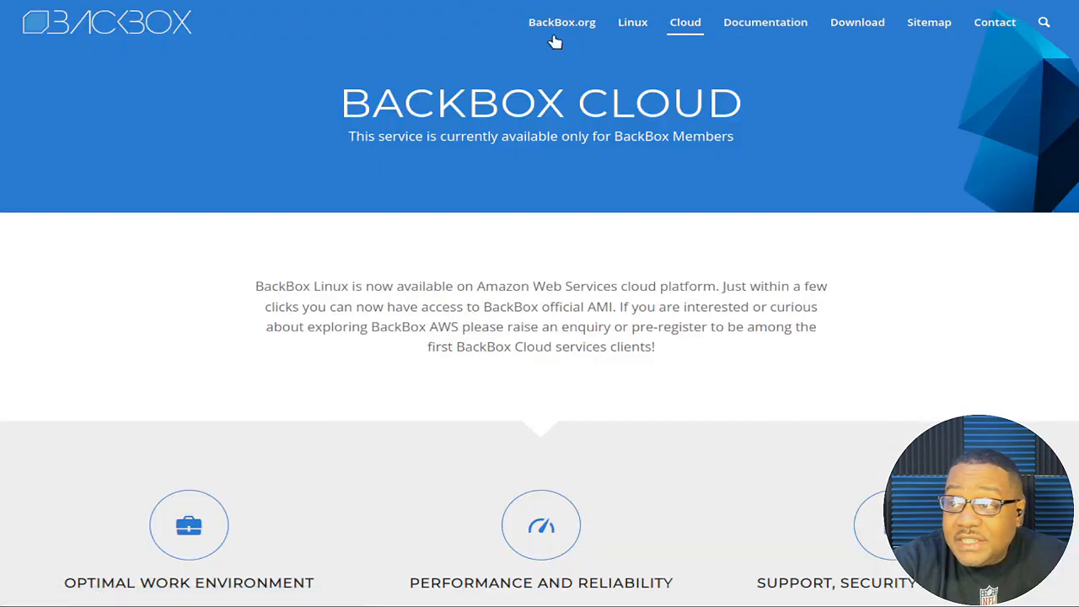
mouse_move(880, 31)
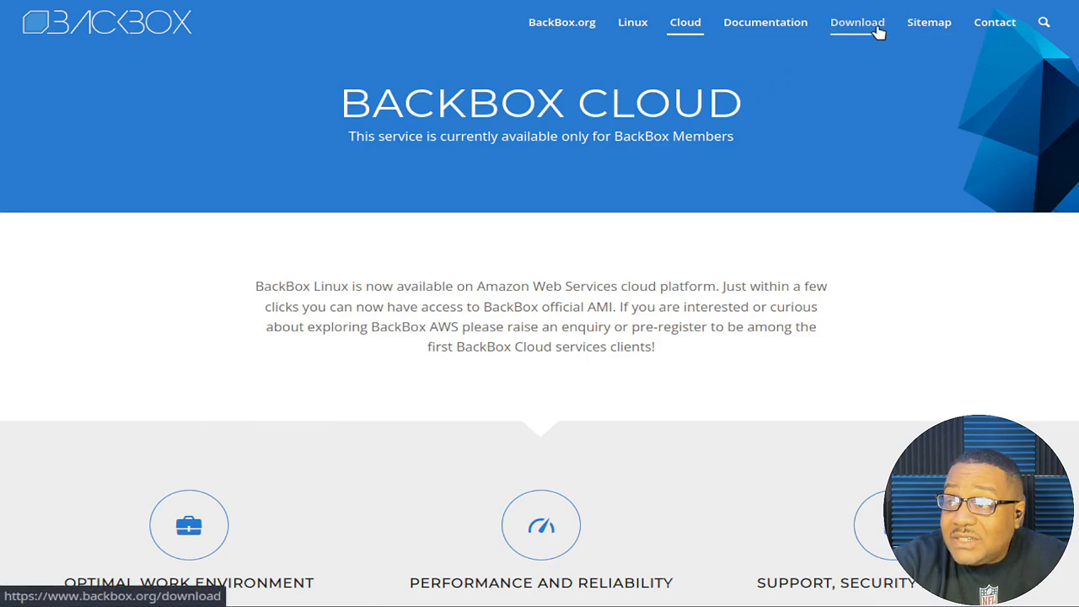
left_click(857, 22)
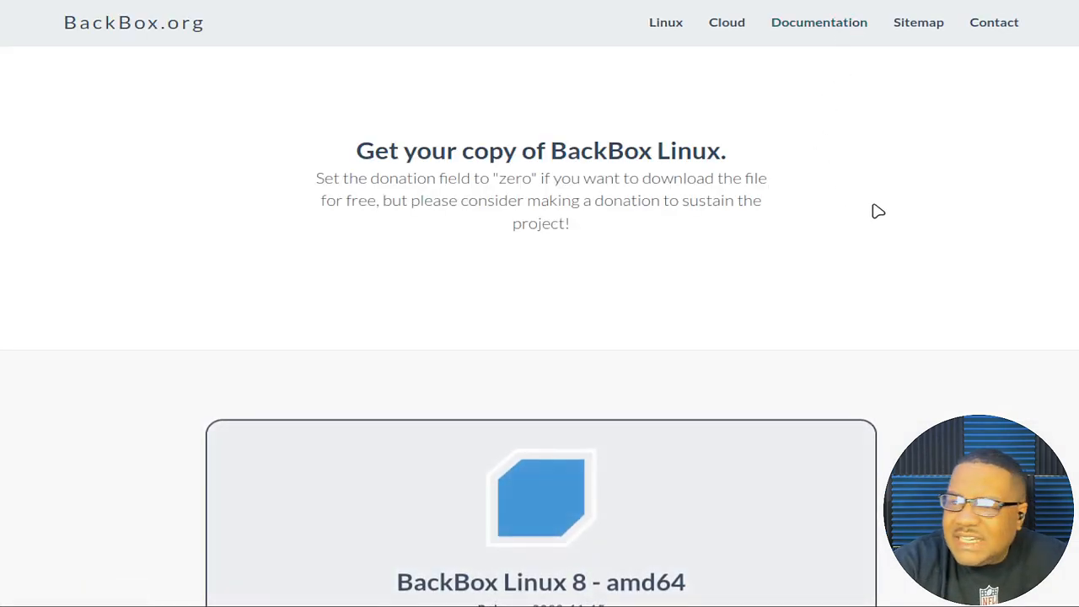
scroll("down", 3)
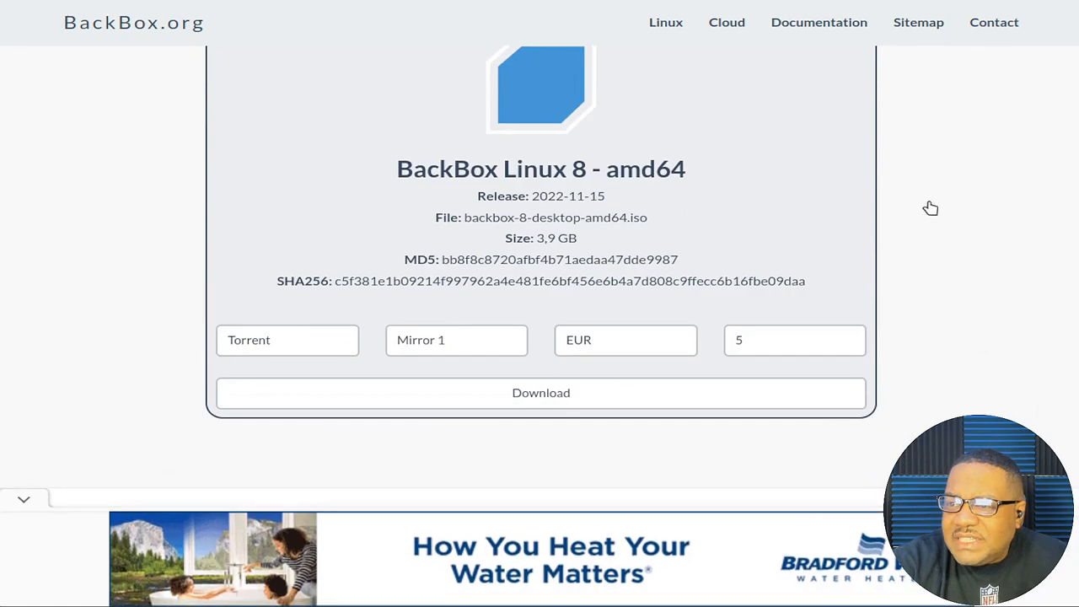
mouse_move(951, 206)
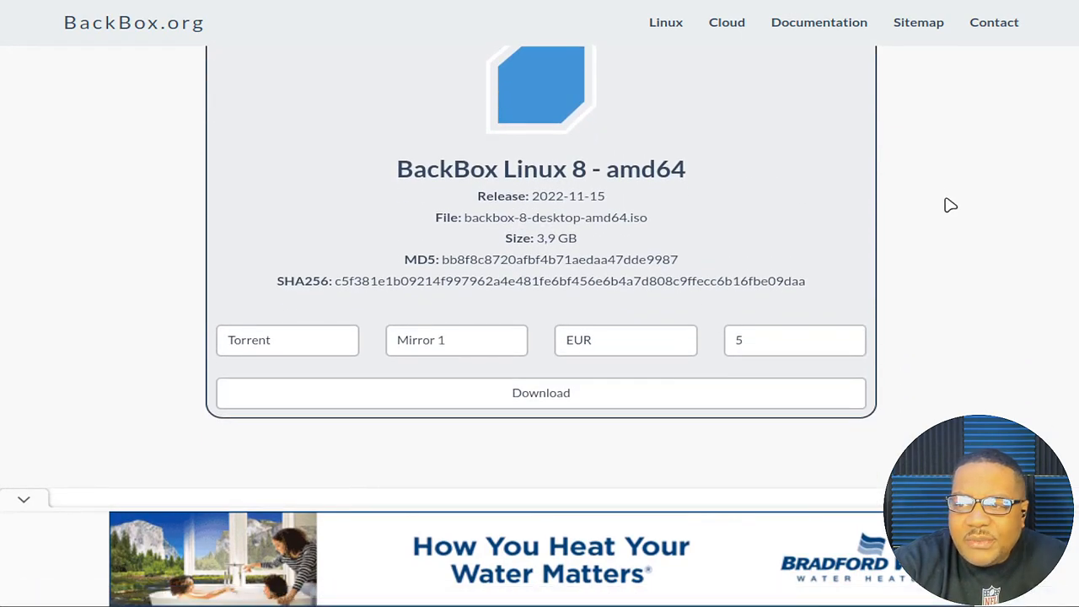
scroll("up", 3)
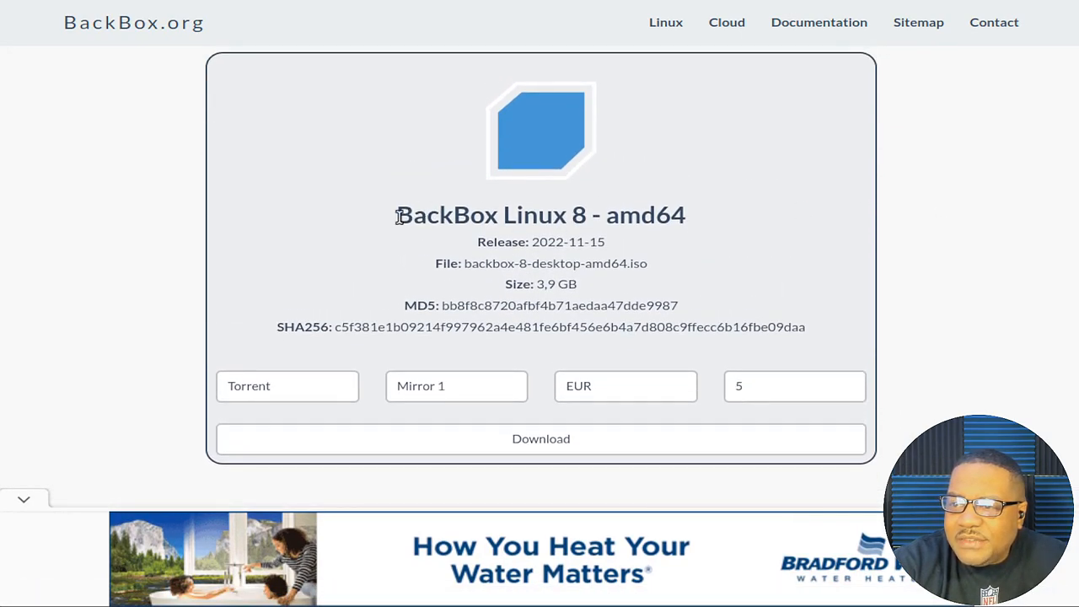
mouse_move(611, 208)
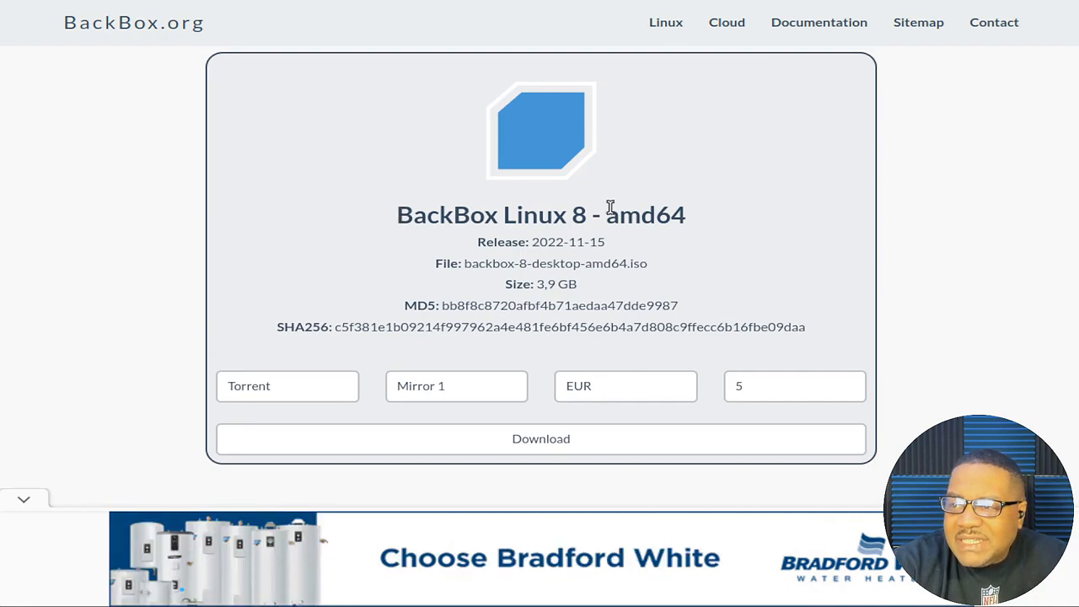
mouse_move(489, 244)
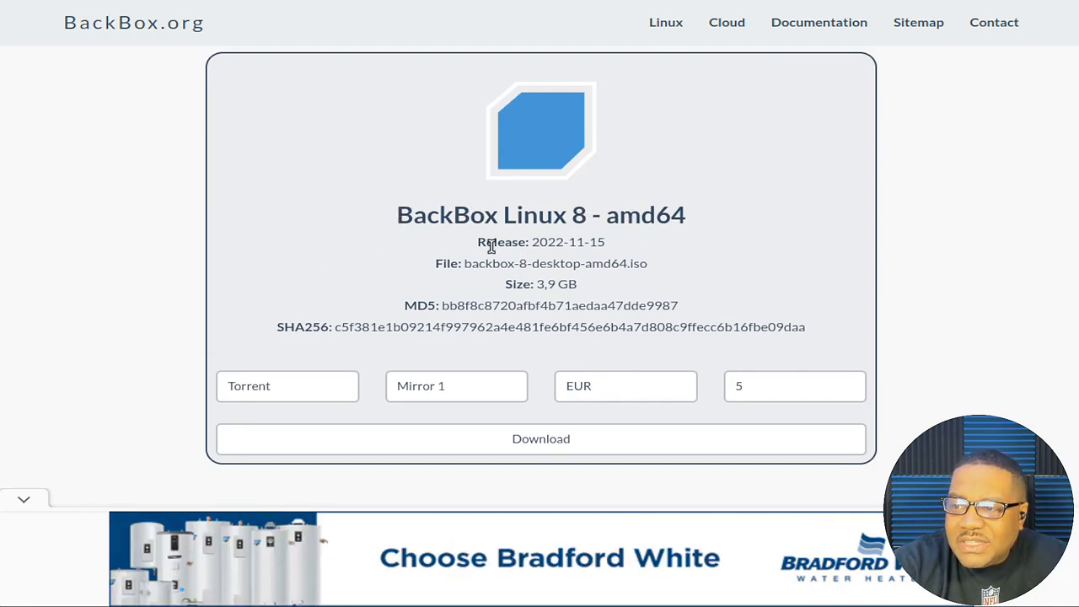
left_click_drag(478, 243, 548, 243)
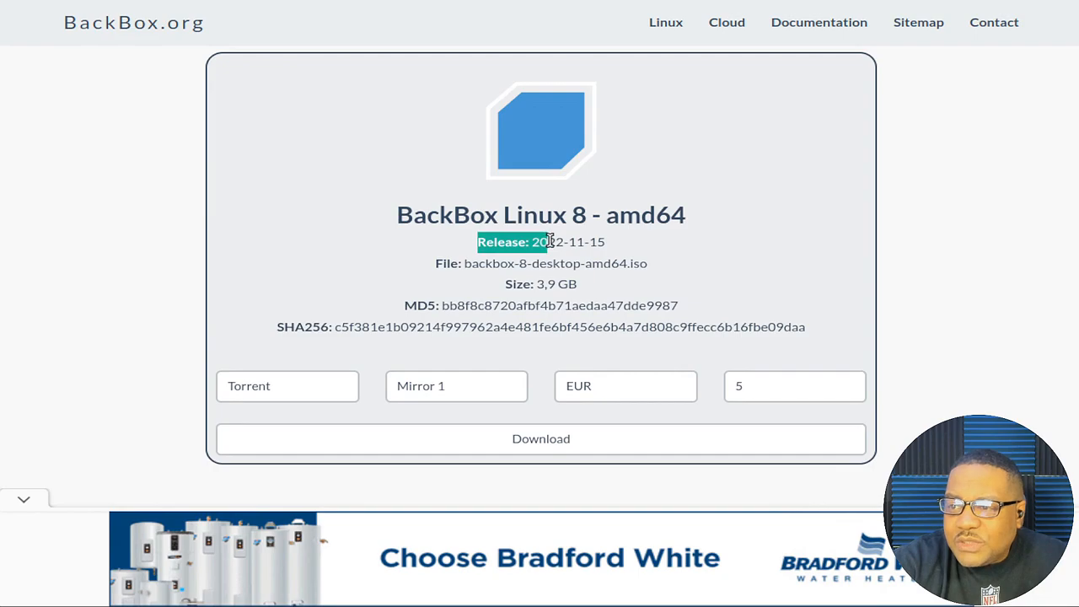
left_click_drag(548, 243, 573, 242)
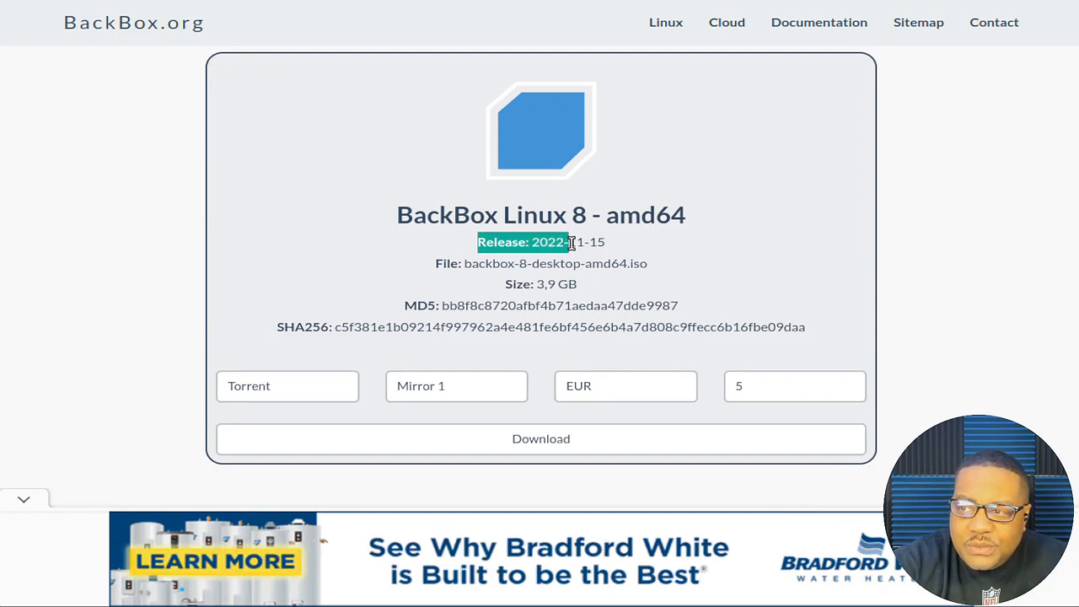
mouse_move(617, 257)
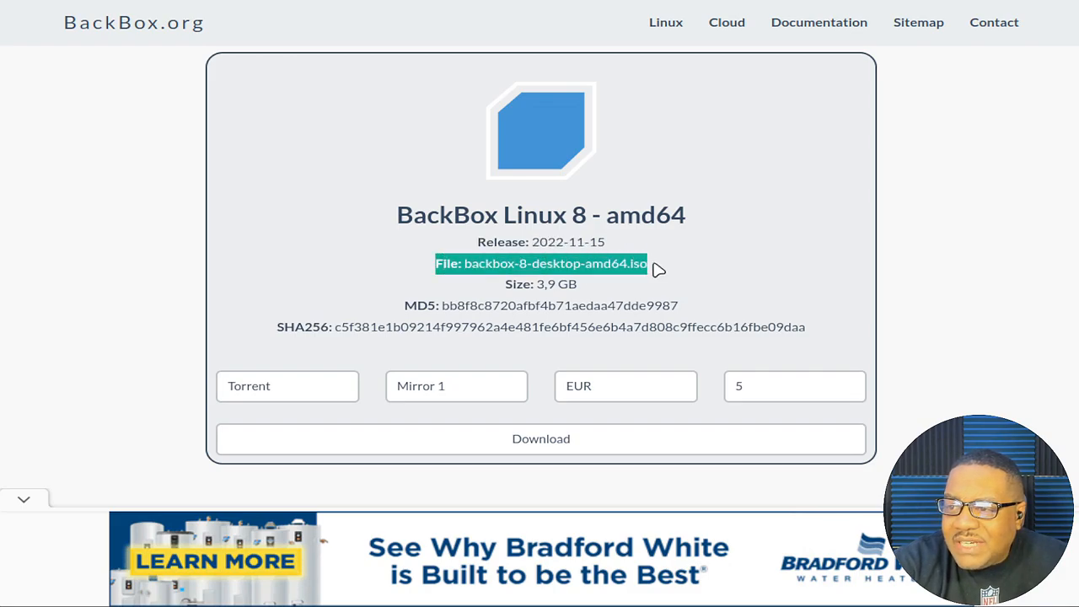
mouse_move(497, 273)
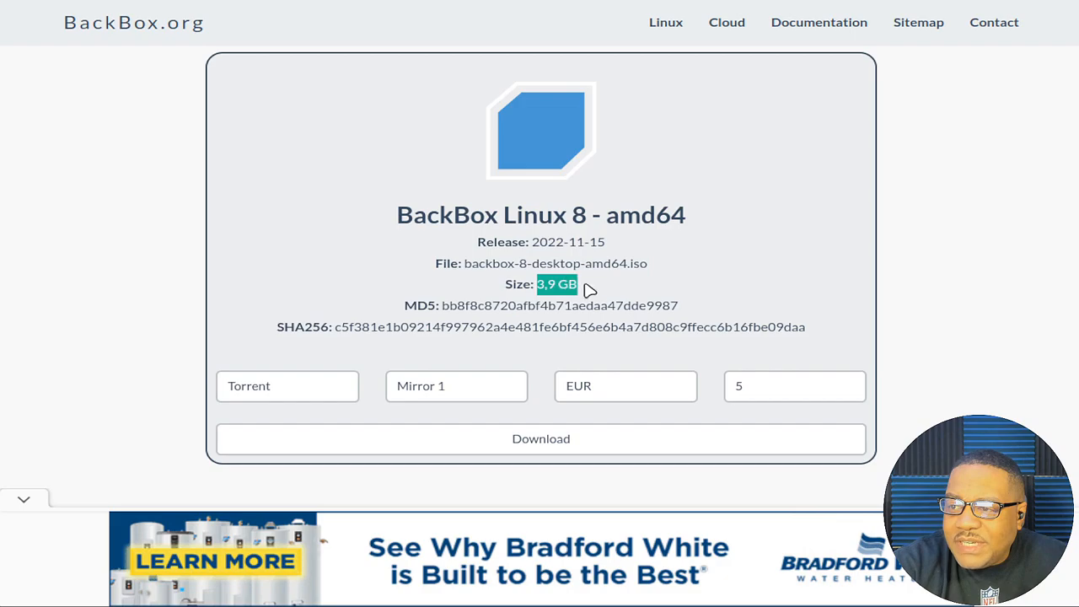
mouse_move(594, 293)
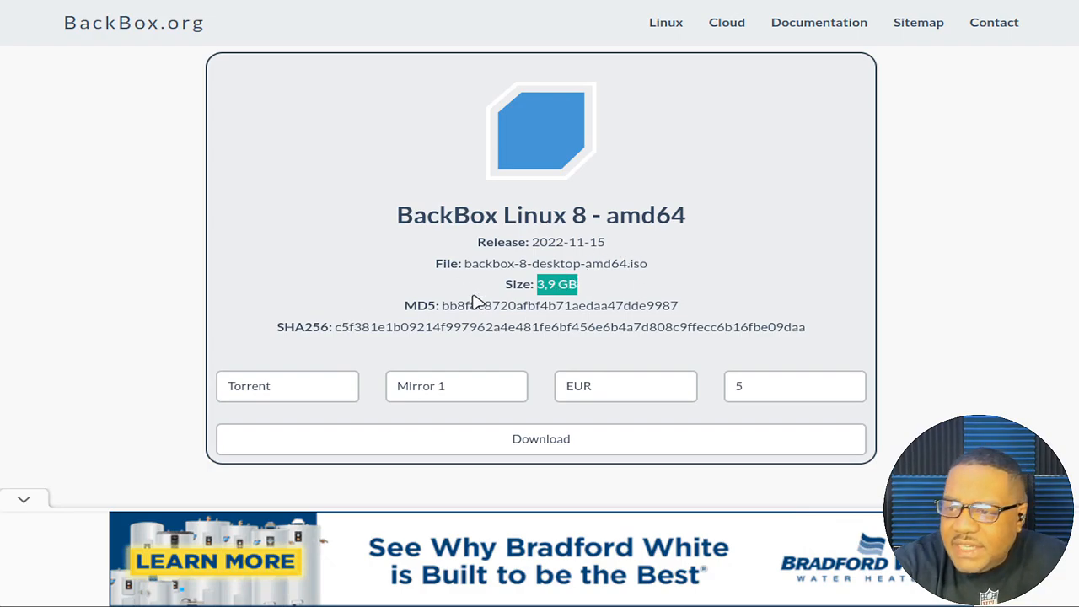
mouse_move(370, 349)
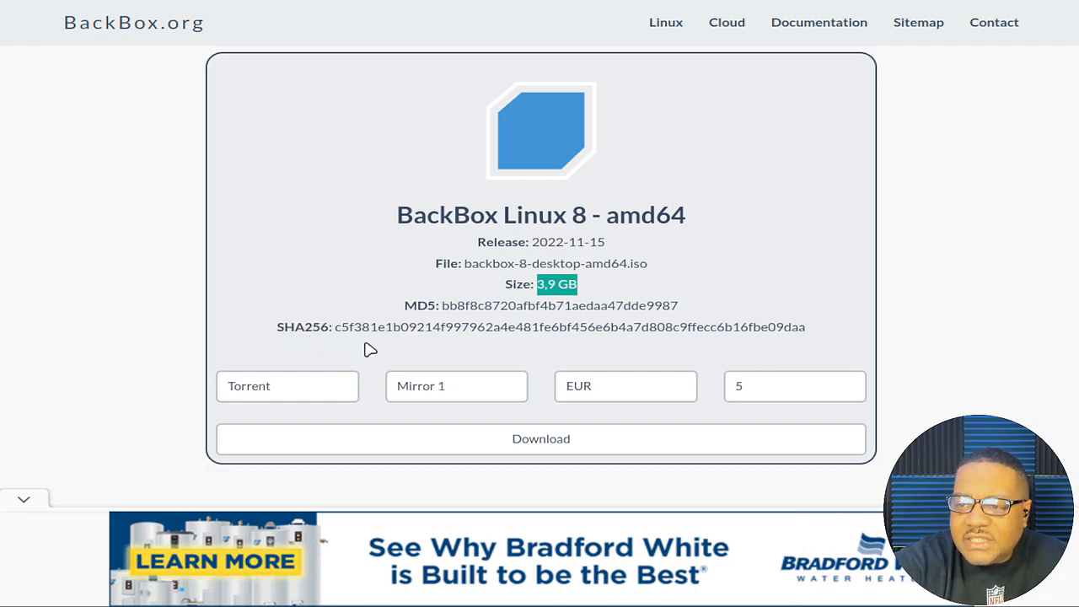
mouse_move(525, 326)
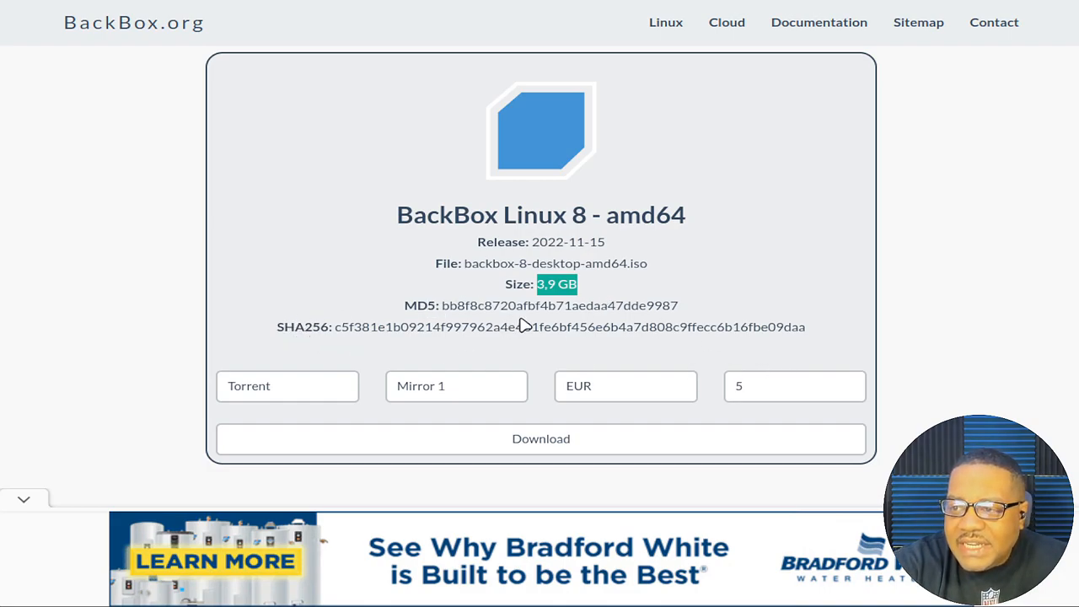
mouse_move(312, 396)
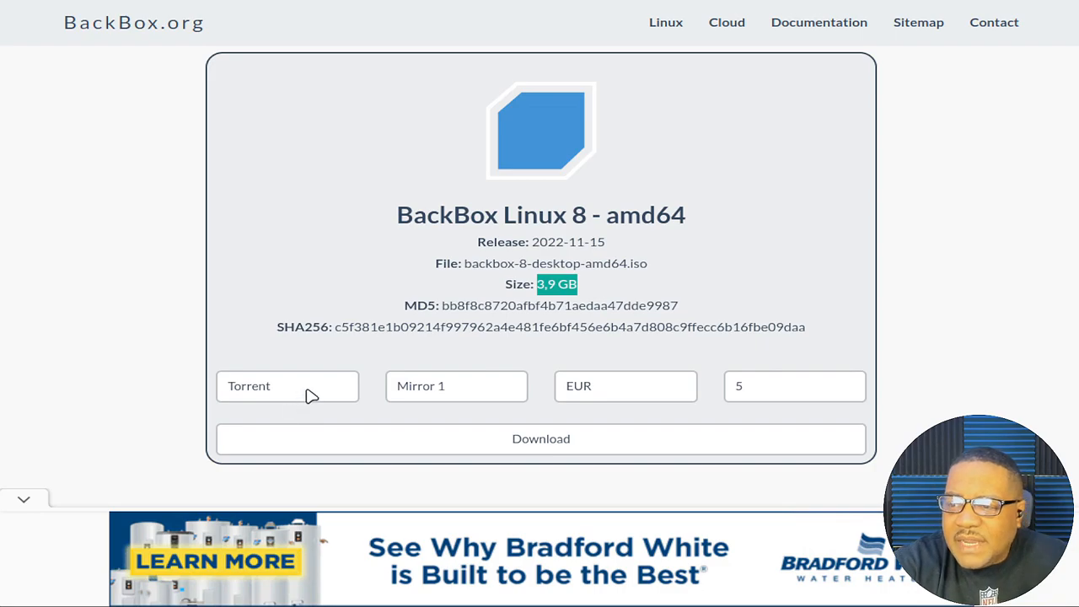
Step: Keep Torrent and Mirror 1 chosen and change the donation amount from 5 to 2 EUR
left_click(310, 387)
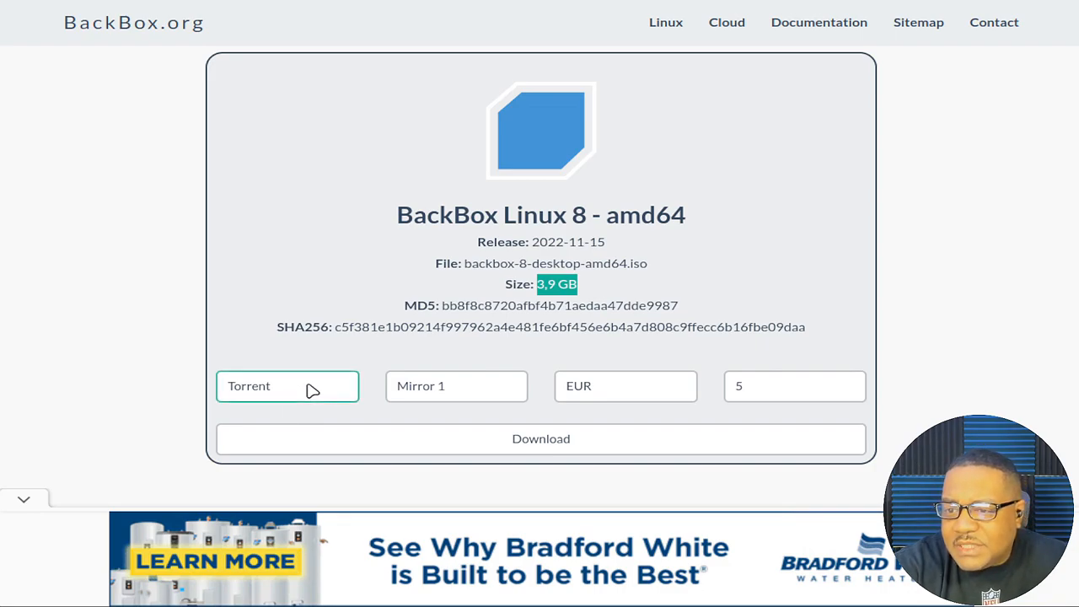
mouse_move(313, 425)
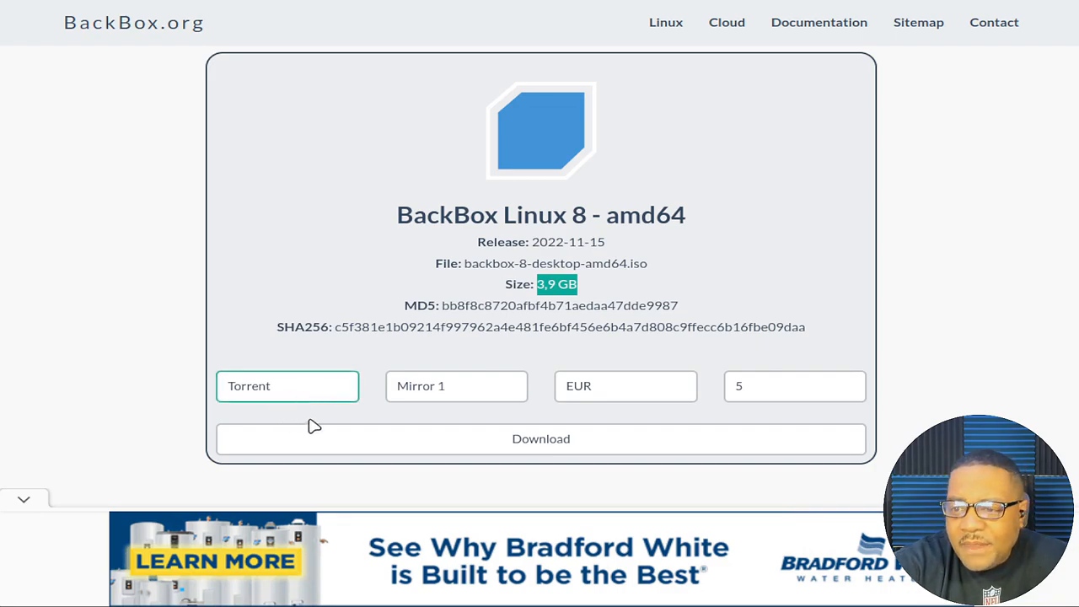
mouse_move(486, 395)
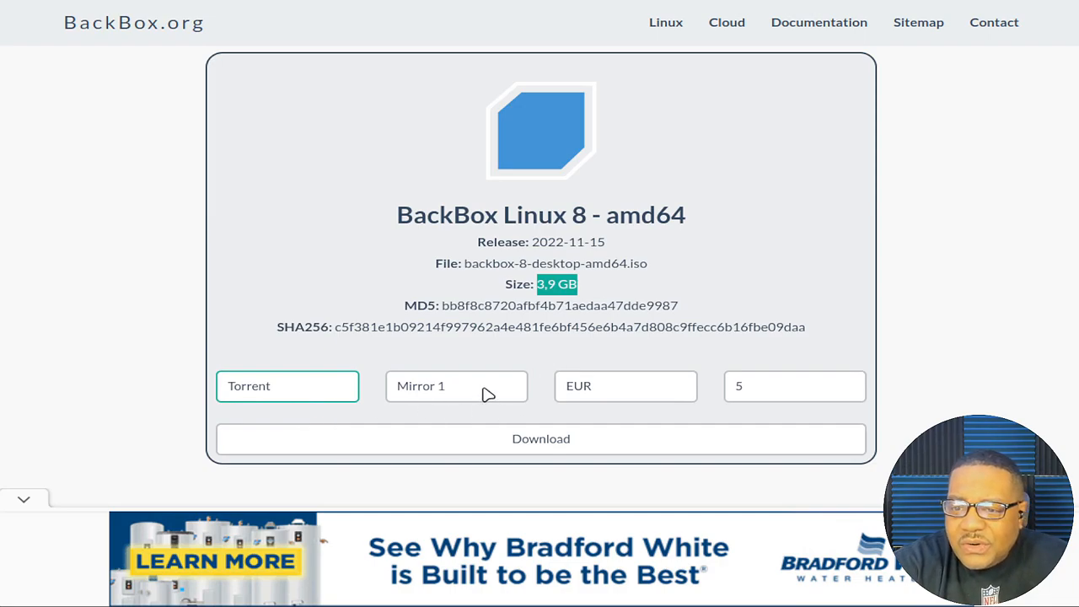
mouse_move(449, 405)
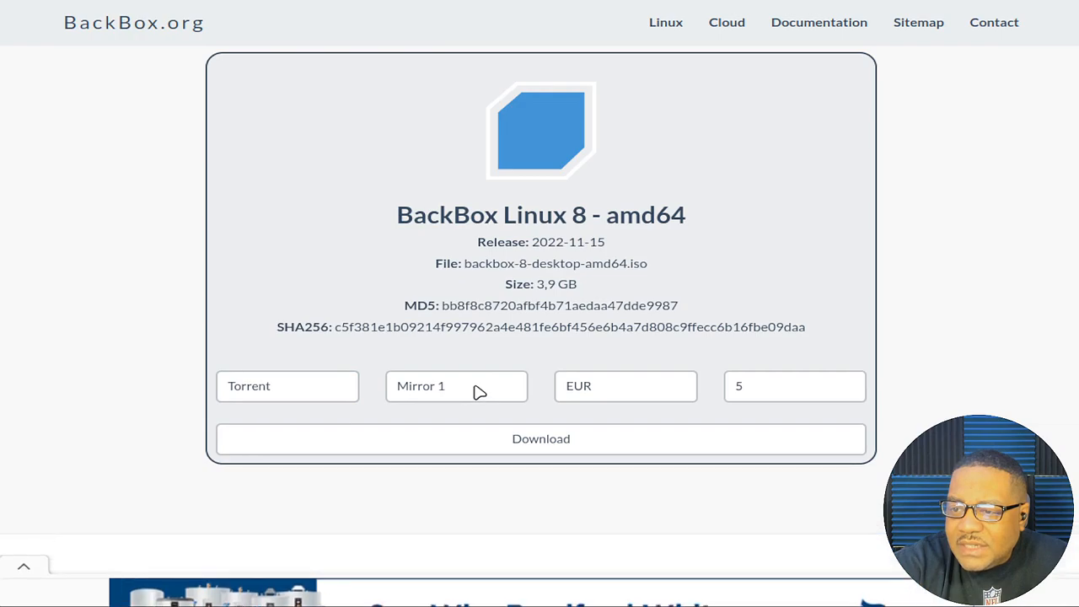
left_click(455, 386)
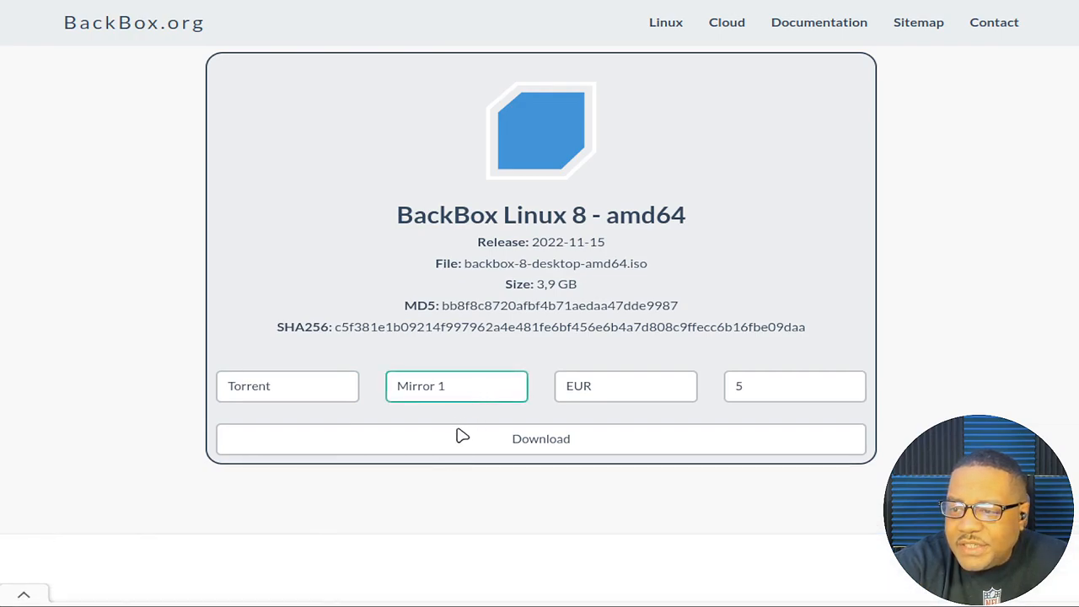
mouse_move(637, 388)
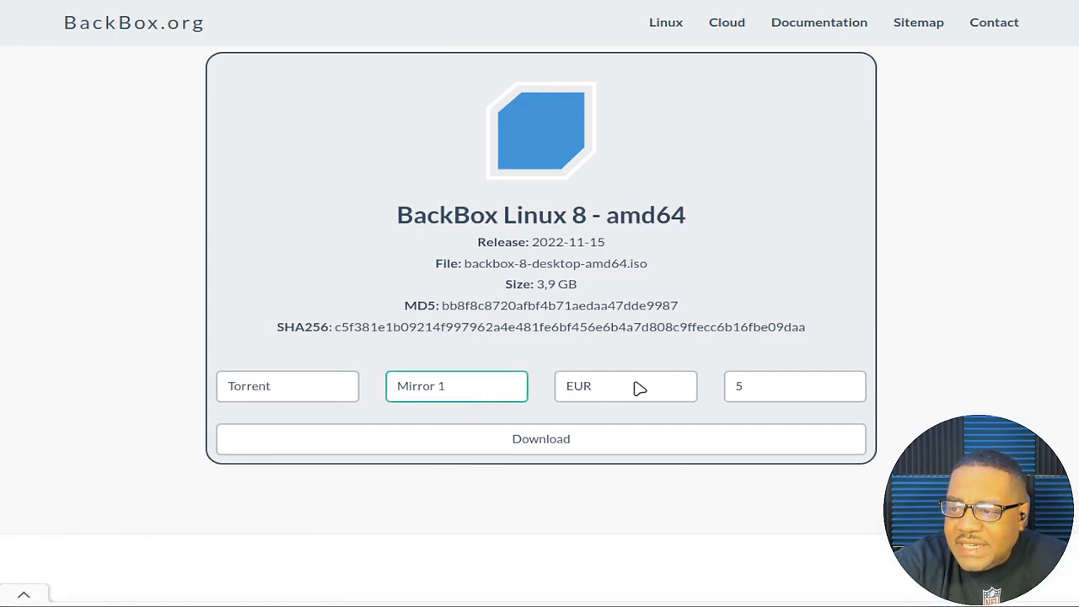
mouse_move(793, 388)
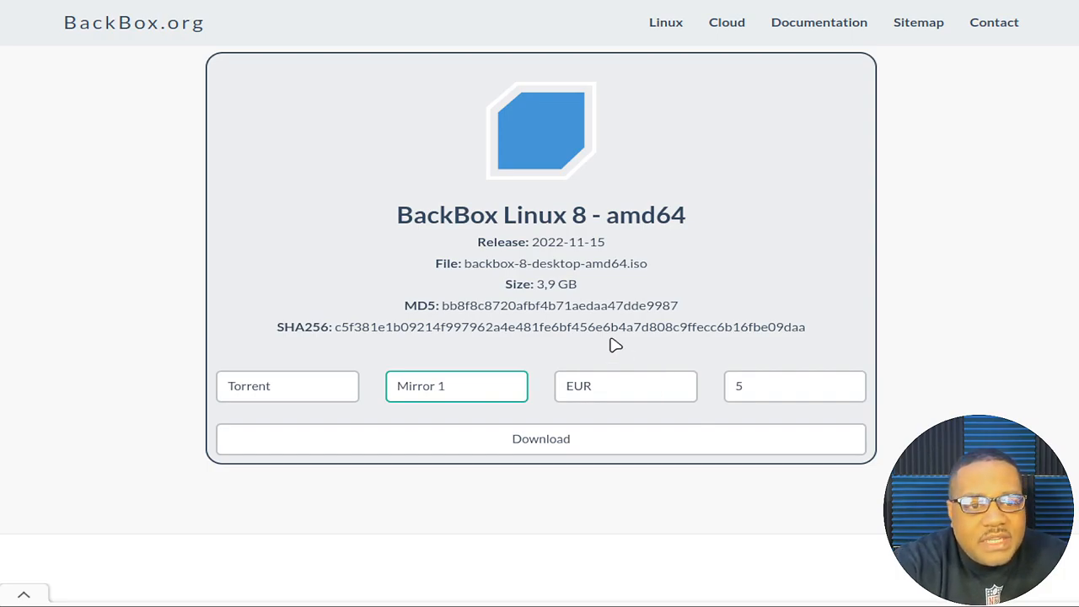
mouse_move(654, 395)
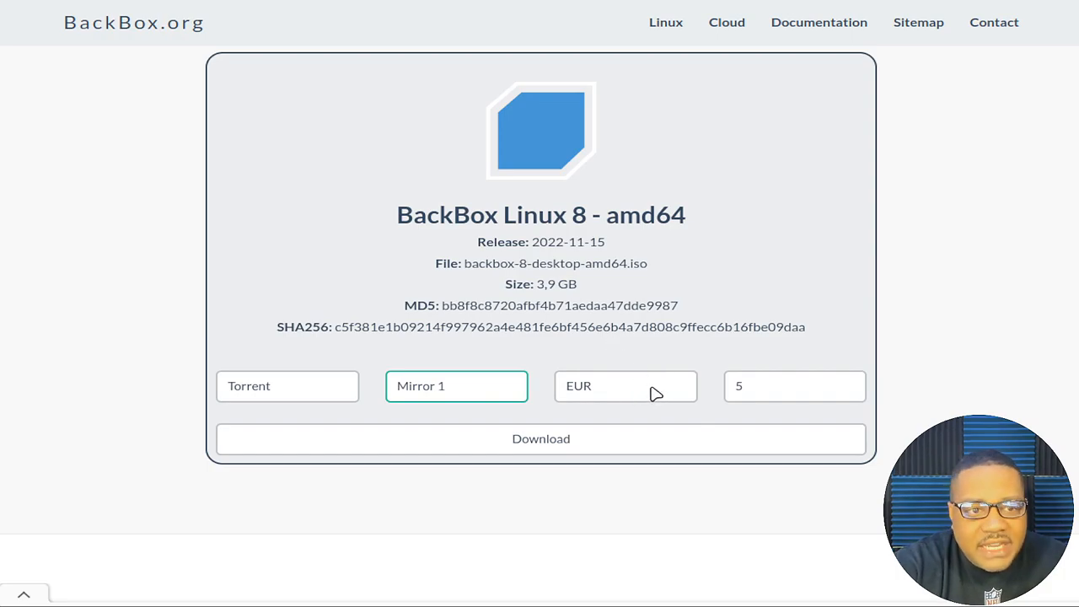
mouse_move(666, 384)
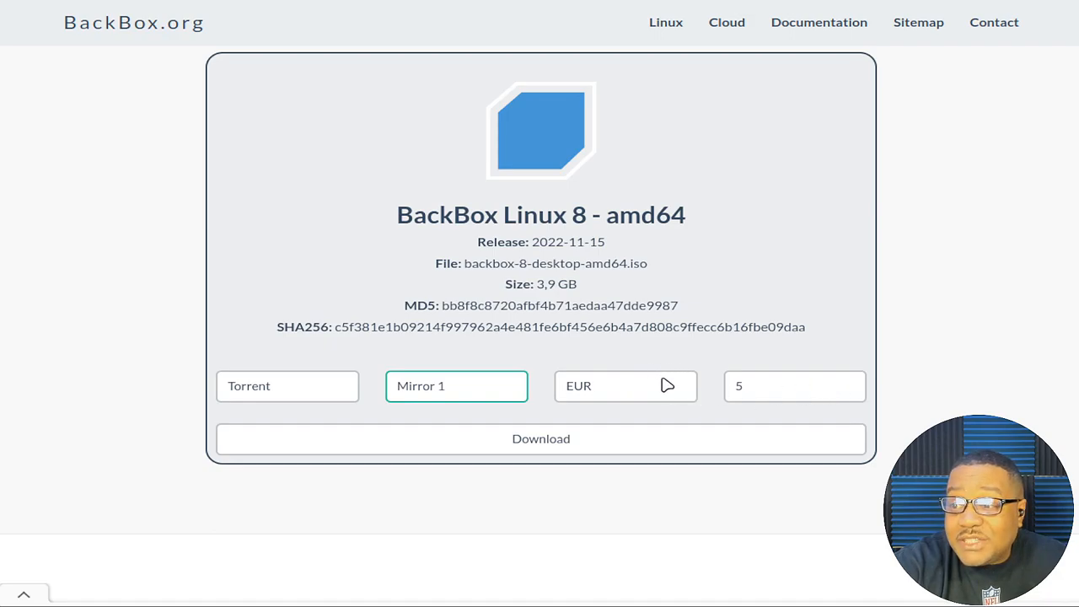
mouse_move(668, 387)
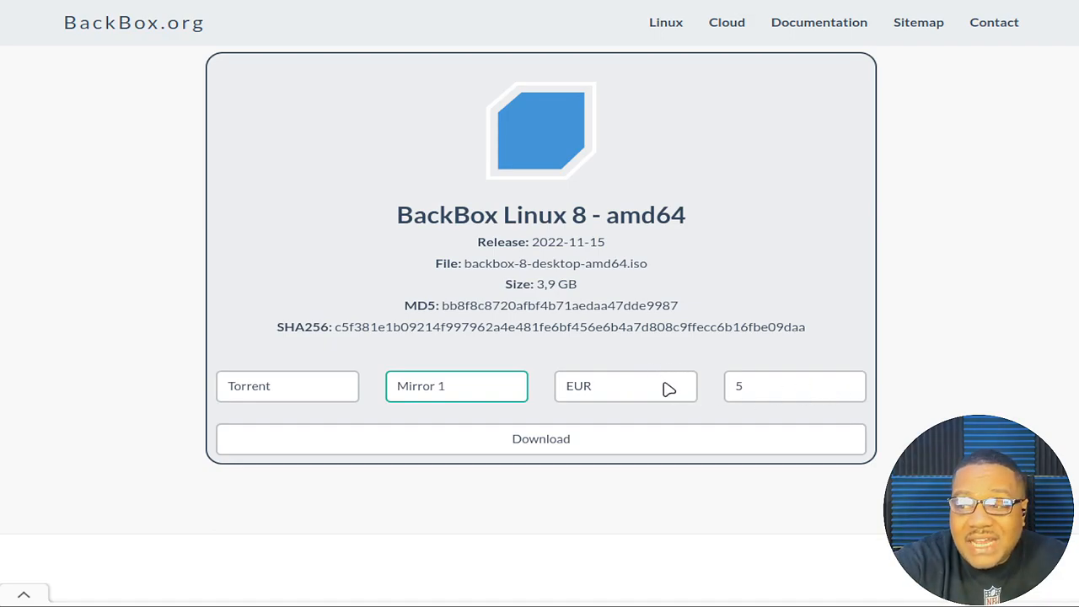
mouse_move(620, 391)
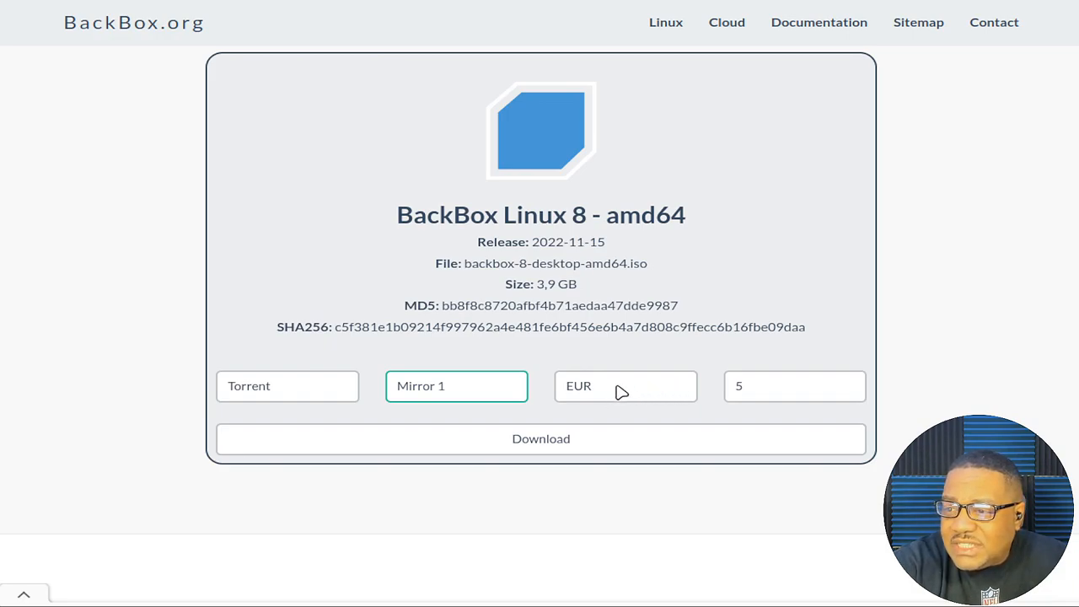
left_click(794, 386)
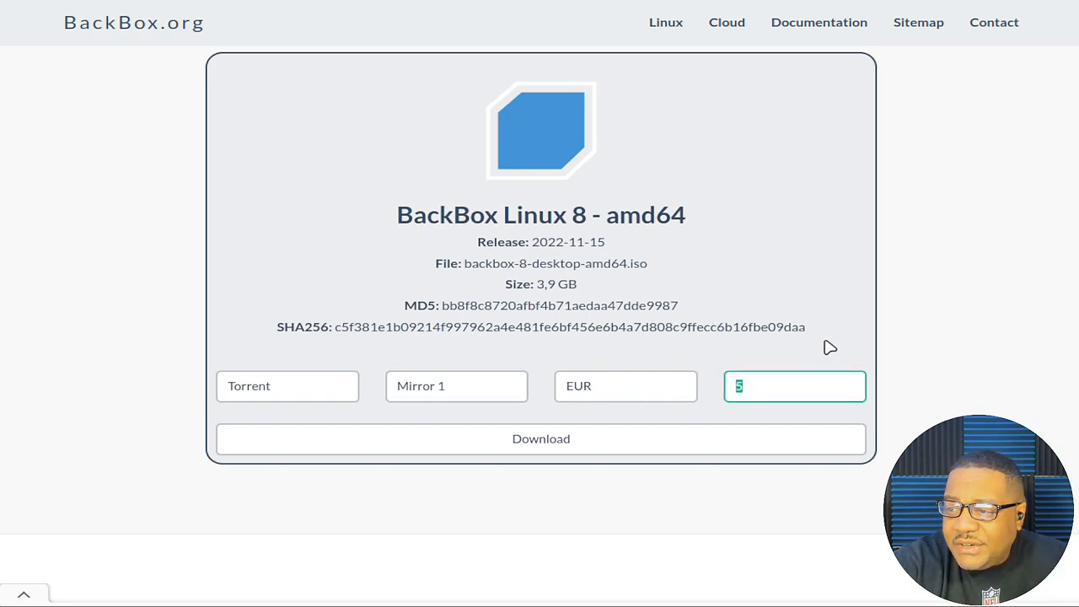
mouse_move(827, 337)
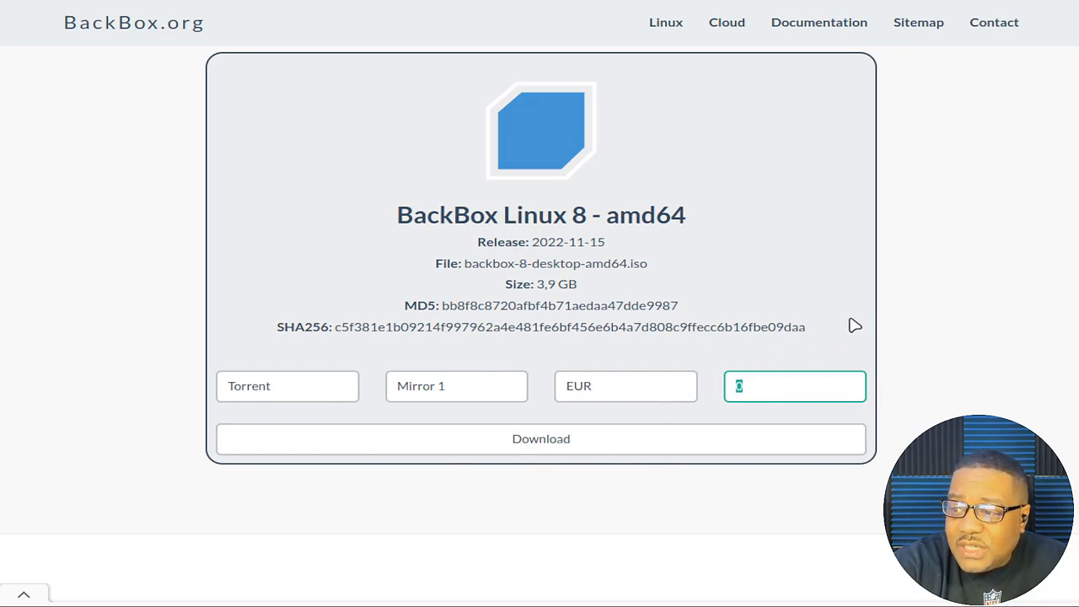
type("2")
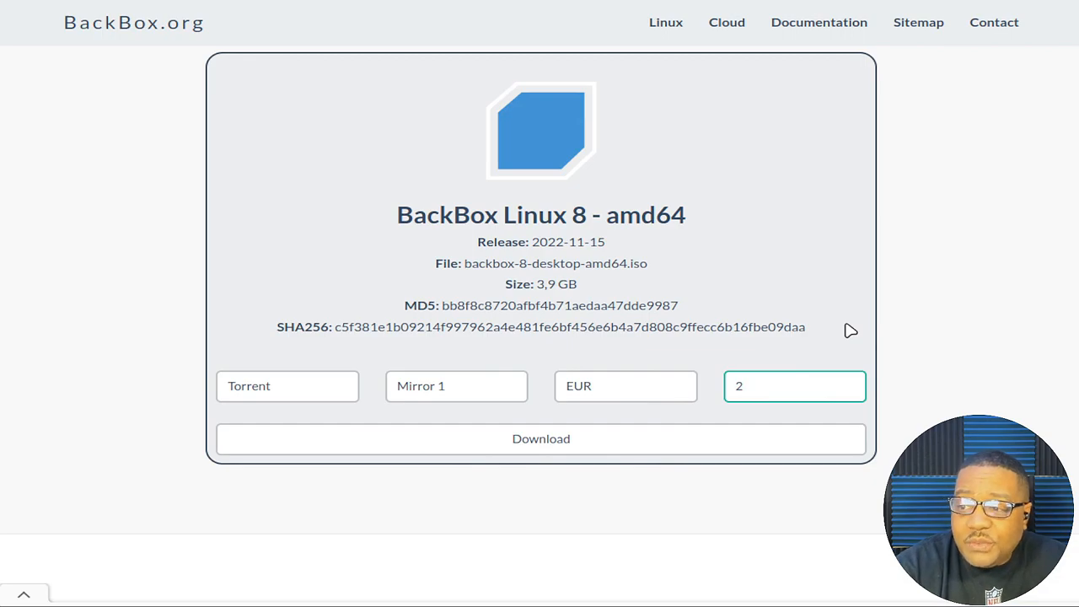
mouse_move(617, 324)
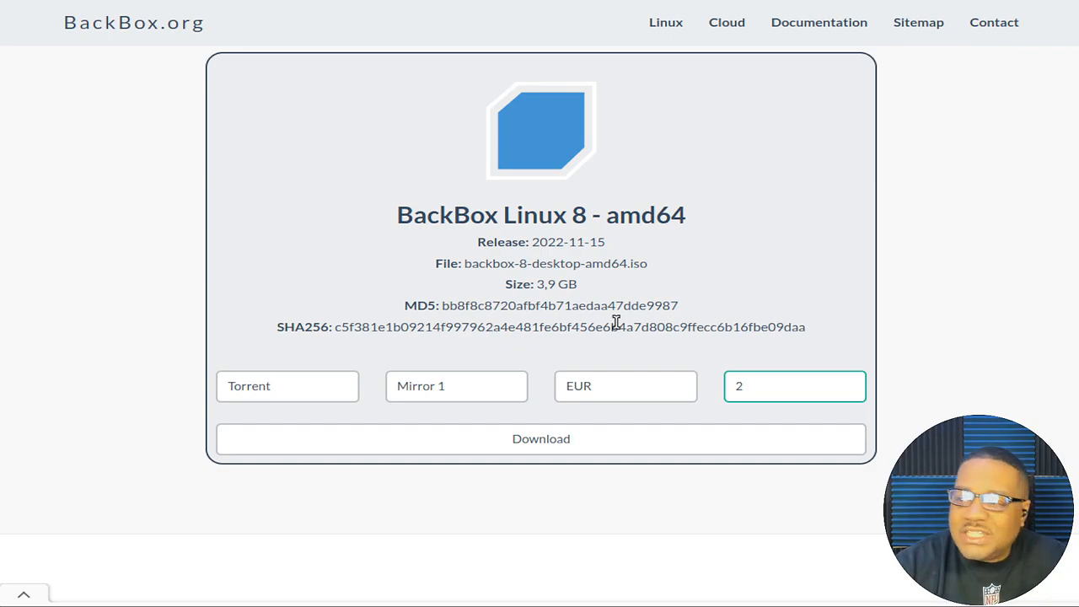
mouse_move(712, 263)
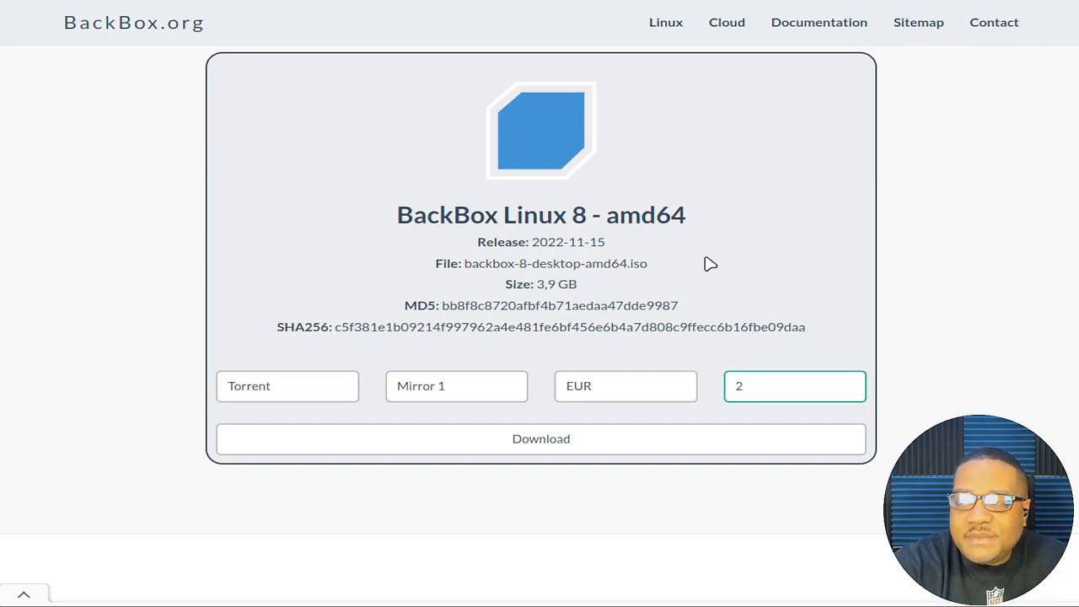
left_click(725, 22)
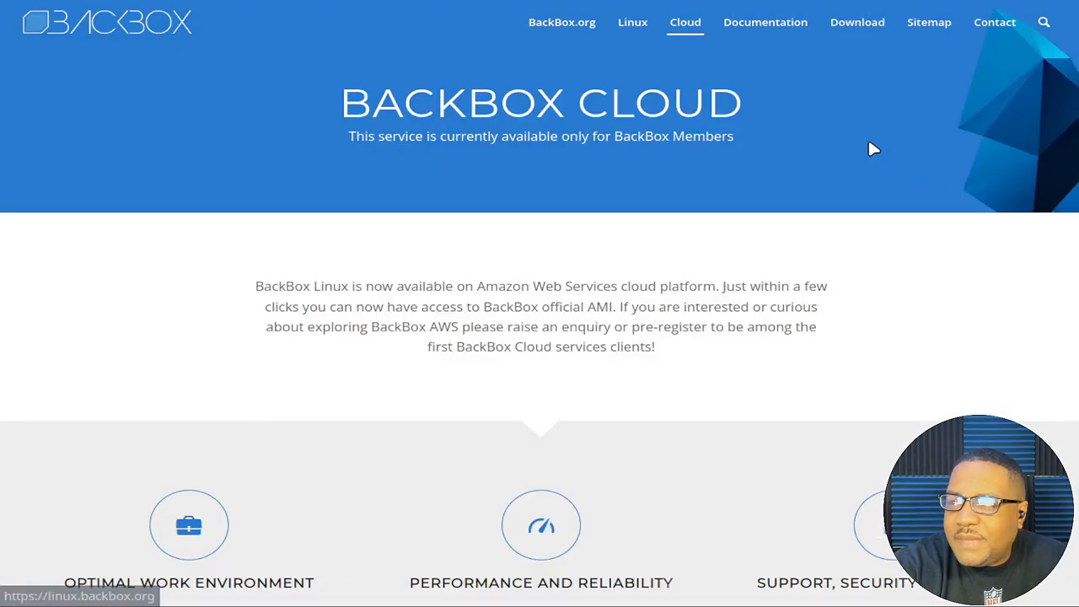
mouse_move(926, 30)
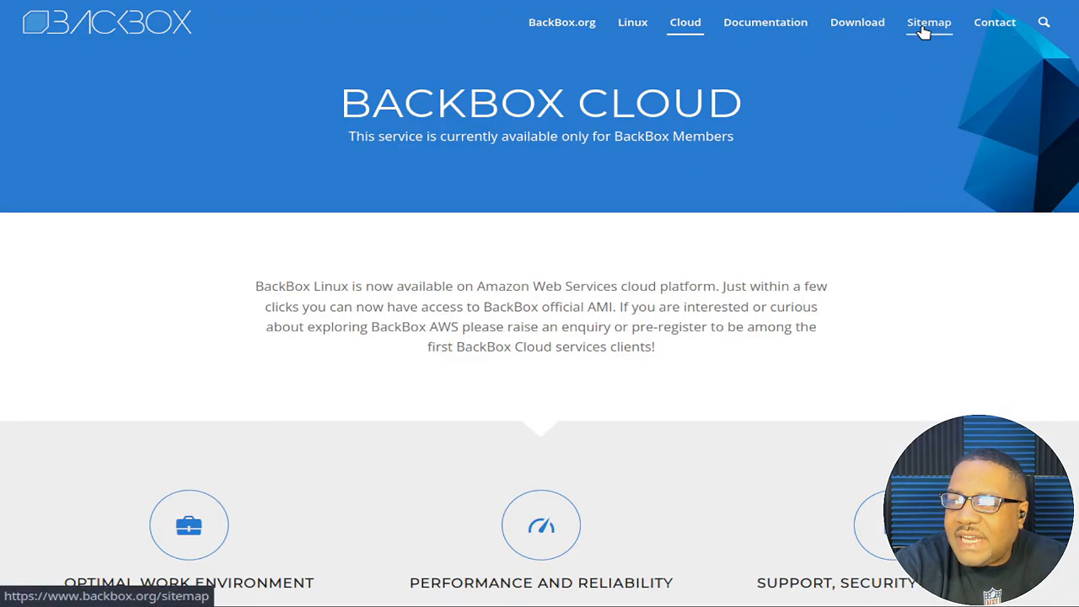
left_click(930, 22)
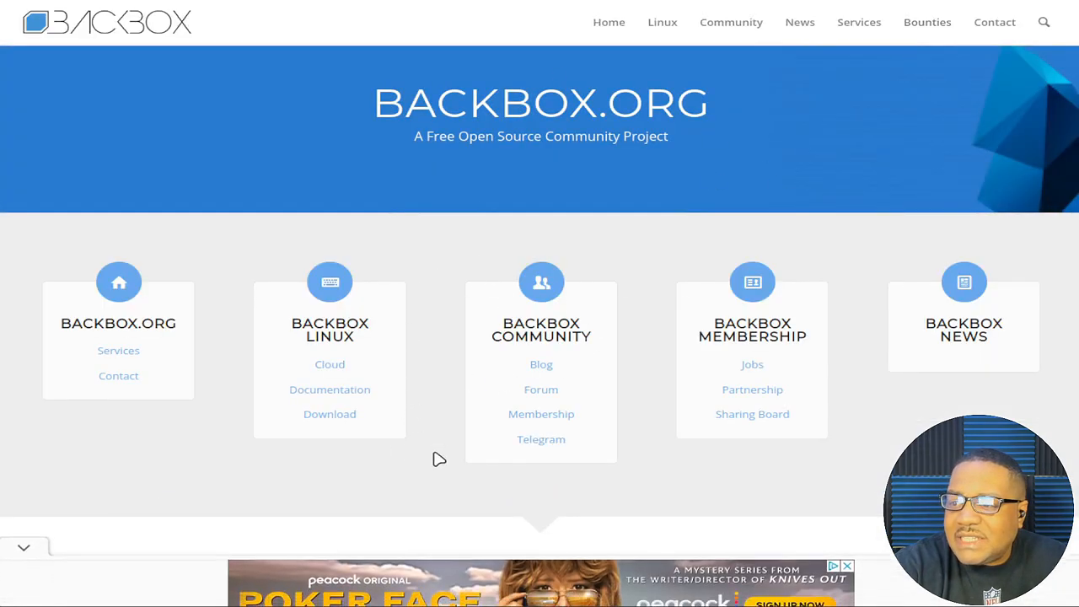
mouse_move(995, 22)
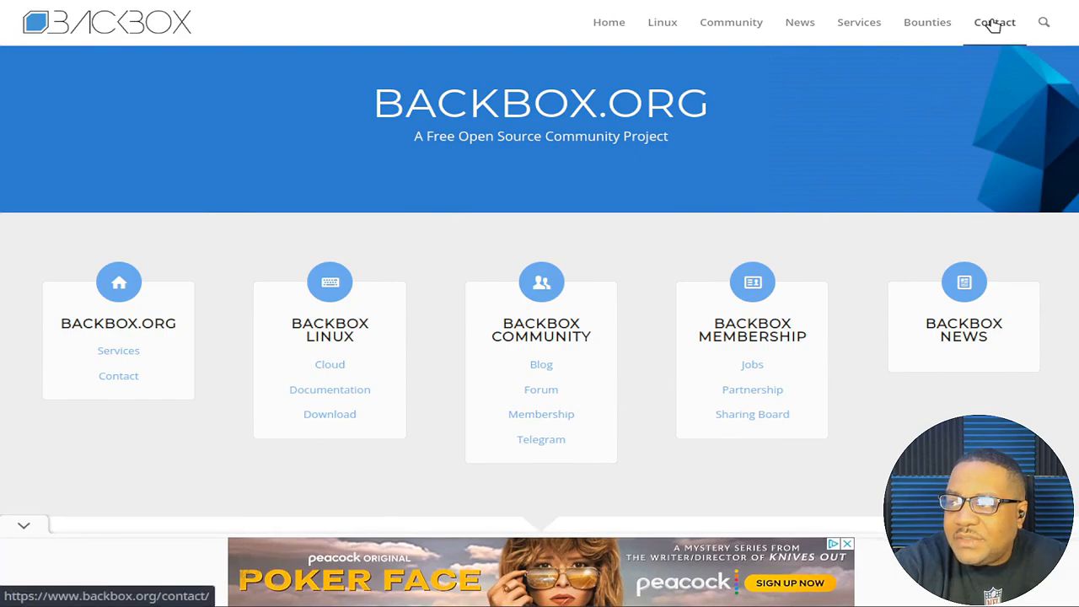
left_click(995, 22)
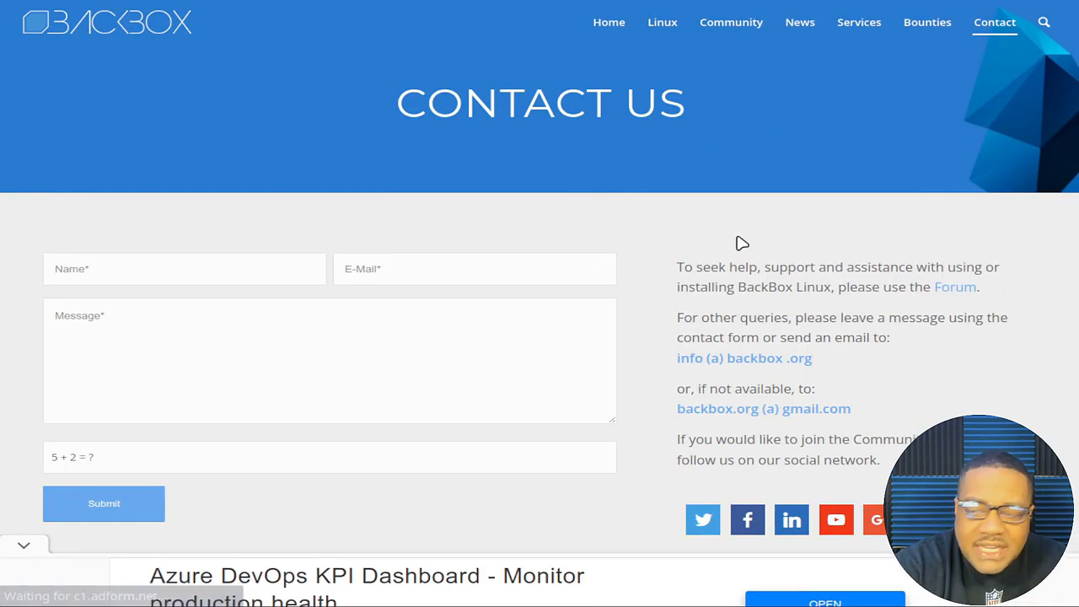
scroll("down", 3)
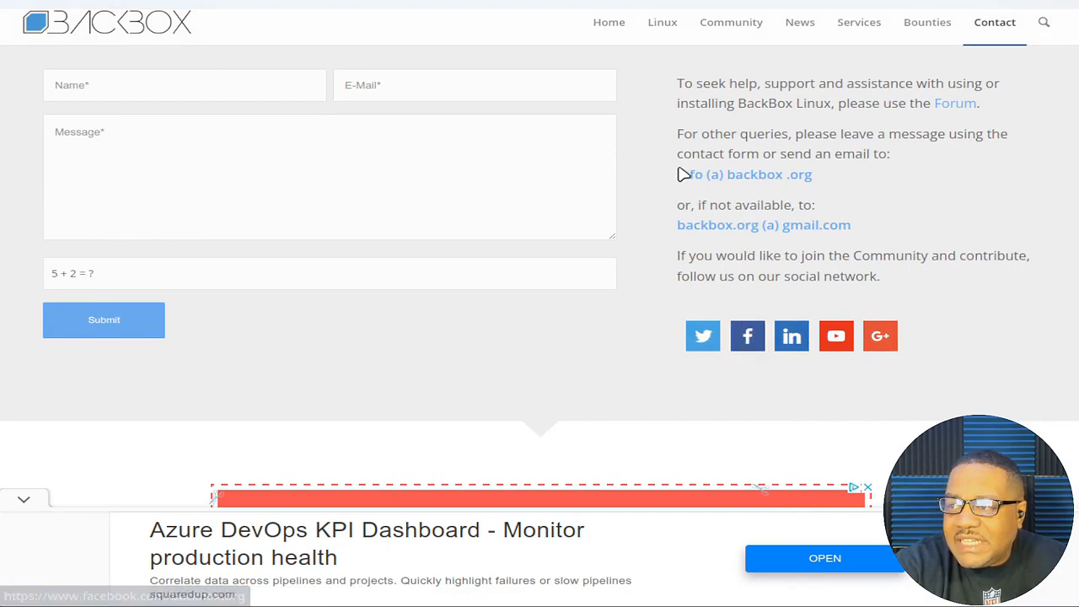
scroll("up", 3)
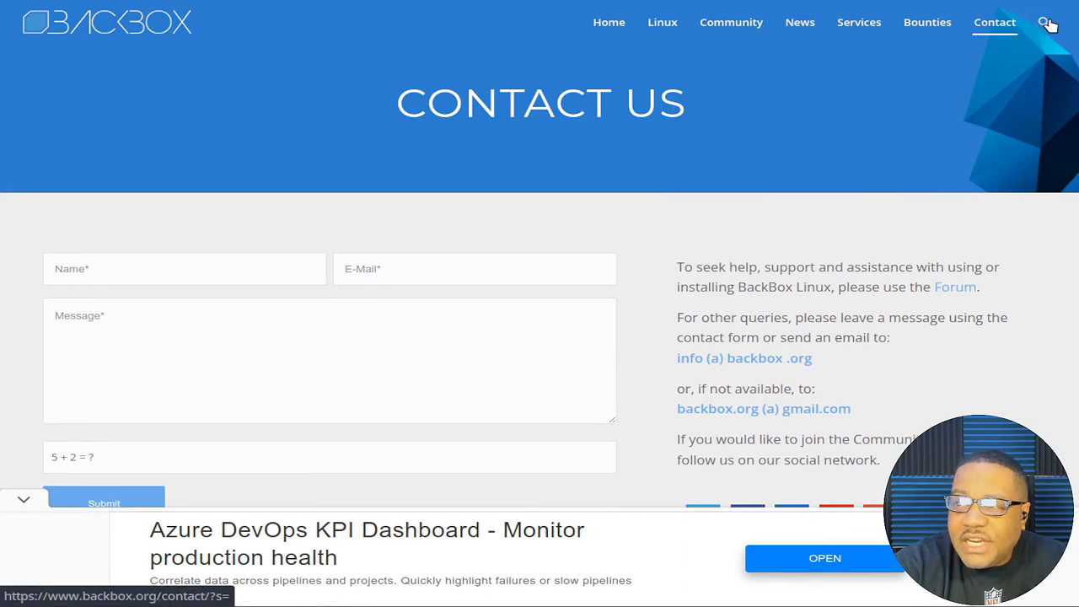
mouse_move(610, 34)
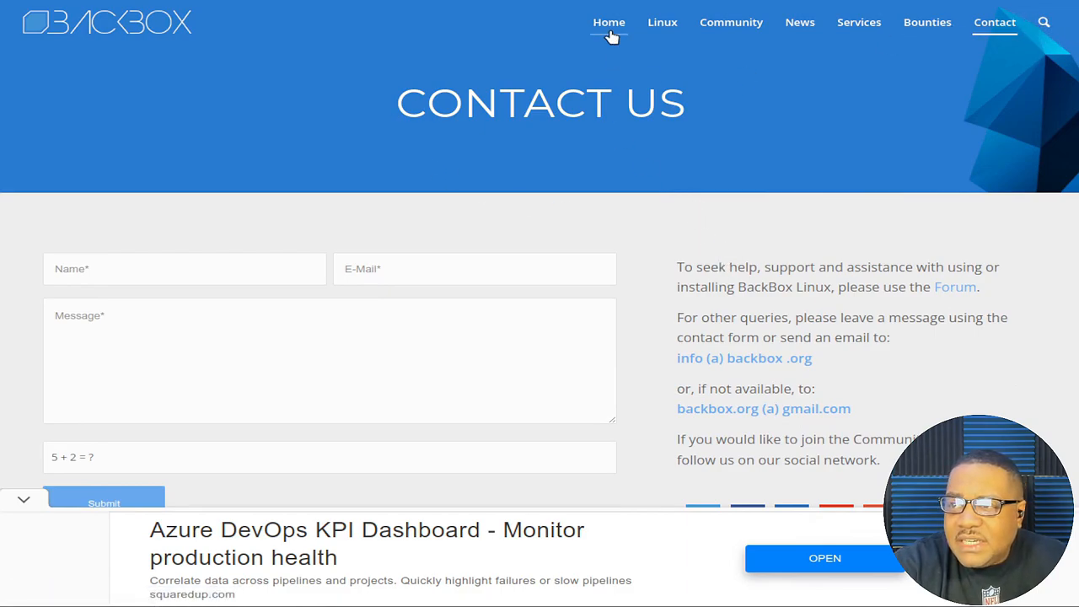
left_click(610, 22)
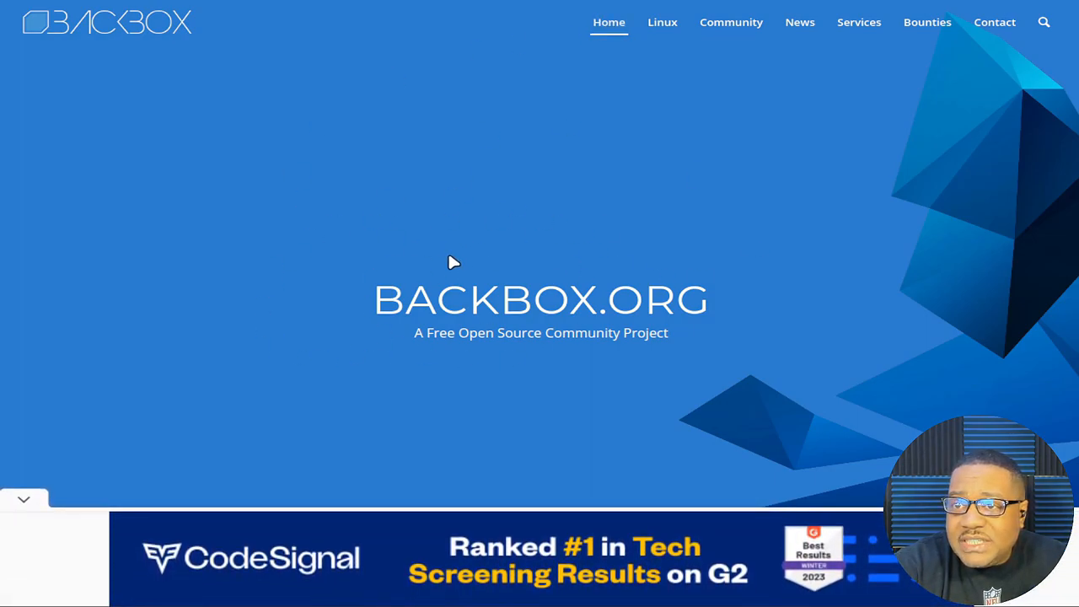
mouse_move(456, 256)
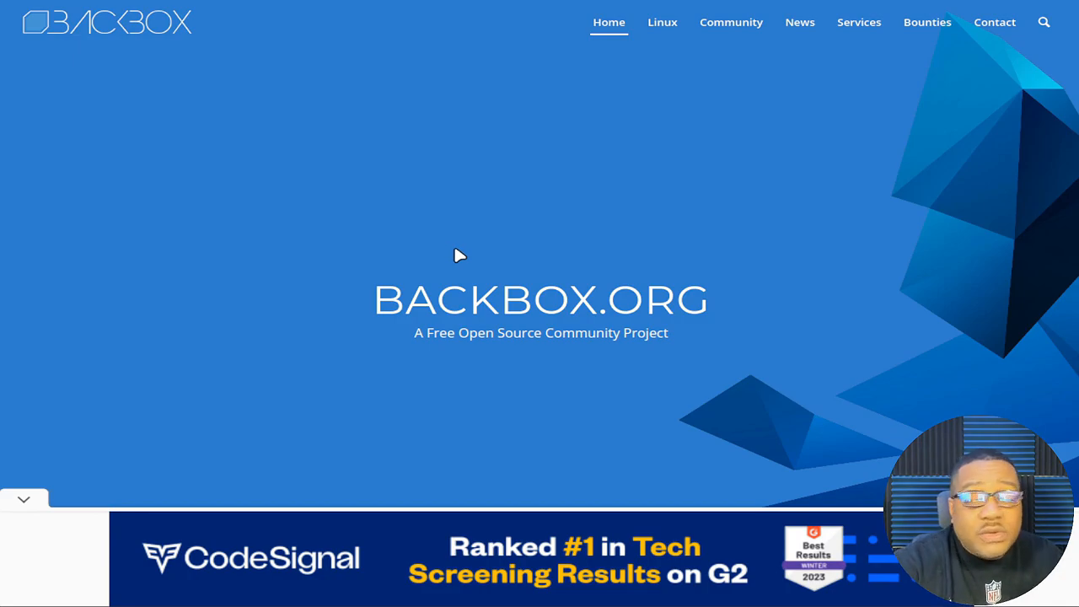
mouse_move(475, 238)
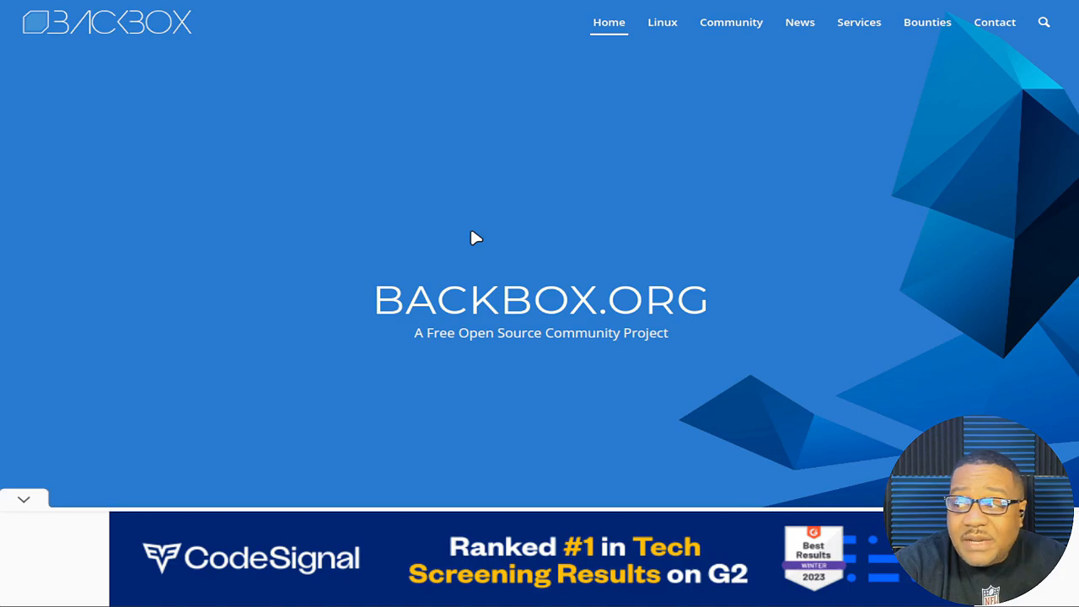
mouse_move(503, 229)
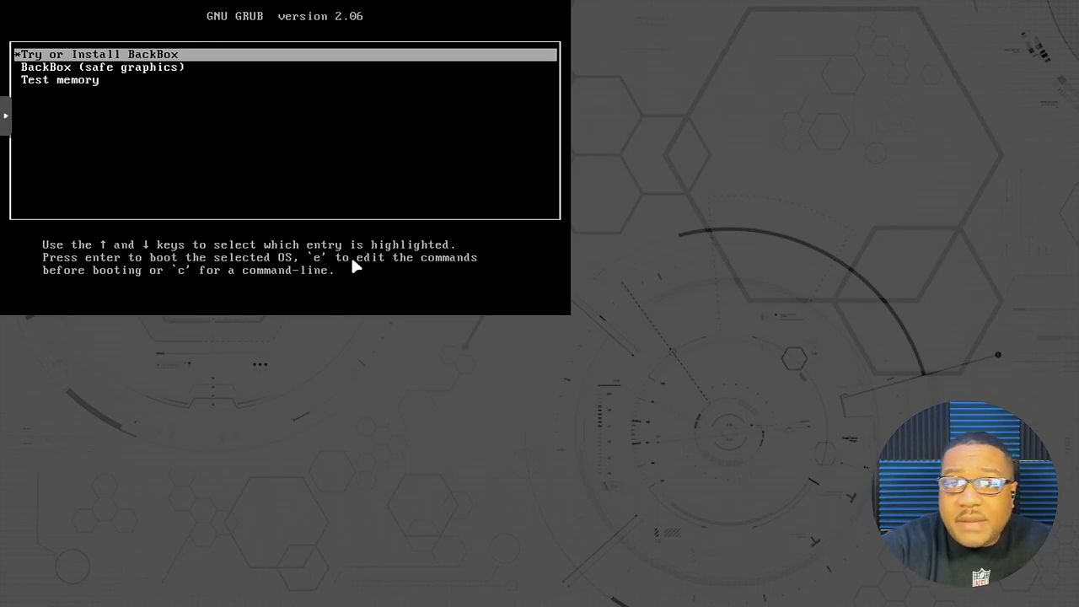
mouse_move(355, 182)
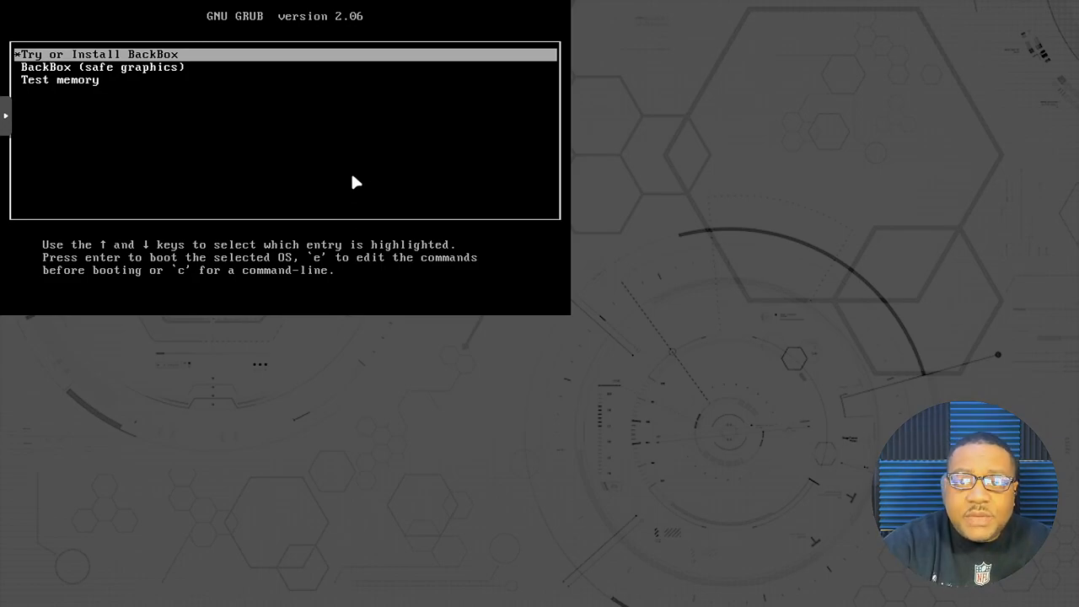
key("Down")
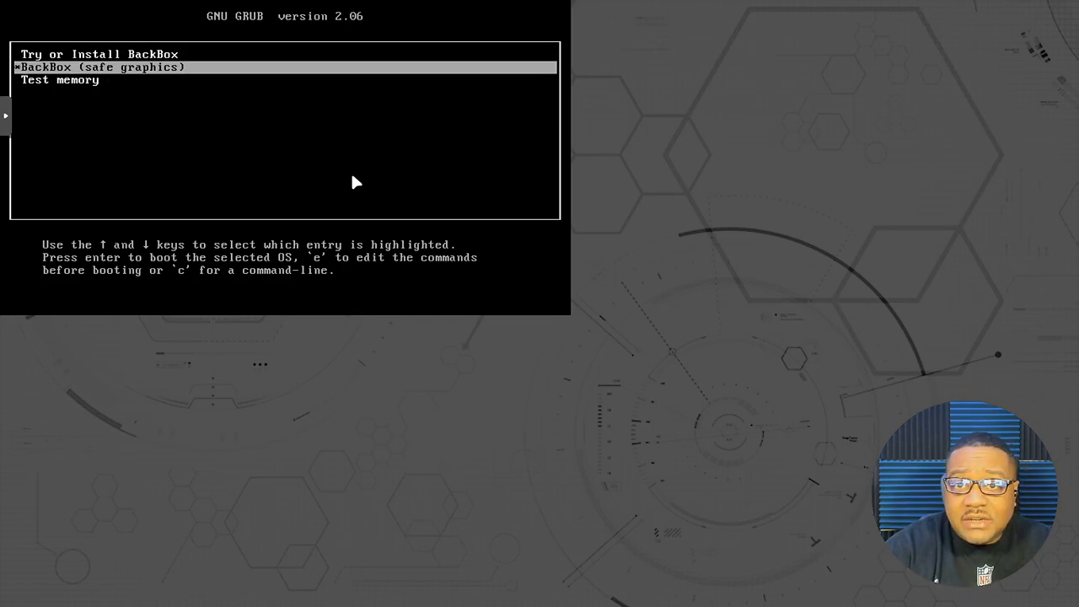
key("Down")
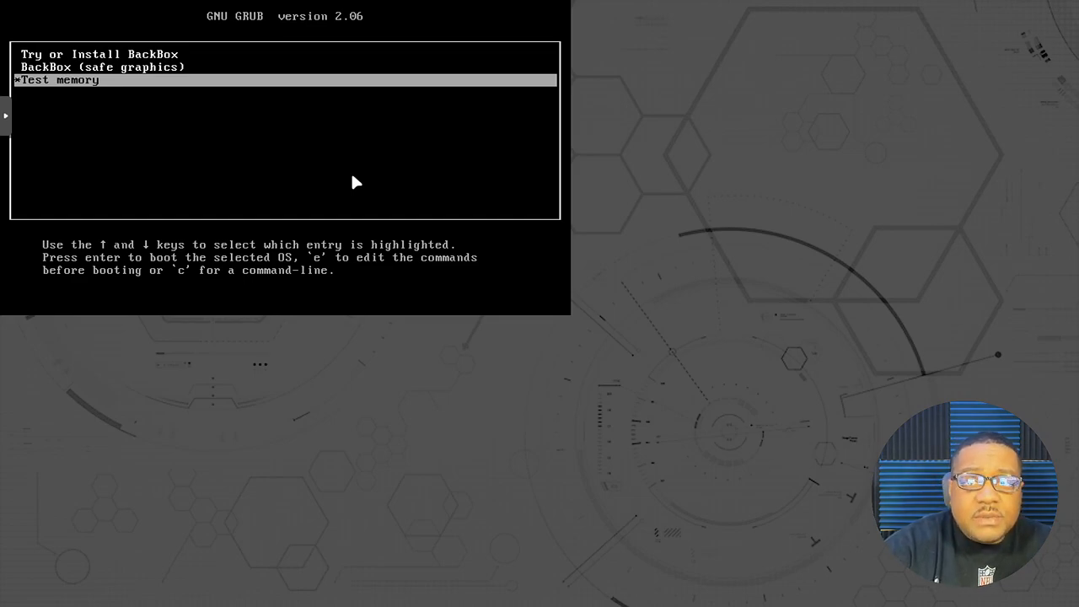
key("Up")
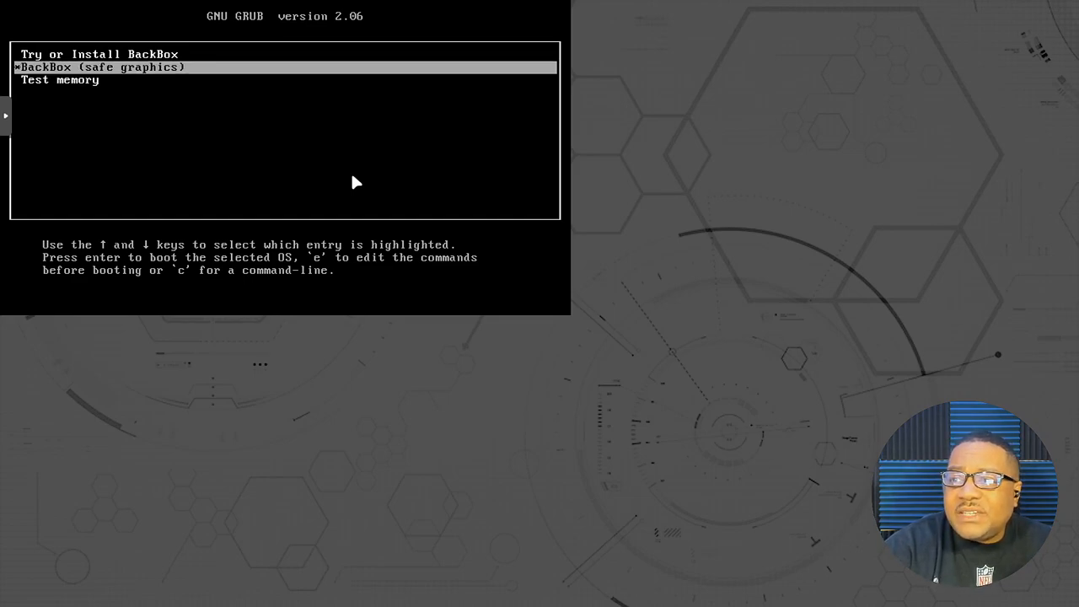
key("Up")
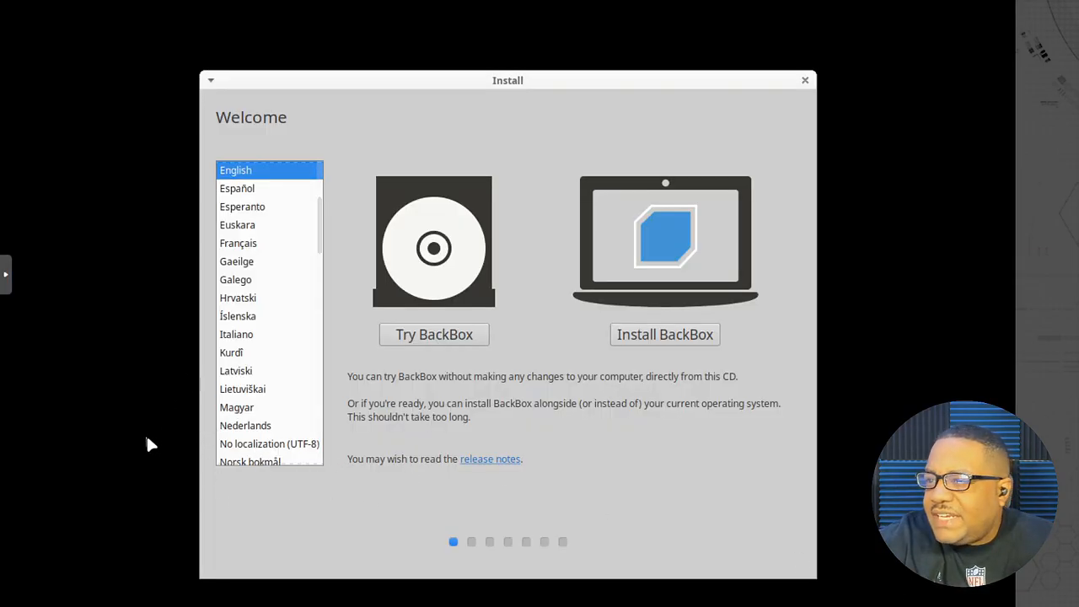
mouse_move(132, 509)
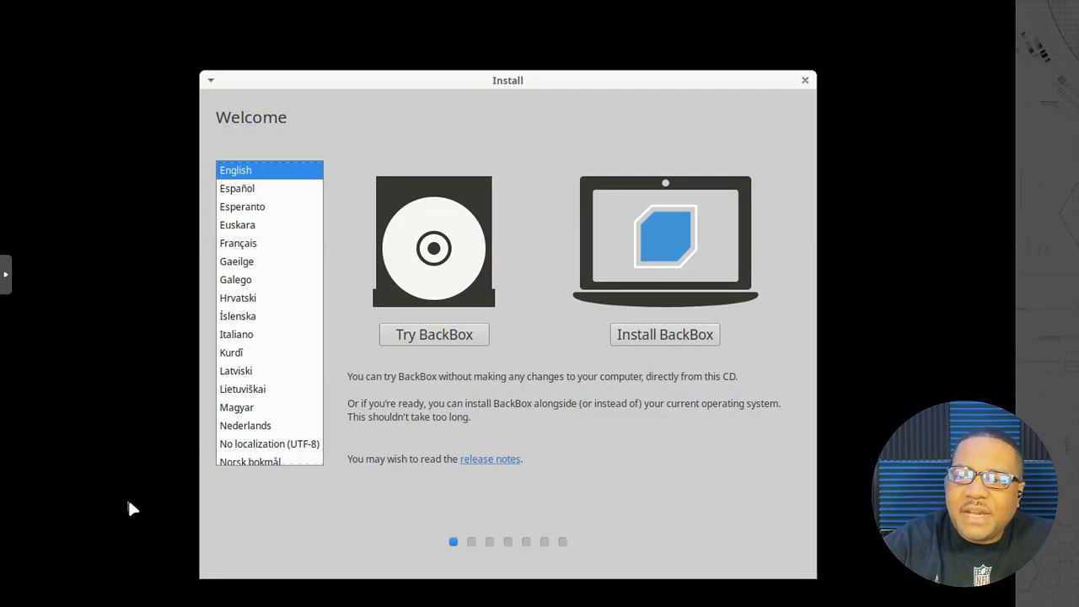
mouse_move(114, 485)
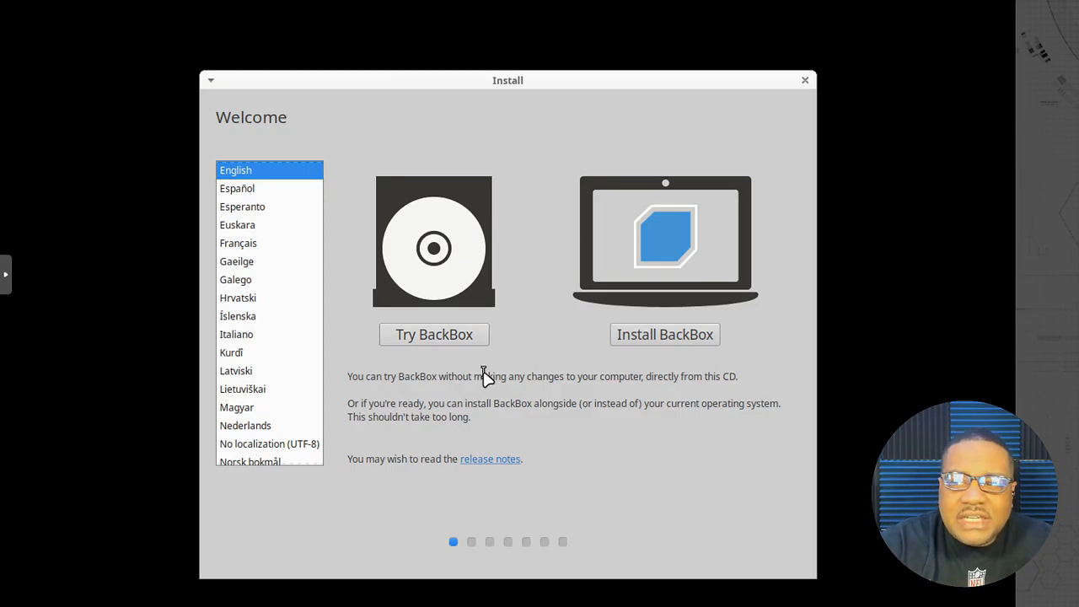
mouse_move(489, 380)
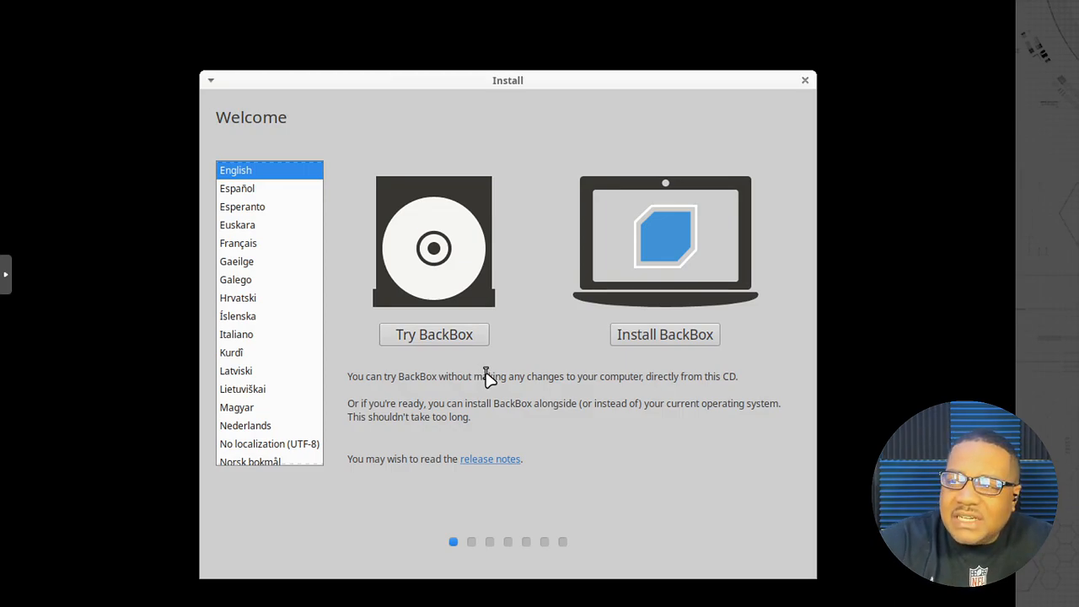
mouse_move(665, 334)
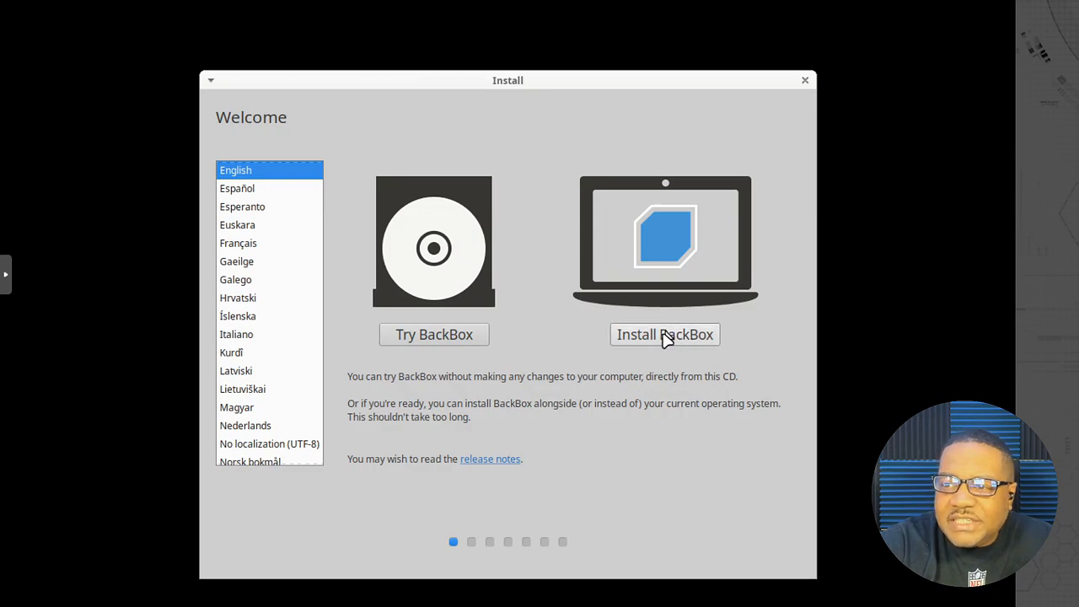
mouse_move(250, 185)
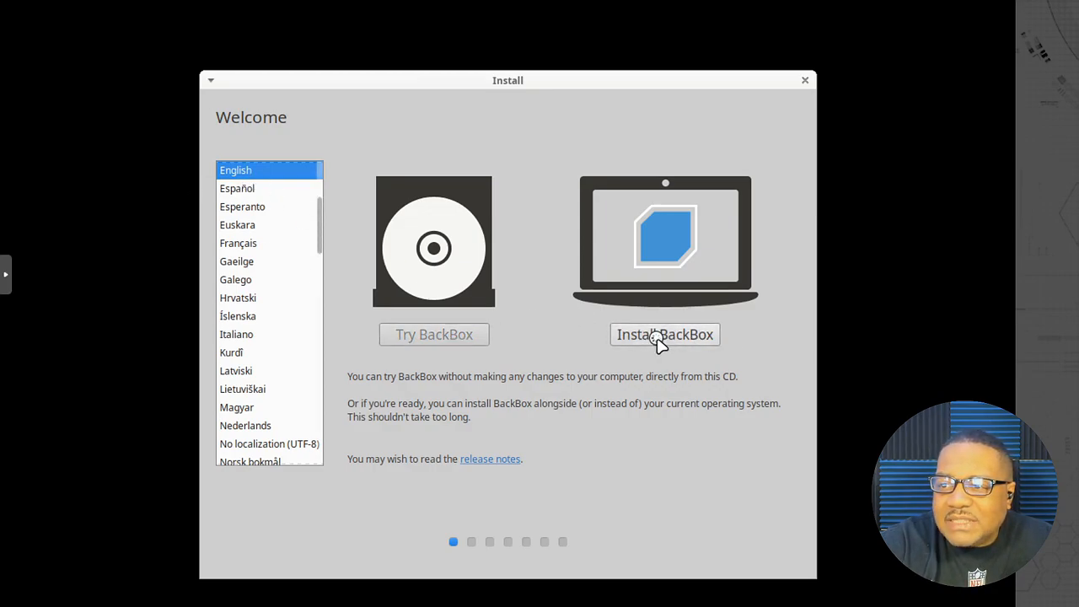
Step: Start installing BackBox and accept the English (US) keyboard layout
left_click(665, 334)
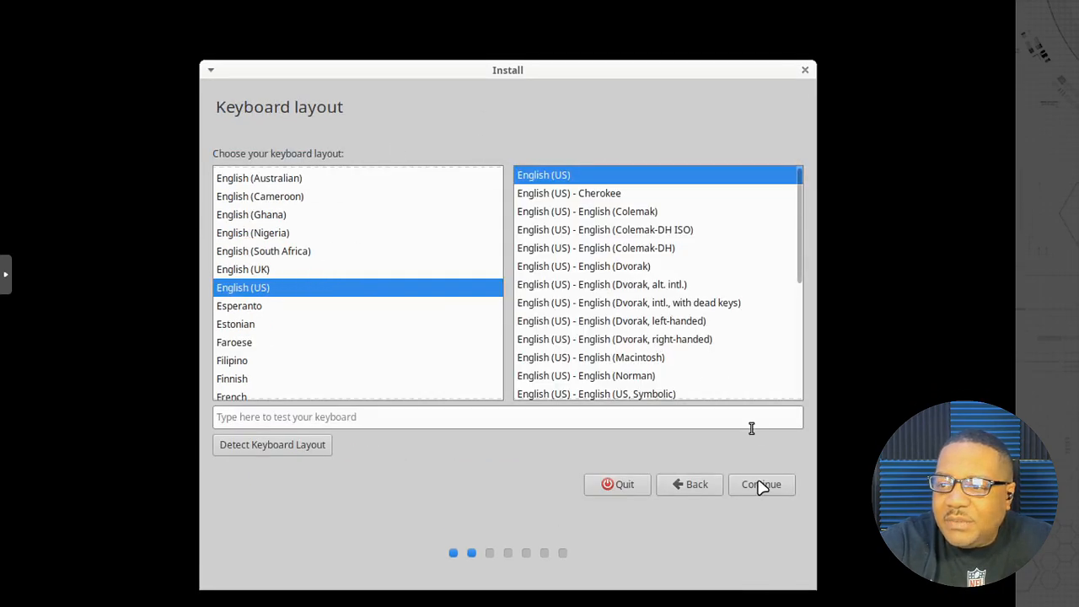
left_click(763, 486)
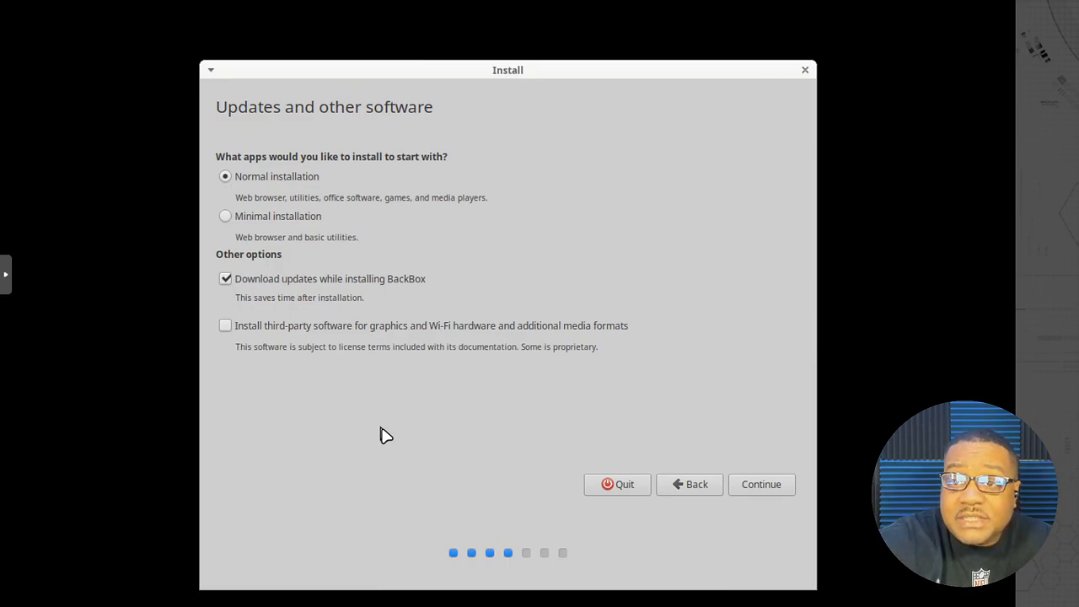
mouse_move(270, 189)
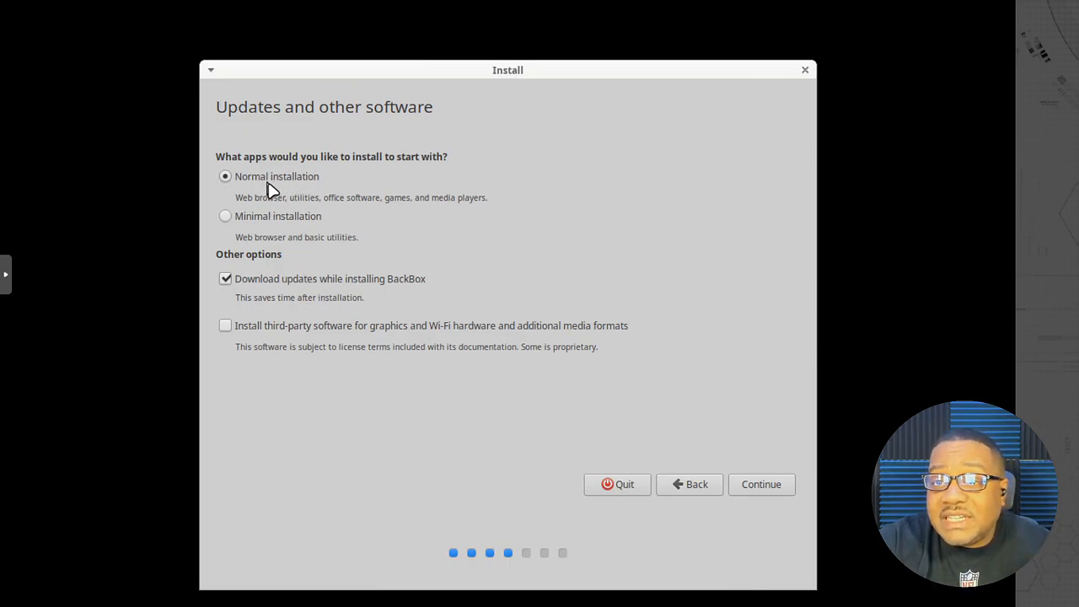
mouse_move(266, 229)
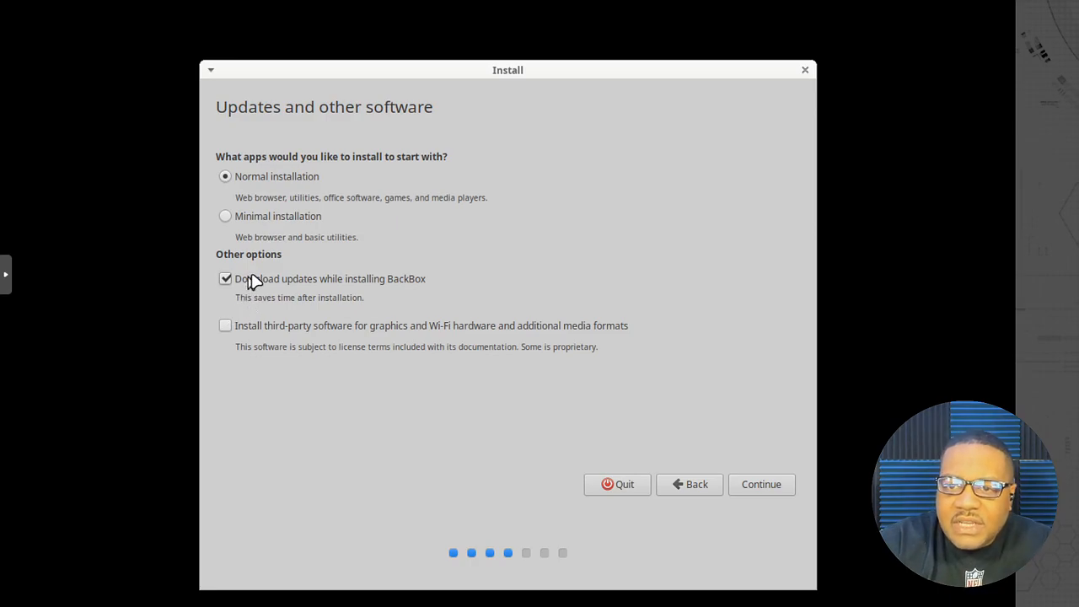
mouse_move(285, 290)
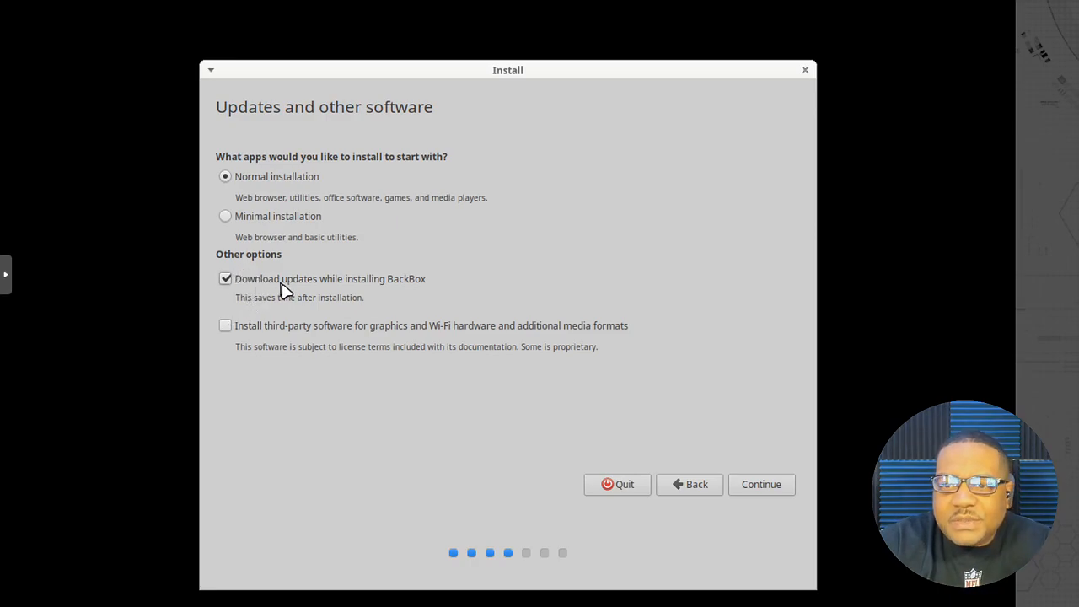
mouse_move(403, 290)
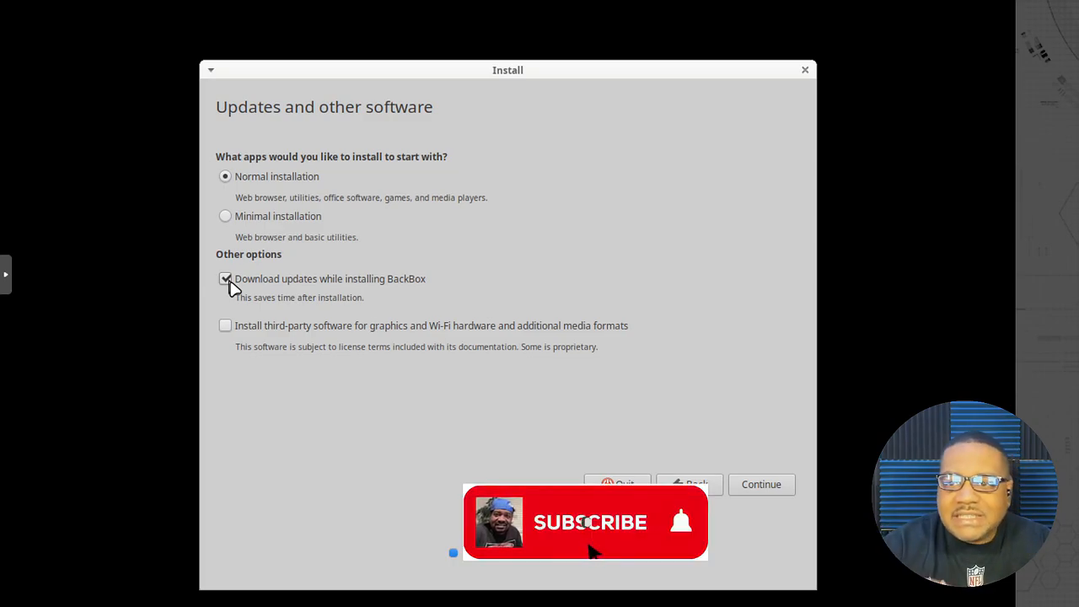
left_click(591, 523)
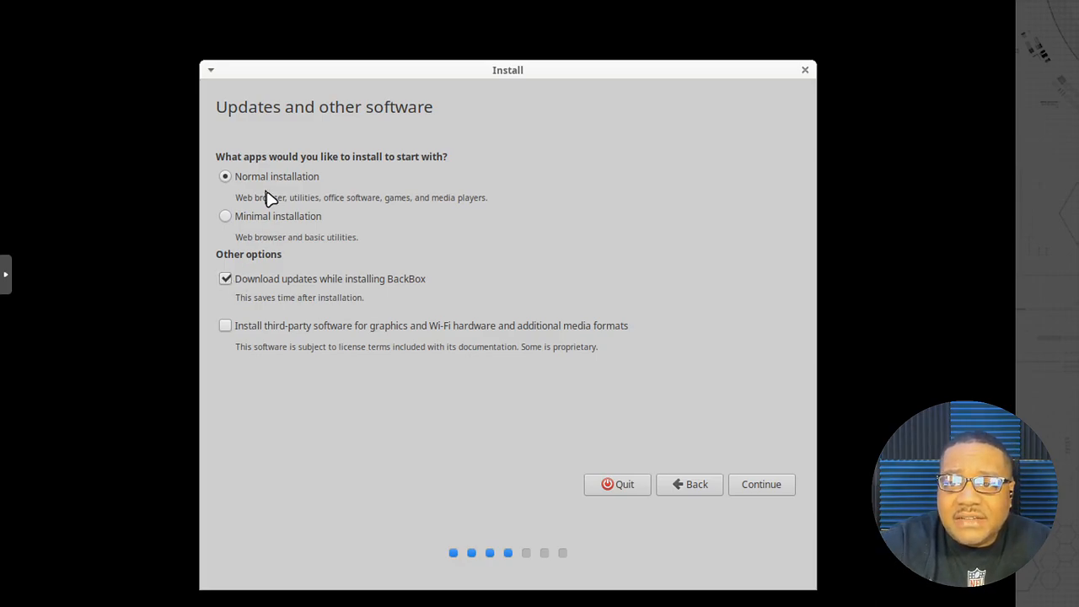
mouse_move(236, 206)
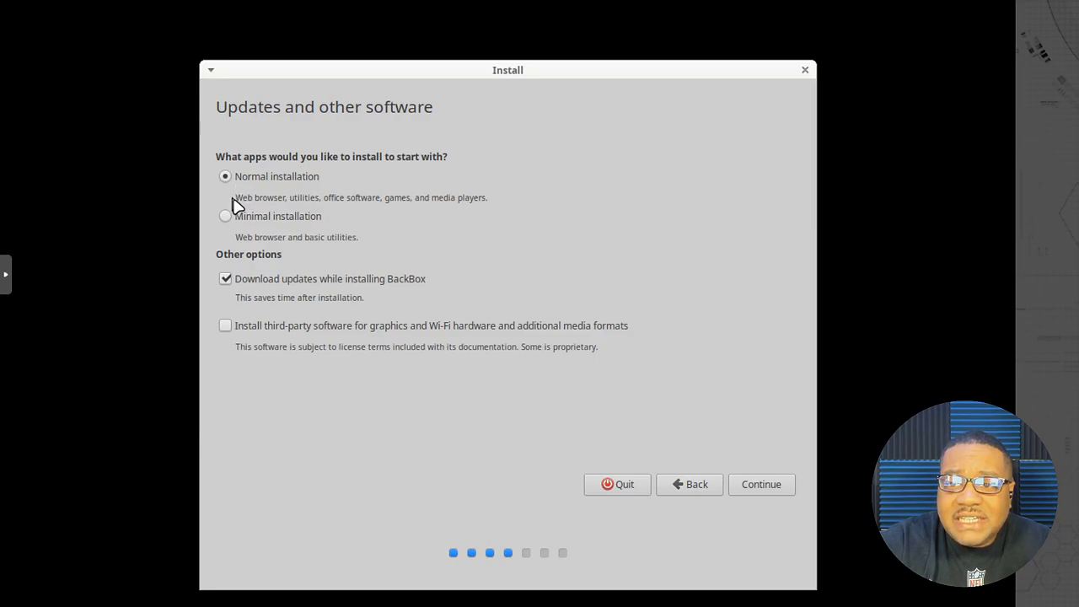
mouse_move(327, 209)
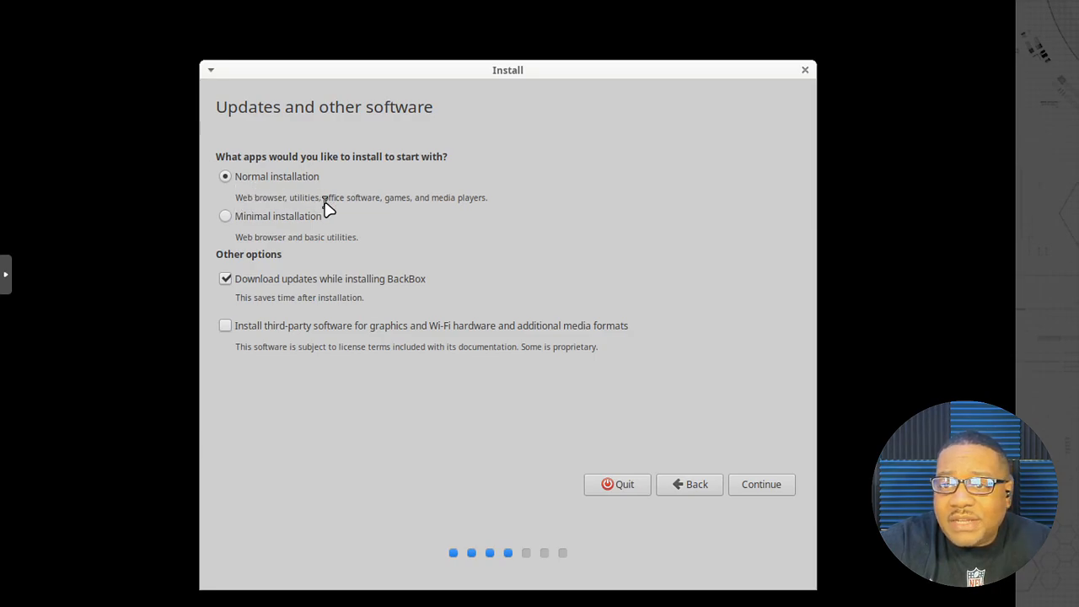
mouse_move(452, 202)
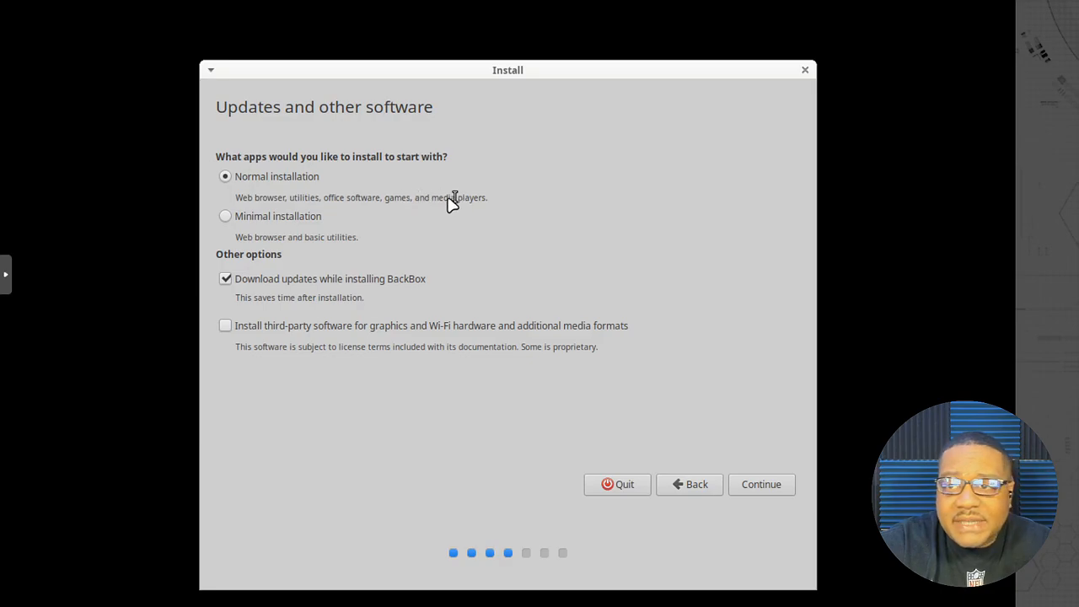
mouse_move(424, 196)
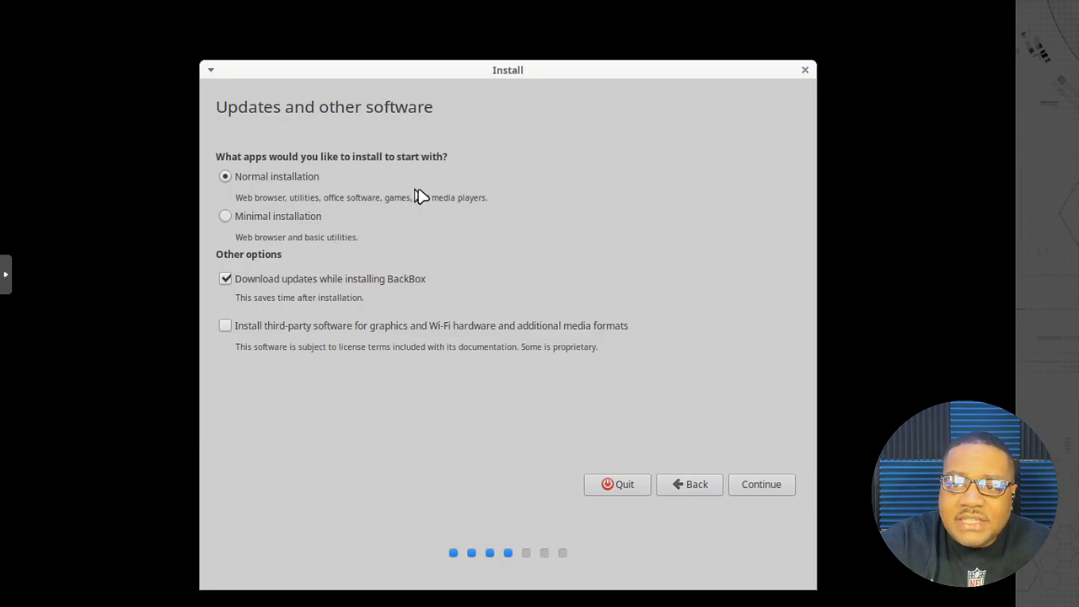
mouse_move(303, 189)
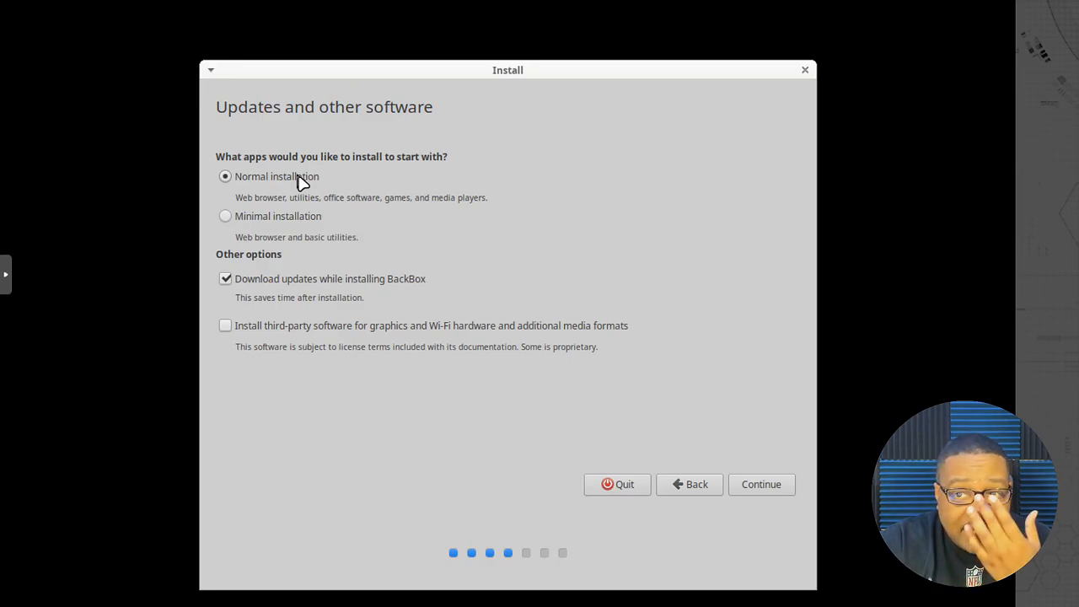
mouse_move(255, 236)
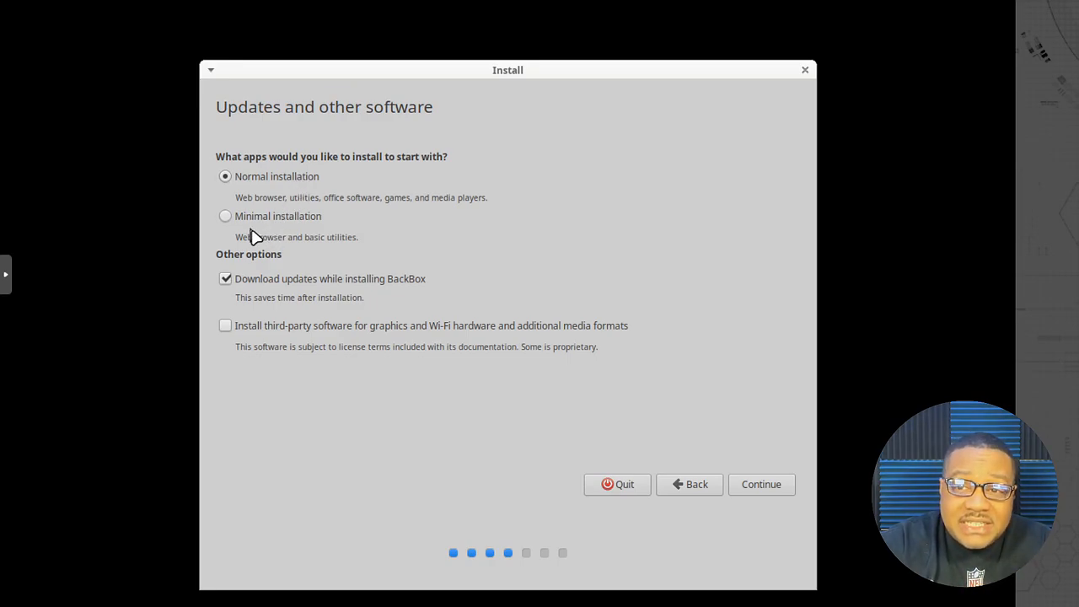
mouse_move(320, 200)
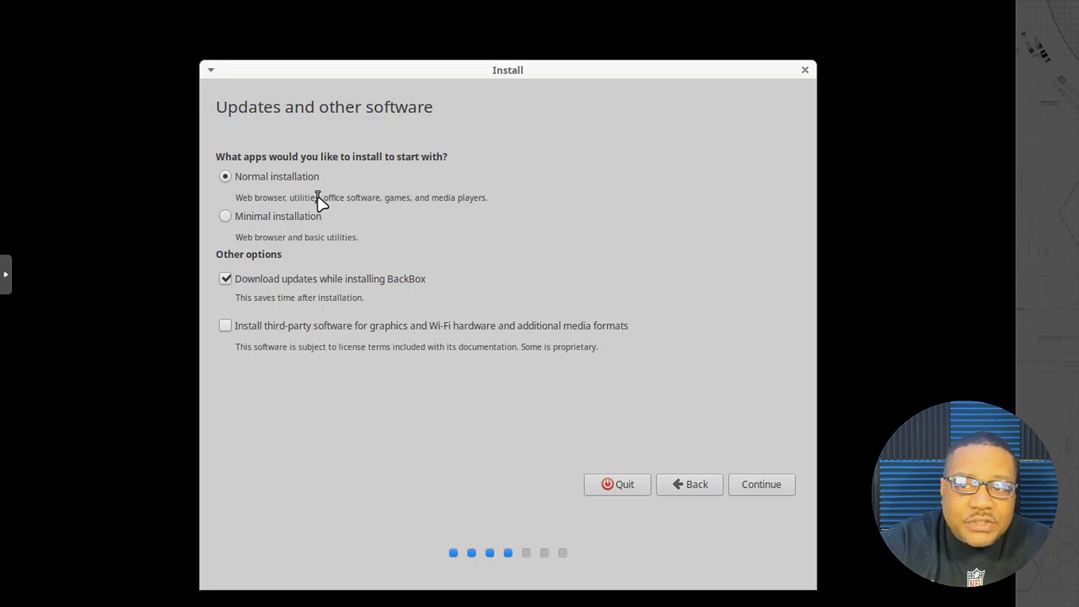
Step: Keep Normal installation with updates, add third-party graphics, Wi-Fi and media software, and continue
left_click_drag(322, 197, 469, 198)
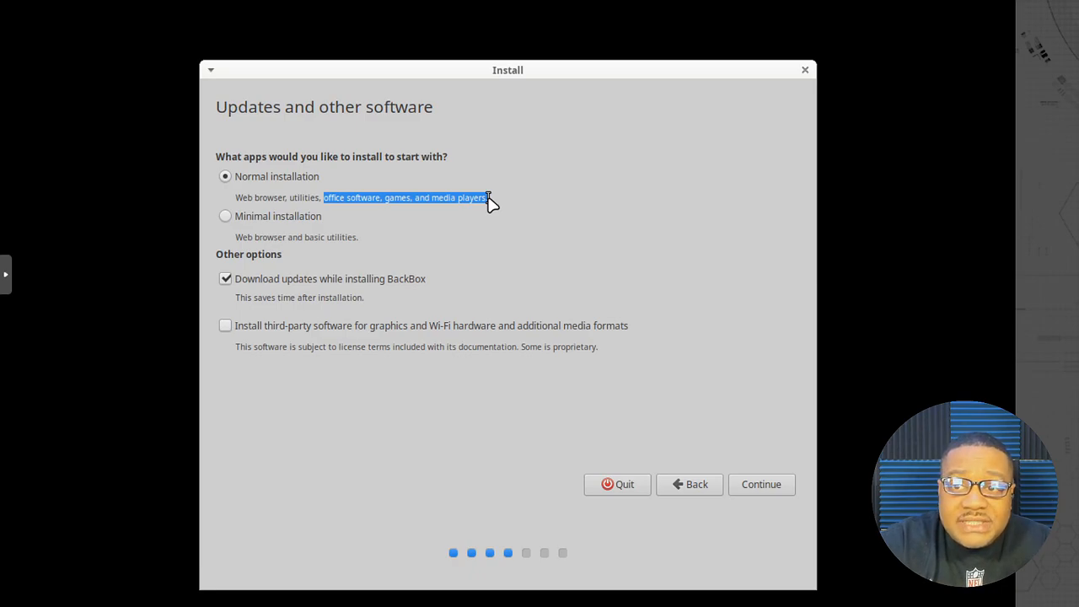
mouse_move(409, 212)
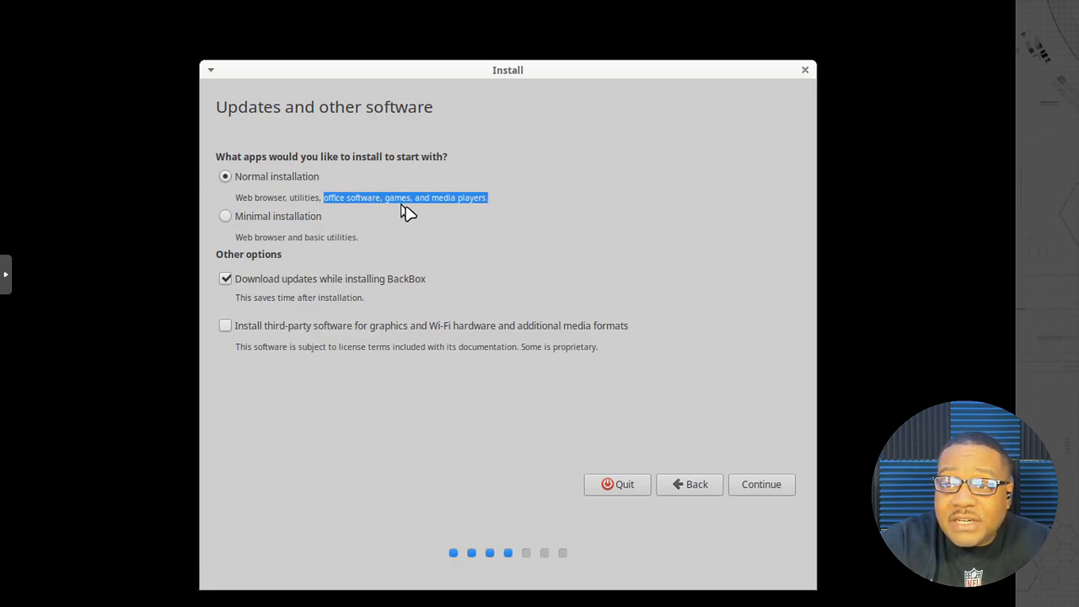
mouse_move(435, 212)
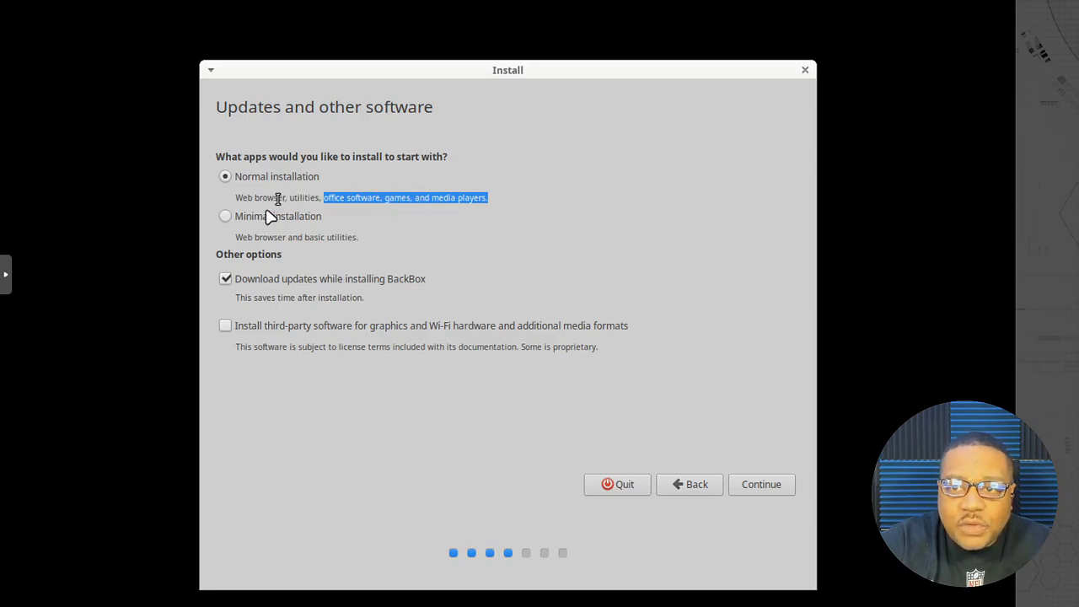
mouse_move(261, 221)
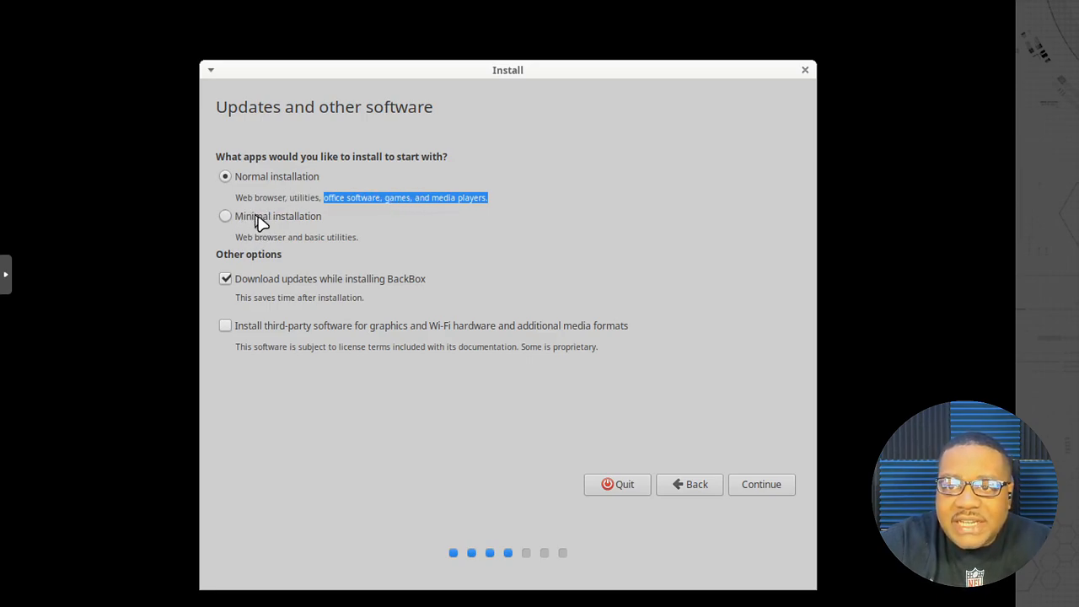
mouse_move(246, 236)
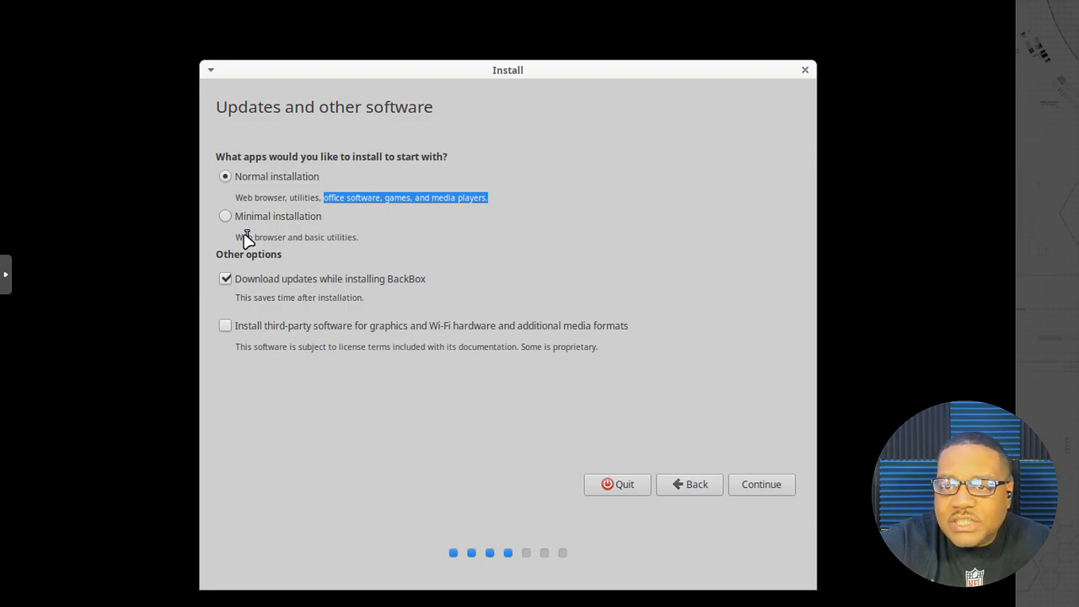
mouse_move(317, 251)
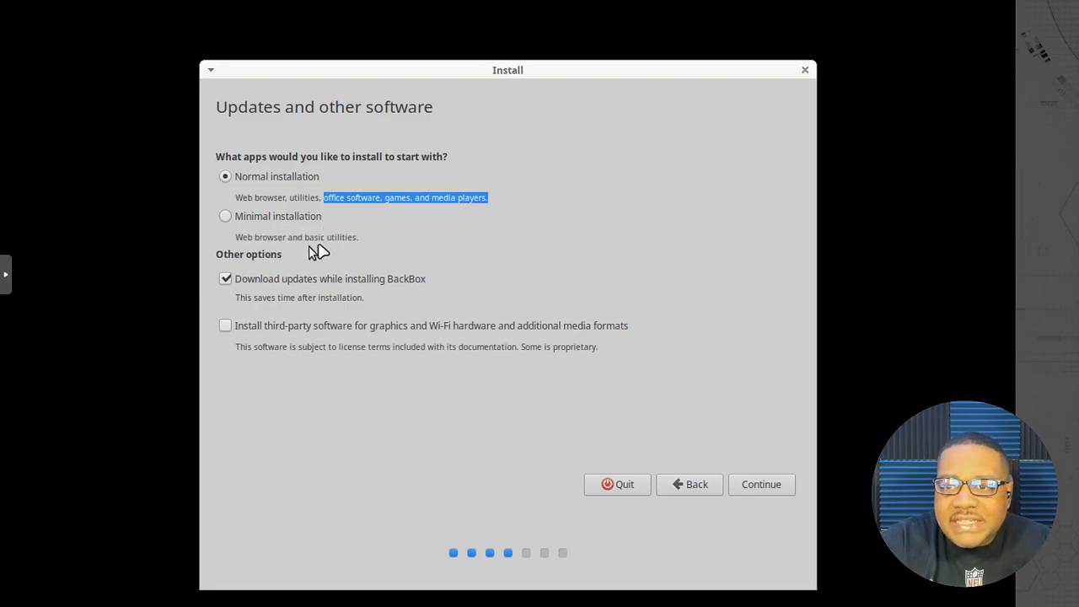
mouse_move(319, 220)
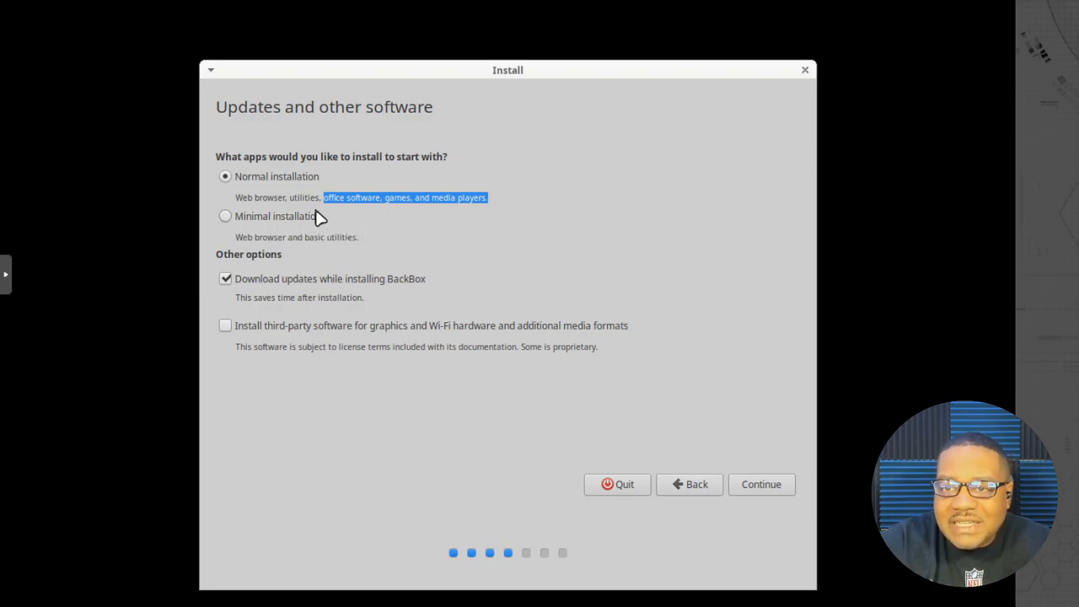
mouse_move(244, 260)
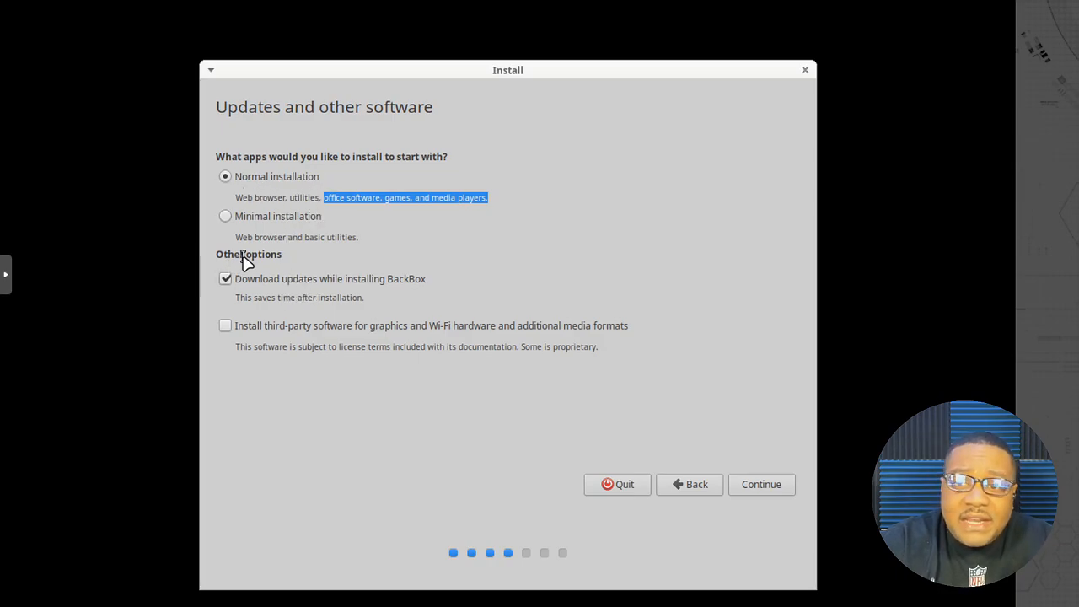
mouse_move(226, 329)
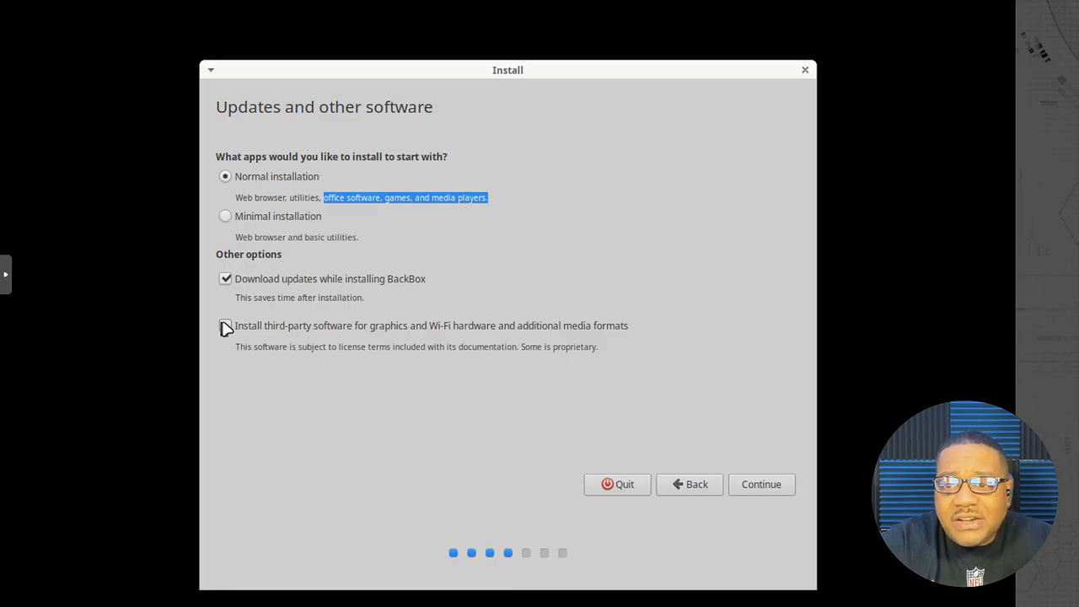
left_click(226, 325)
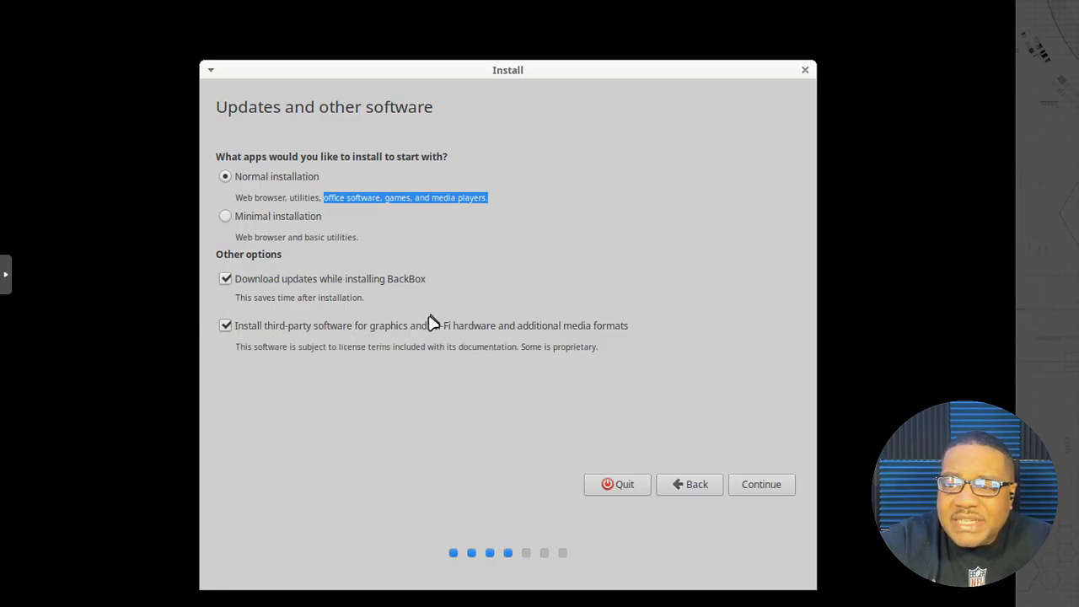
mouse_move(415, 321)
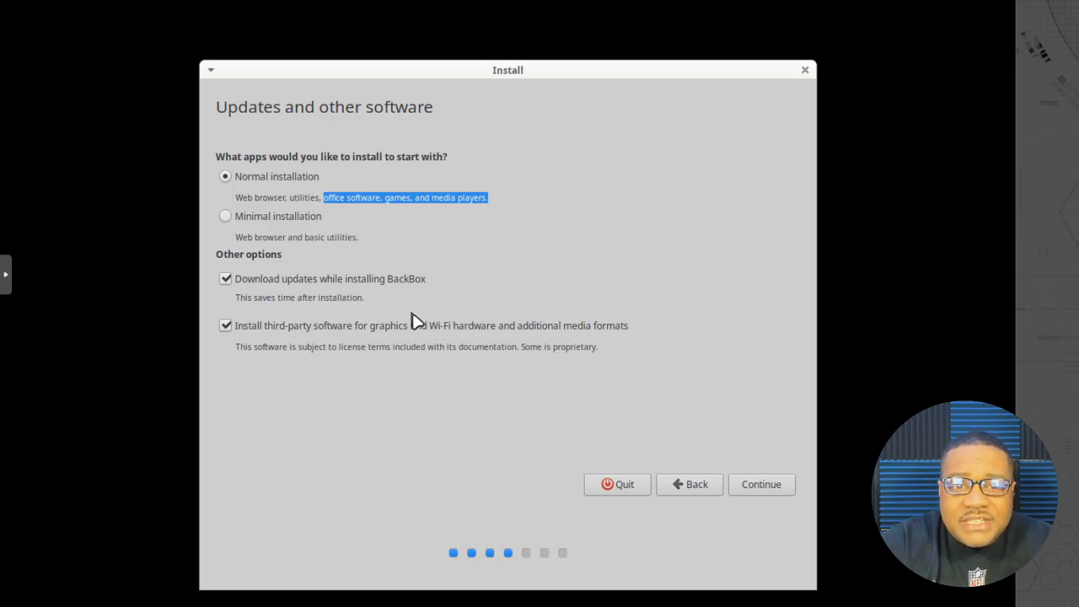
mouse_move(405, 344)
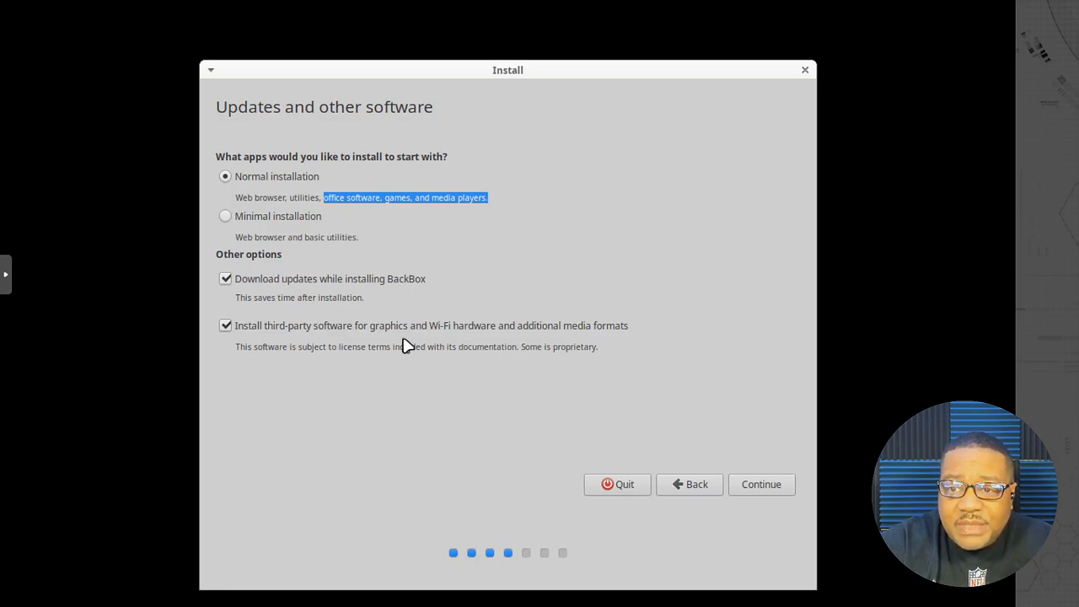
mouse_move(476, 340)
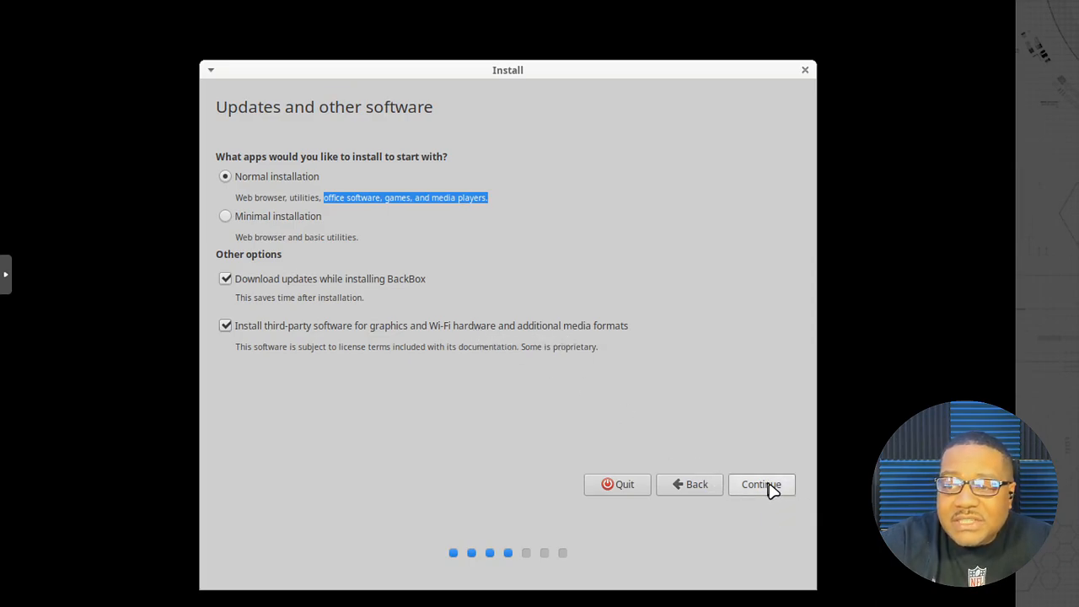
left_click(760, 484)
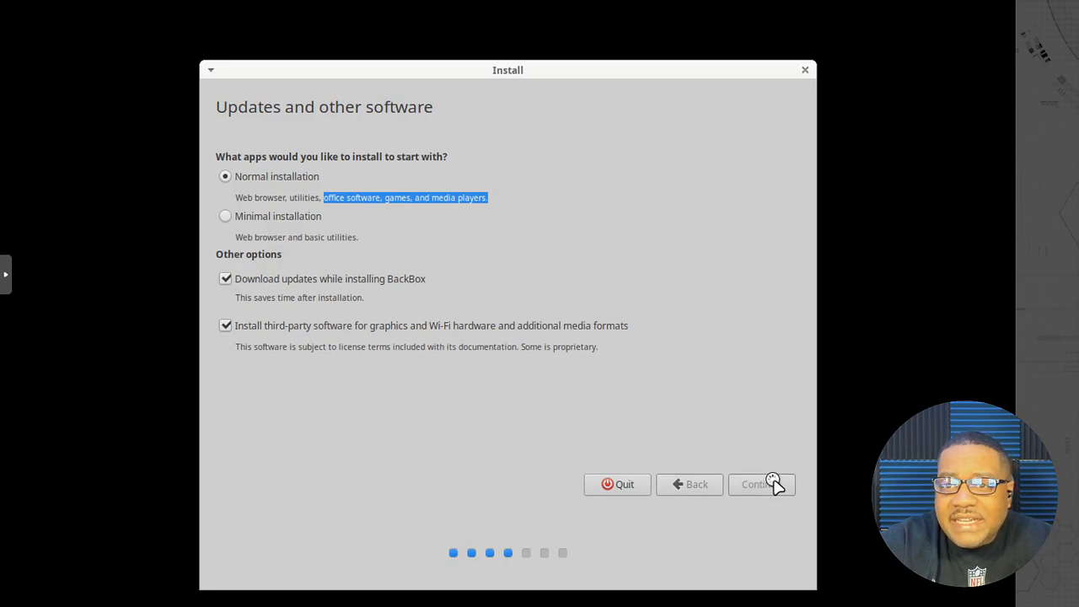
Step: Advance to Installation type and choose Erase disk and install BackBox
left_click(759, 484)
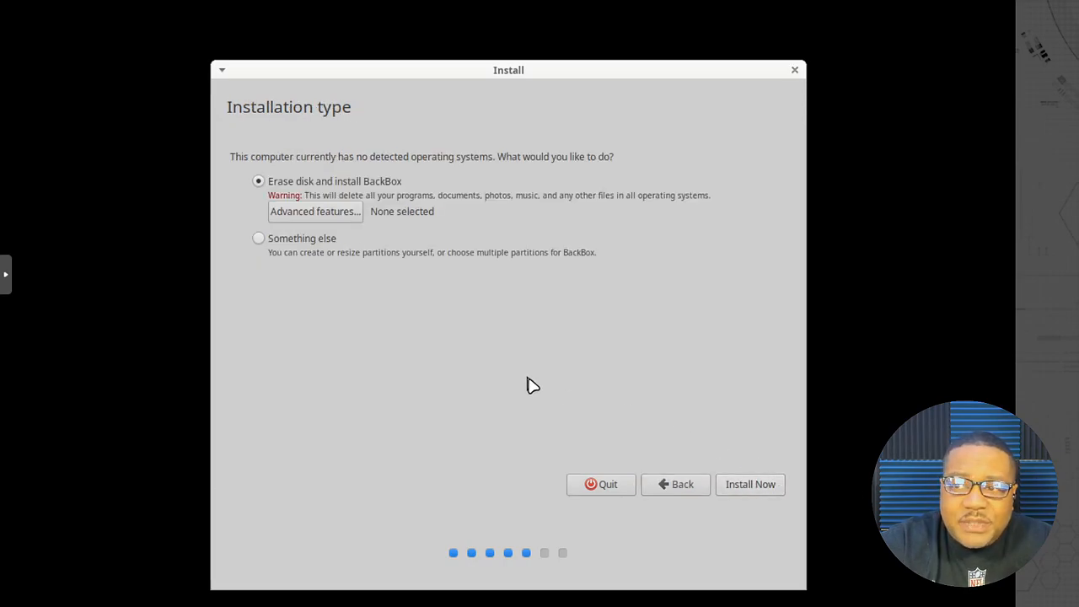
mouse_move(533, 377)
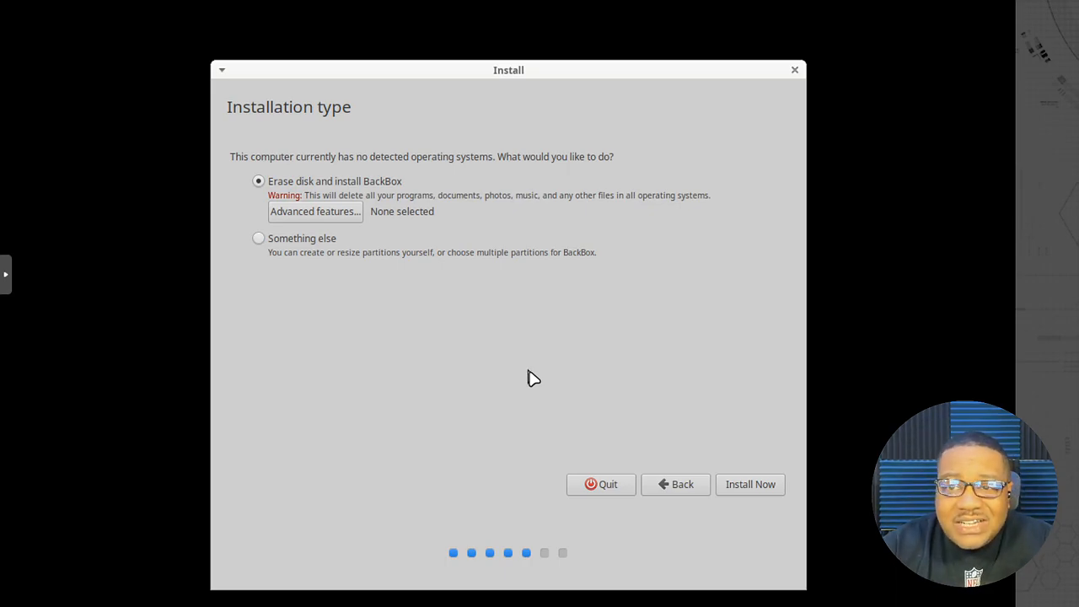
mouse_move(512, 281)
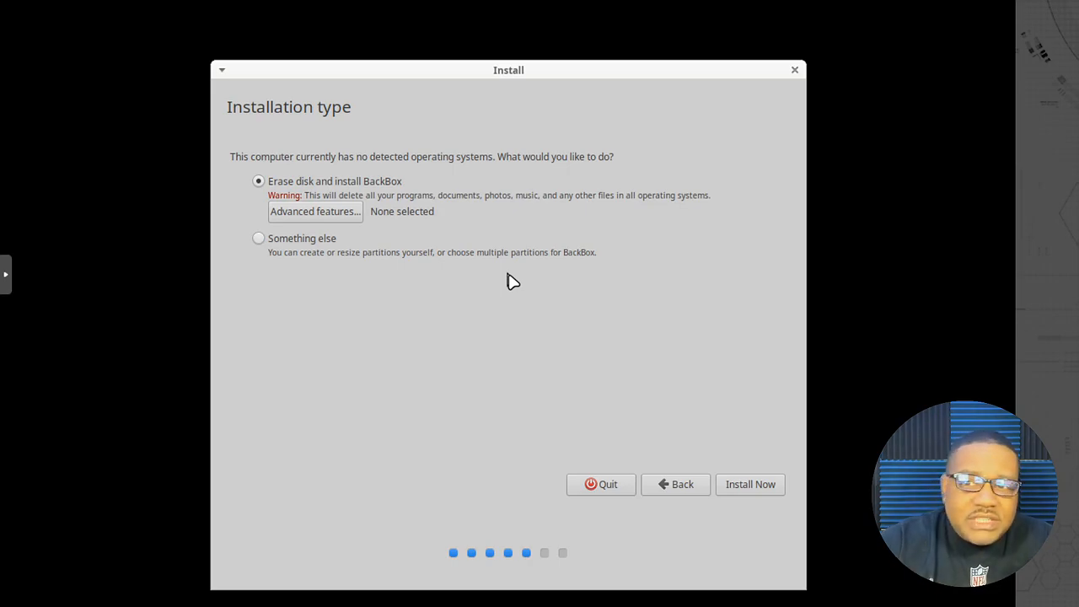
mouse_move(499, 342)
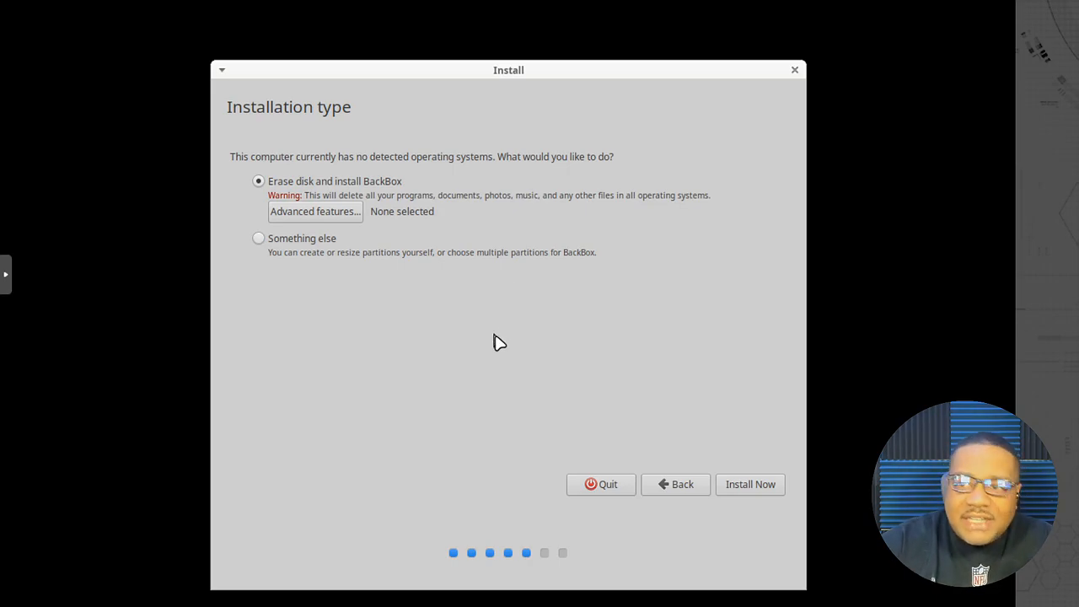
mouse_move(408, 386)
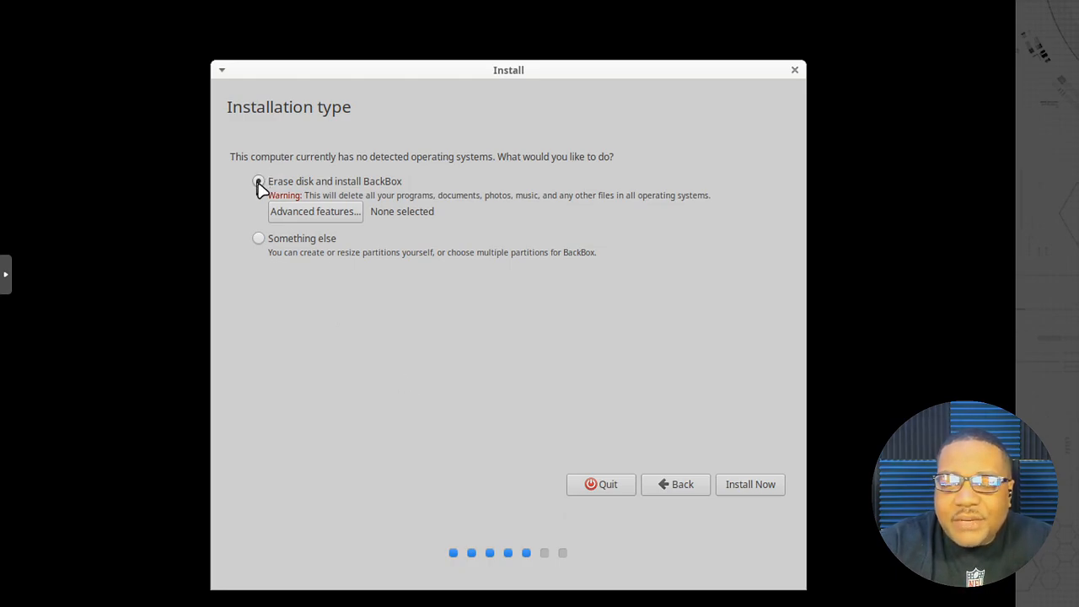
left_click(260, 182)
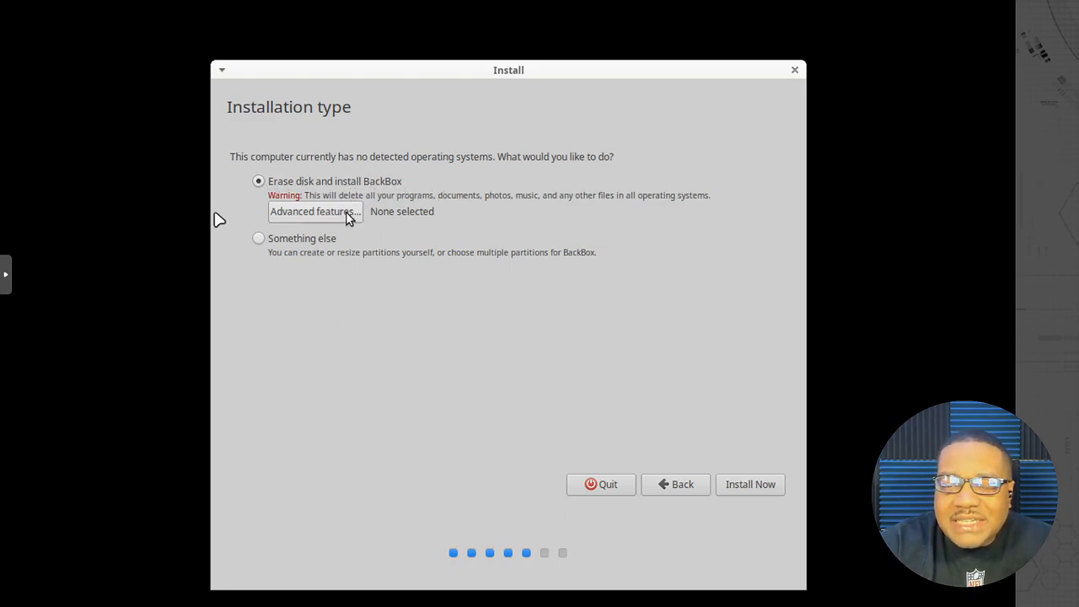
mouse_move(329, 226)
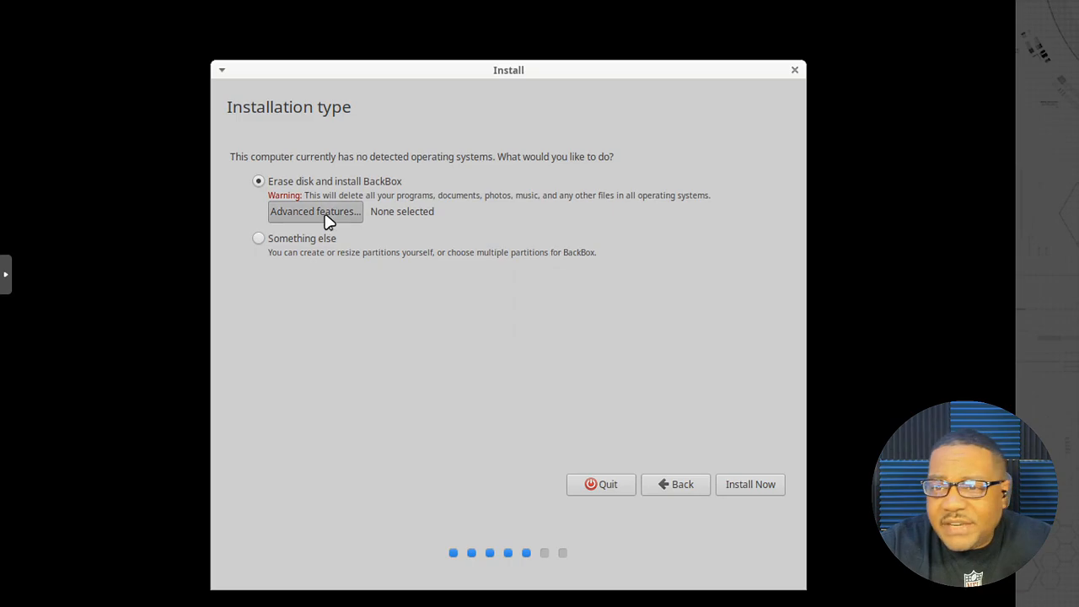
Step: Open the Advanced Features dialog to review the None, LVM, ZFS and encryption options
left_click(314, 211)
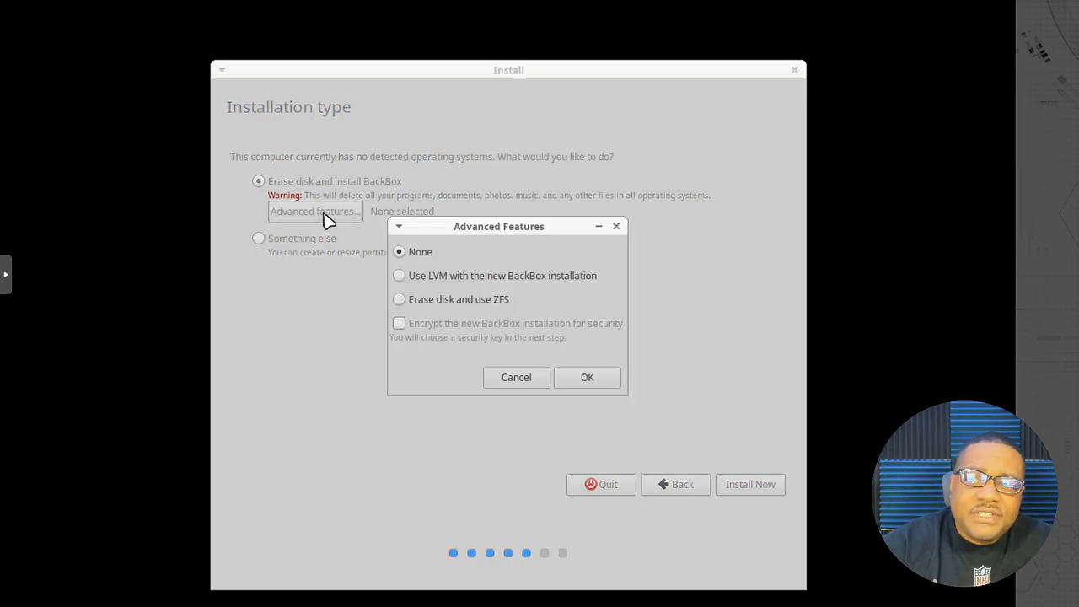
mouse_move(436, 290)
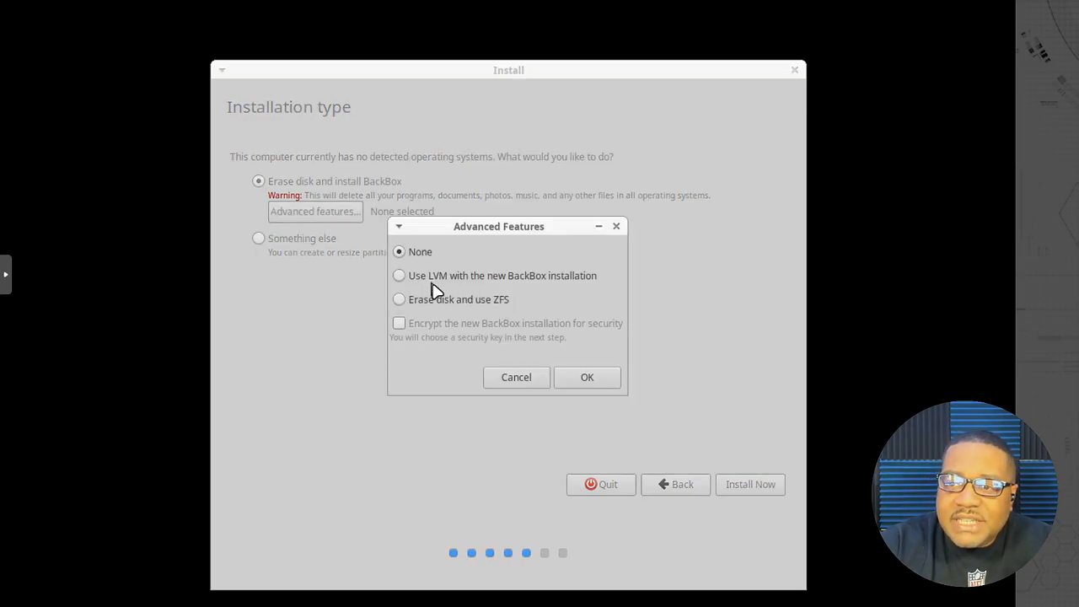
mouse_move(459, 319)
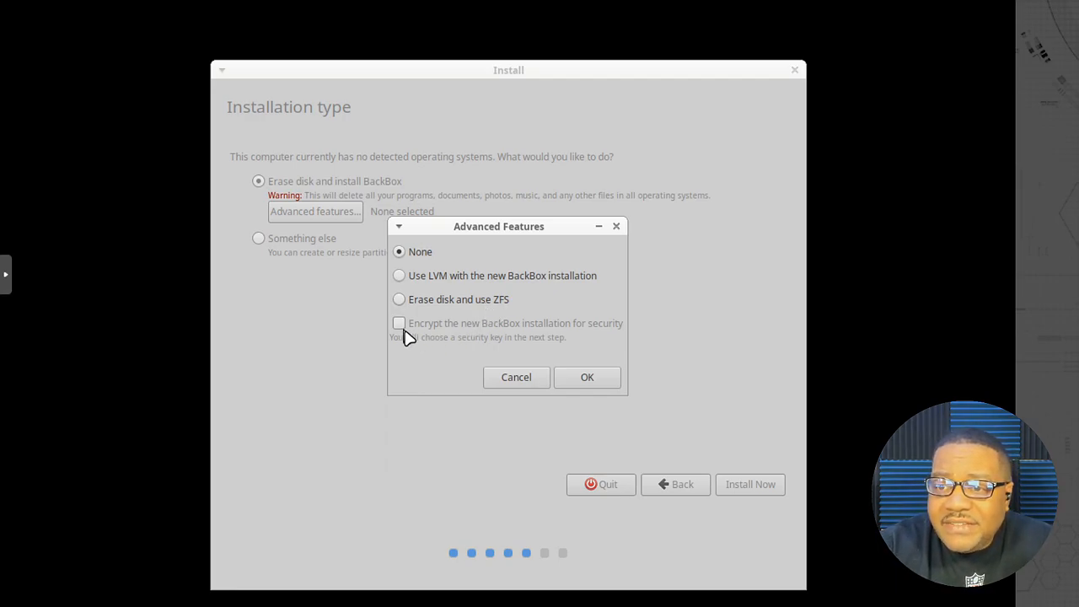
mouse_move(489, 374)
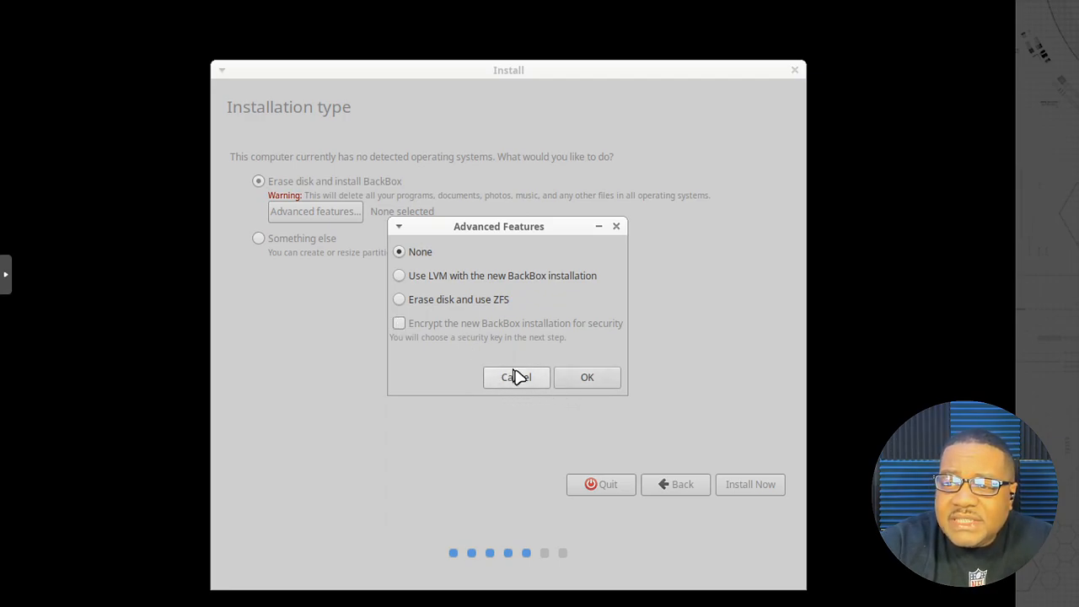
Step: Dismiss Advanced Features unchanged, start Install Now and confirm writing the partition changes to disk
left_click(516, 377)
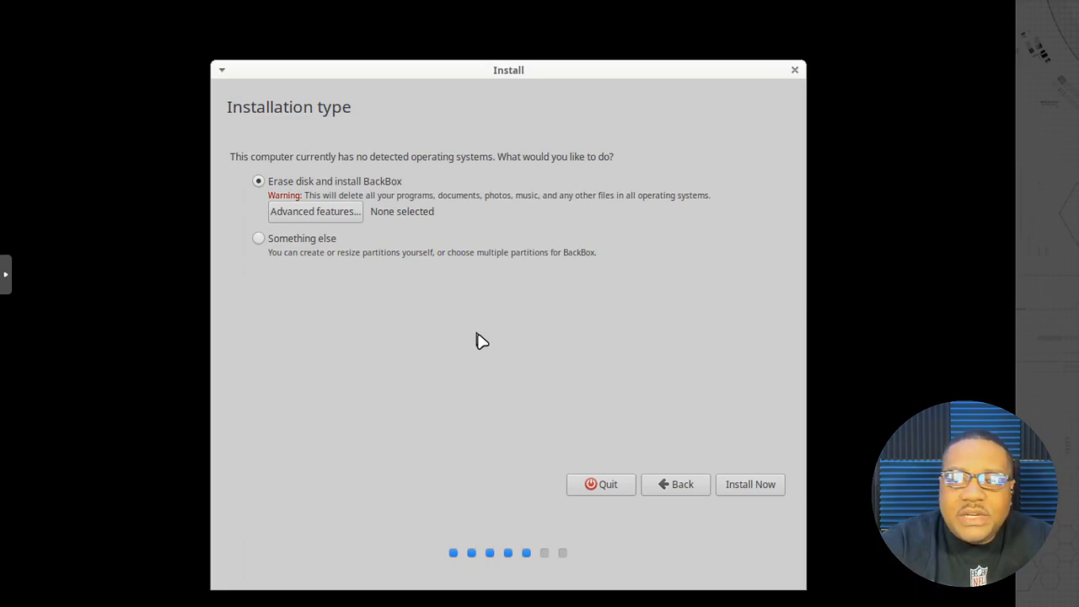
mouse_move(708, 448)
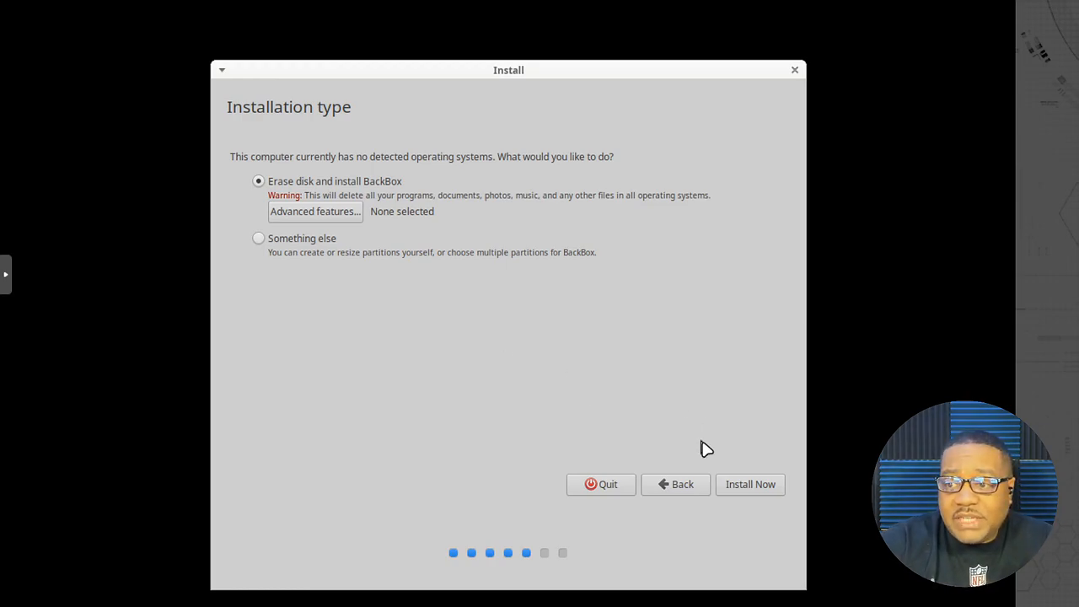
mouse_move(738, 489)
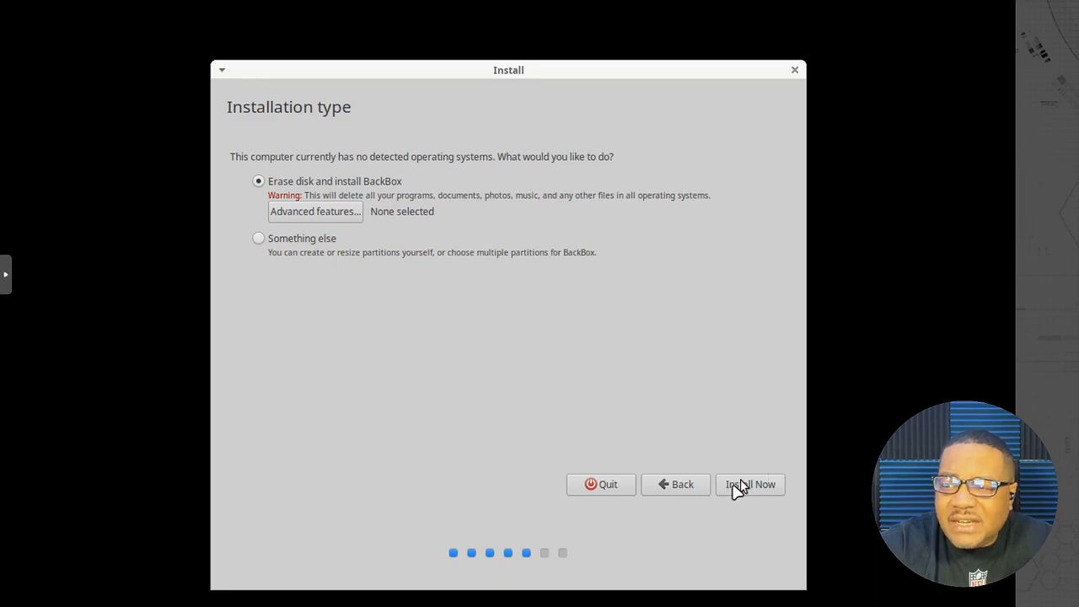
left_click(749, 484)
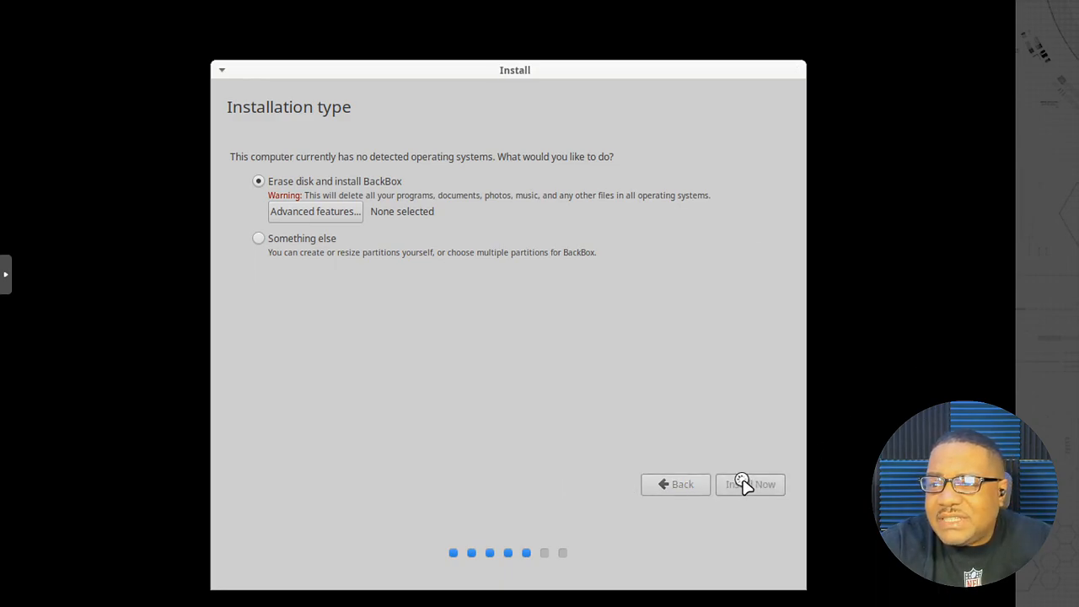
left_click(749, 486)
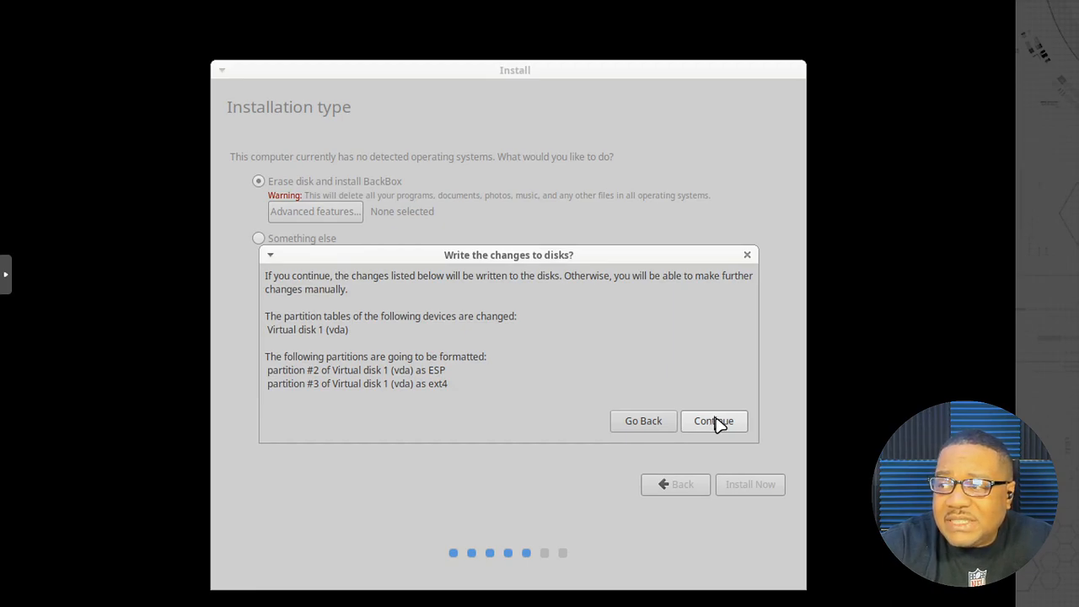
left_click(715, 422)
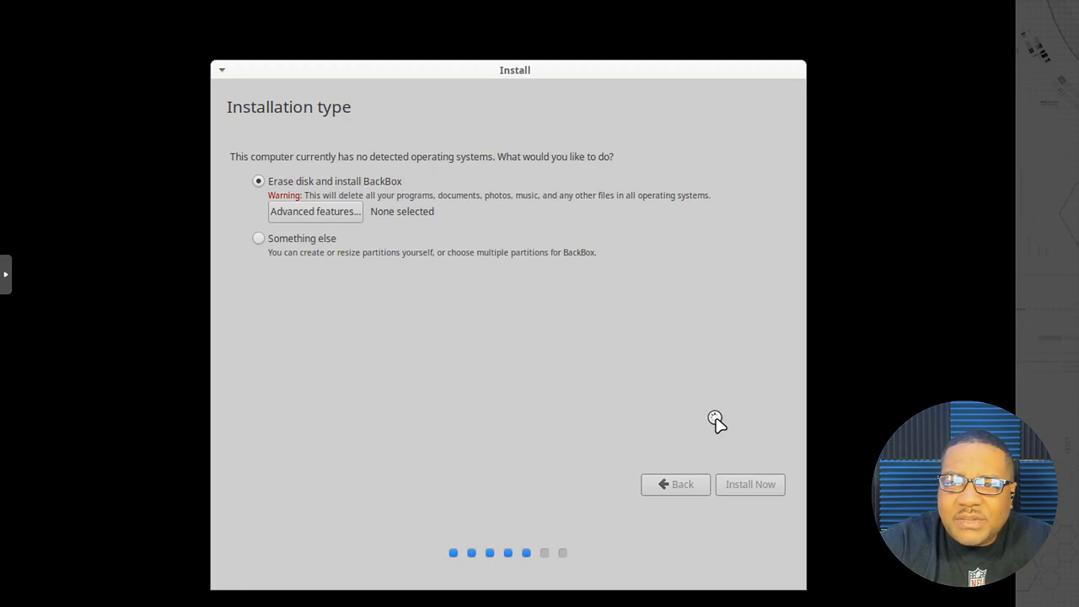
Step: Reach the Where are you? step with Los Angeles as the time zone
left_click(750, 484)
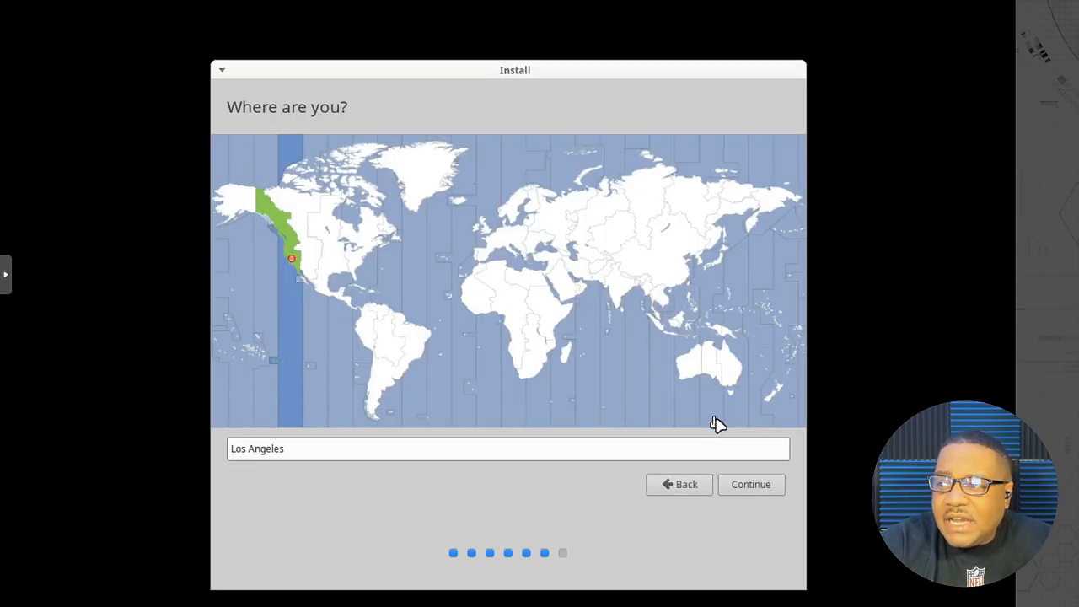
mouse_move(742, 490)
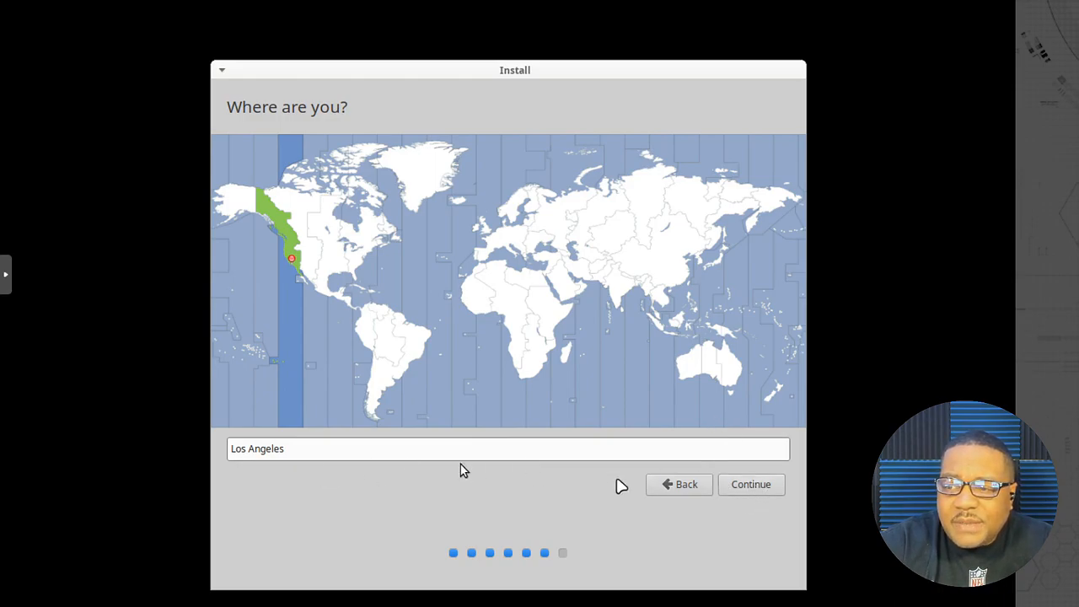
Step: Accept Los Angeles, then enter name josh and set the computer name to backboxOS
left_click(751, 484)
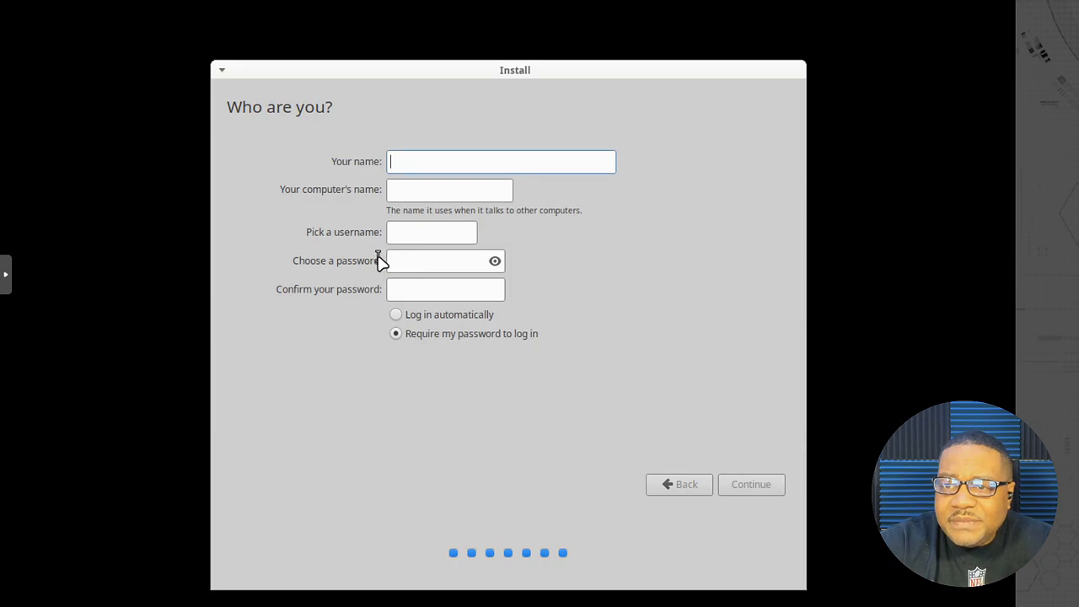
type("j")
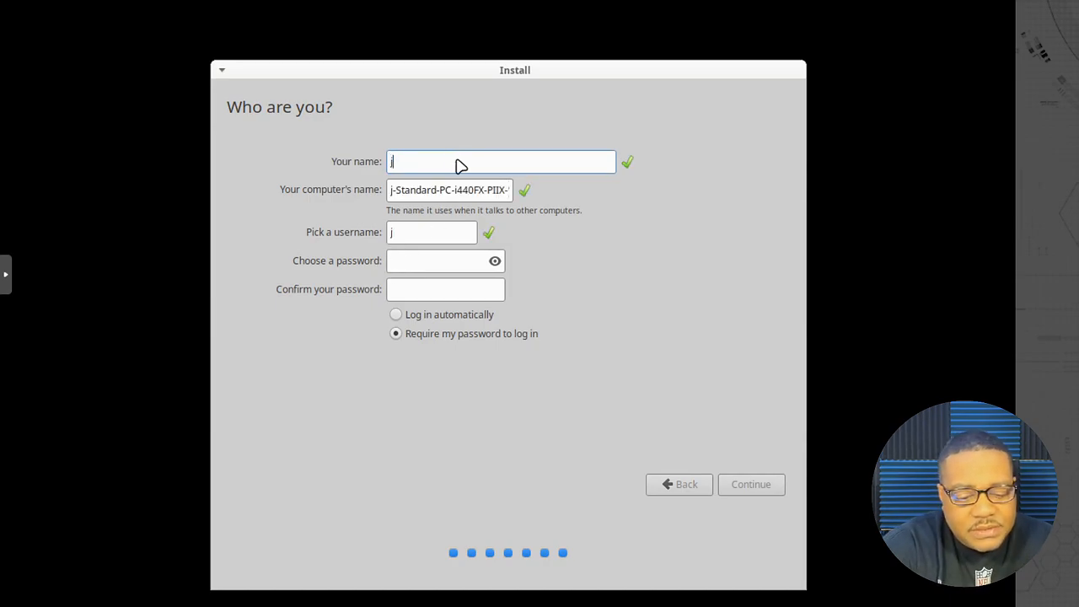
type("osh")
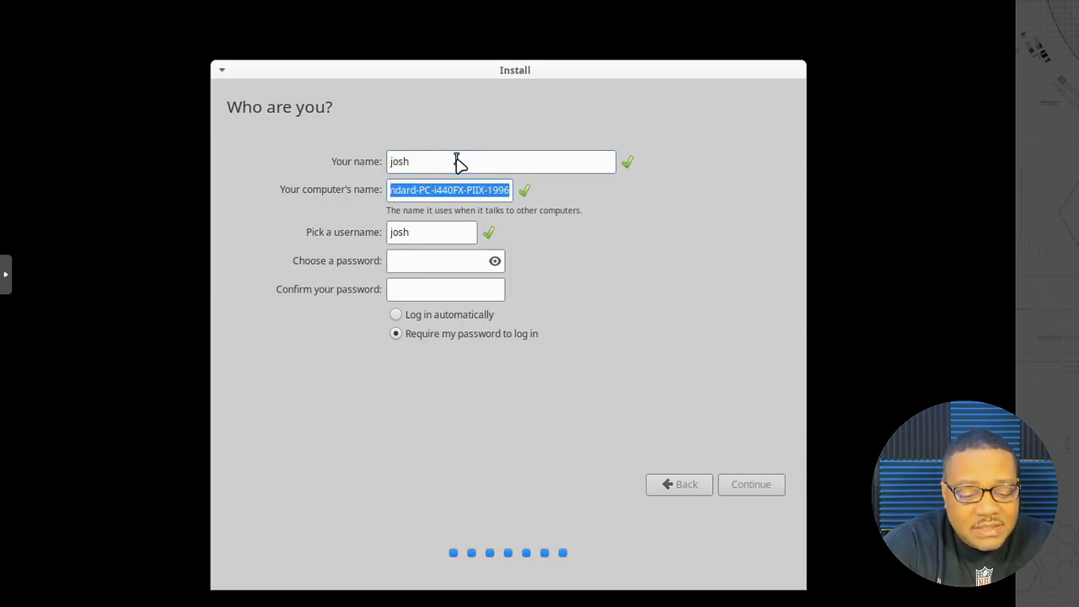
type("backbox")
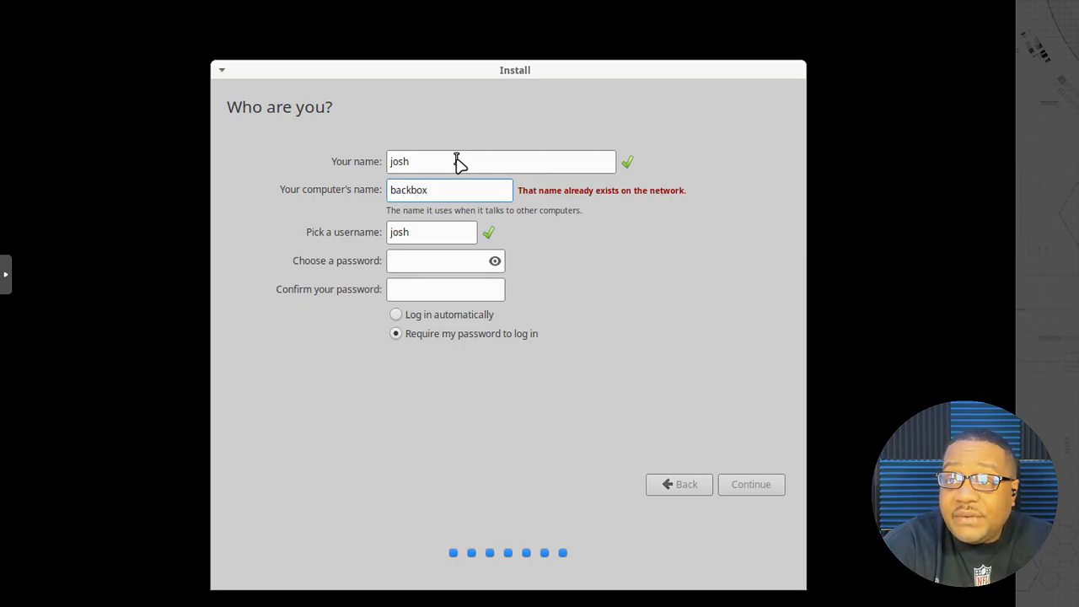
left_click(448, 188)
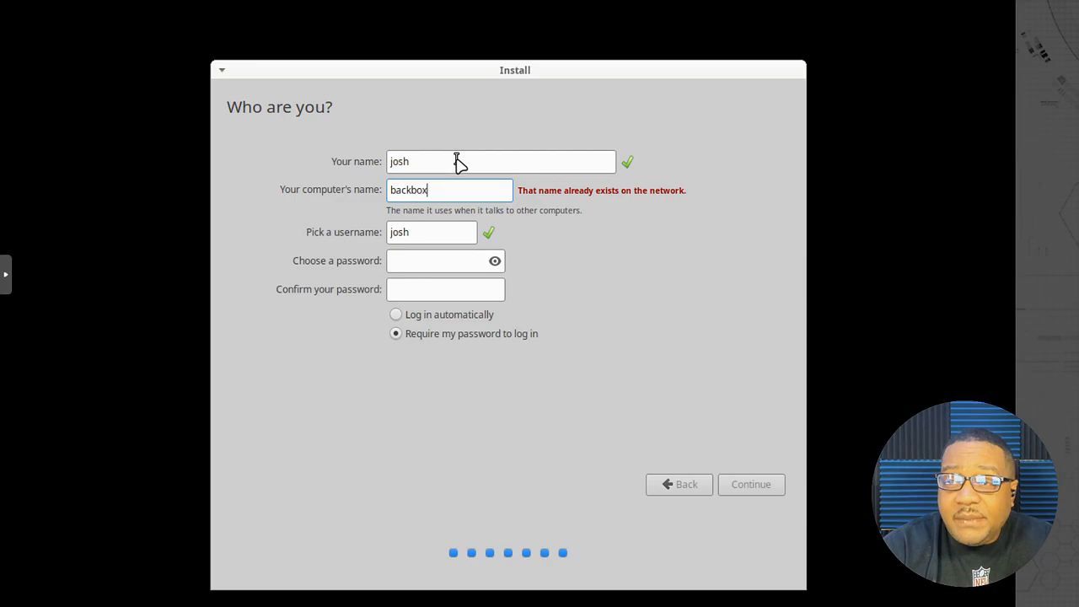
type("0")
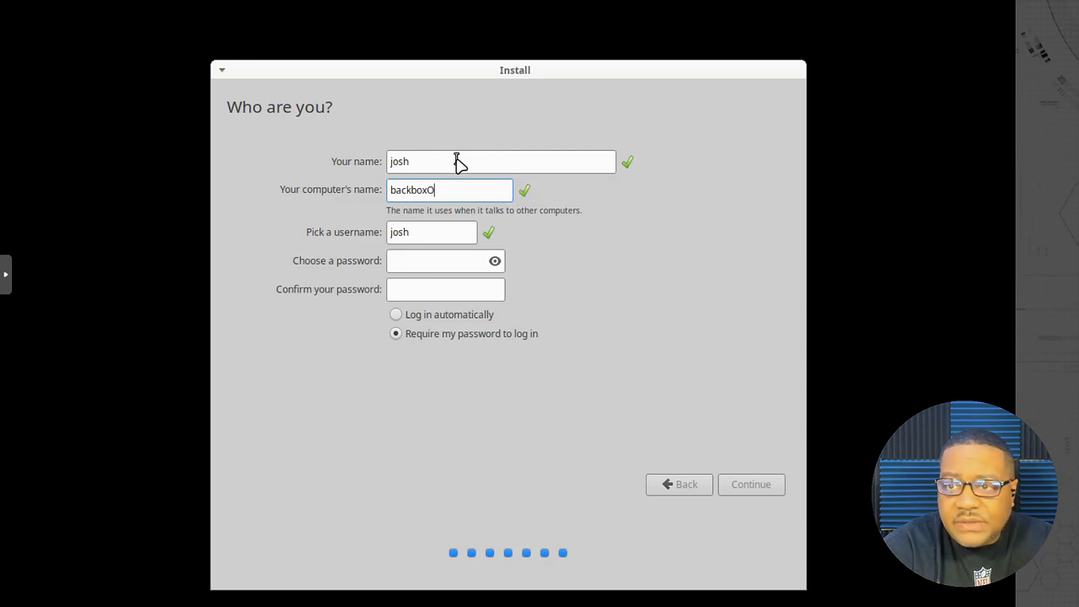
type("S")
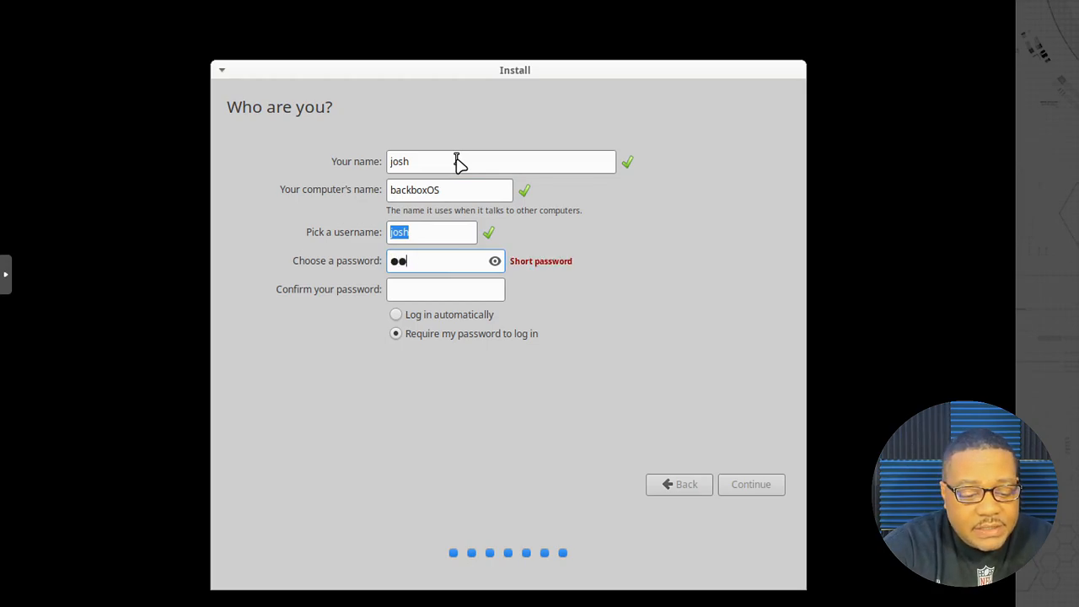
Step: Enter and confirm the password and submit the account to begin installation
type("password")
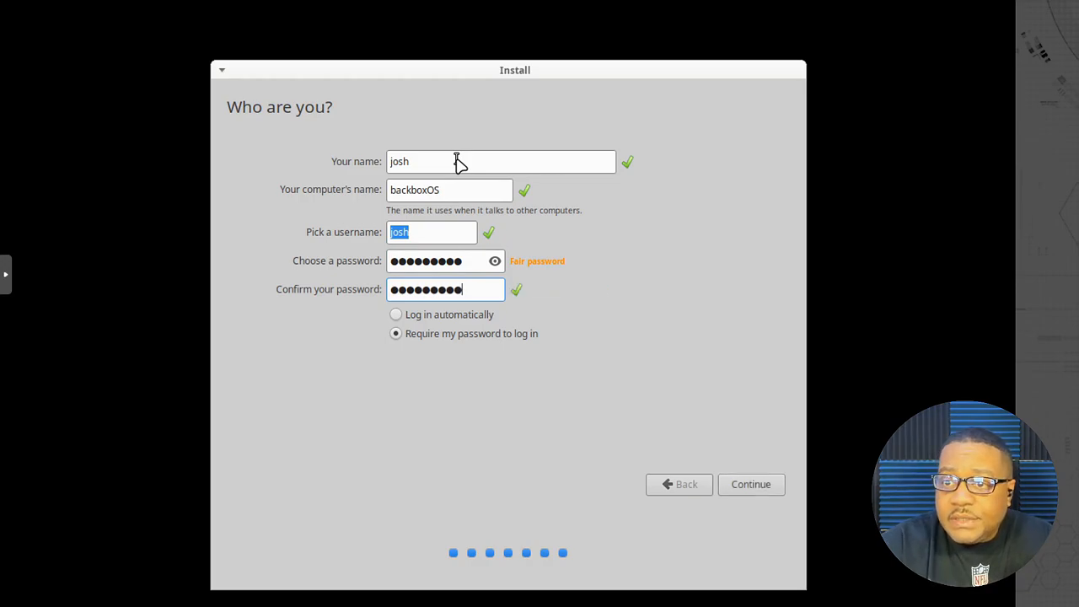
mouse_move(469, 340)
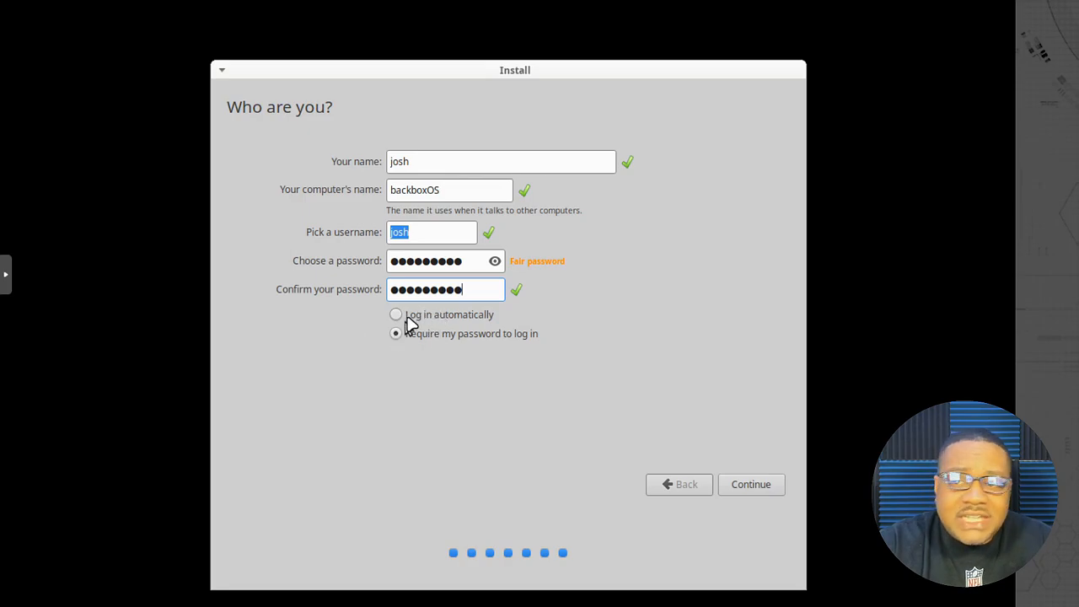
mouse_move(358, 359)
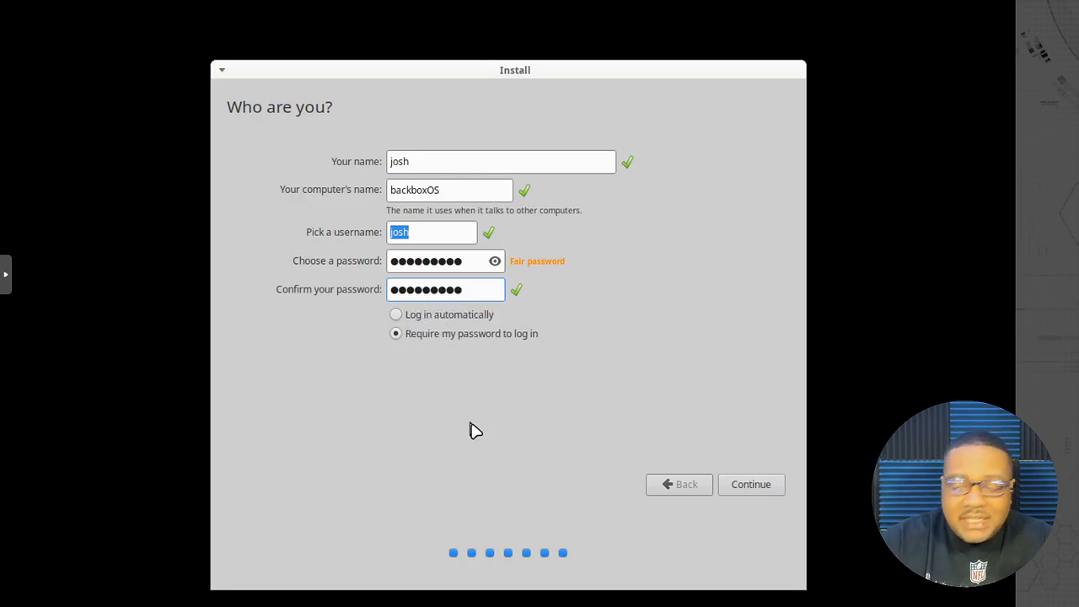
mouse_move(442, 347)
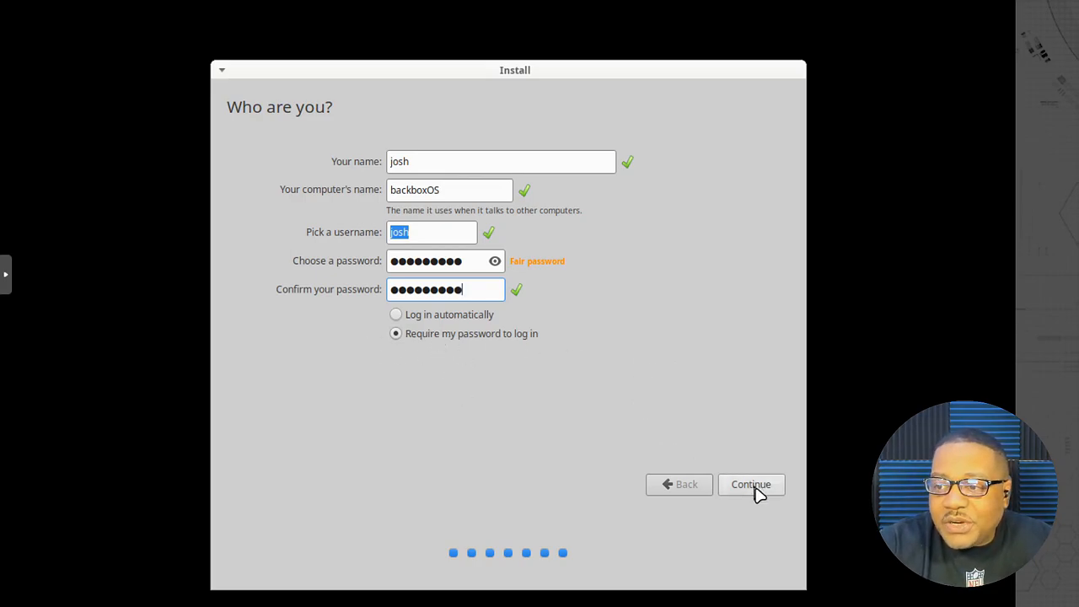
left_click(750, 484)
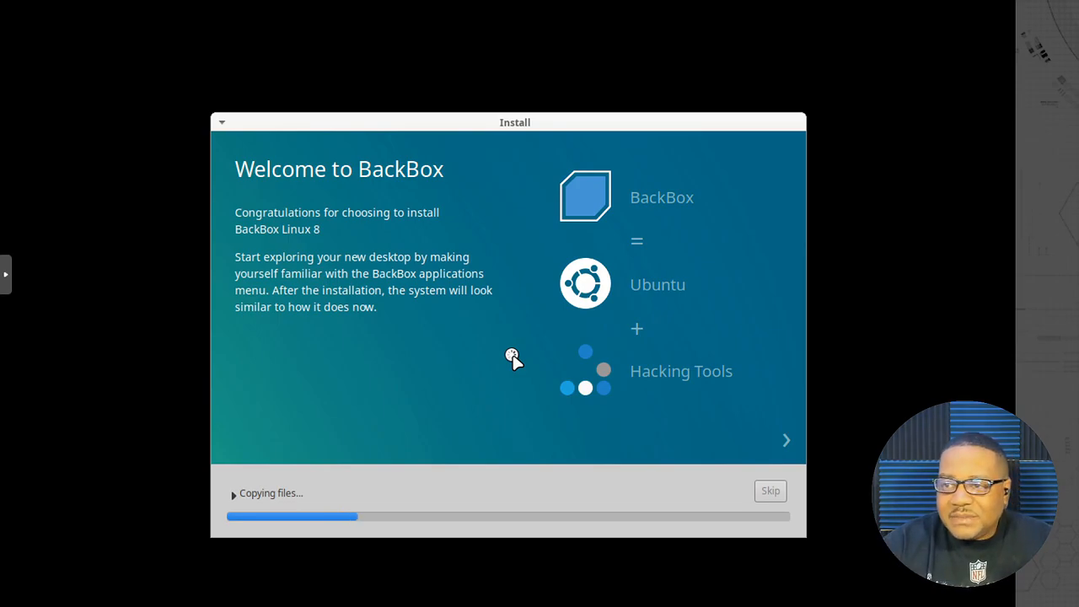
mouse_move(521, 361)
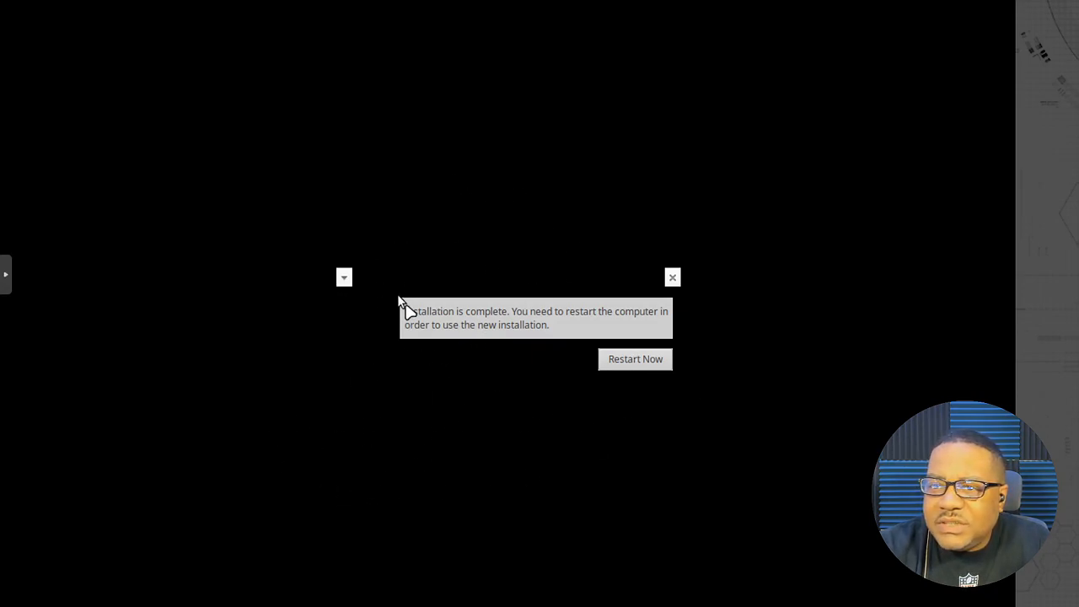
Step: Restart into the newly installed BackBox Linux system once installation completes
left_click(634, 359)
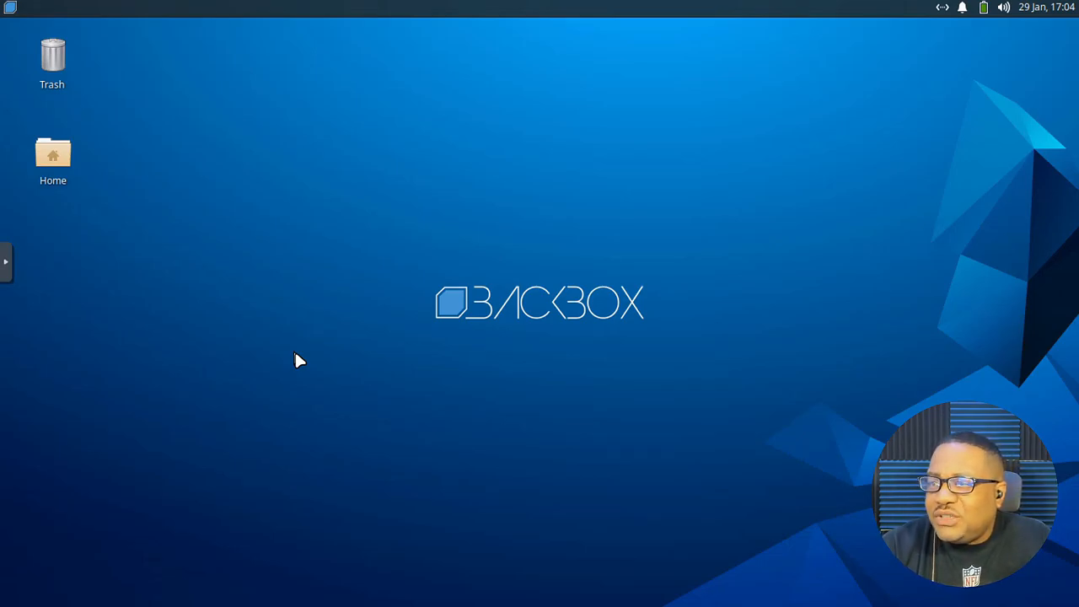
mouse_move(303, 358)
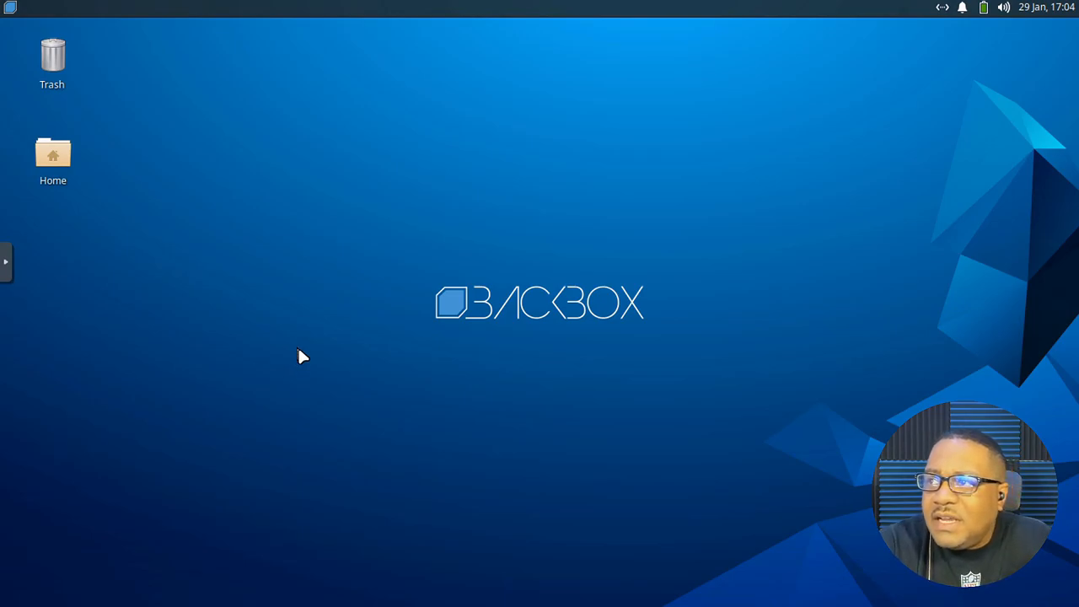
mouse_move(465, 359)
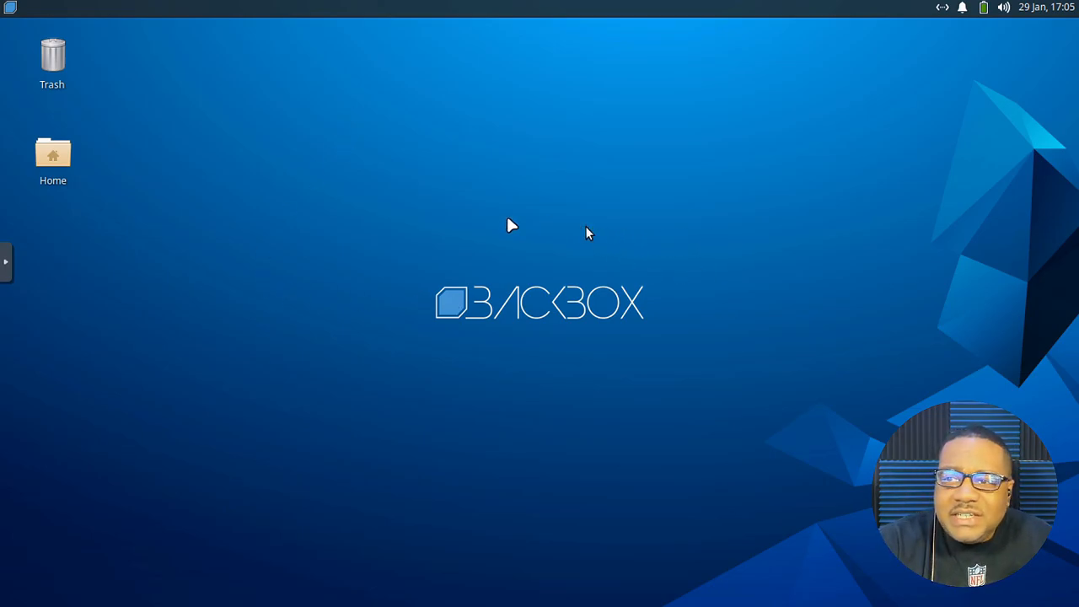
Step: Bring up Desktop settings from the desktop's right-click menu
right_click(588, 233)
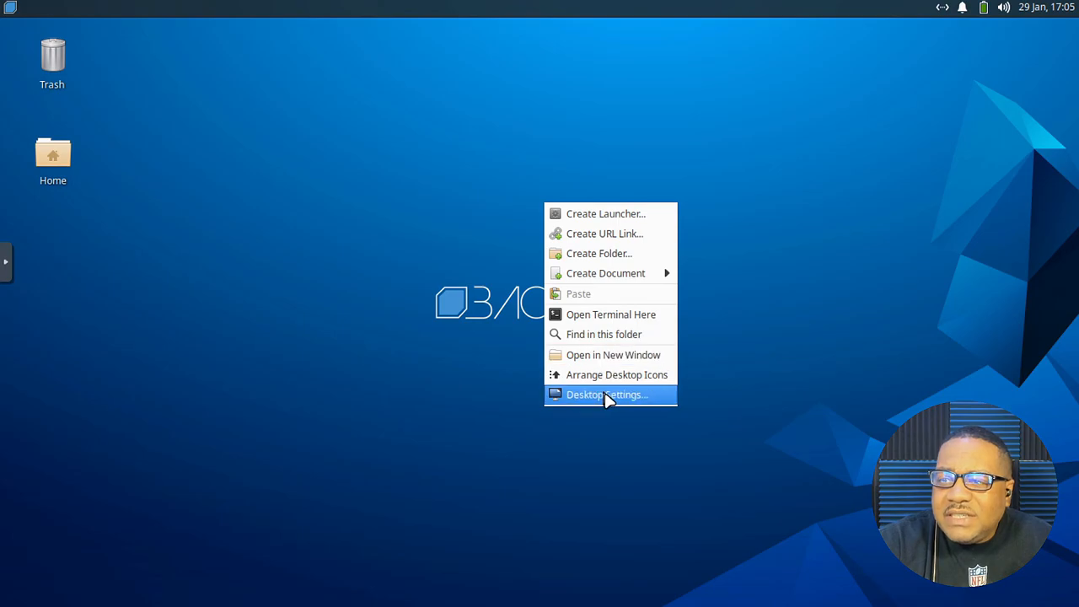
left_click(610, 395)
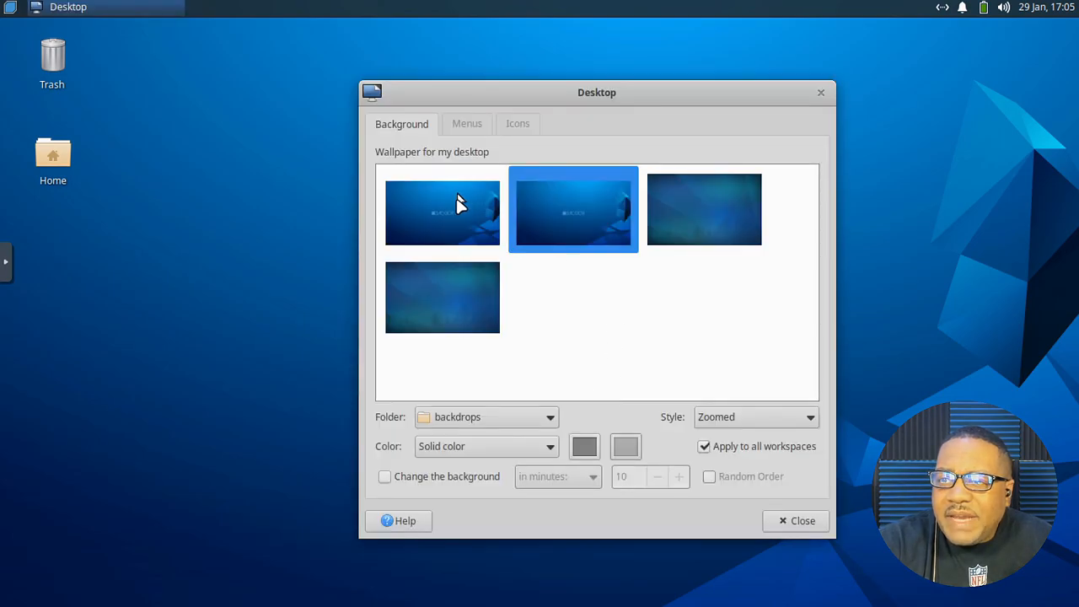
mouse_move(588, 221)
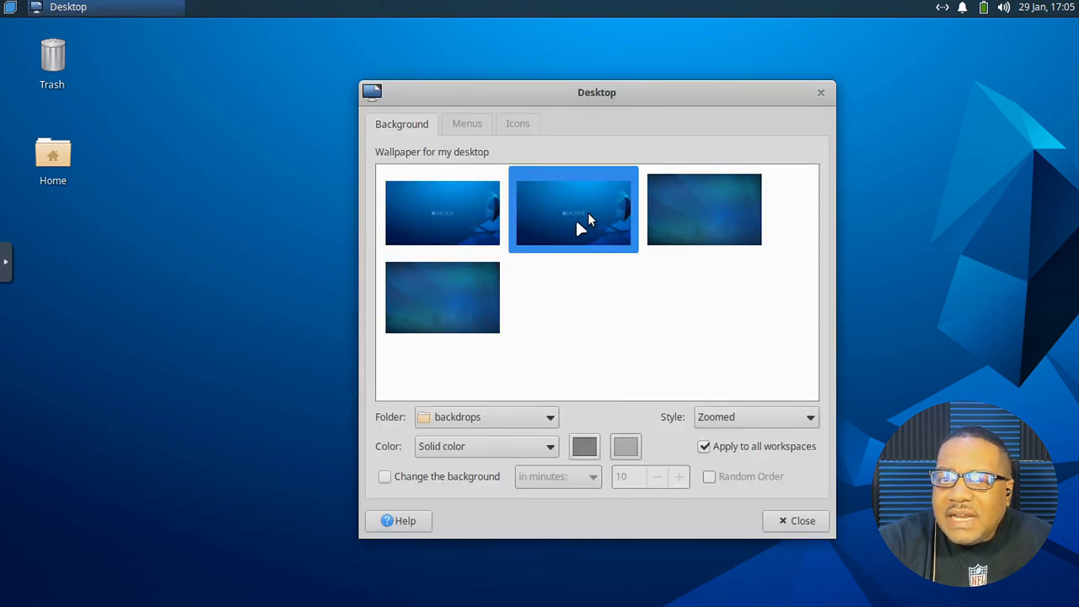
mouse_move(458, 229)
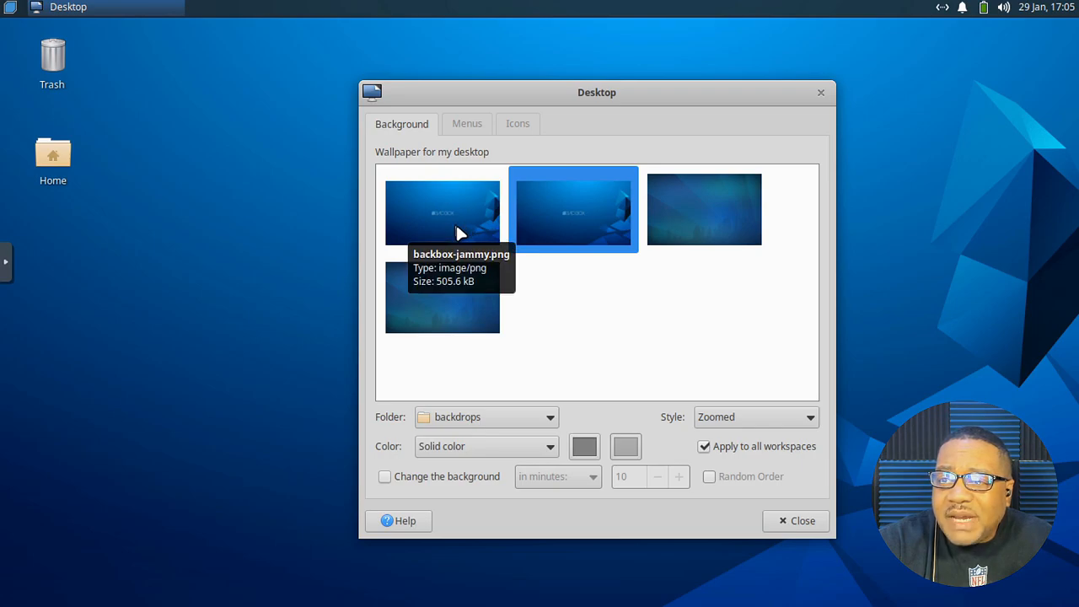
Step: Try the backbox-jammy and dark textured wallpapers, settle on the BackBox logo, and close the dialog
left_click(441, 211)
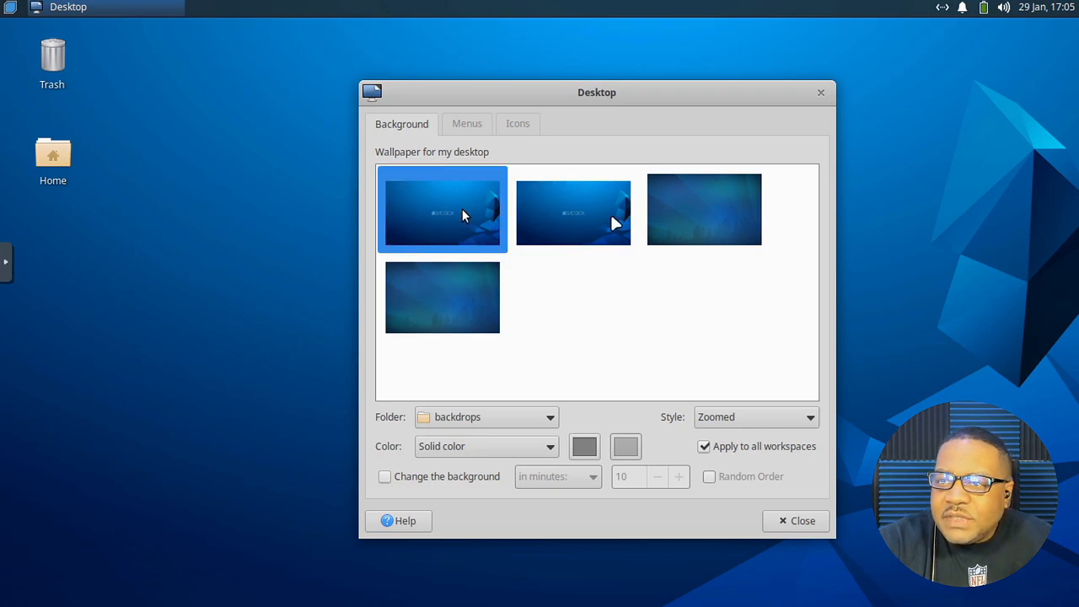
left_click(705, 210)
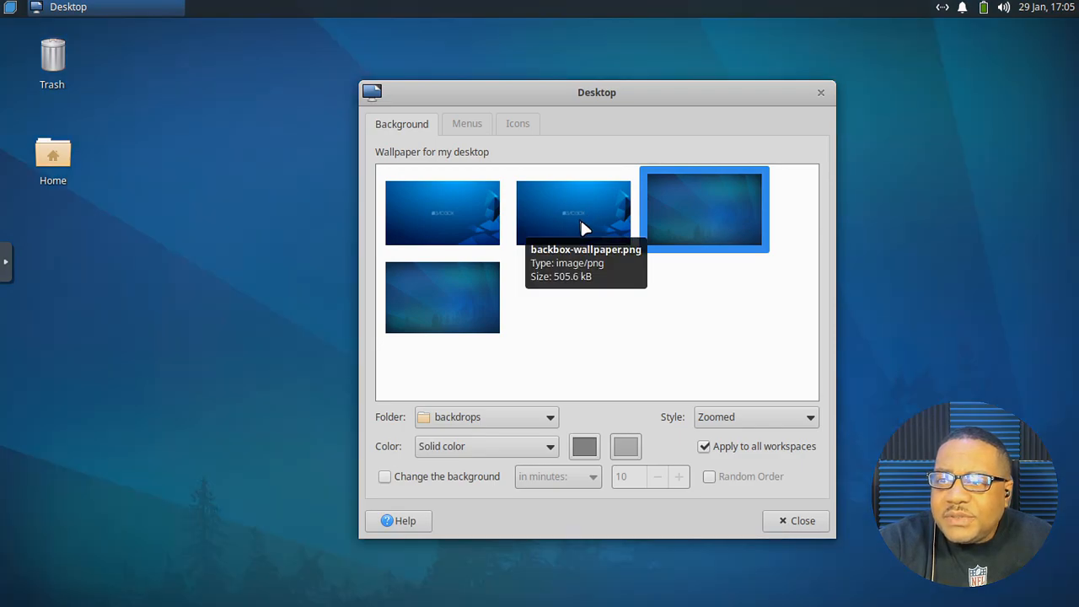
mouse_move(428, 291)
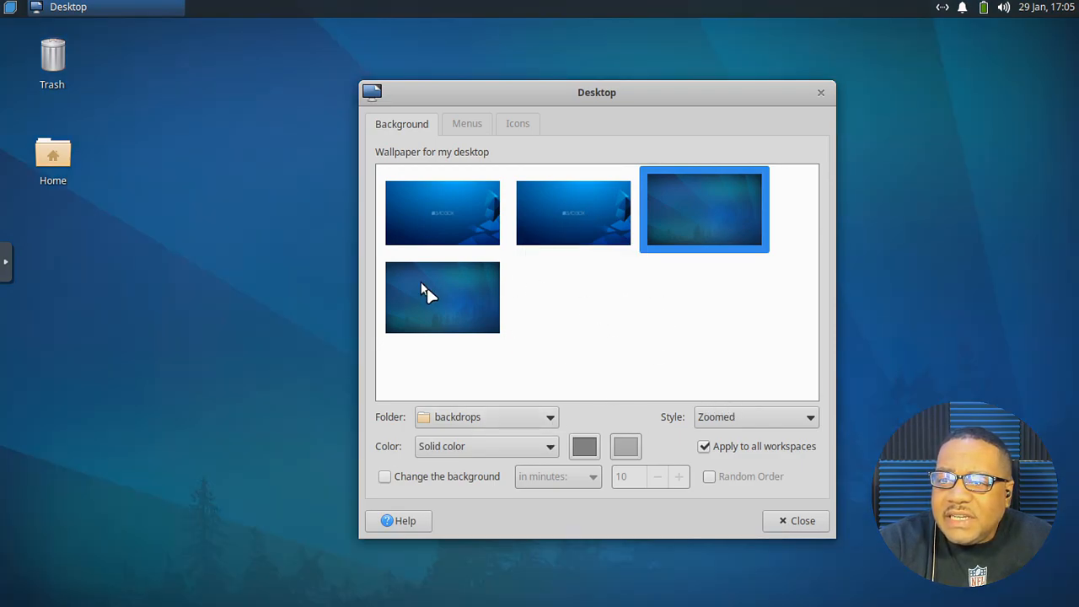
left_click(573, 210)
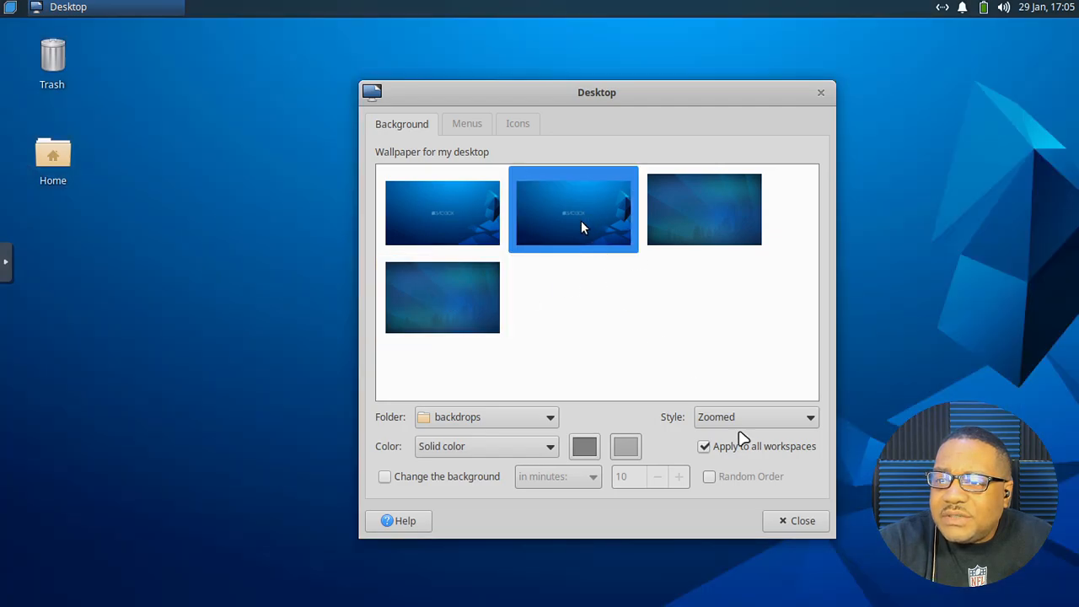
left_click(796, 521)
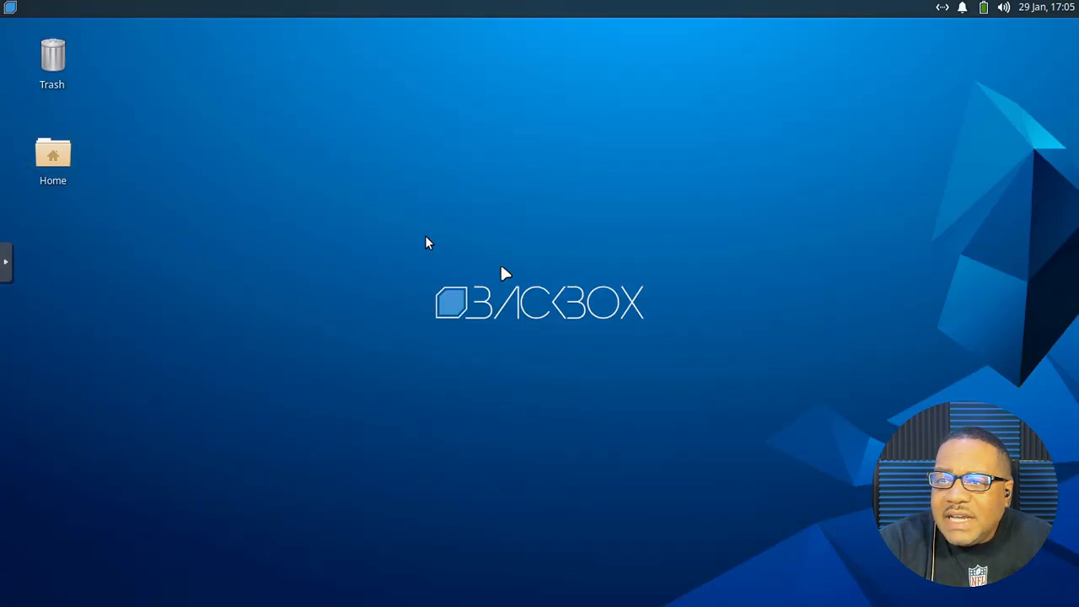
mouse_move(7, 10)
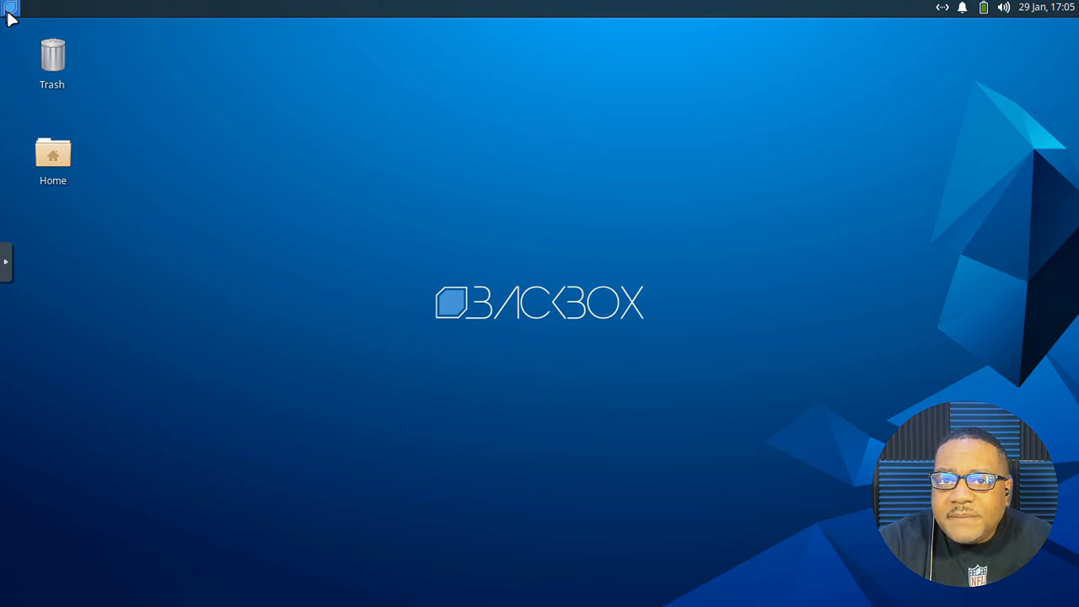
Step: Show the applications menu's Favorites, including Terminal Emulator, Geany, Ettercap and ZAP
left_click(9, 7)
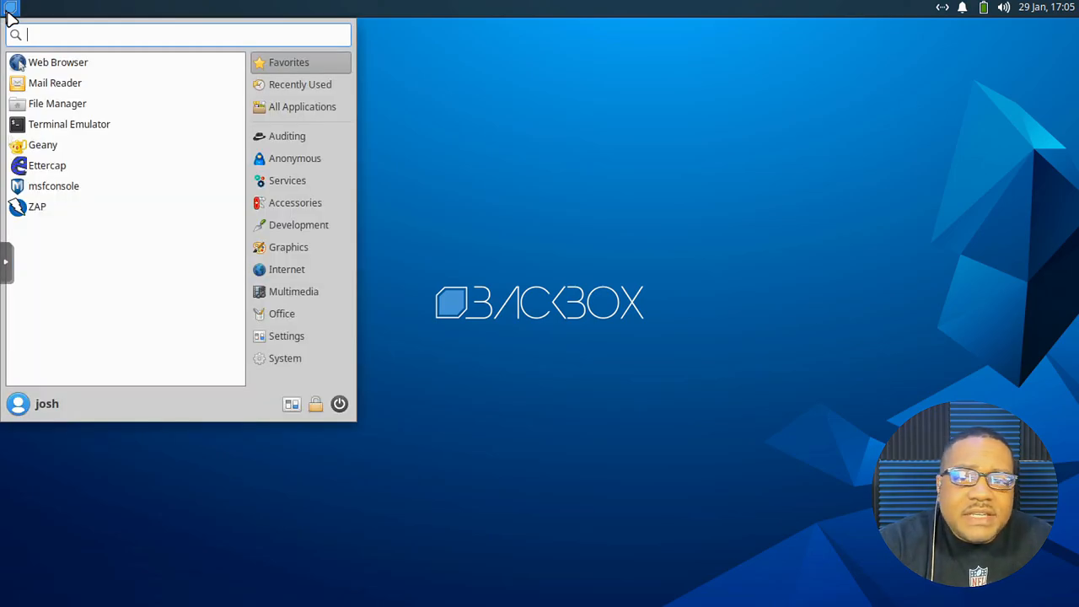
mouse_move(27, 61)
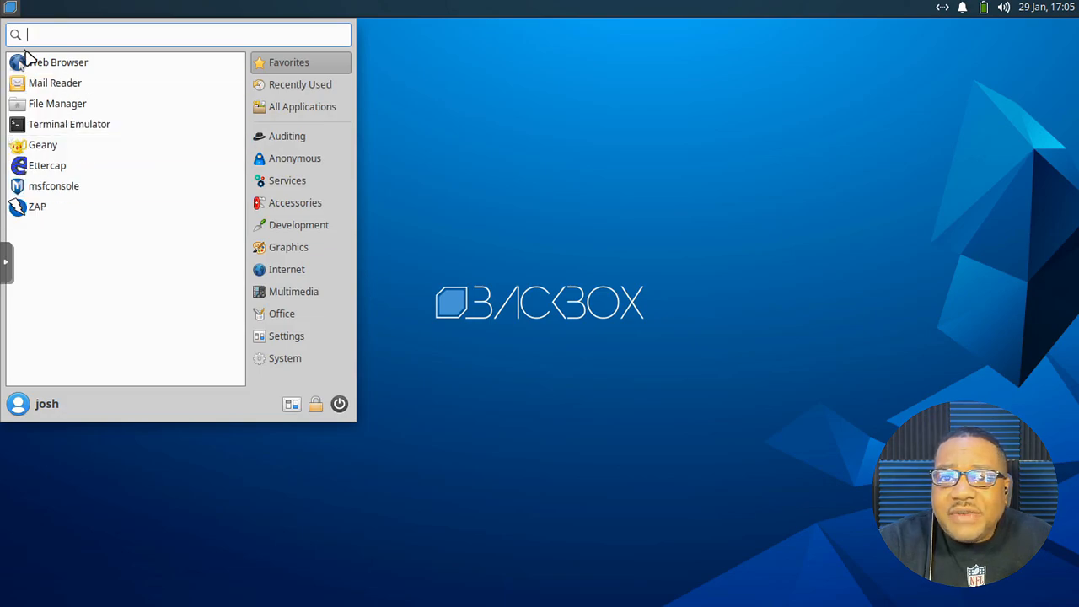
mouse_move(54, 186)
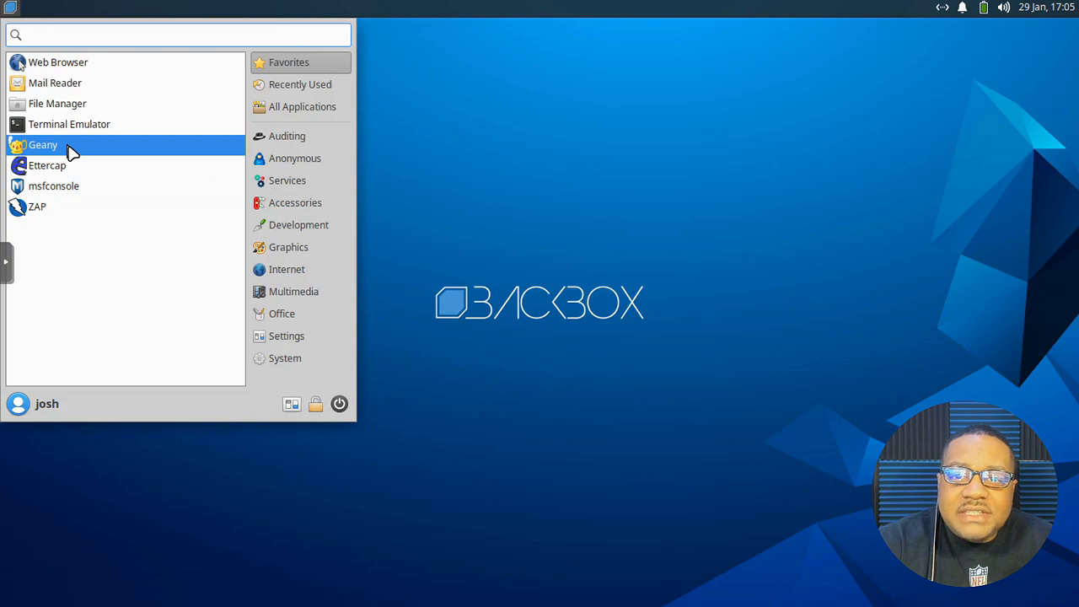
mouse_move(76, 150)
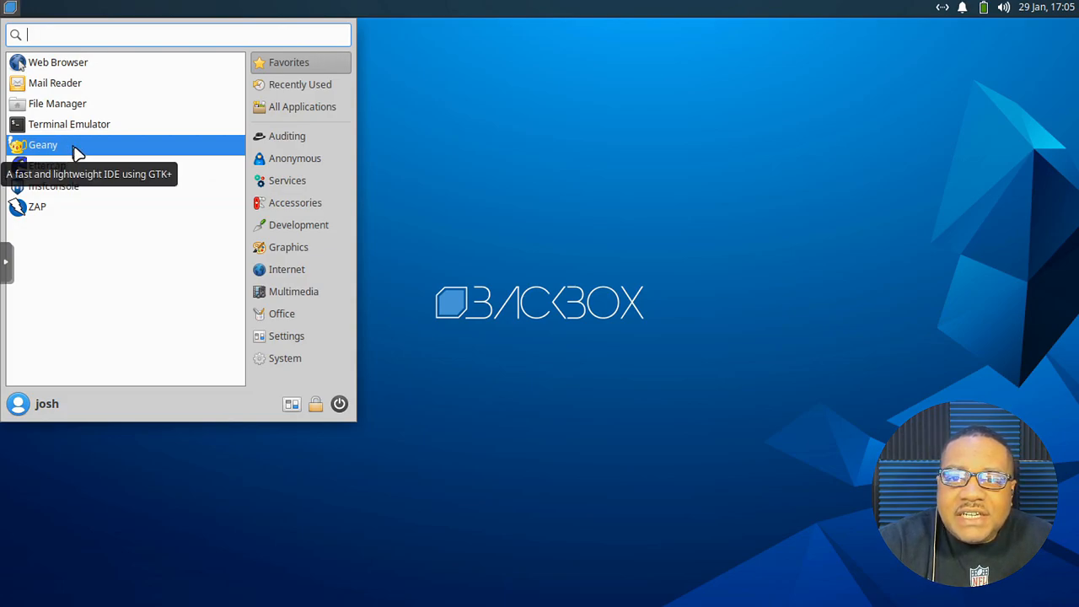
mouse_move(64, 186)
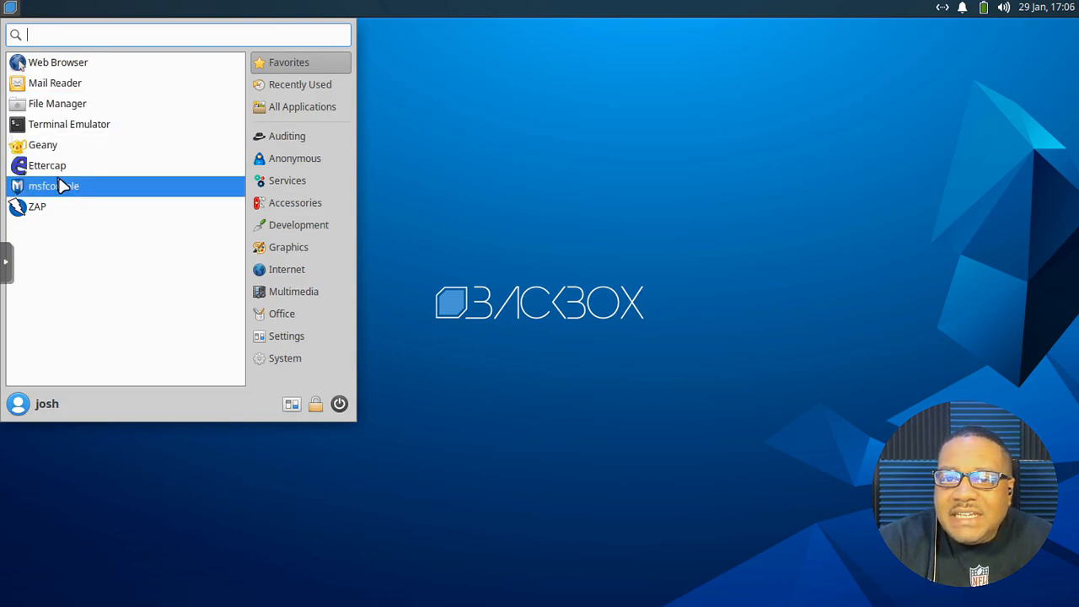
mouse_move(50, 165)
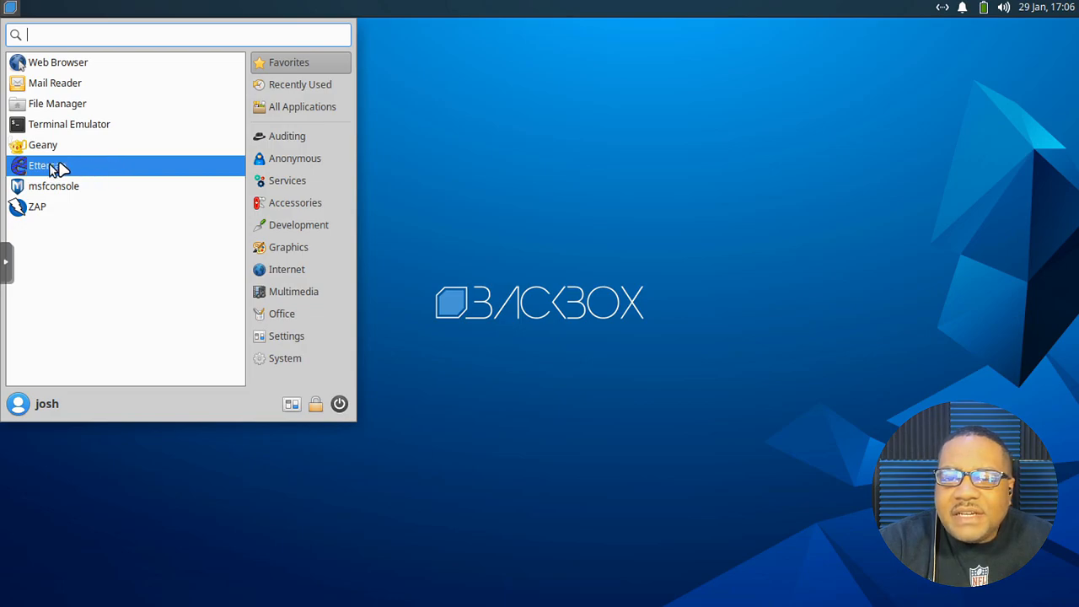
mouse_move(85, 165)
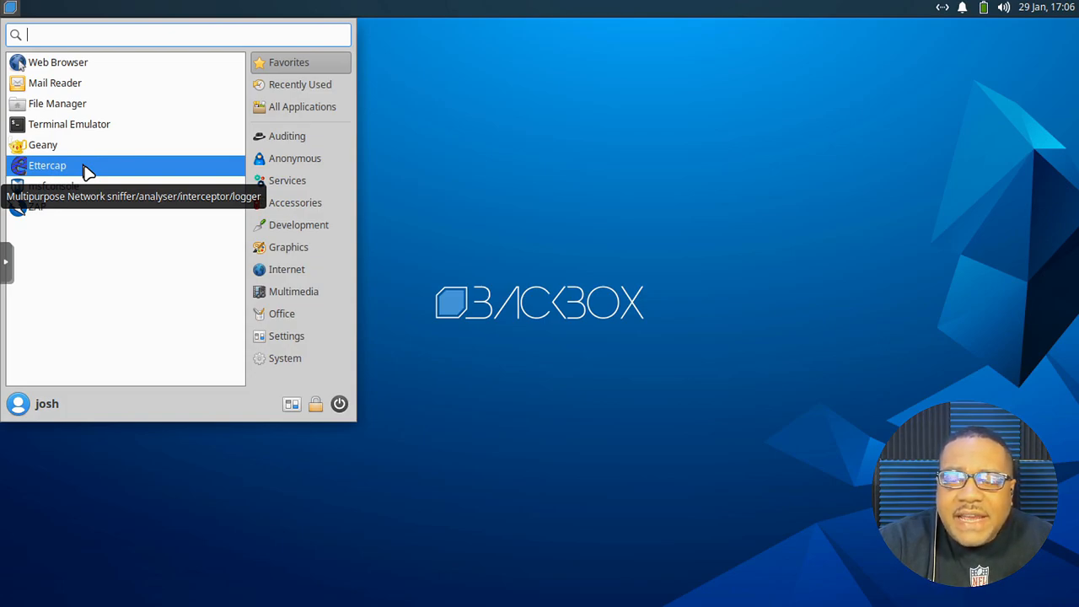
mouse_move(149, 177)
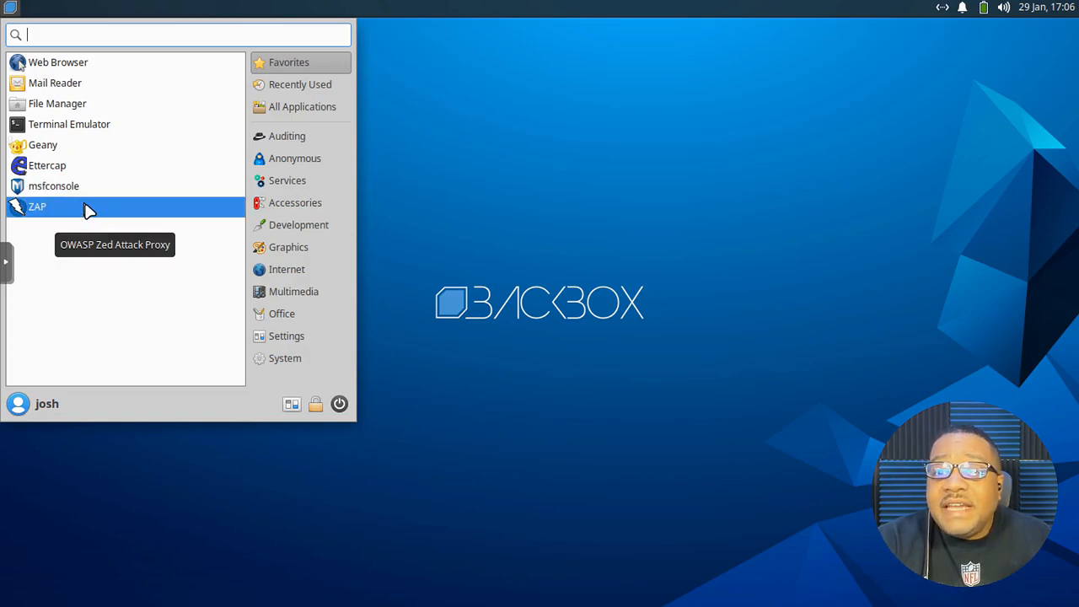
mouse_move(99, 213)
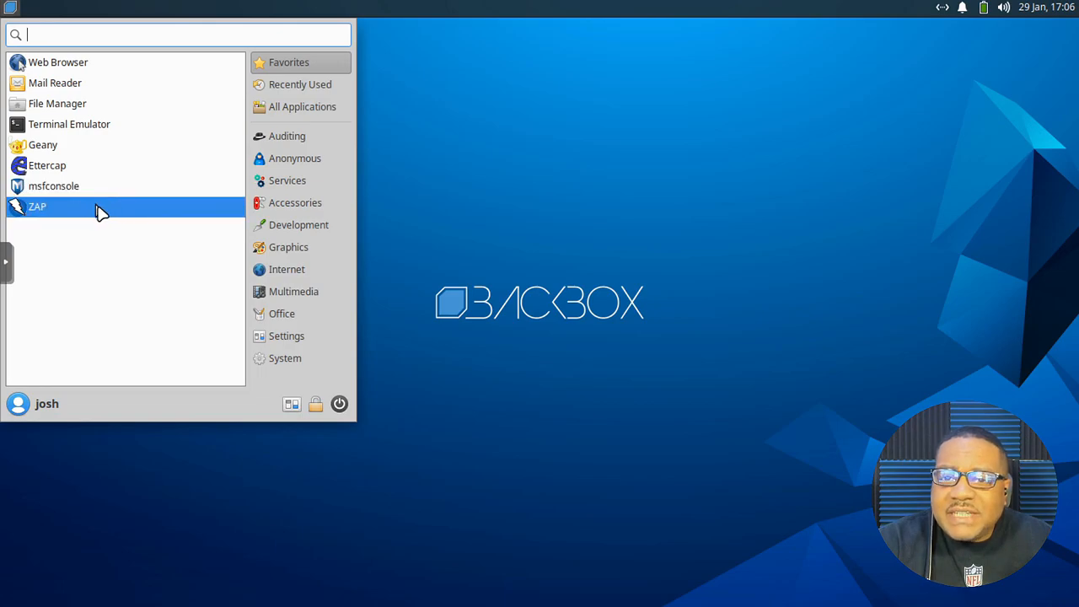
mouse_move(306, 118)
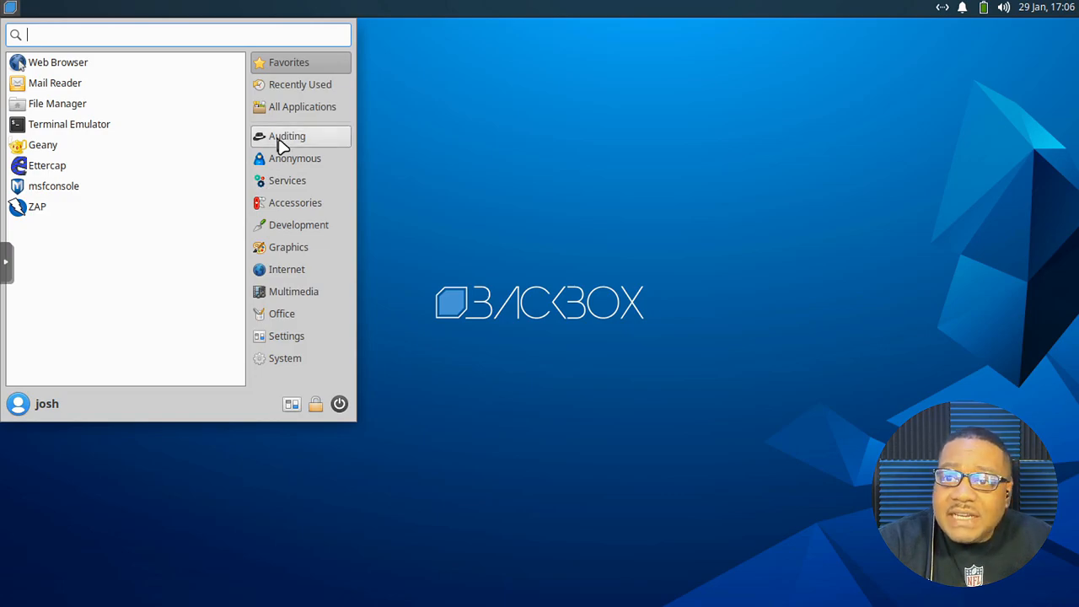
mouse_move(291, 158)
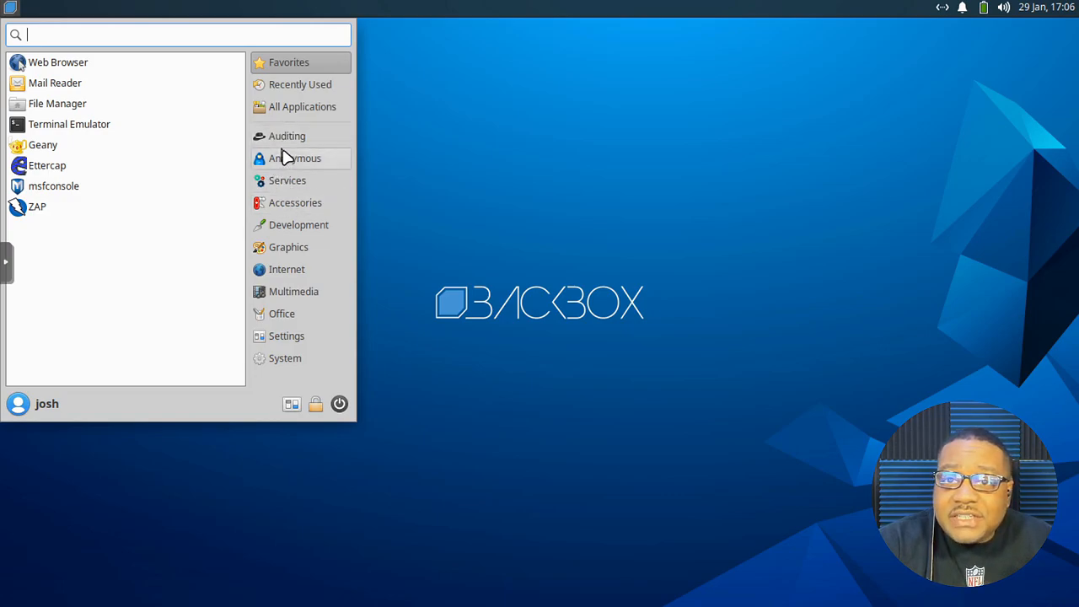
Step: Browse Auditing's Information Gathering category, its Network and Web tools, then collapse it
left_click(287, 135)
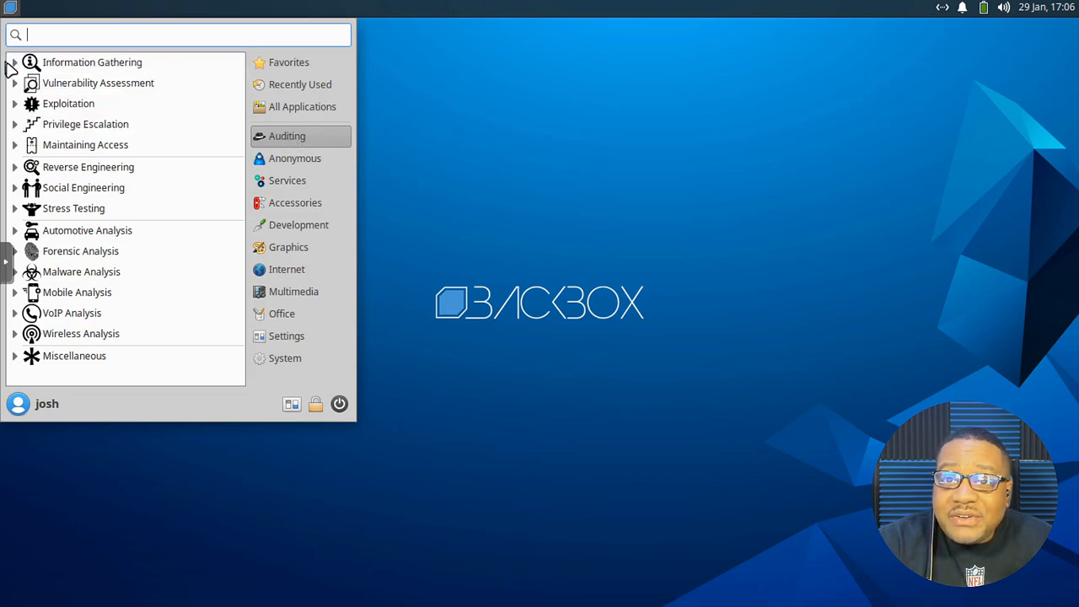
left_click(98, 61)
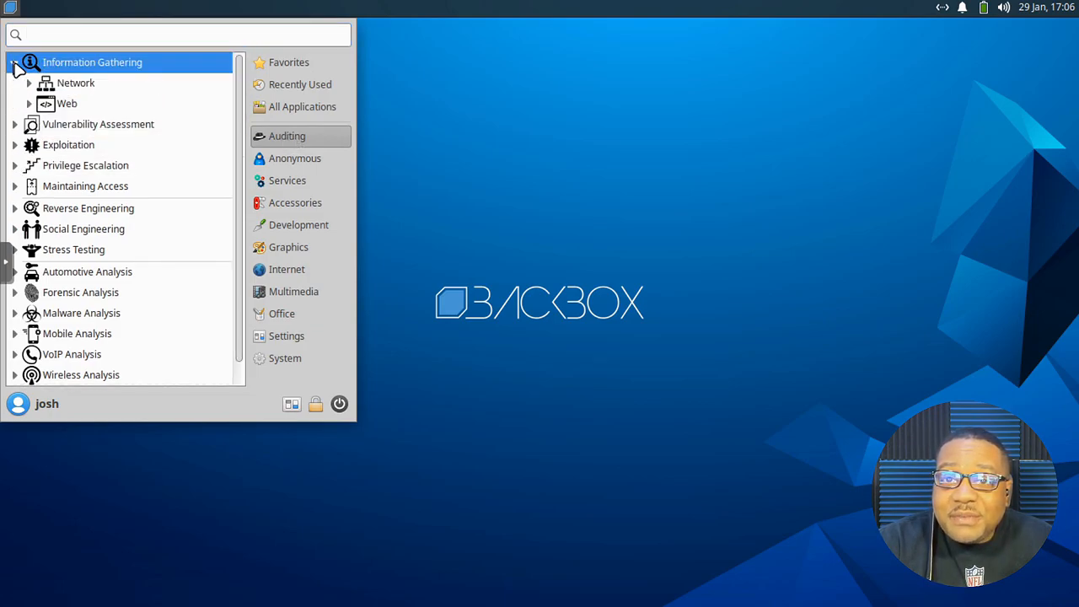
left_click(76, 83)
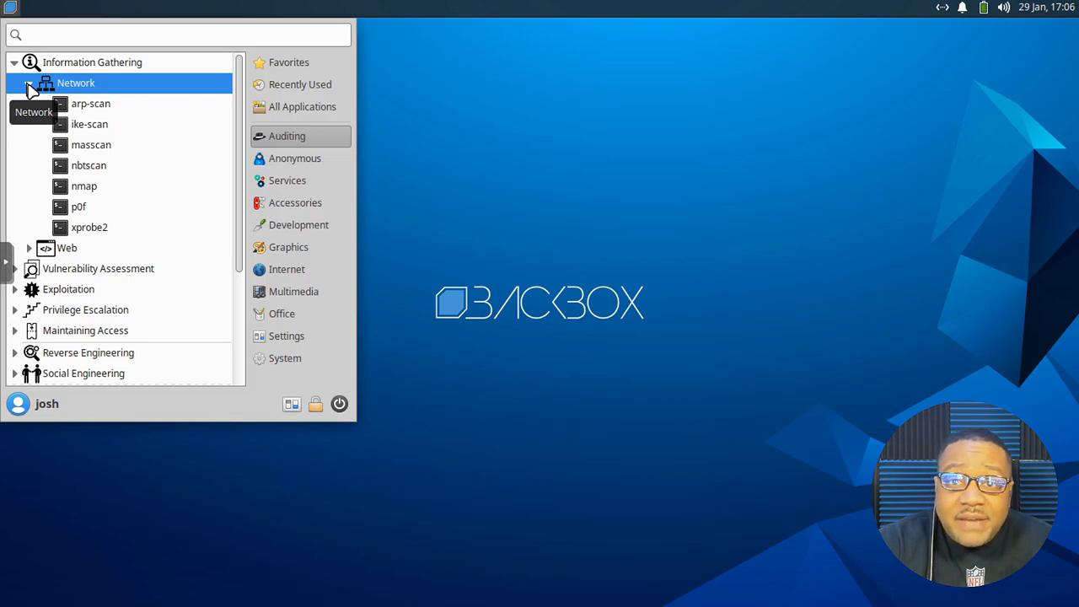
left_click(67, 103)
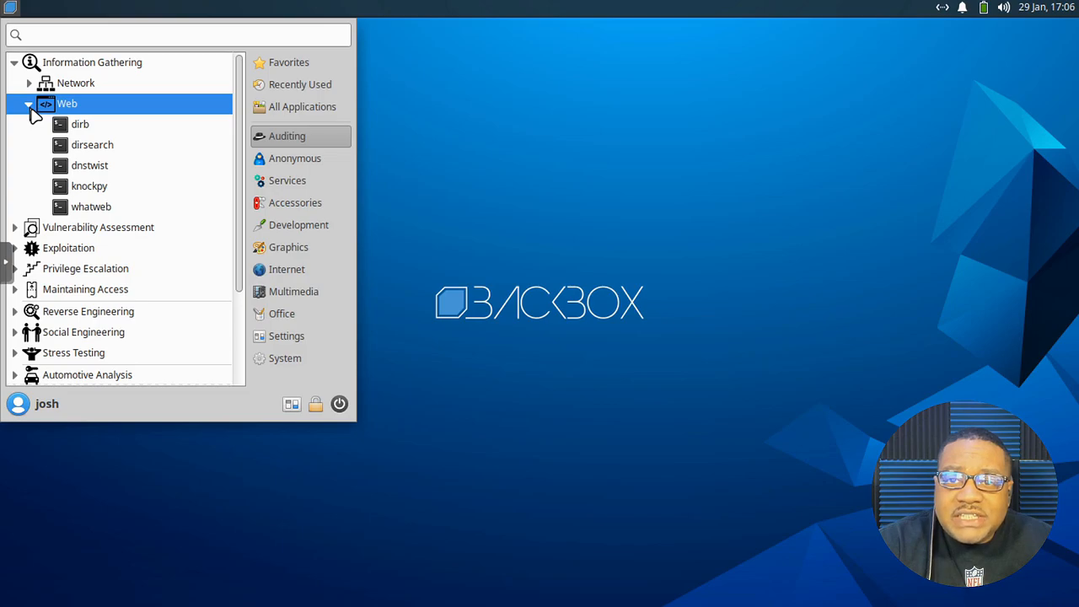
mouse_move(37, 113)
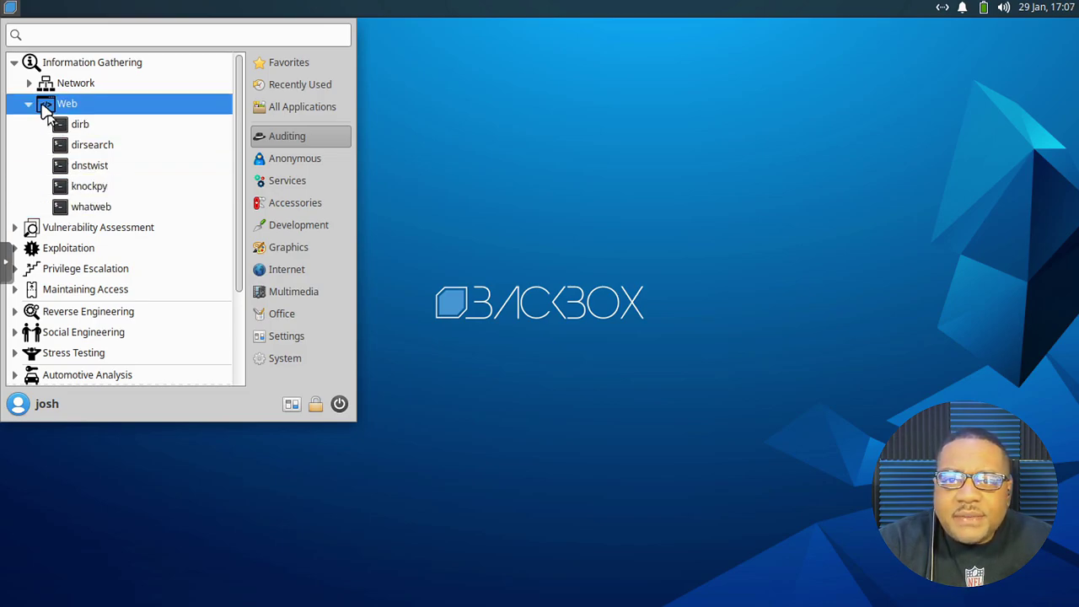
left_click(40, 103)
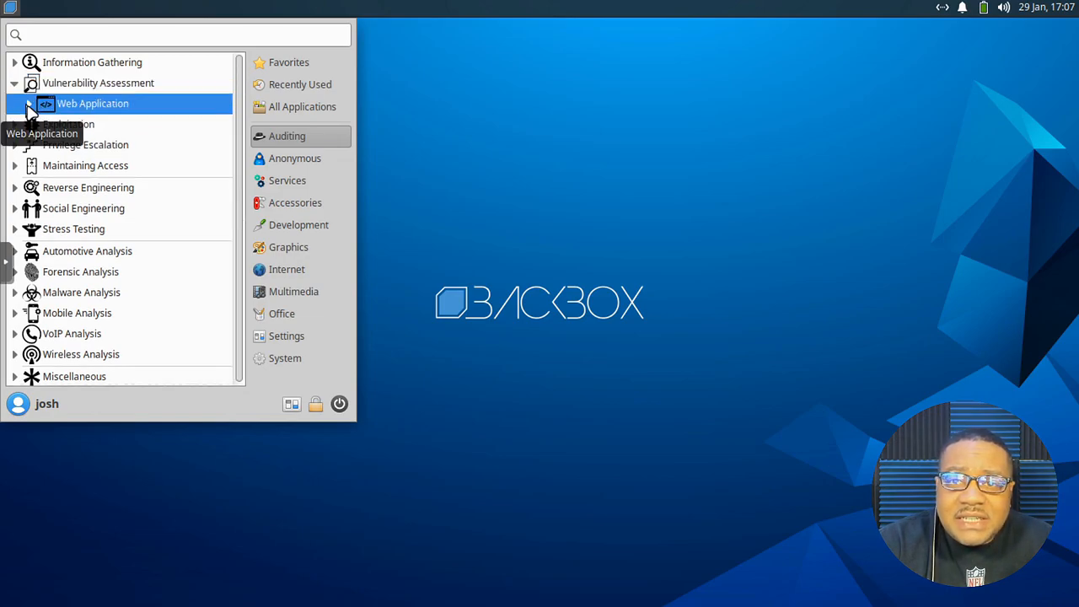
left_click(93, 103)
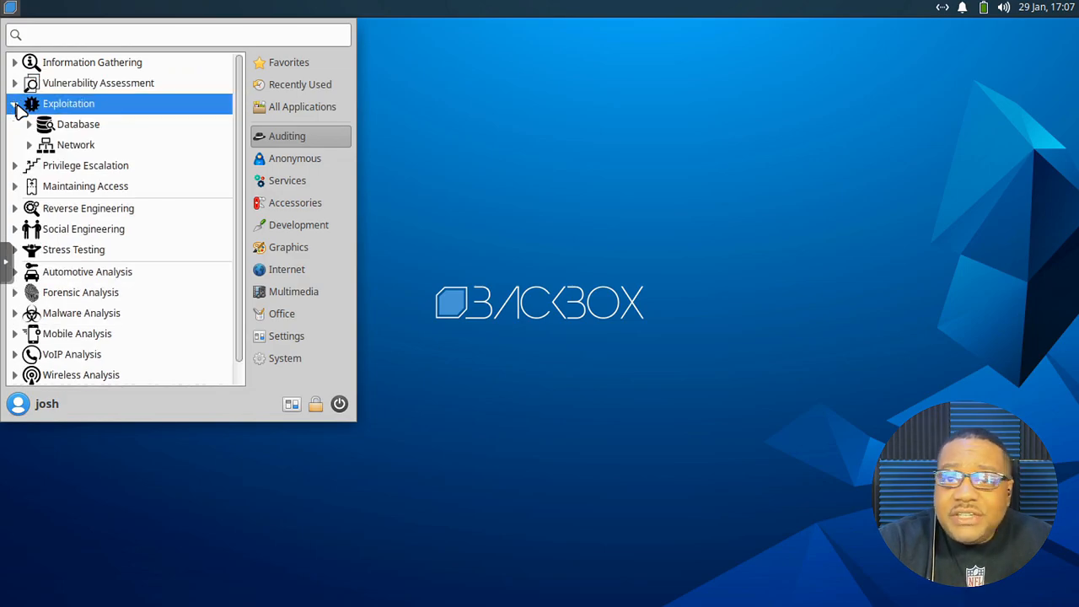
left_click(77, 125)
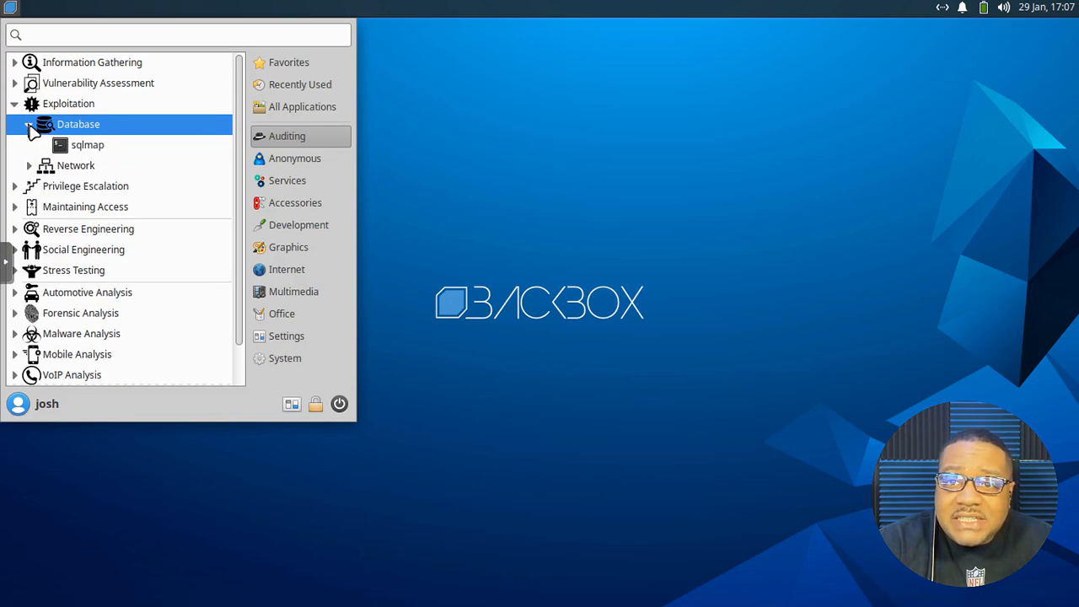
left_click(76, 165)
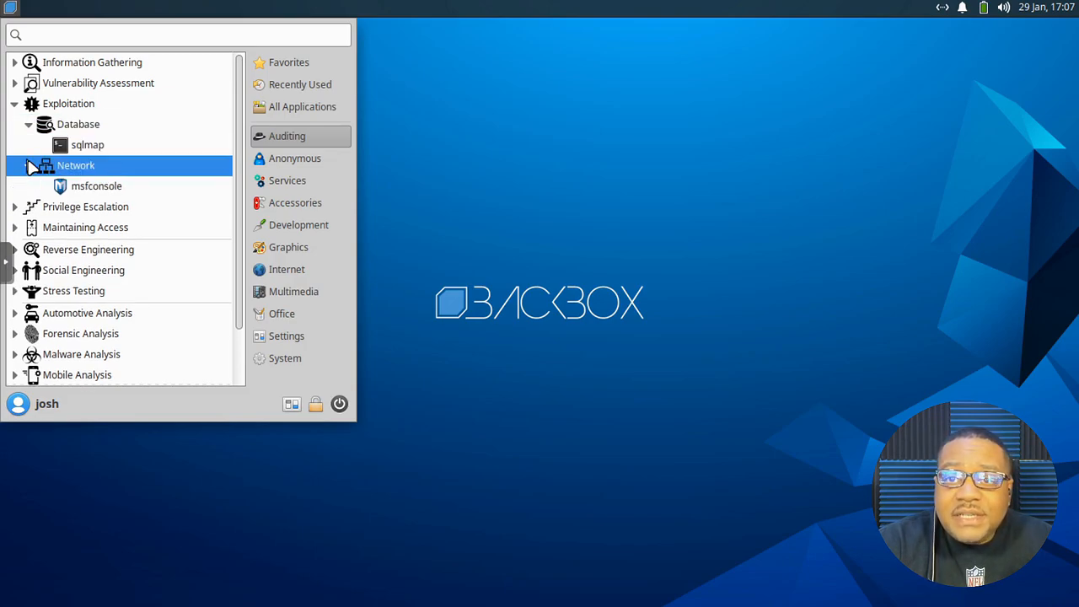
left_click(67, 103)
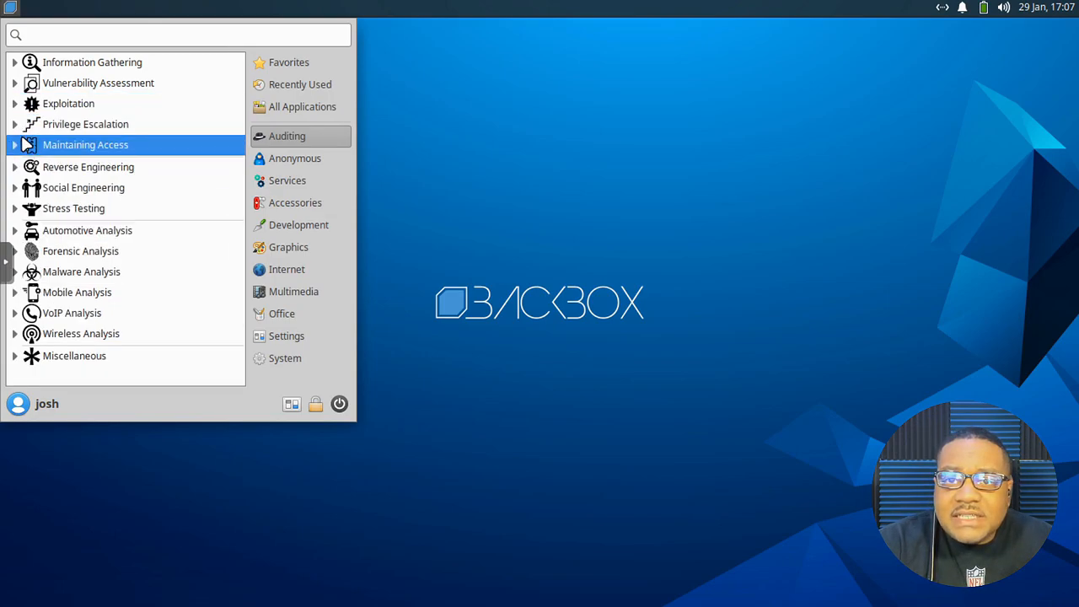
mouse_move(84, 125)
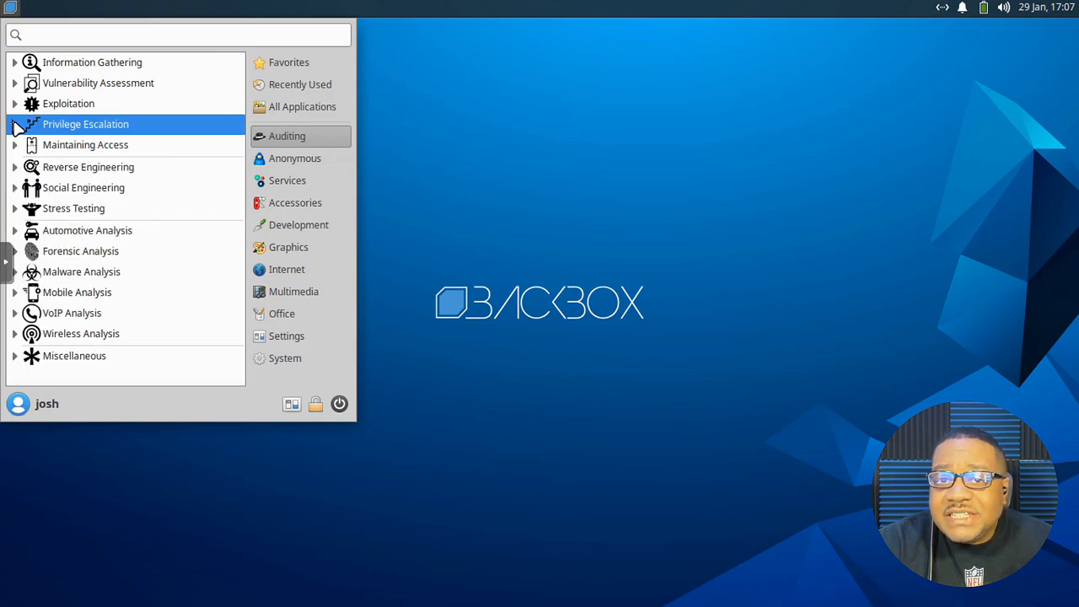
mouse_move(84, 145)
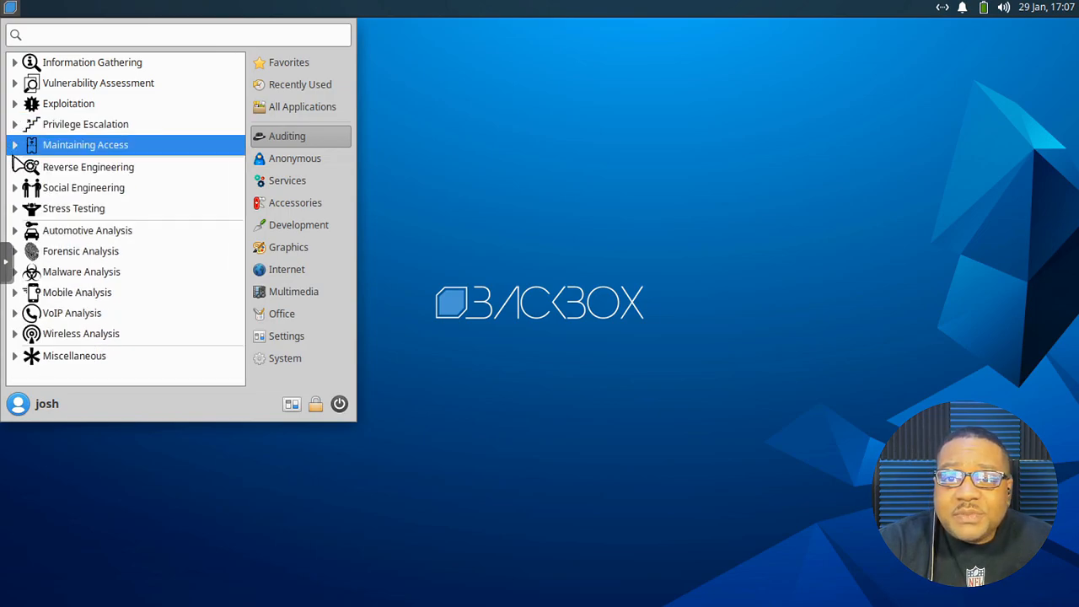
left_click(15, 145)
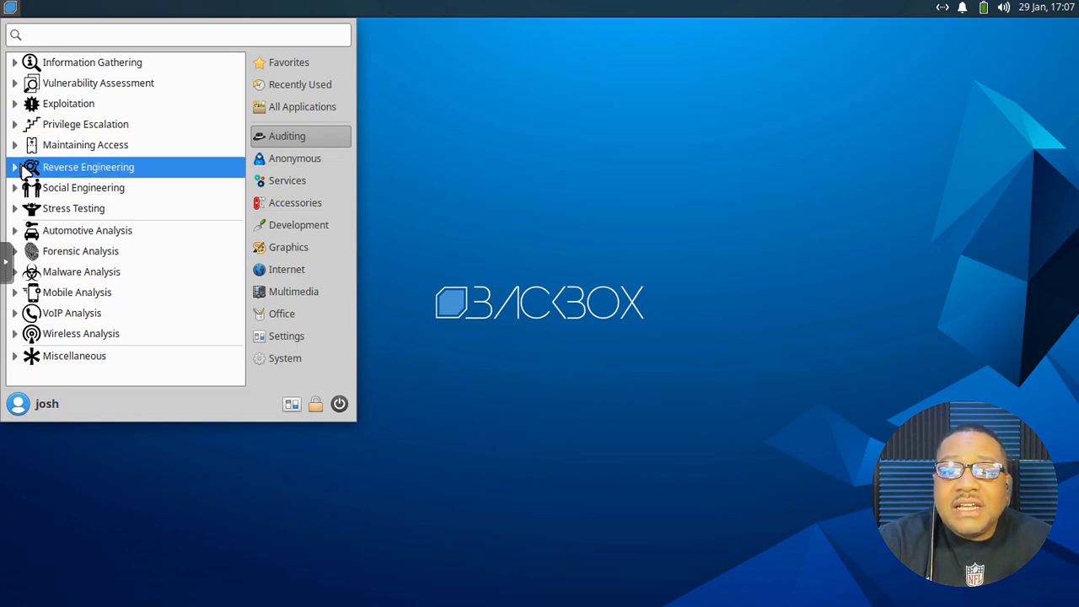
mouse_move(74, 209)
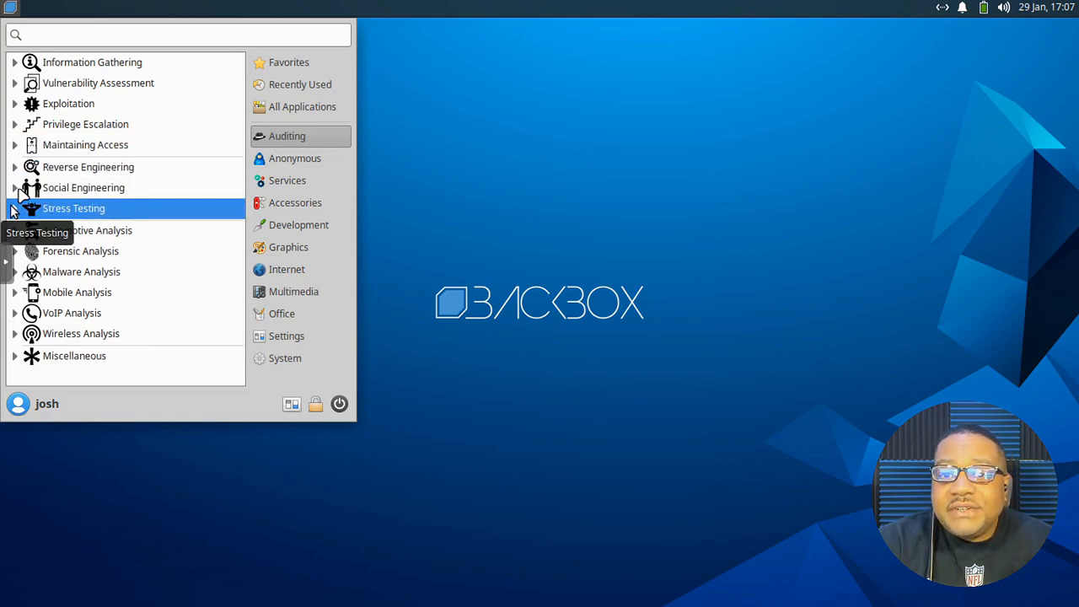
left_click(82, 187)
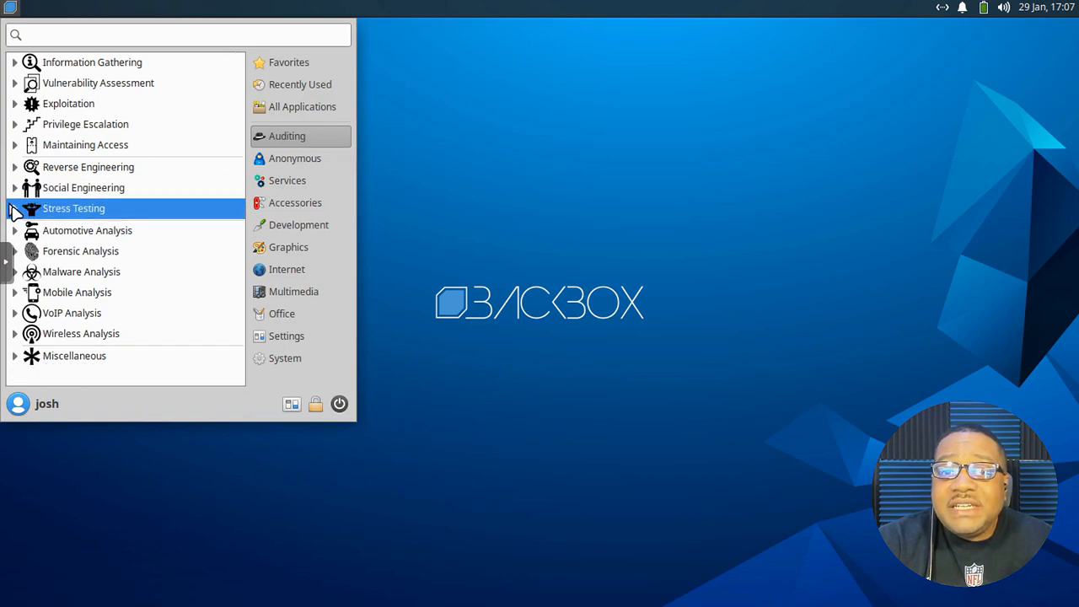
left_click(14, 210)
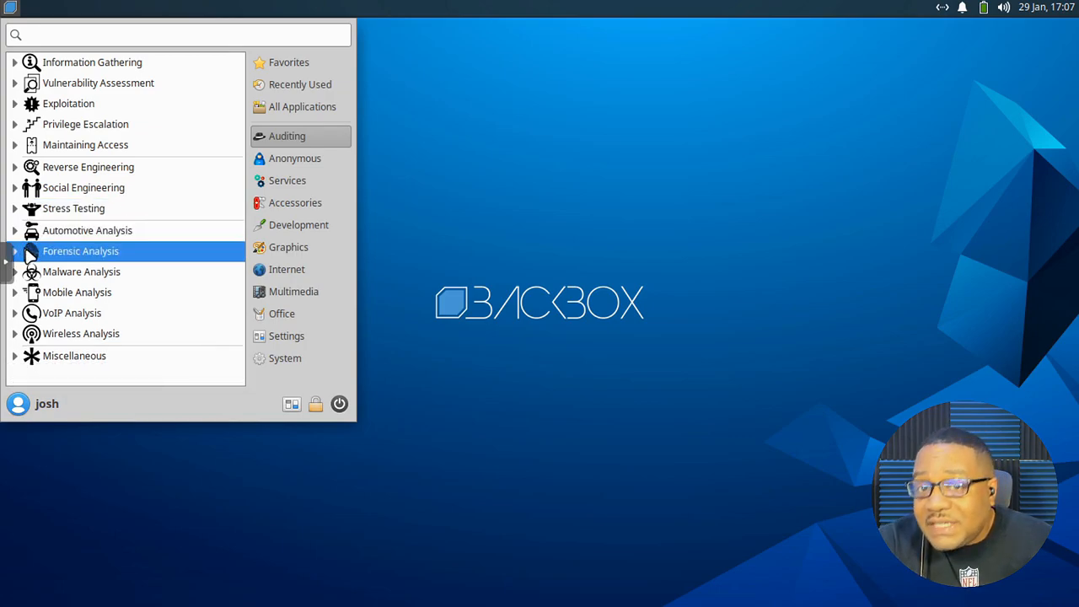
mouse_move(88, 229)
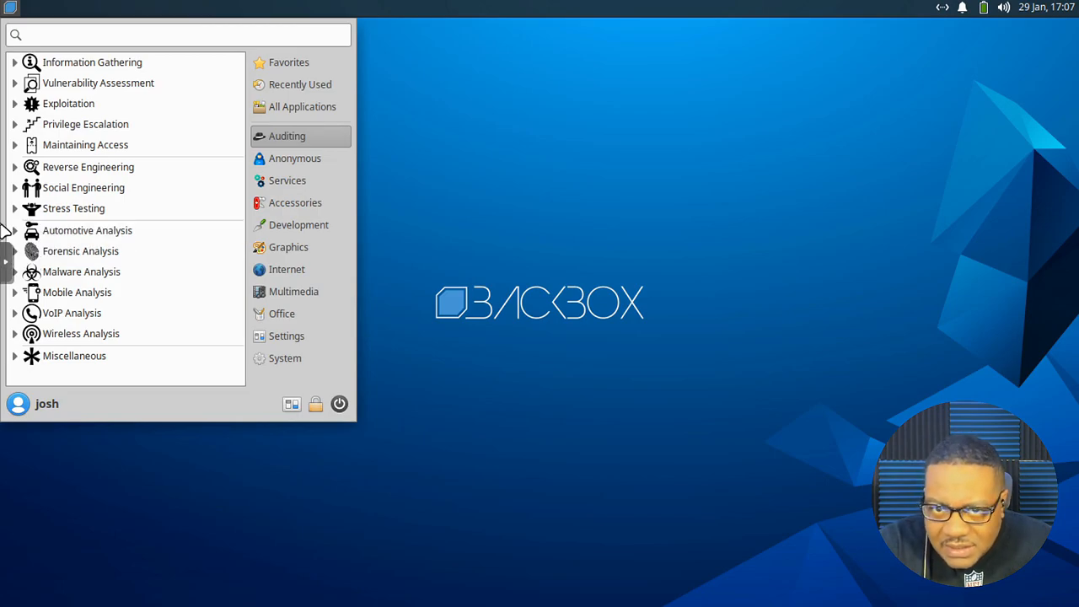
mouse_move(87, 230)
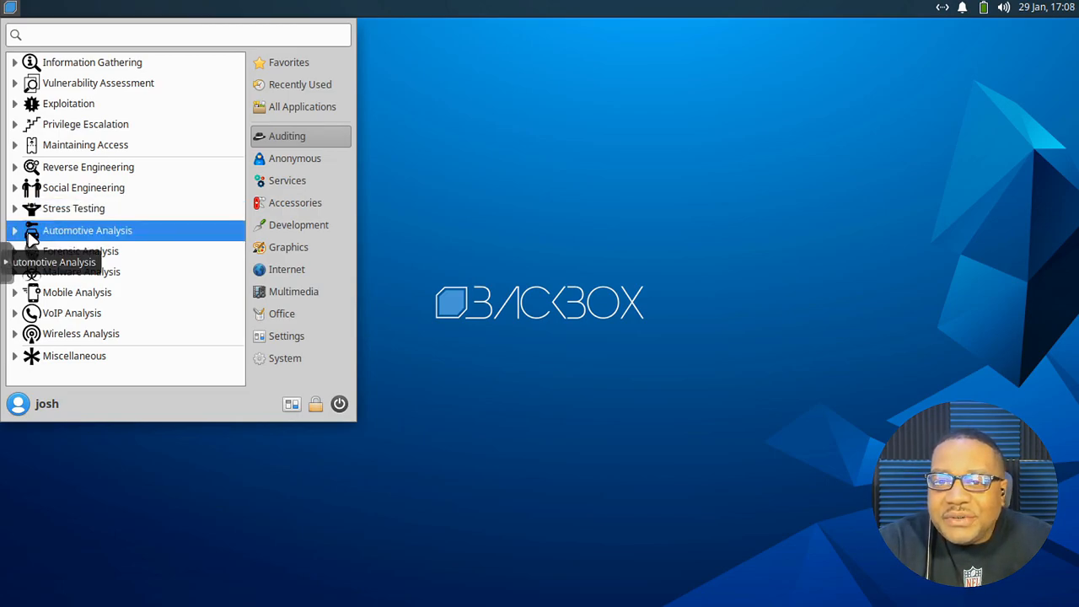
mouse_move(81, 250)
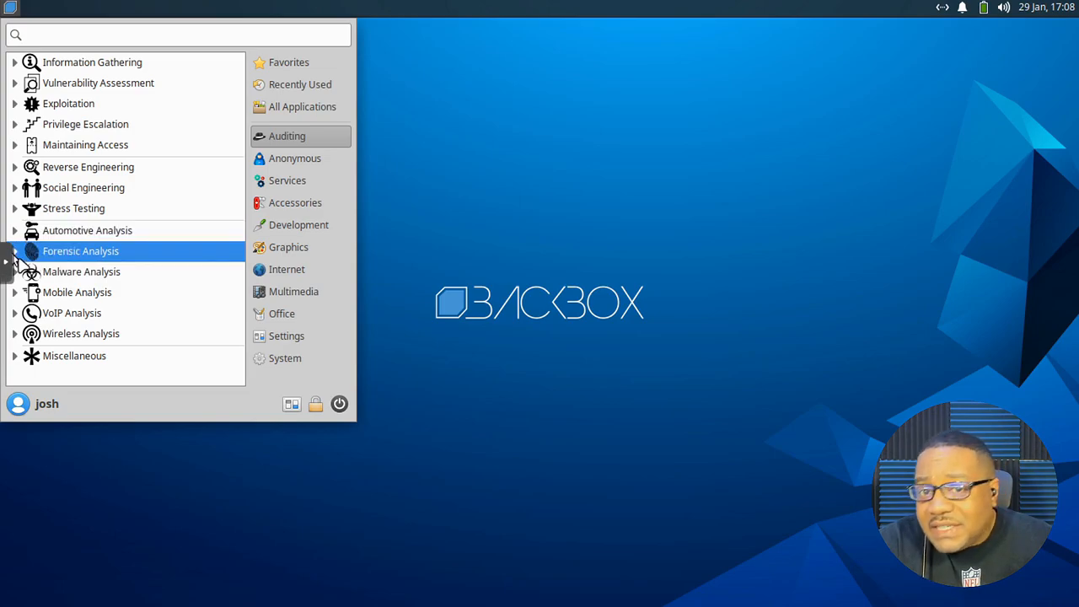
left_click(81, 249)
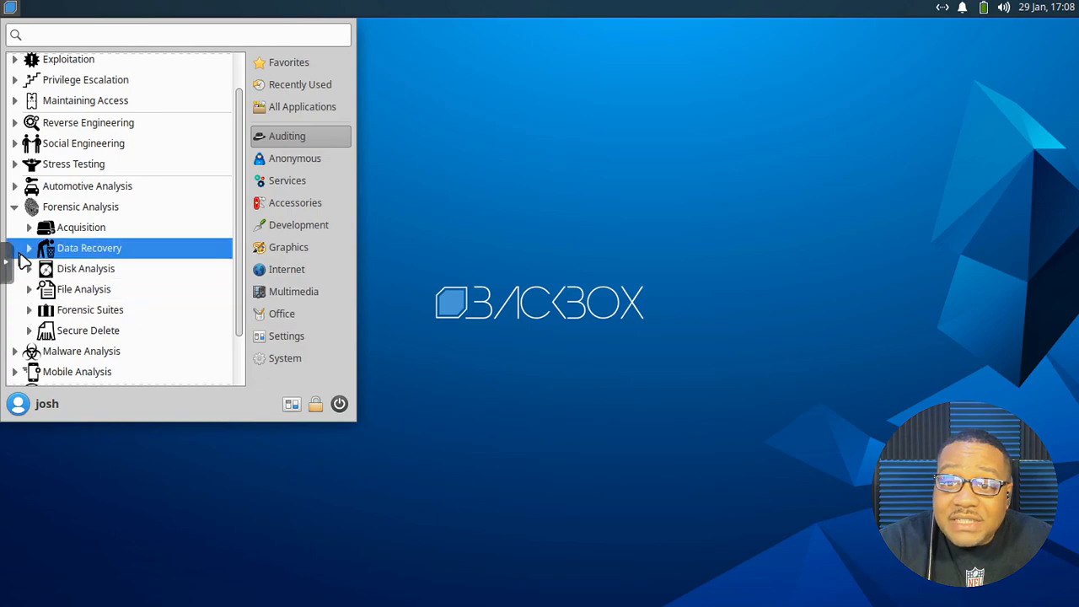
left_click(85, 268)
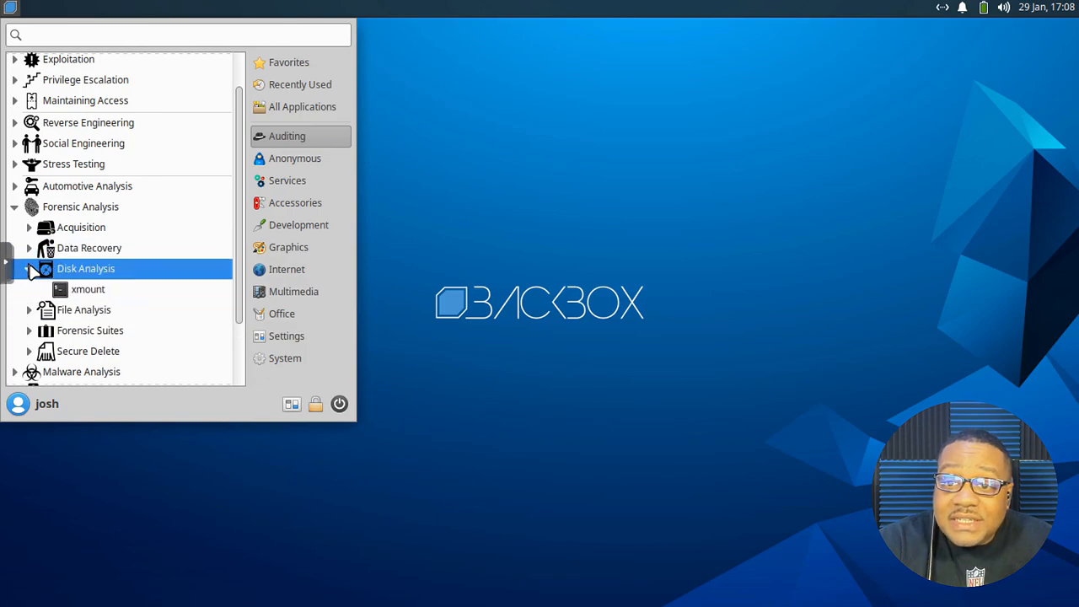
left_click(88, 246)
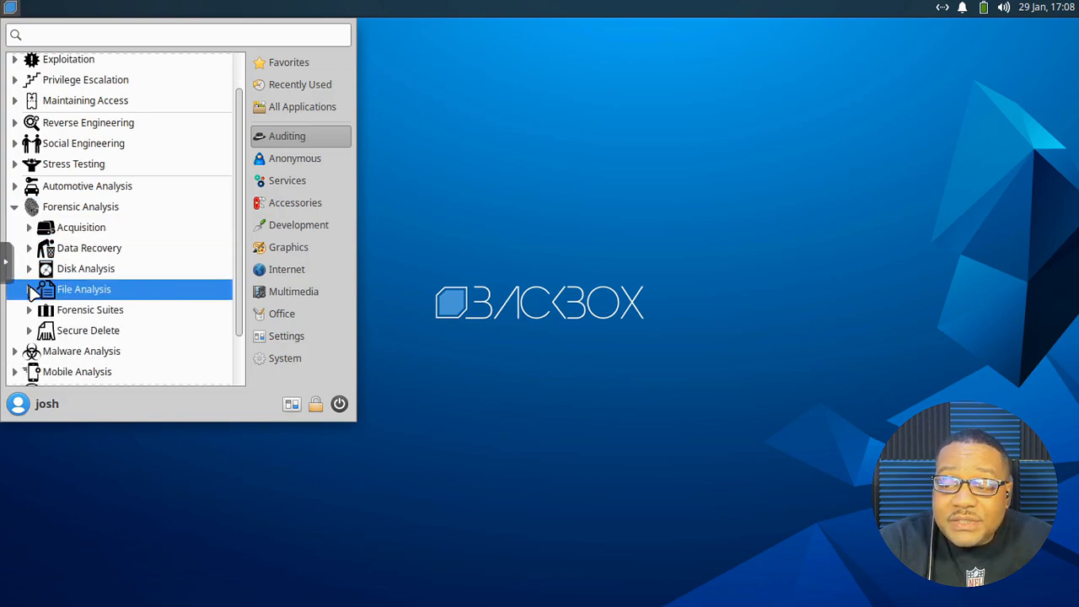
left_click(15, 206)
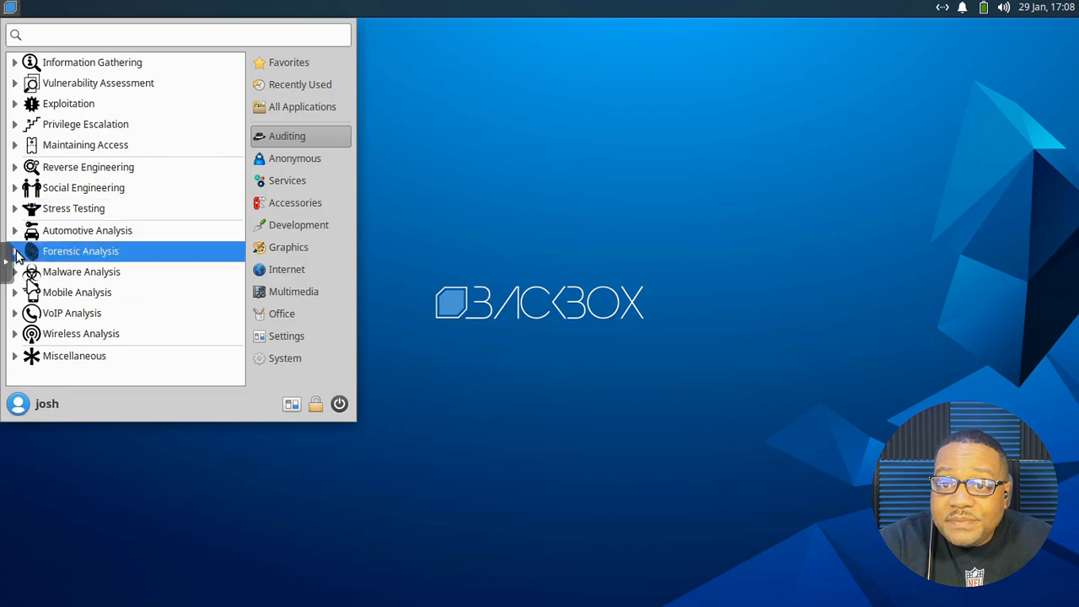
mouse_move(66, 283)
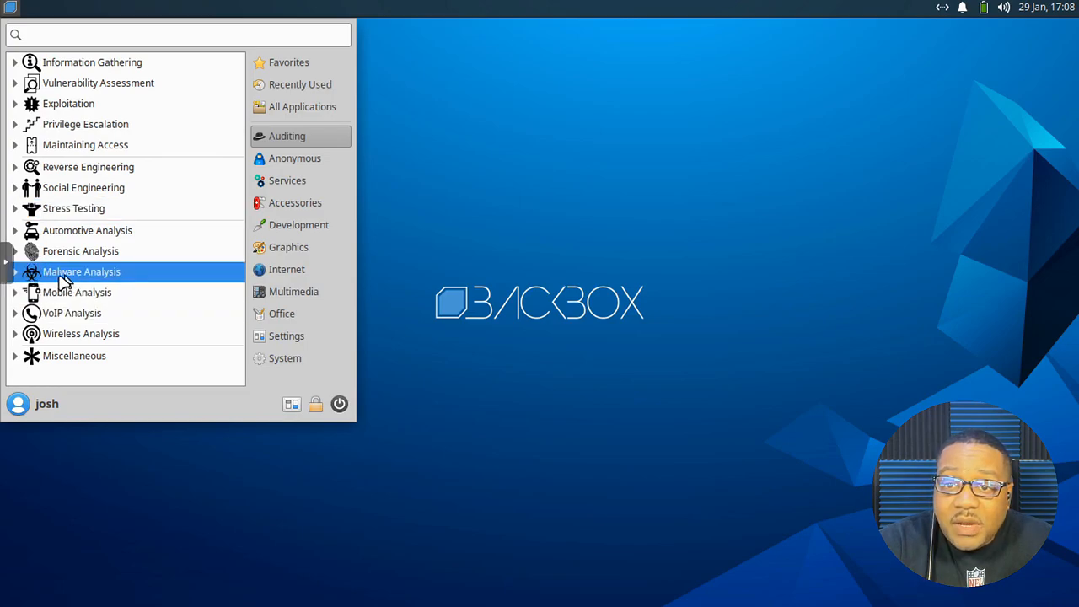
mouse_move(77, 291)
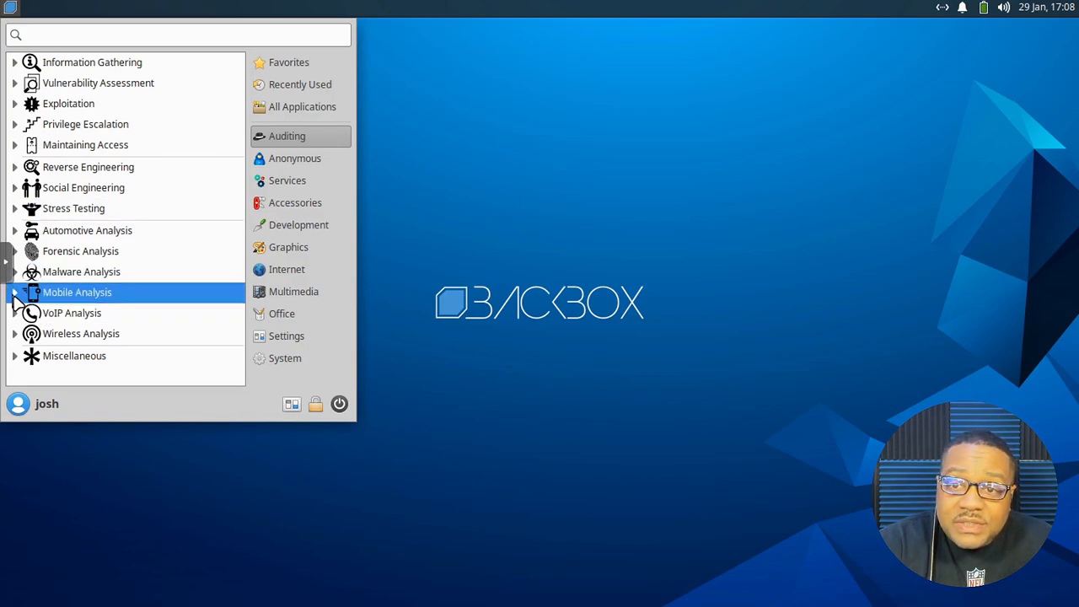
mouse_move(81, 334)
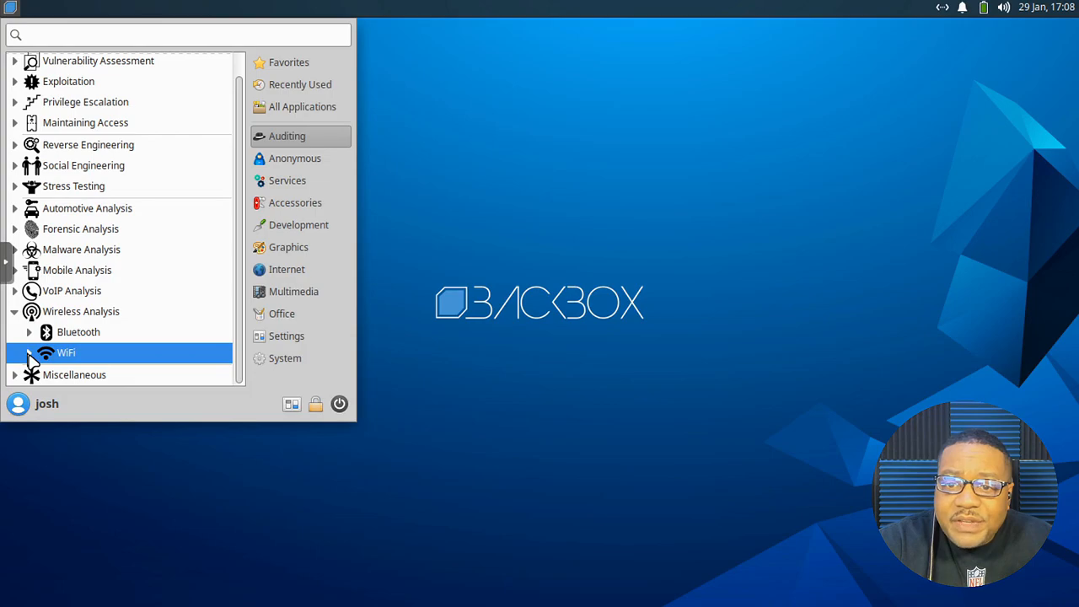
left_click(64, 352)
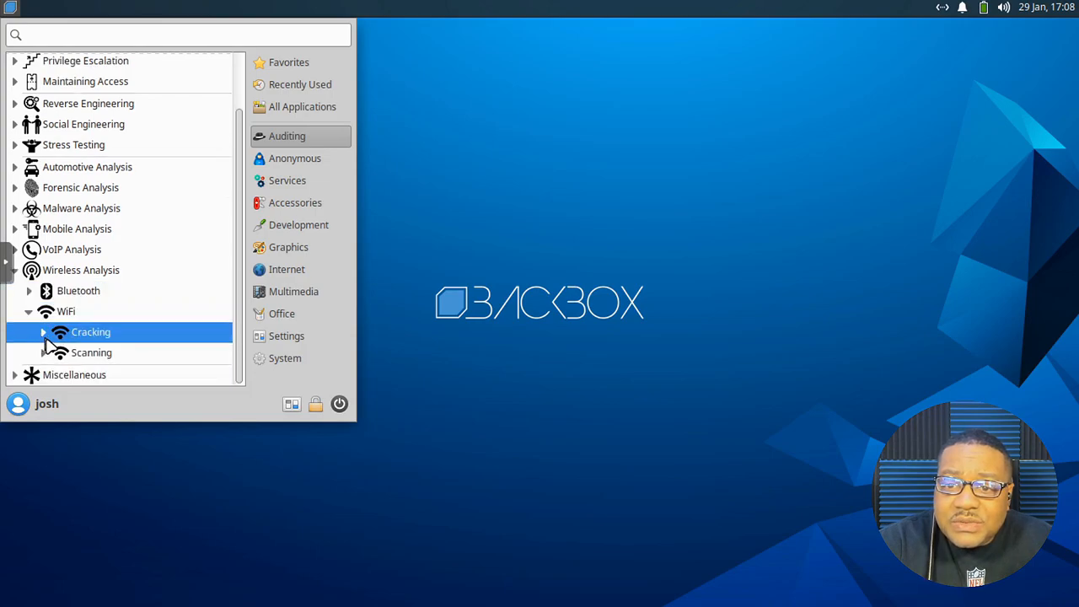
left_click(60, 332)
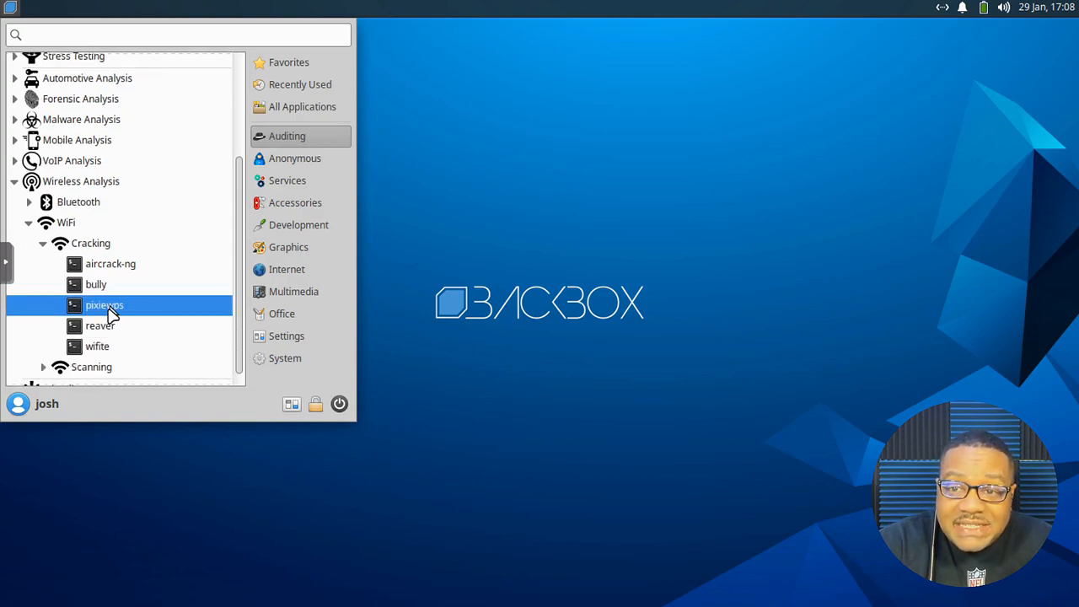
mouse_move(104, 315)
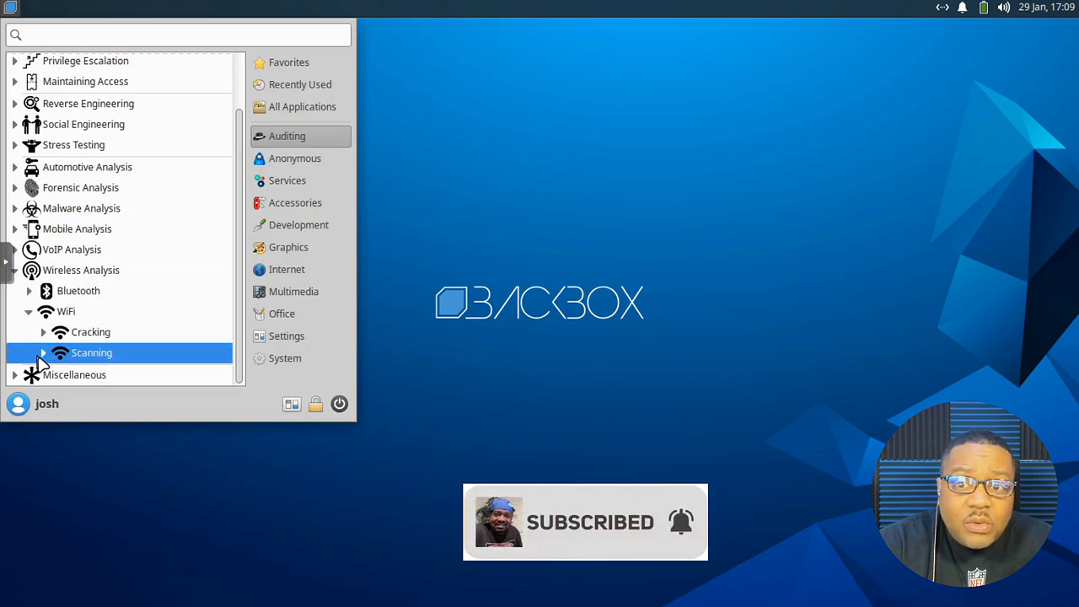
left_click(91, 353)
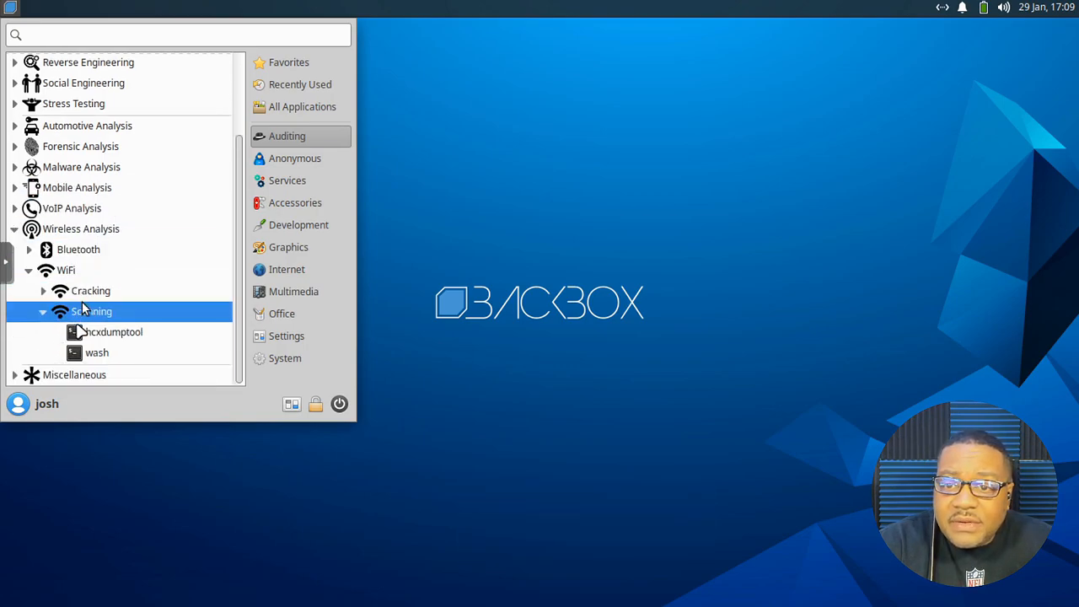
left_click(91, 310)
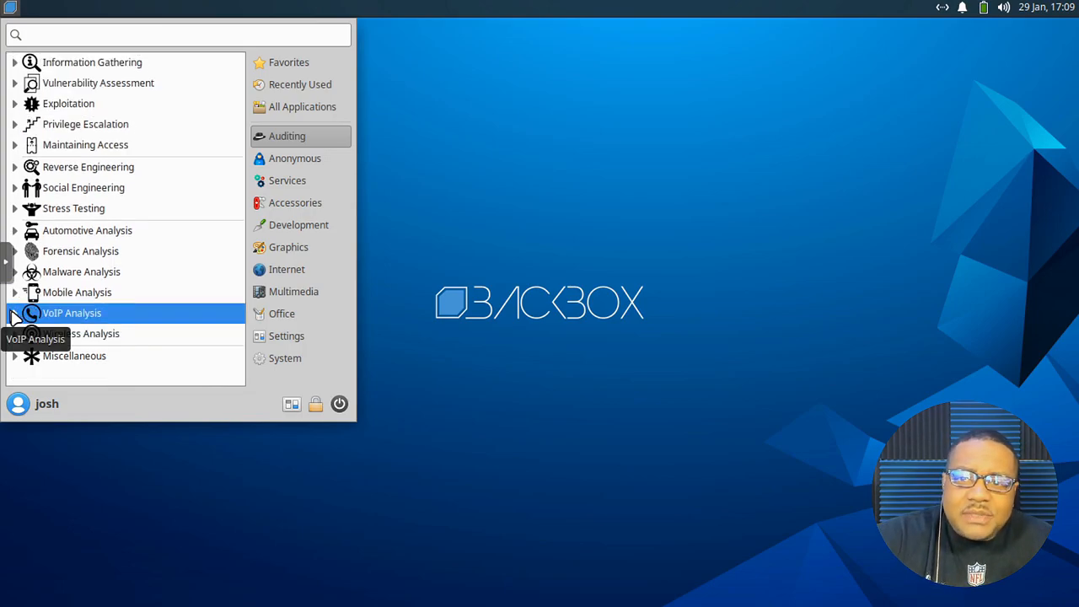
mouse_move(81, 271)
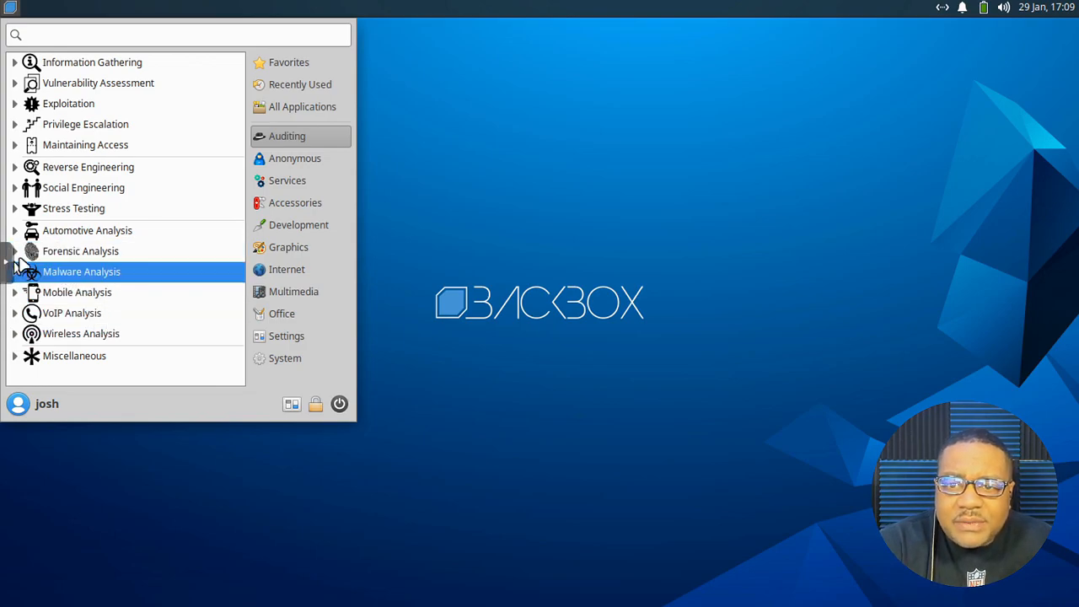
mouse_move(81, 252)
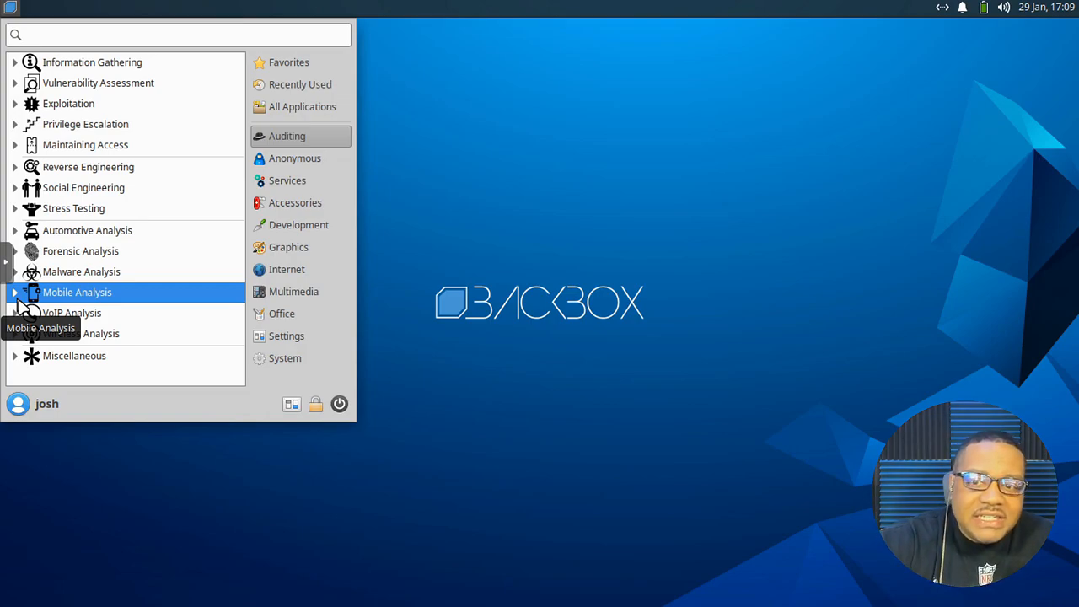
mouse_move(295, 160)
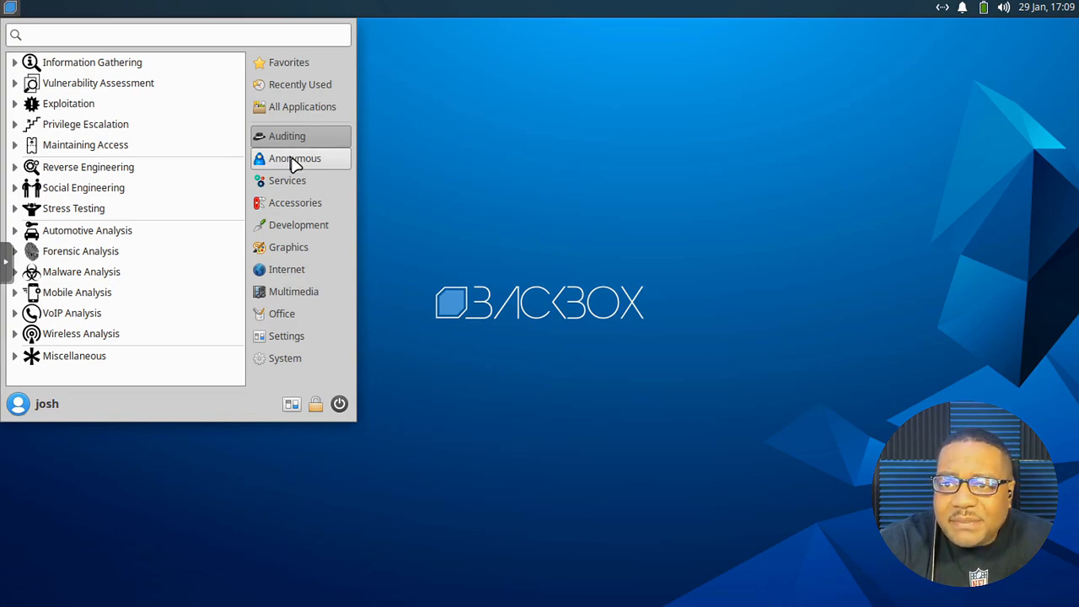
mouse_move(698, 334)
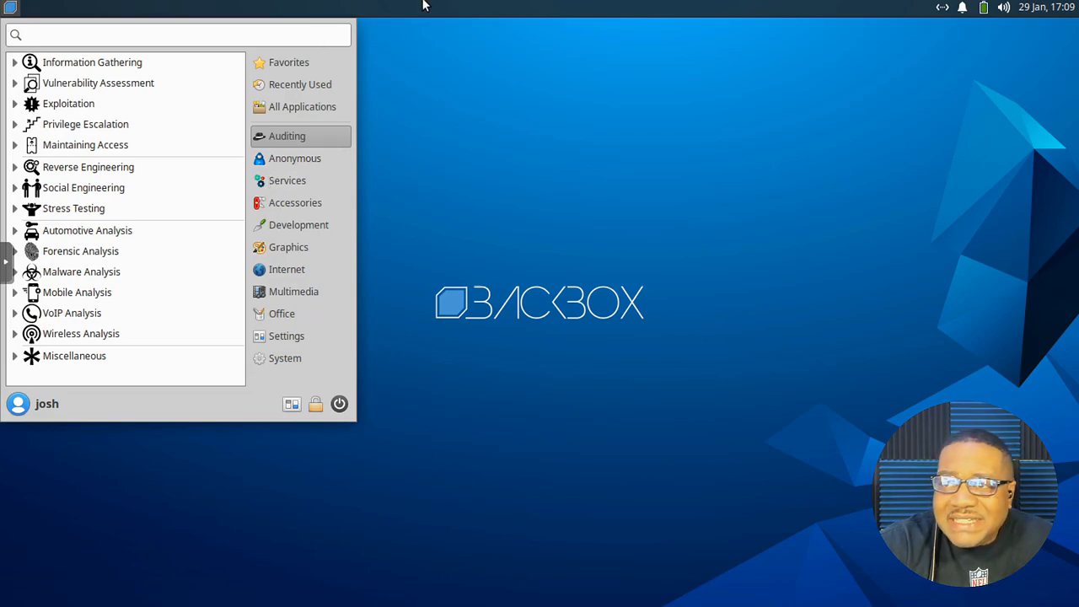
mouse_move(389, 247)
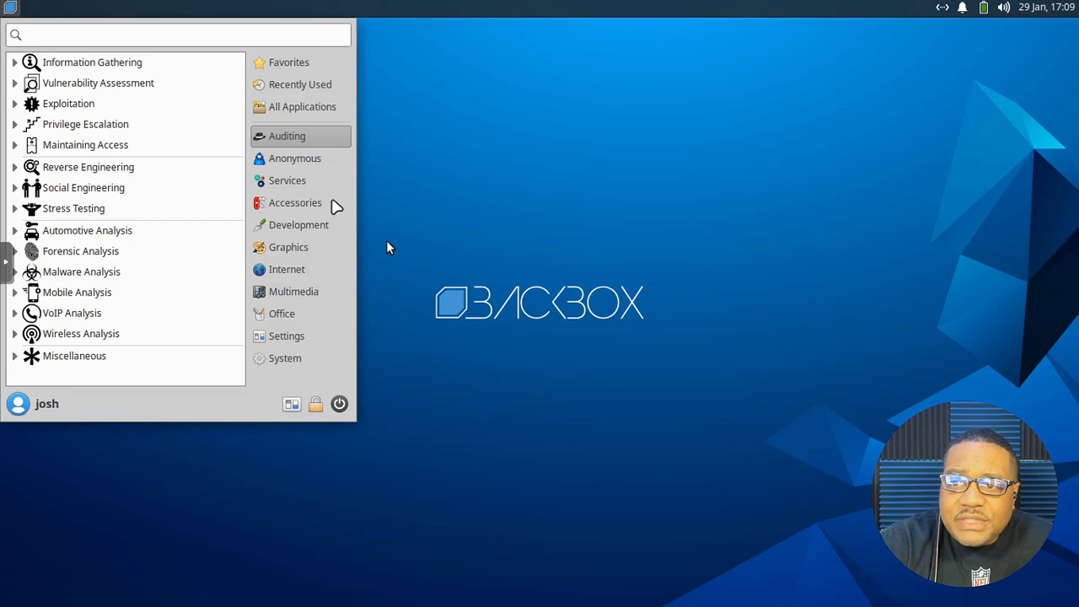
mouse_move(296, 158)
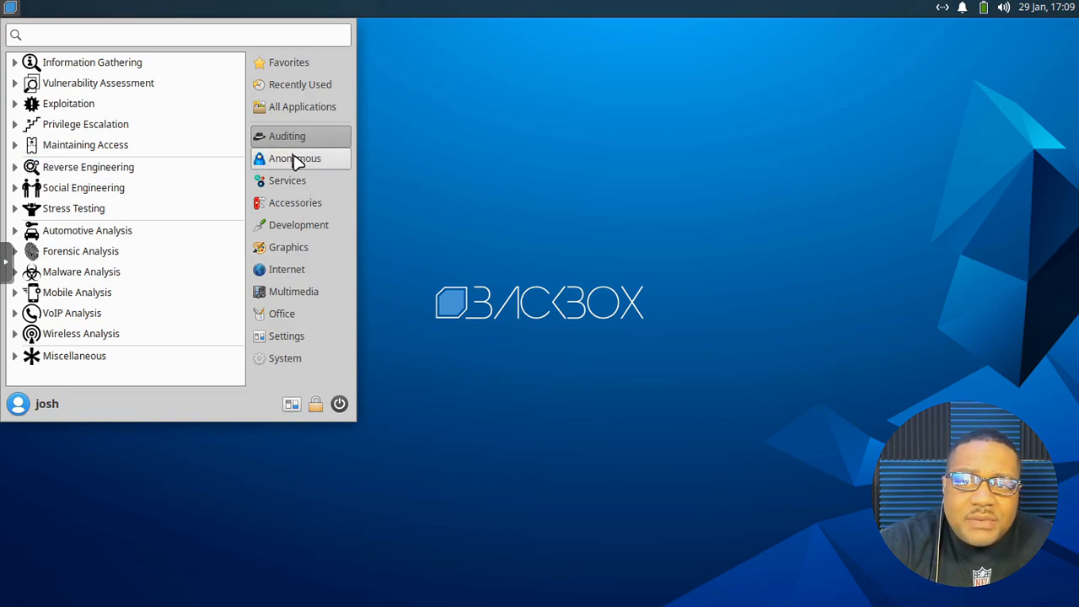
Step: Show the Anonymous category's anonymous start, status and stop entries
left_click(293, 158)
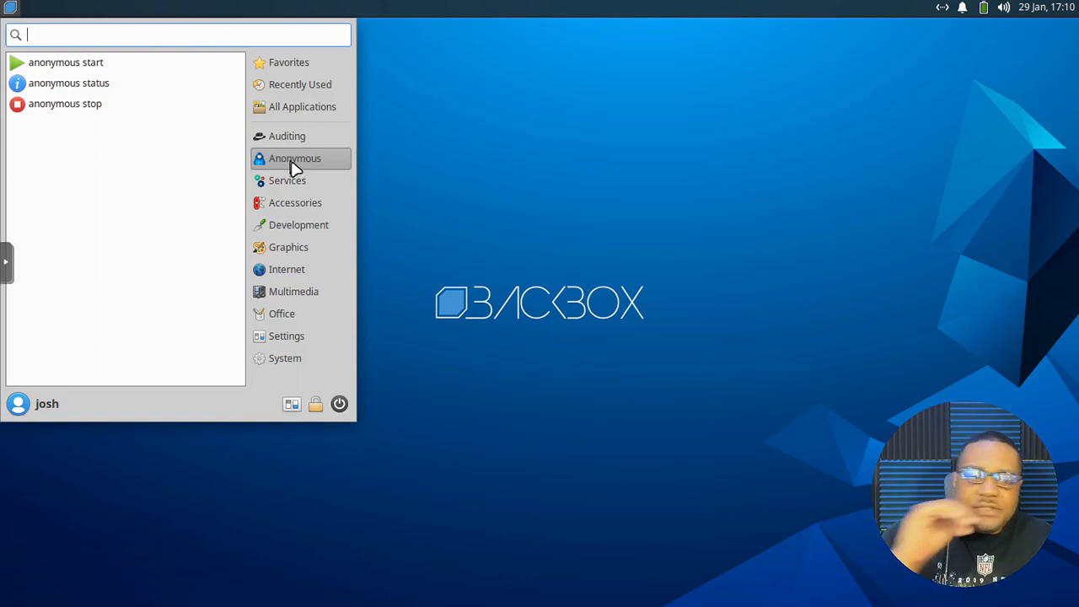
mouse_move(75, 63)
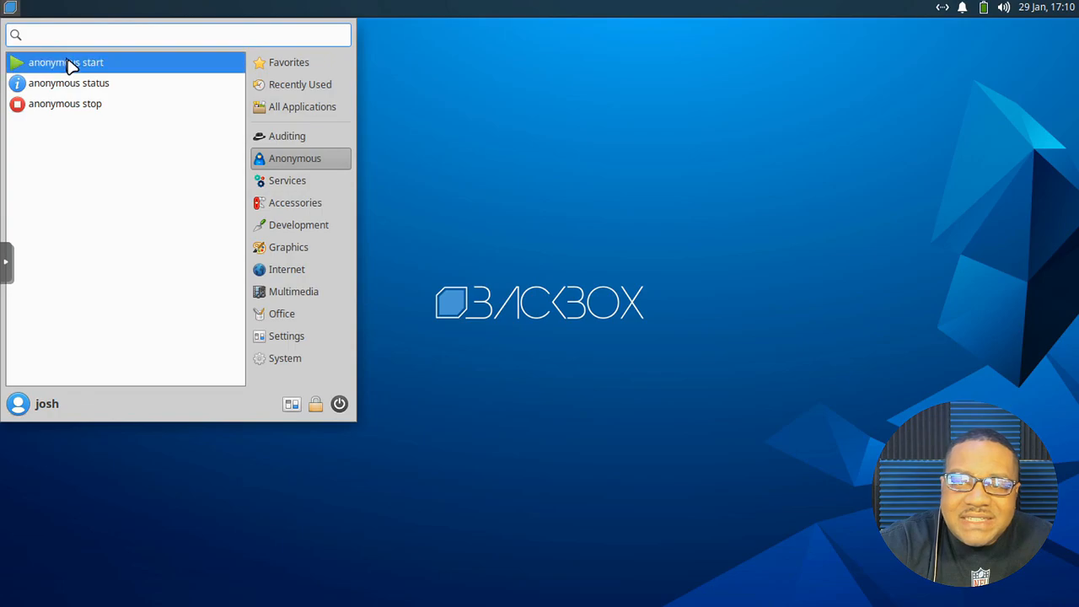
mouse_move(98, 91)
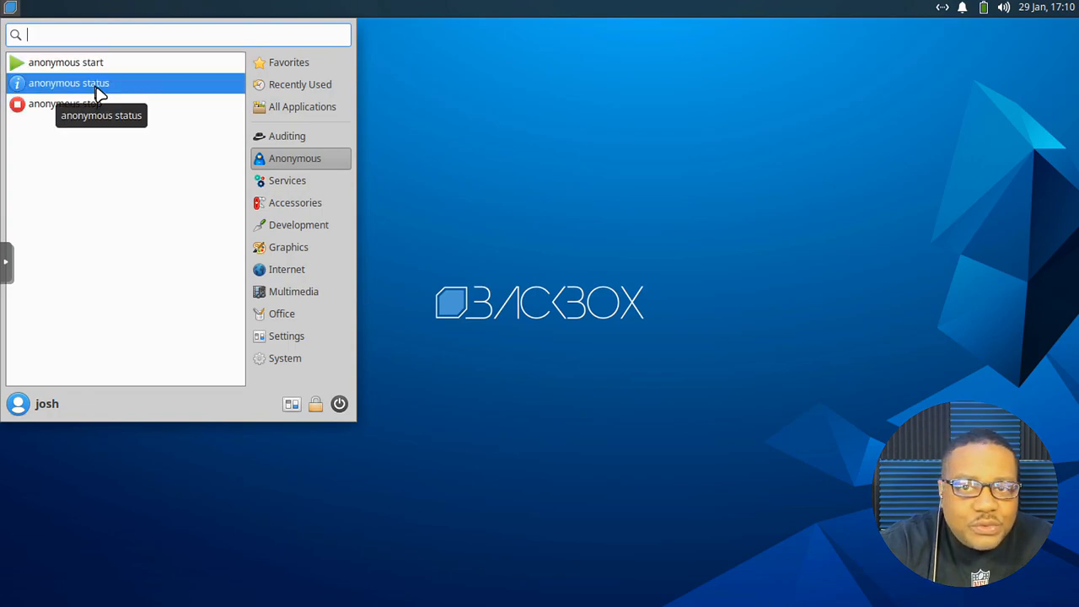
mouse_move(88, 63)
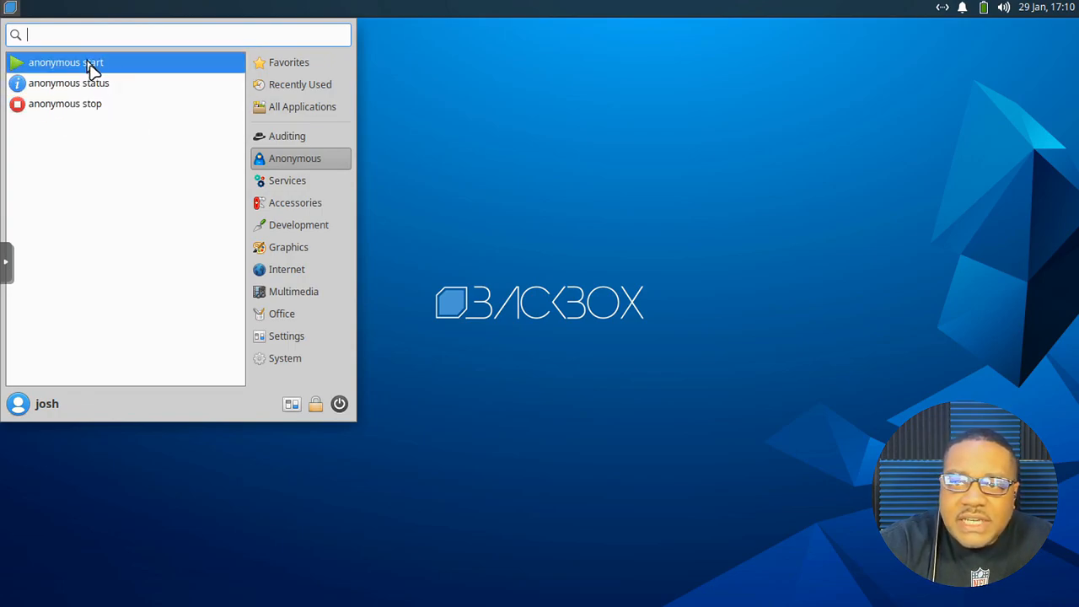
mouse_move(115, 115)
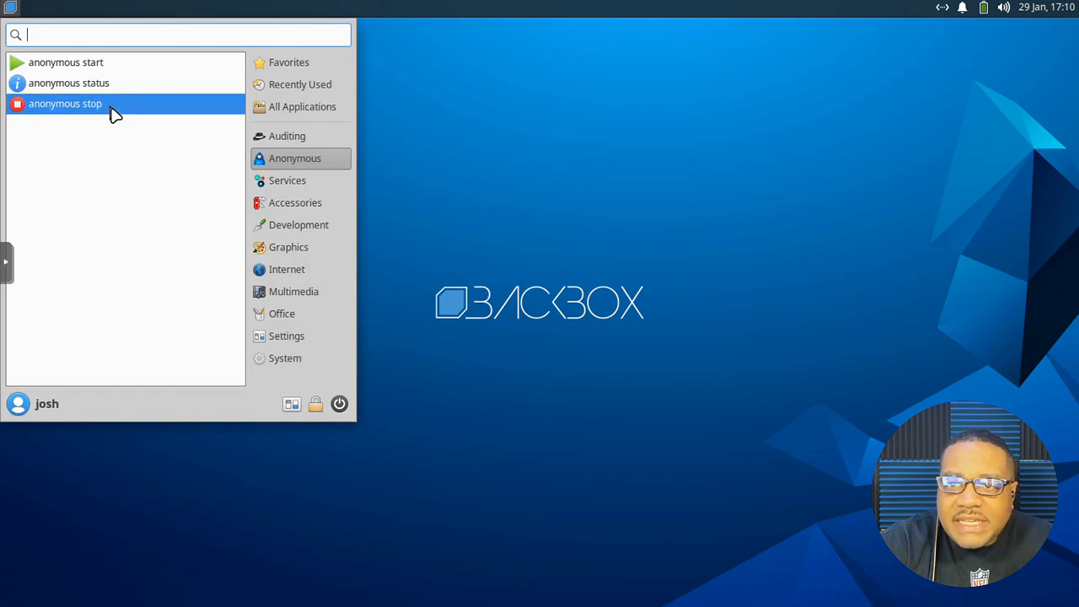
mouse_move(135, 206)
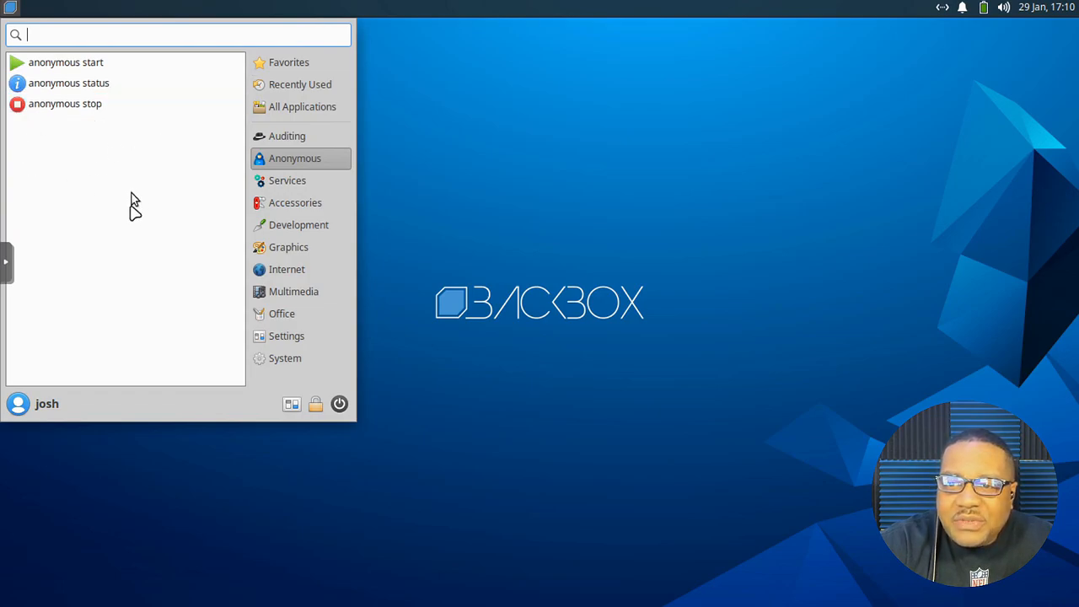
mouse_move(114, 172)
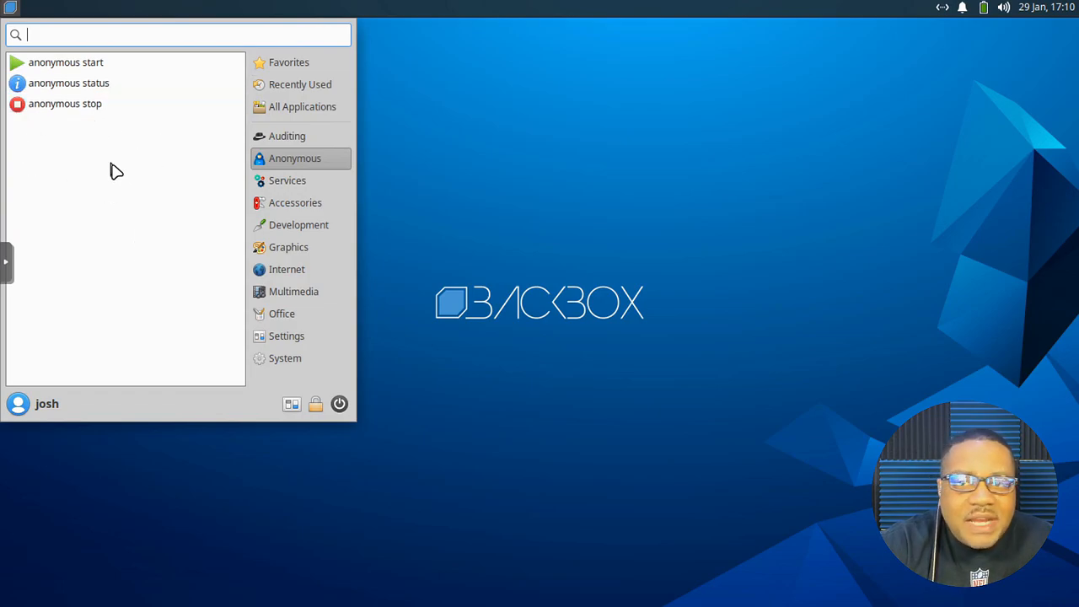
mouse_move(112, 173)
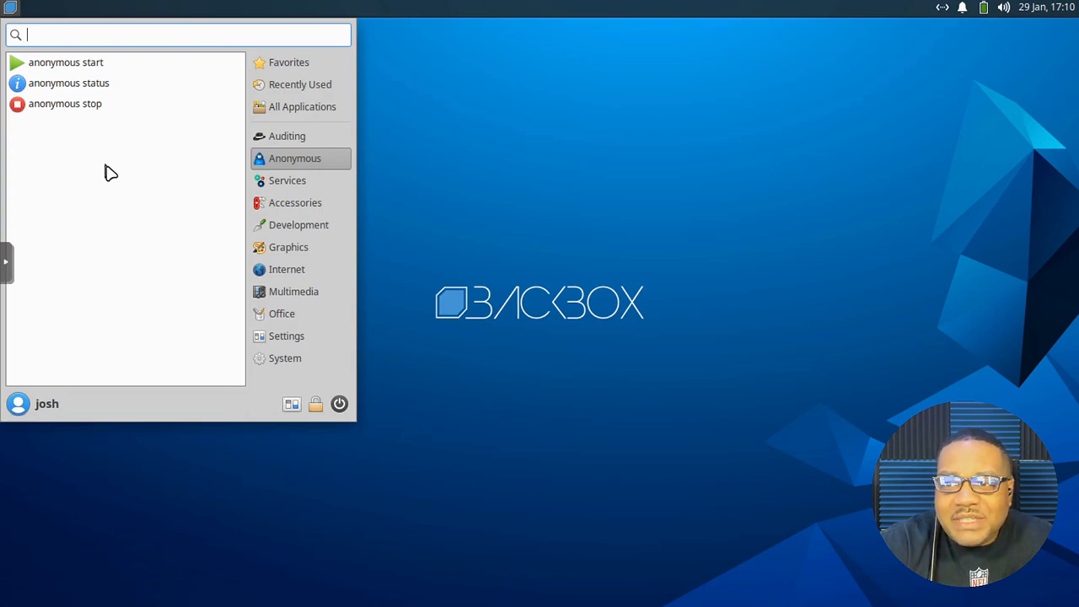
mouse_move(318, 373)
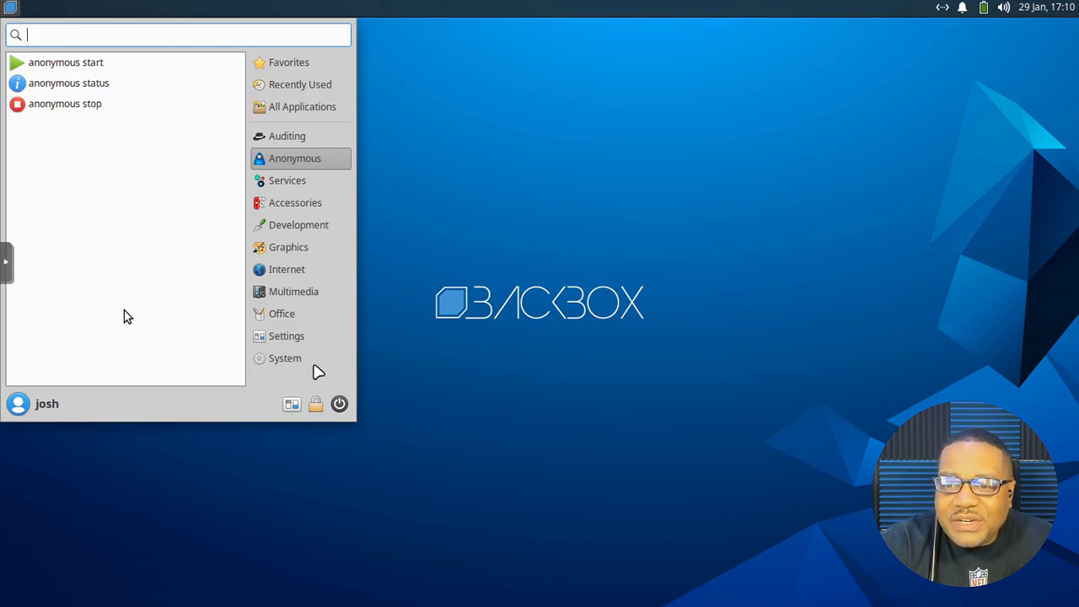
mouse_move(304, 357)
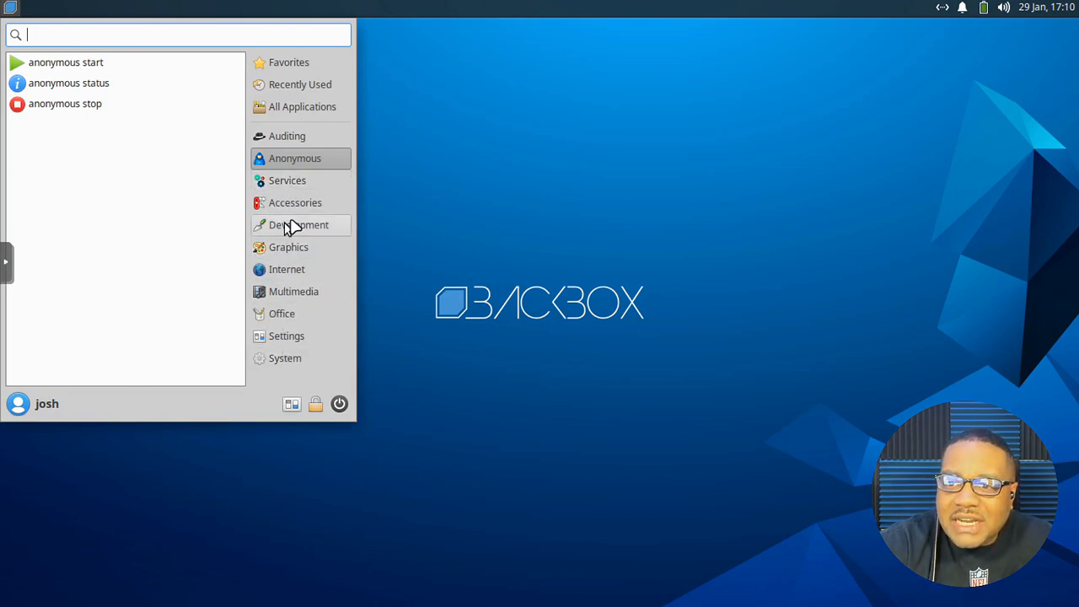
mouse_move(81, 82)
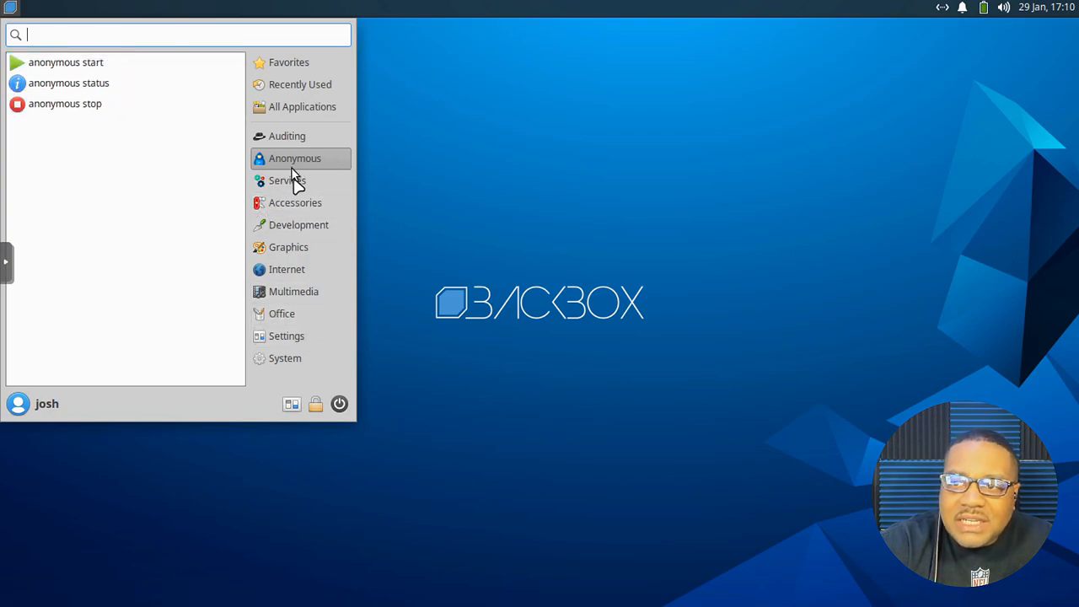
left_click(289, 181)
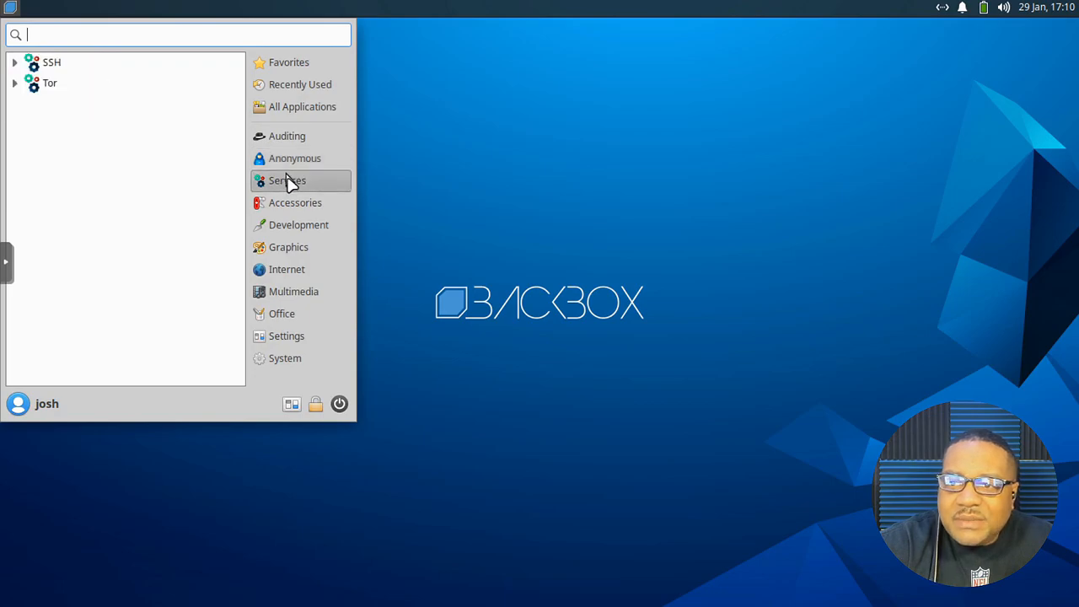
mouse_move(293, 209)
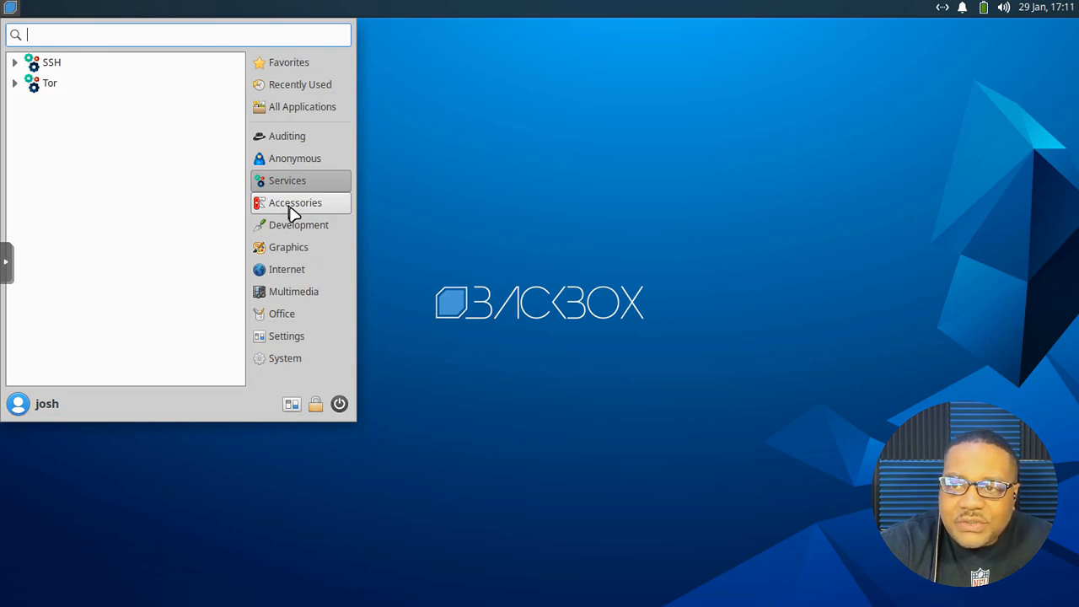
left_click(293, 158)
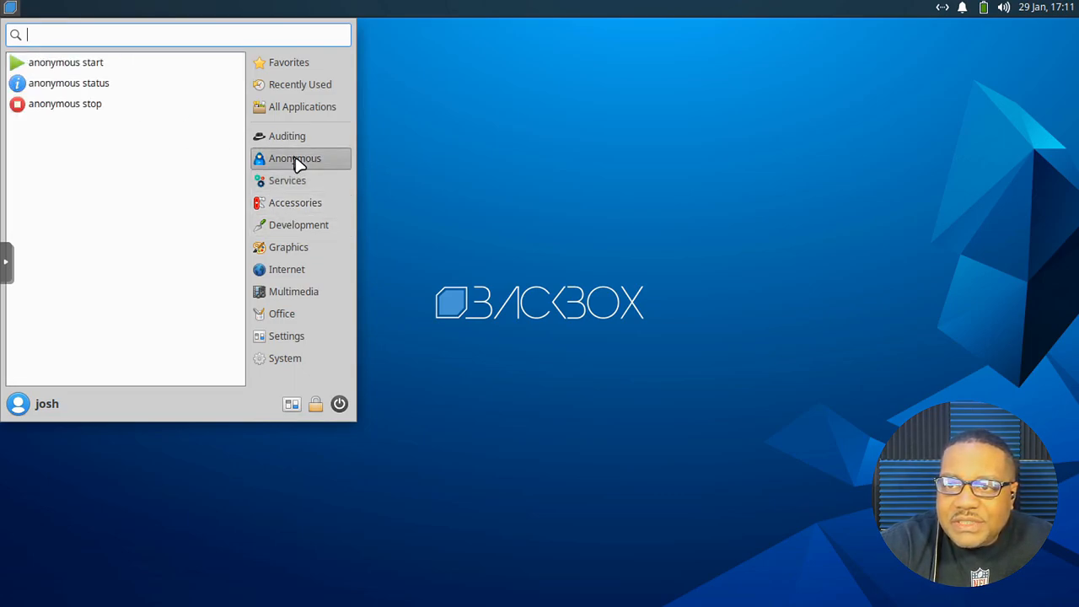
mouse_move(302, 180)
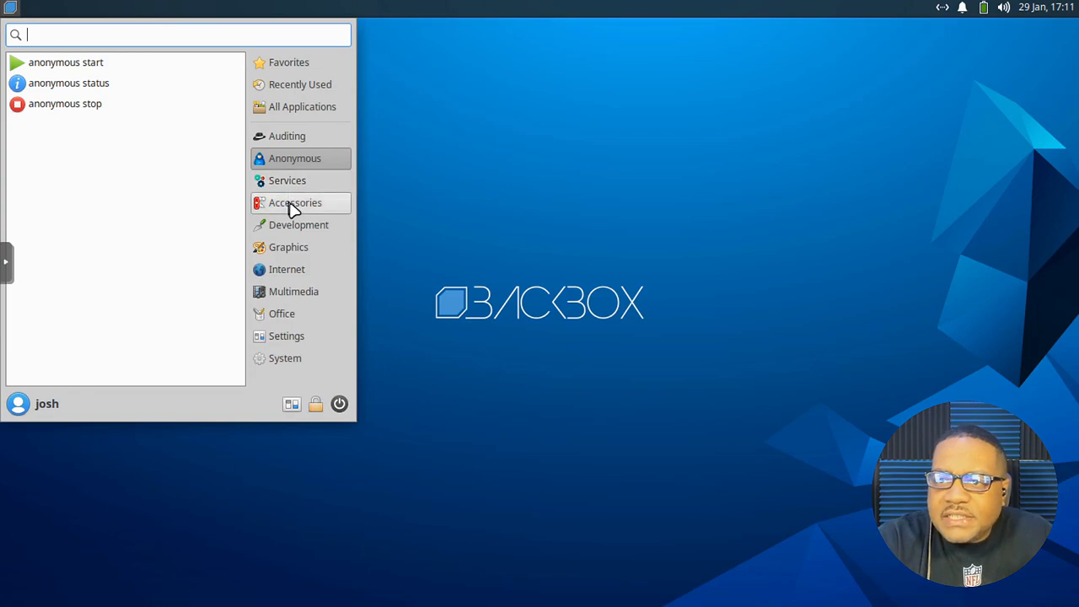
Step: Show the Accessories applications such as Gip IP Address Calculator, File Manager and Terminal Emulator
left_click(294, 202)
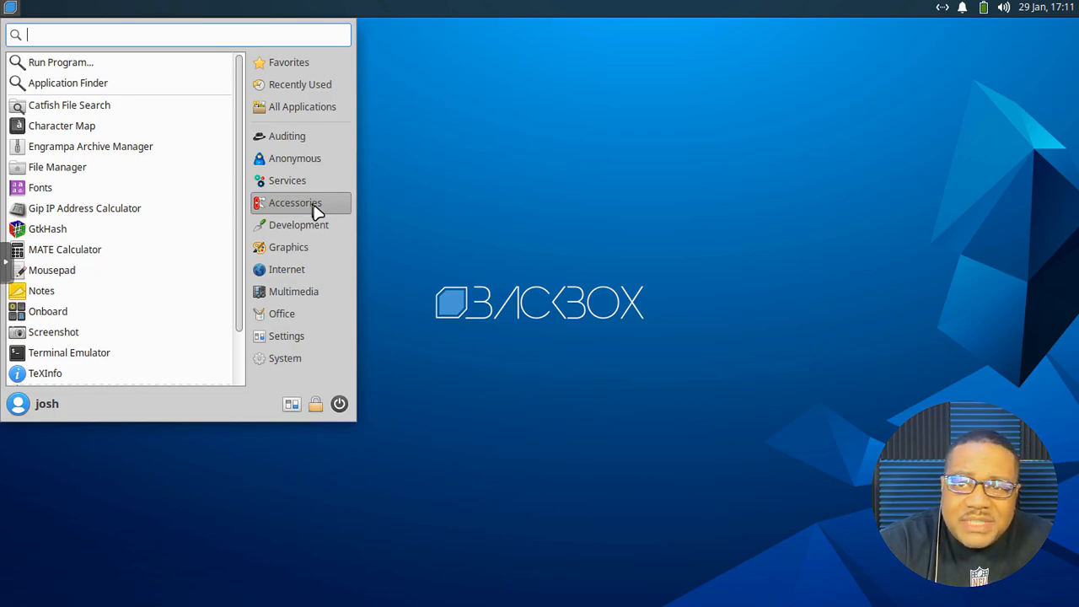
mouse_move(57, 167)
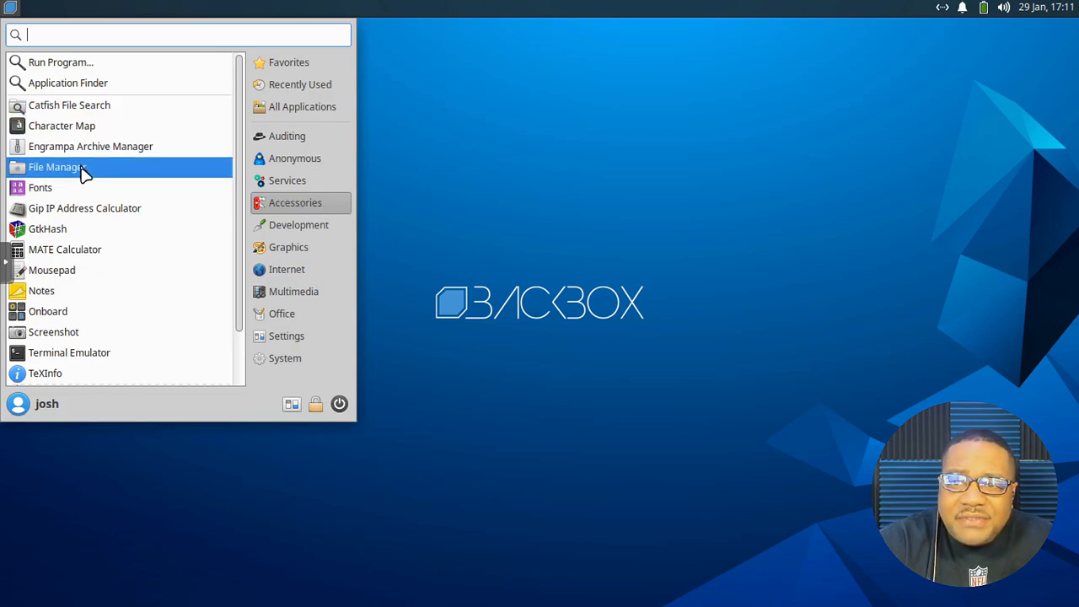
mouse_move(118, 219)
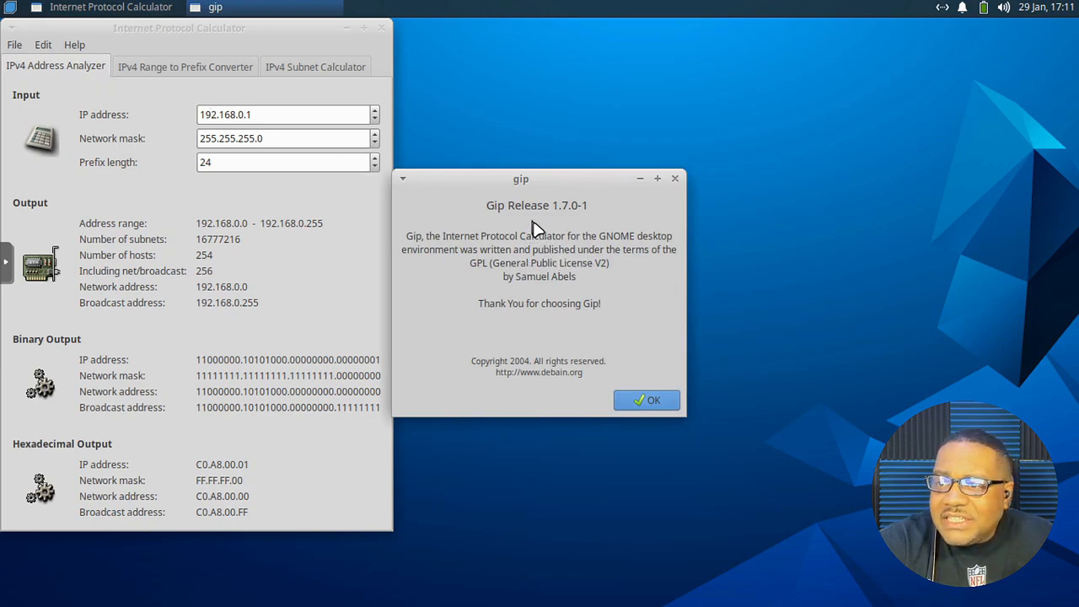
mouse_move(444, 246)
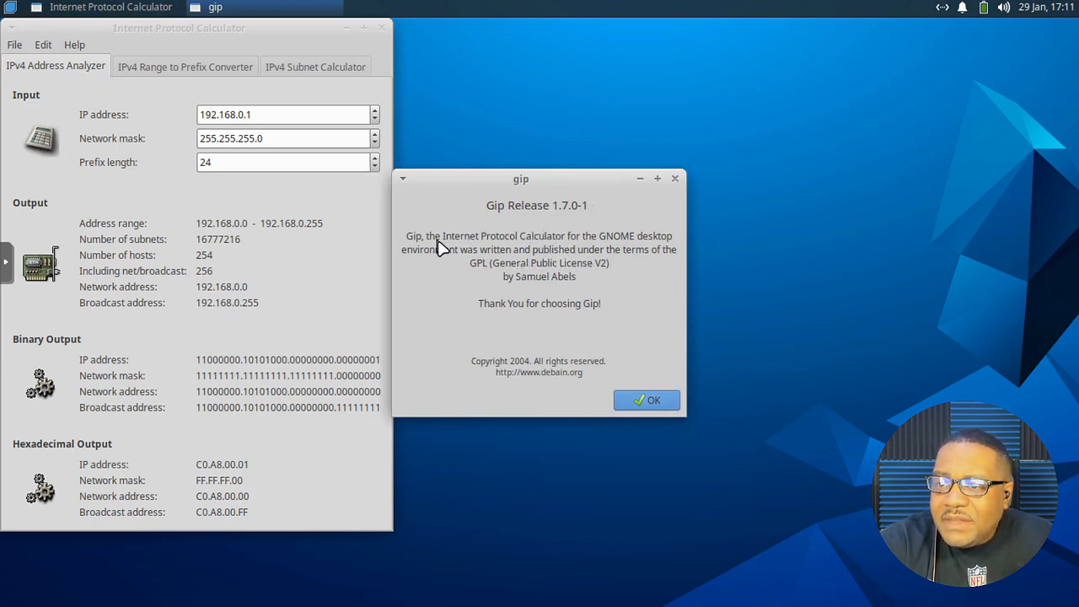
mouse_move(664, 424)
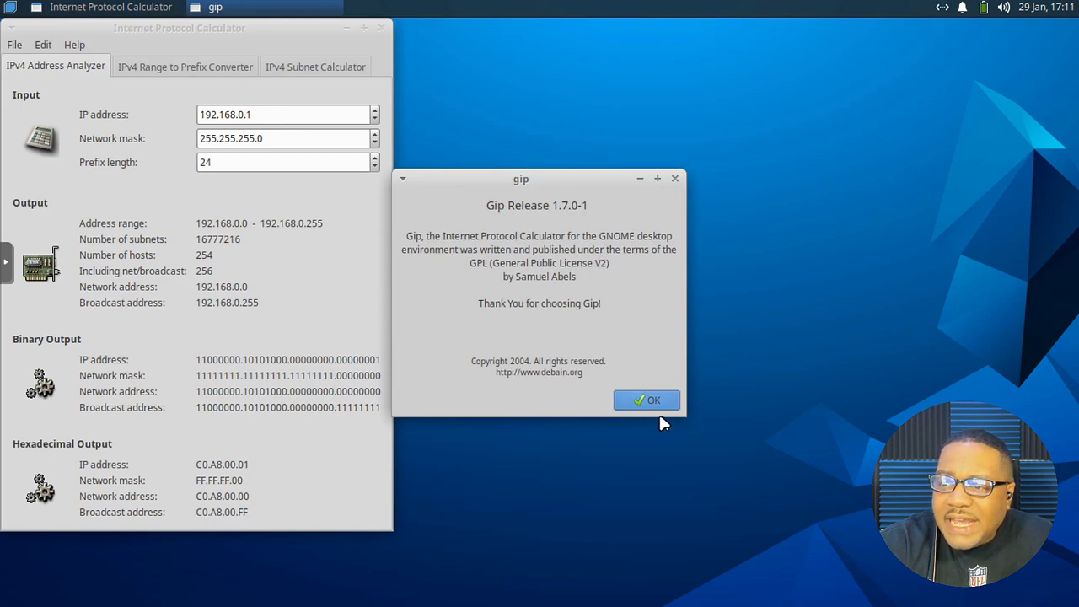
Step: Dismiss Gip's about box, leaving the 192.168.0.1 /24 IPv4 analysis visible
left_click(648, 400)
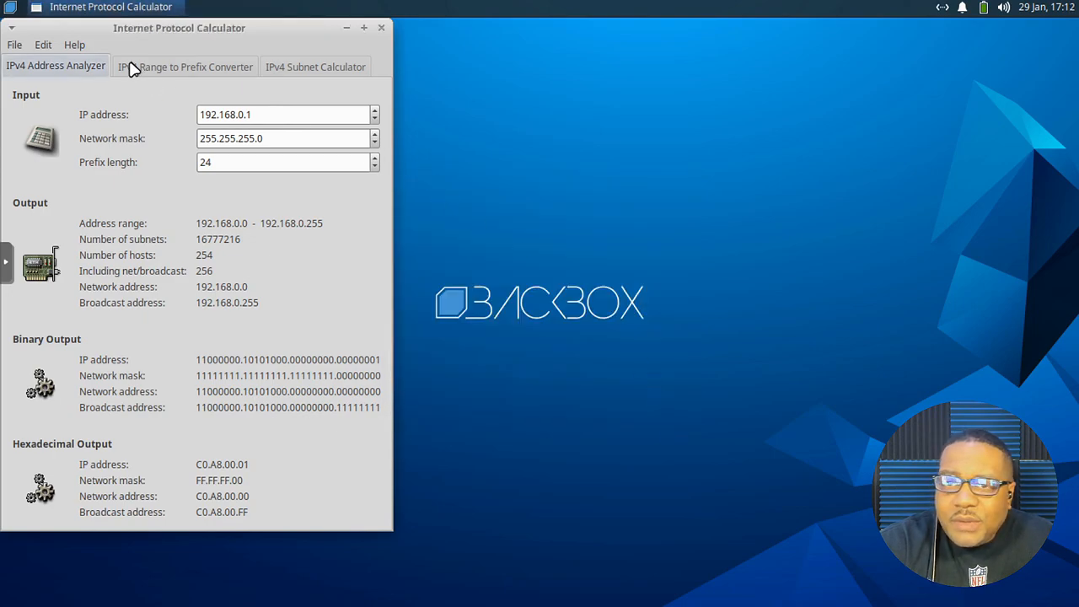
mouse_move(388, 37)
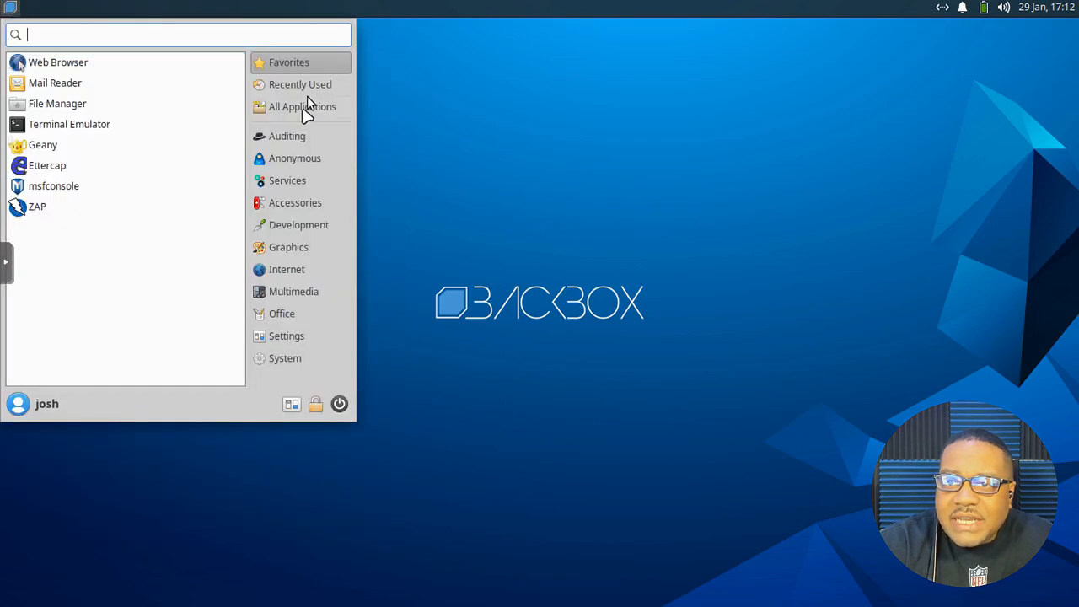
Step: Browse the Accessories, Development (Geany, GHex, Meld) and Internet categories' applications
left_click(295, 202)
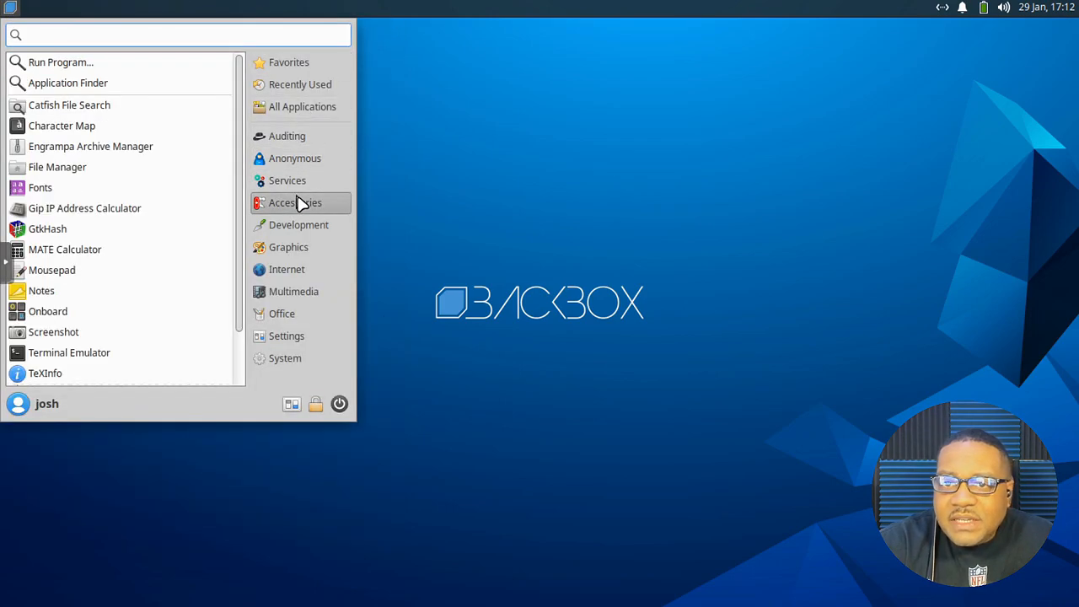
mouse_move(115, 255)
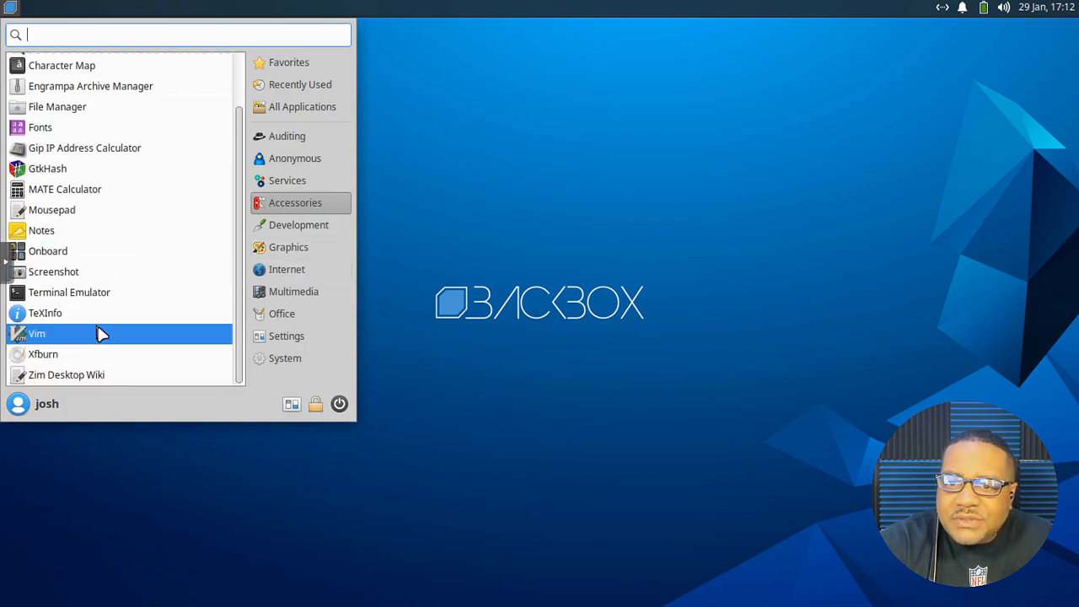
left_click(299, 224)
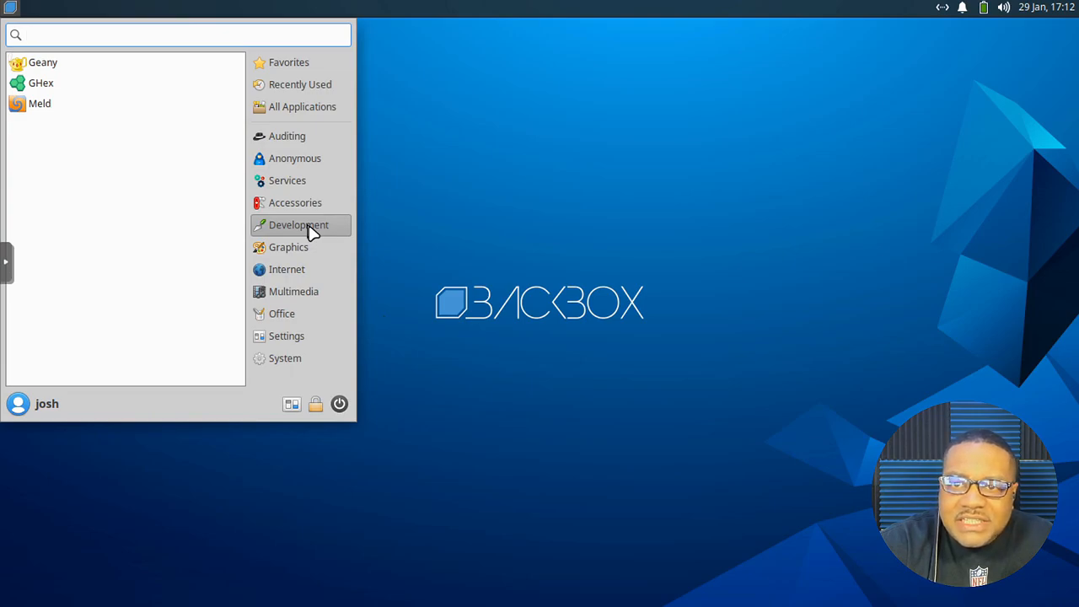
mouse_move(300, 270)
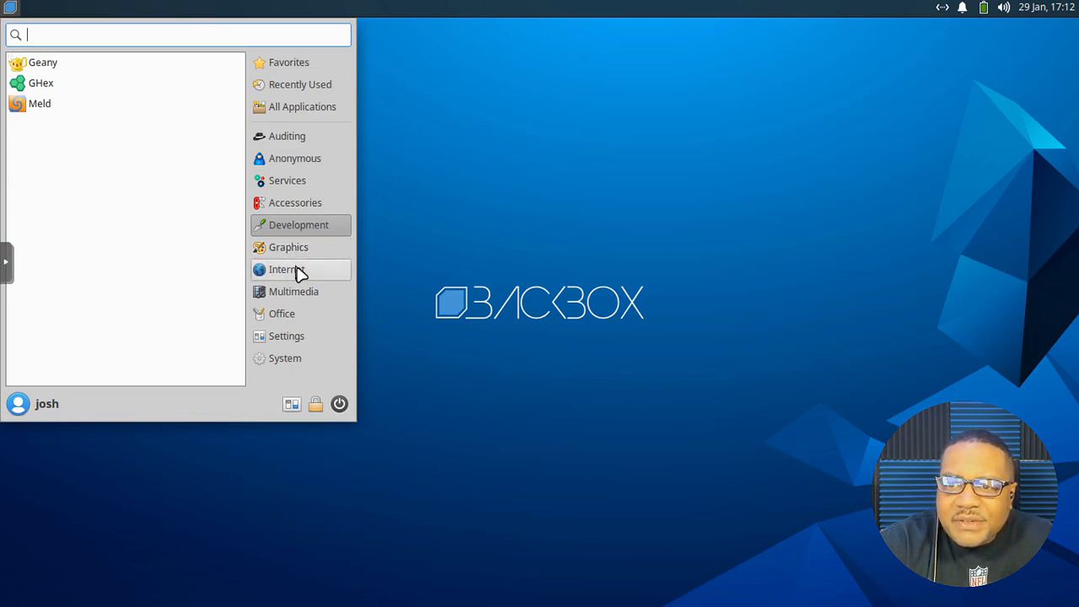
left_click(287, 269)
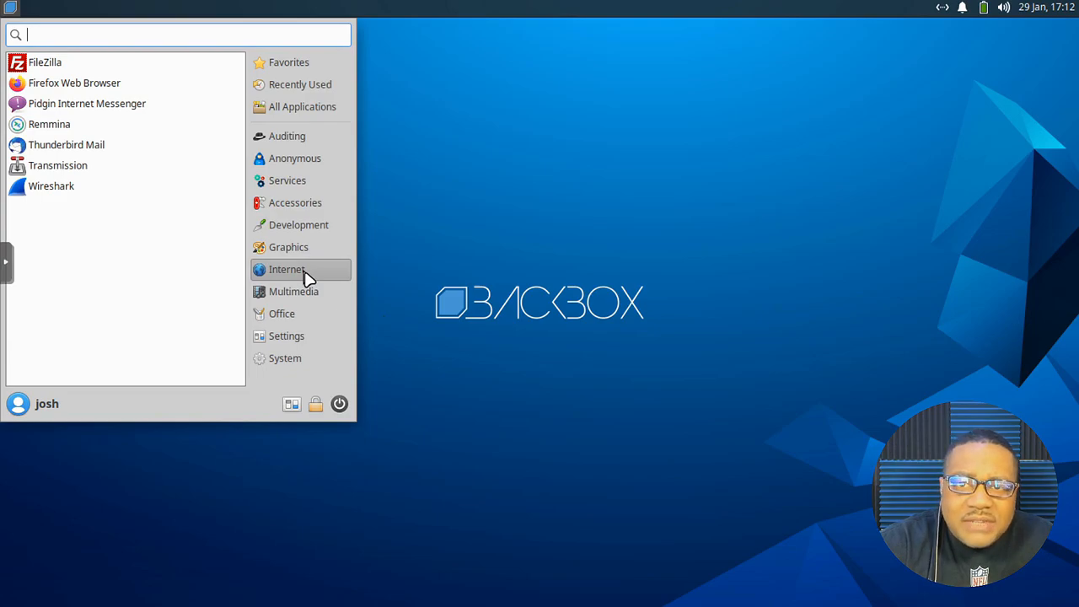
mouse_move(87, 83)
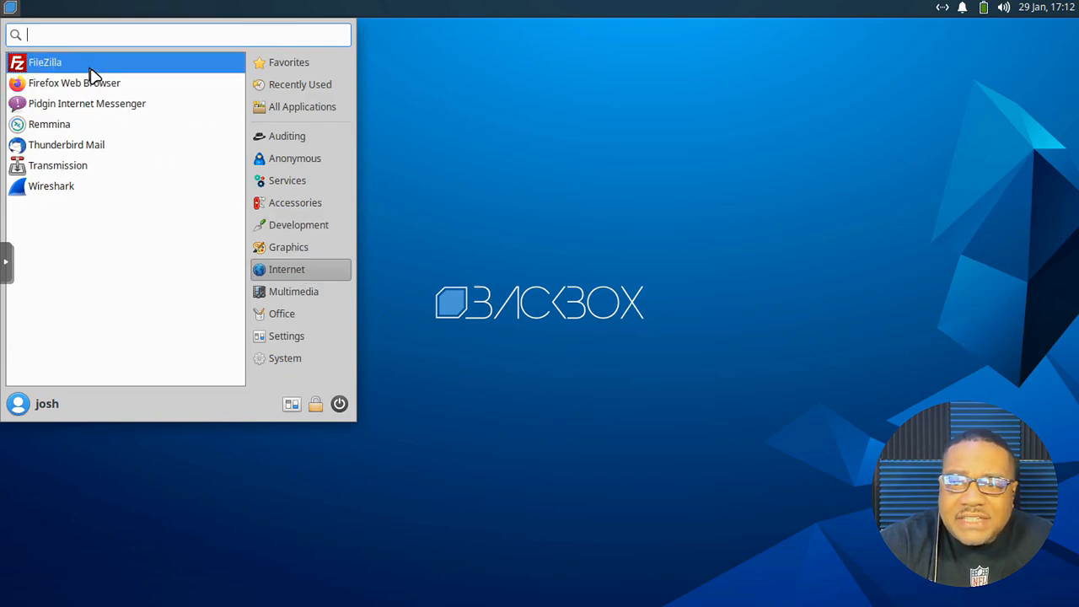
mouse_move(50, 185)
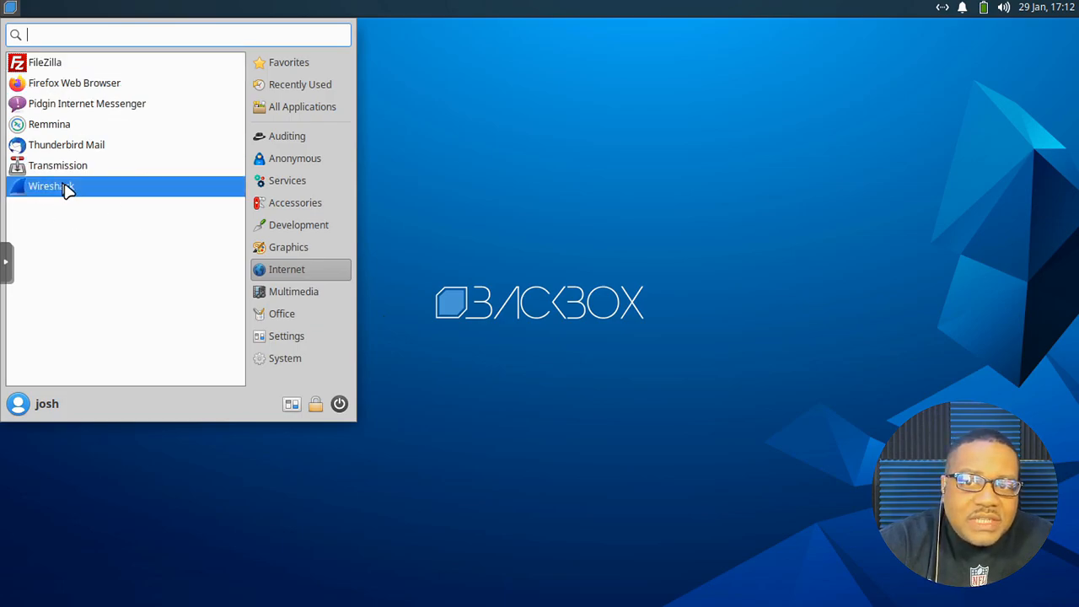
mouse_move(293, 141)
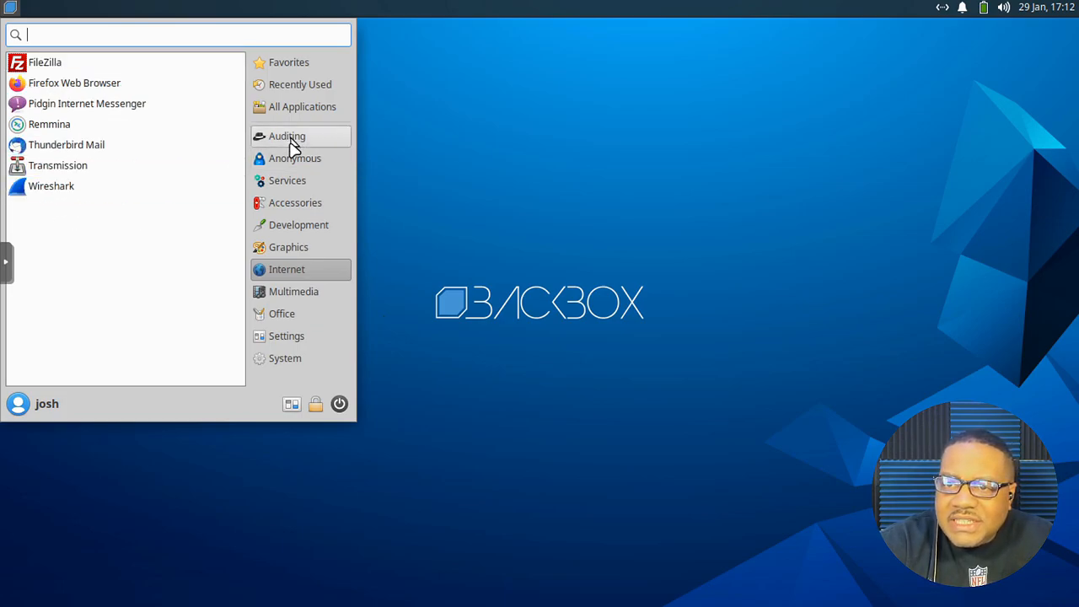
mouse_move(52, 185)
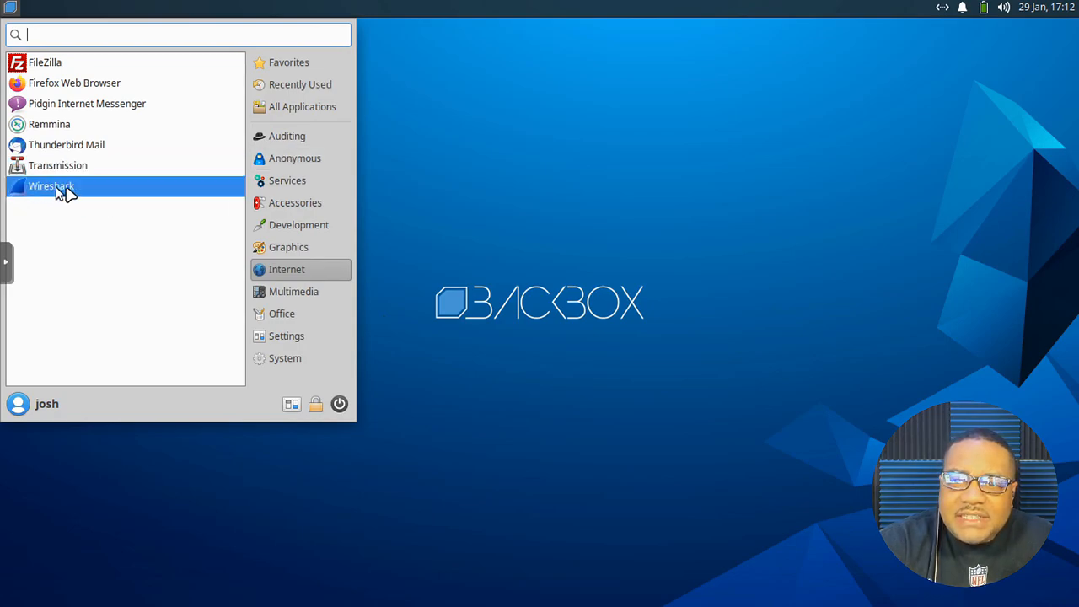
mouse_move(71, 185)
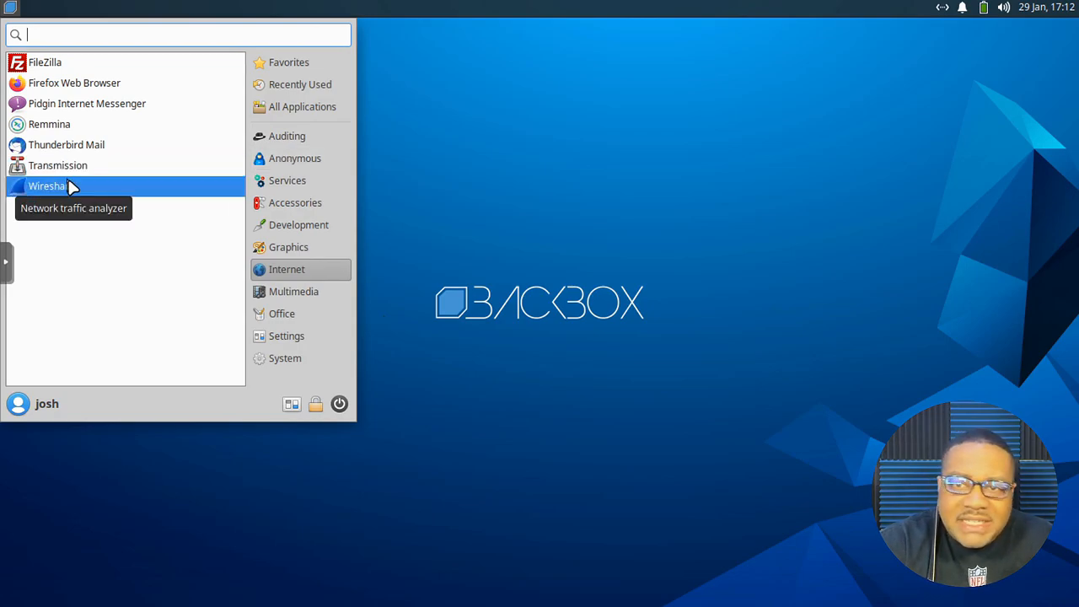
mouse_move(81, 103)
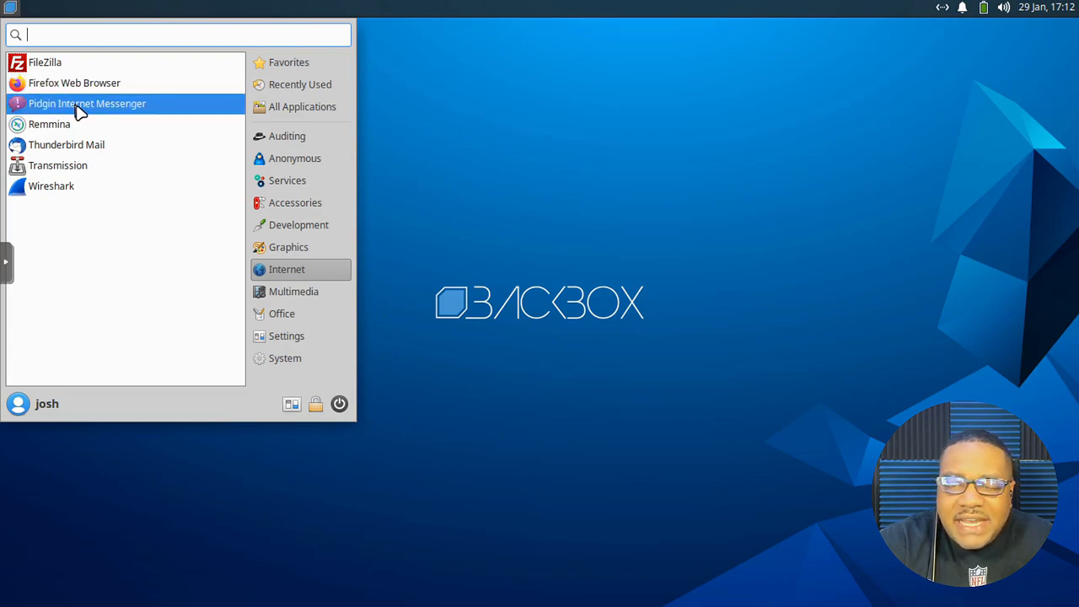
mouse_move(81, 174)
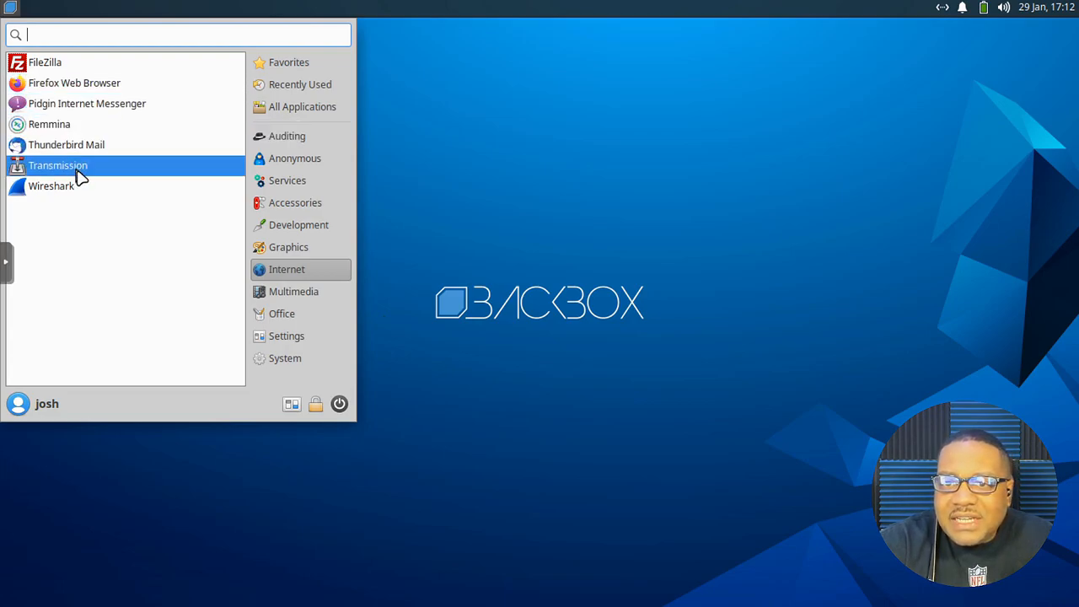
mouse_move(81, 128)
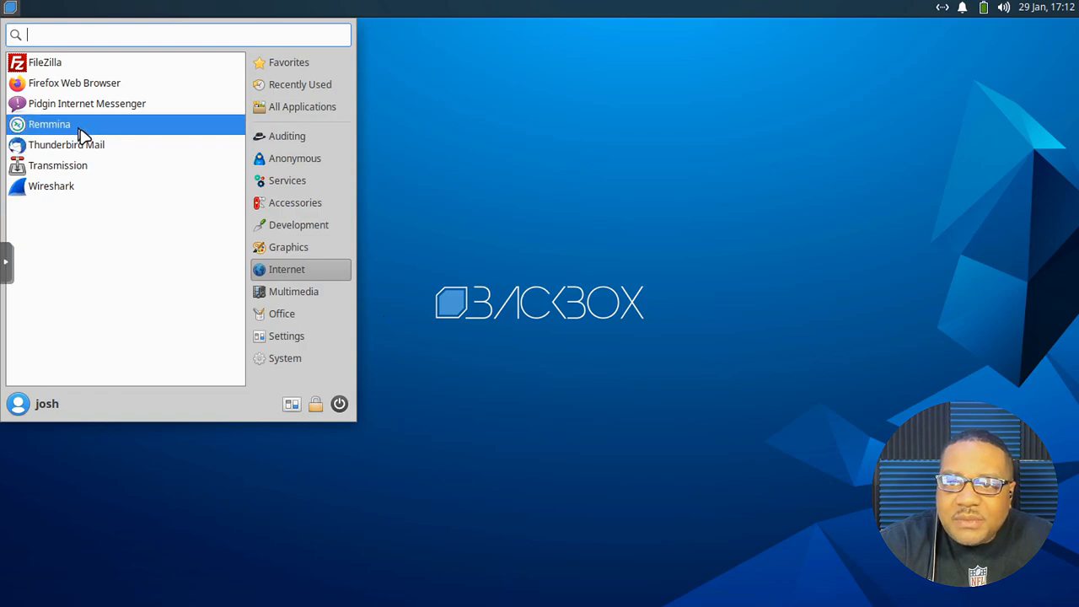
mouse_move(61, 128)
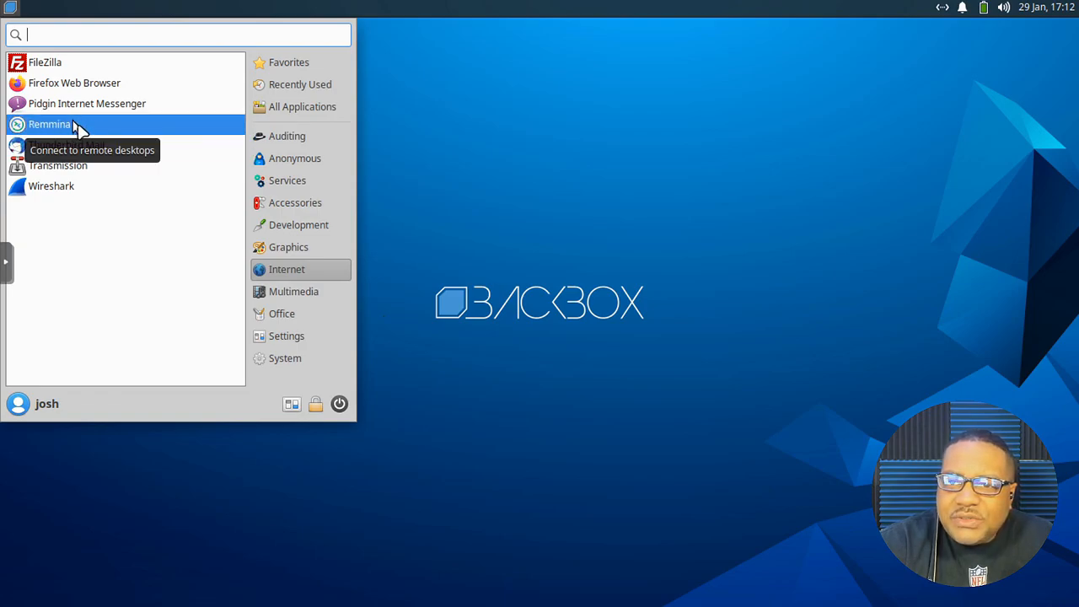
mouse_move(93, 134)
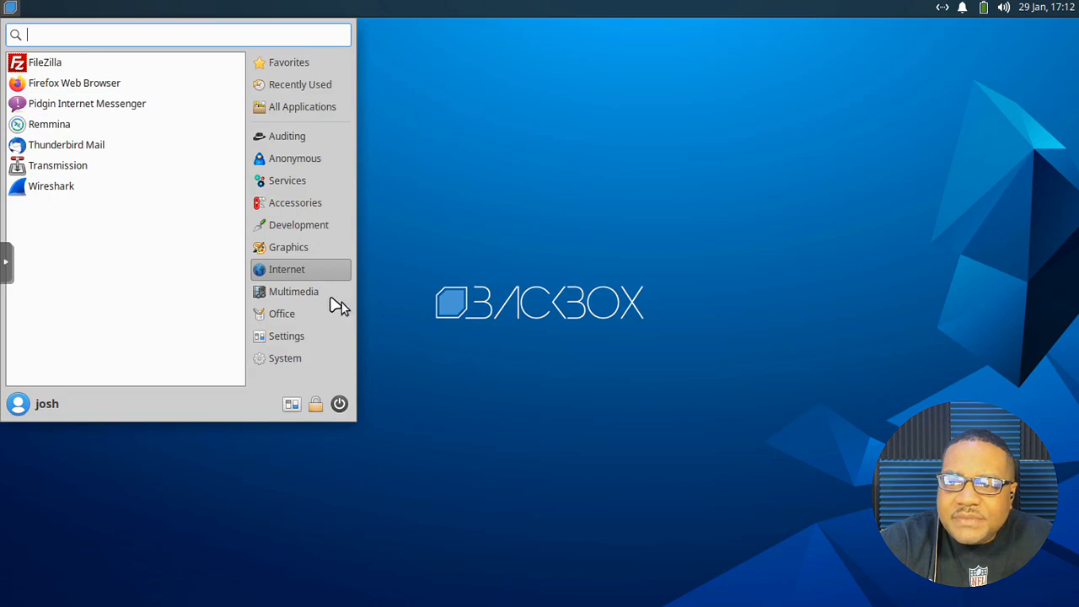
Step: Browse the Multimedia category, then the Office apps: Atril, Dictionary and LibreOffice
left_click(294, 290)
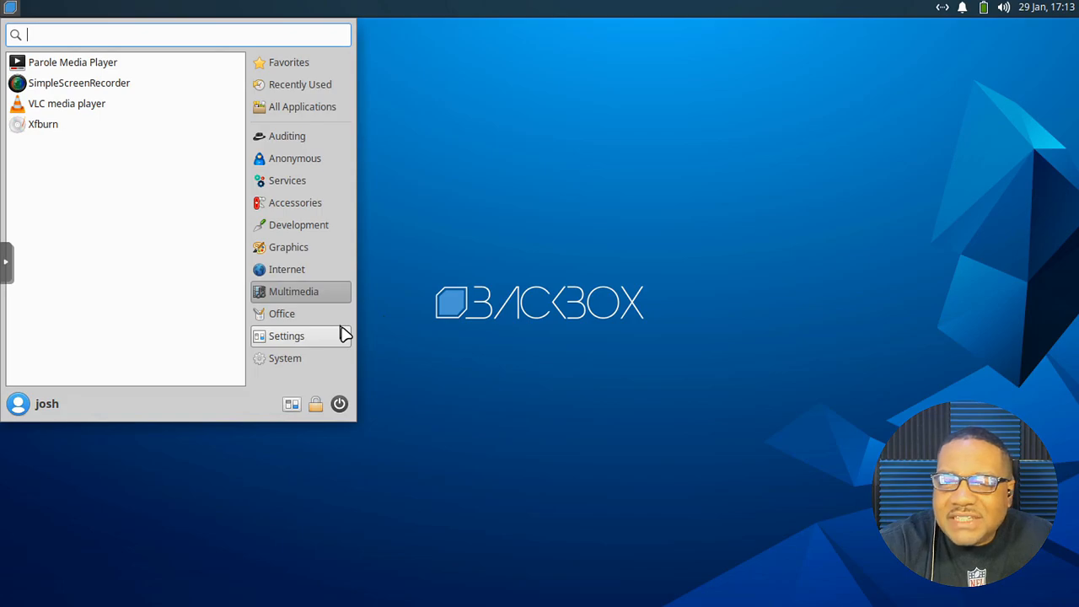
mouse_move(311, 319)
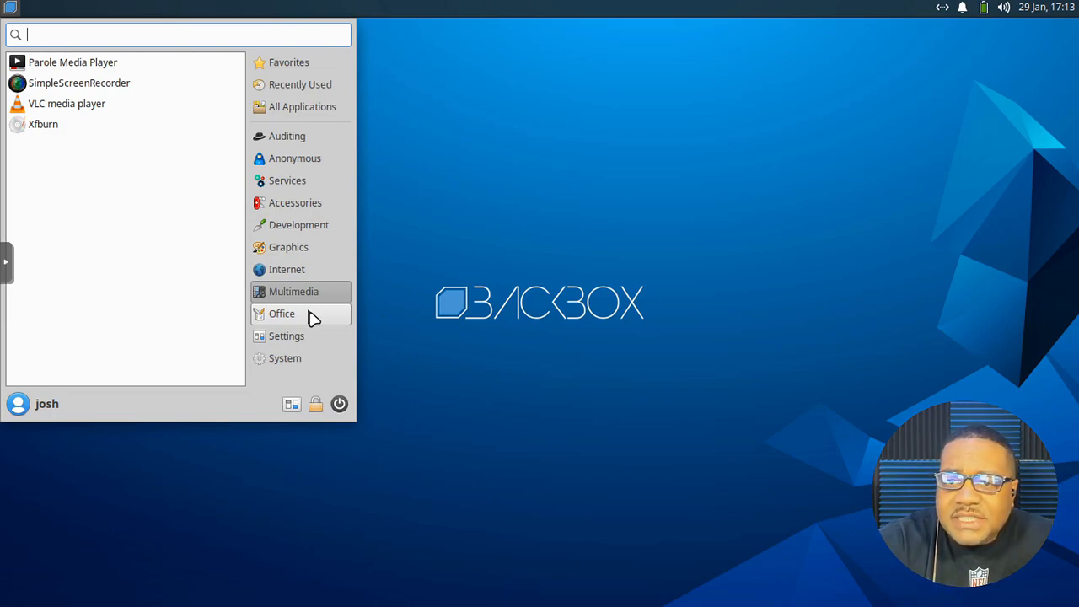
mouse_move(310, 317)
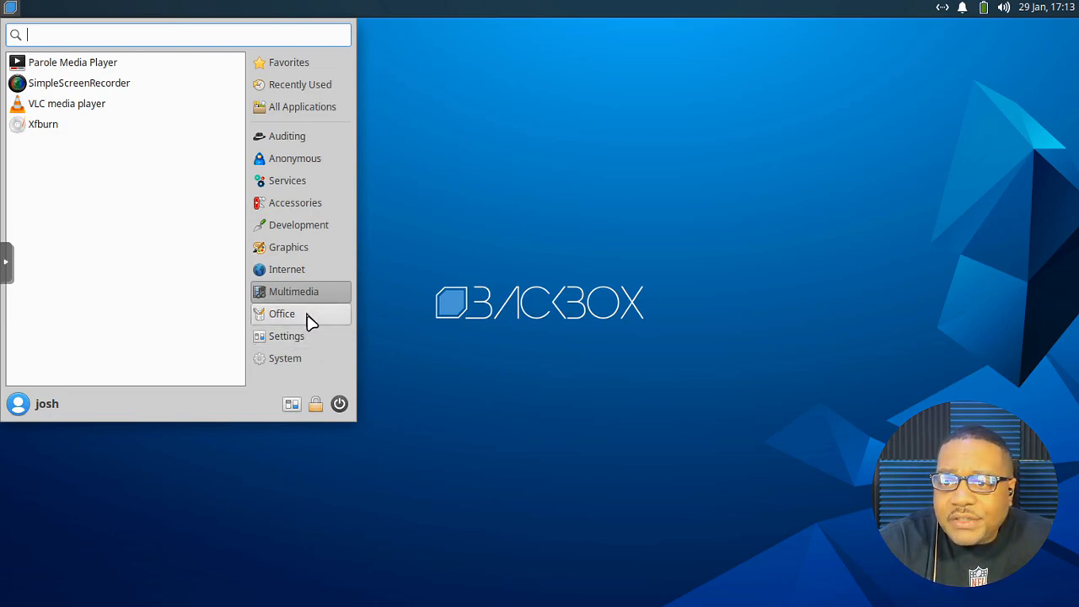
left_click(282, 314)
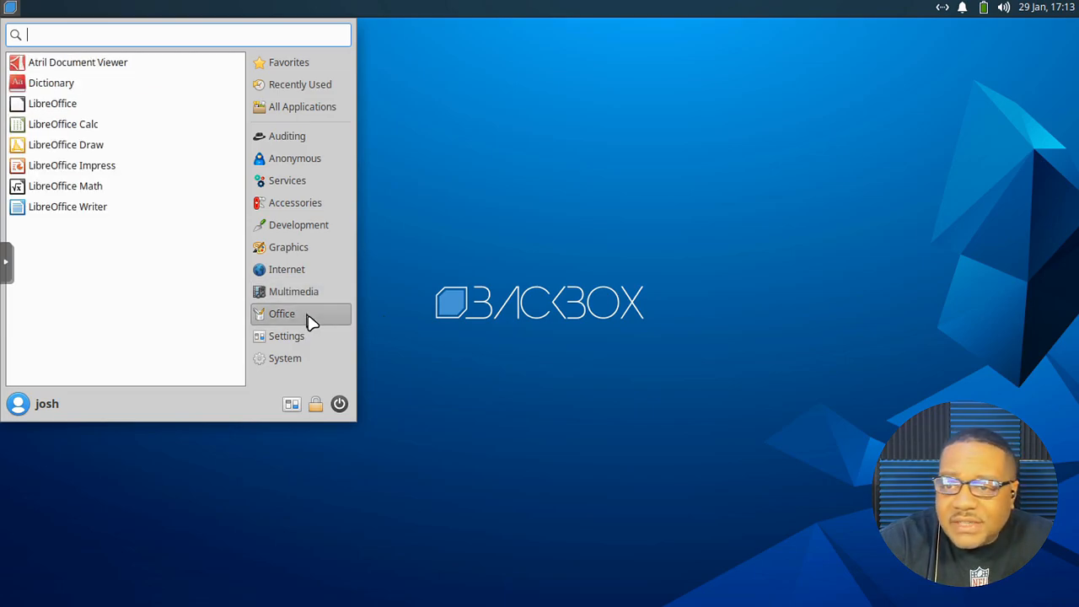
Step: Show the Settings category's tools such as Power Manager, Software Updater and Sound
left_click(286, 338)
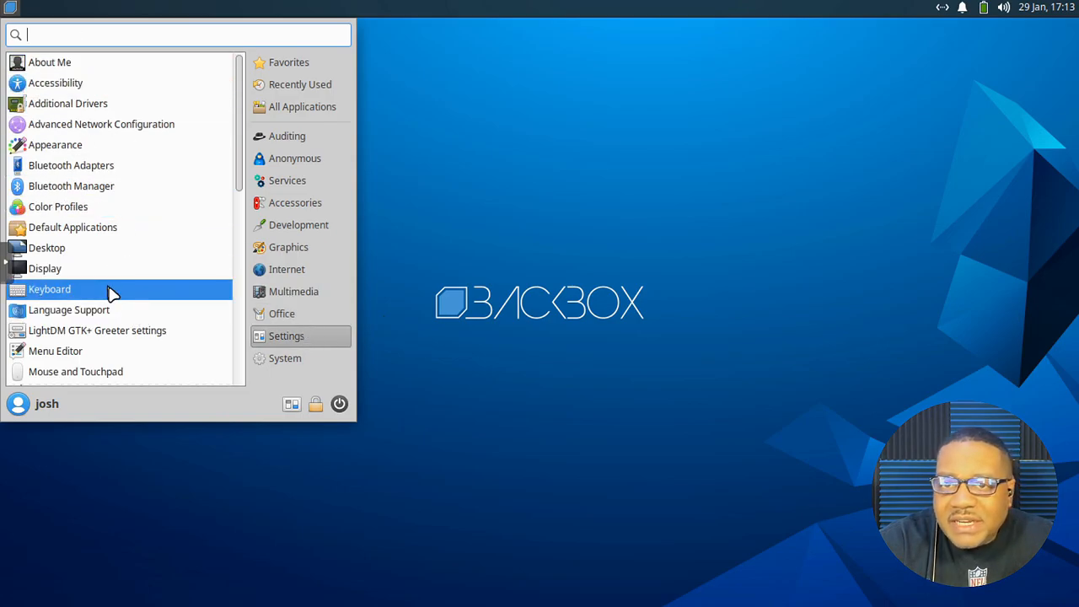
mouse_move(103, 344)
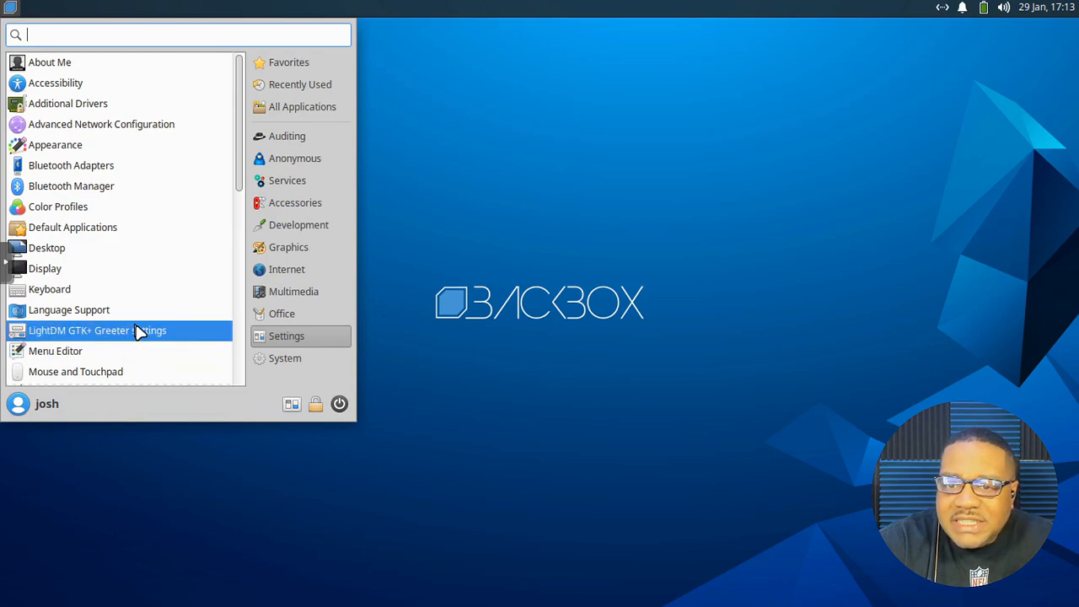
mouse_move(152, 321)
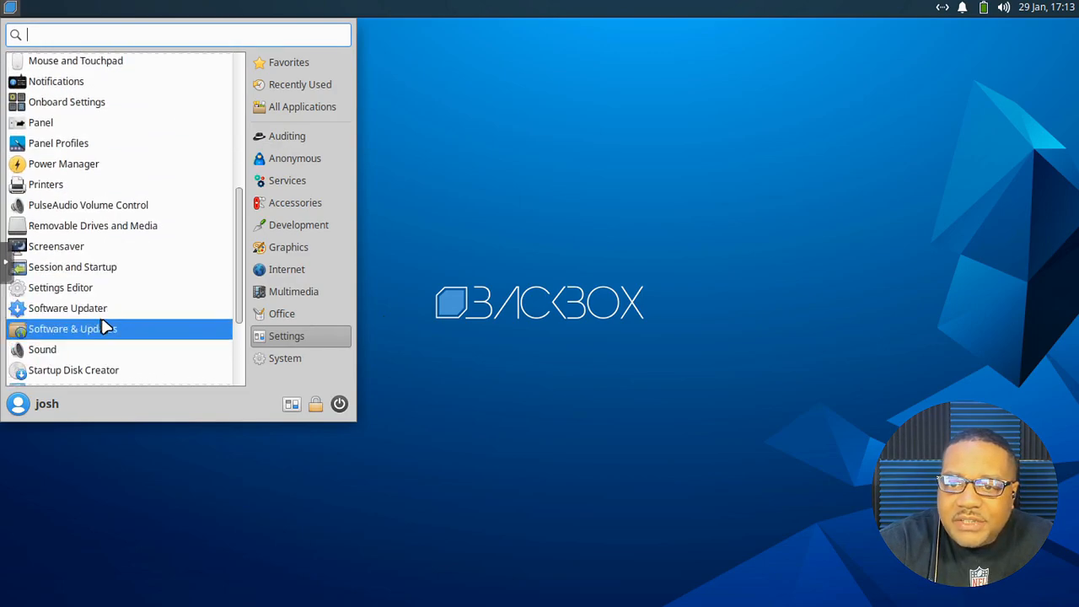
mouse_move(294, 364)
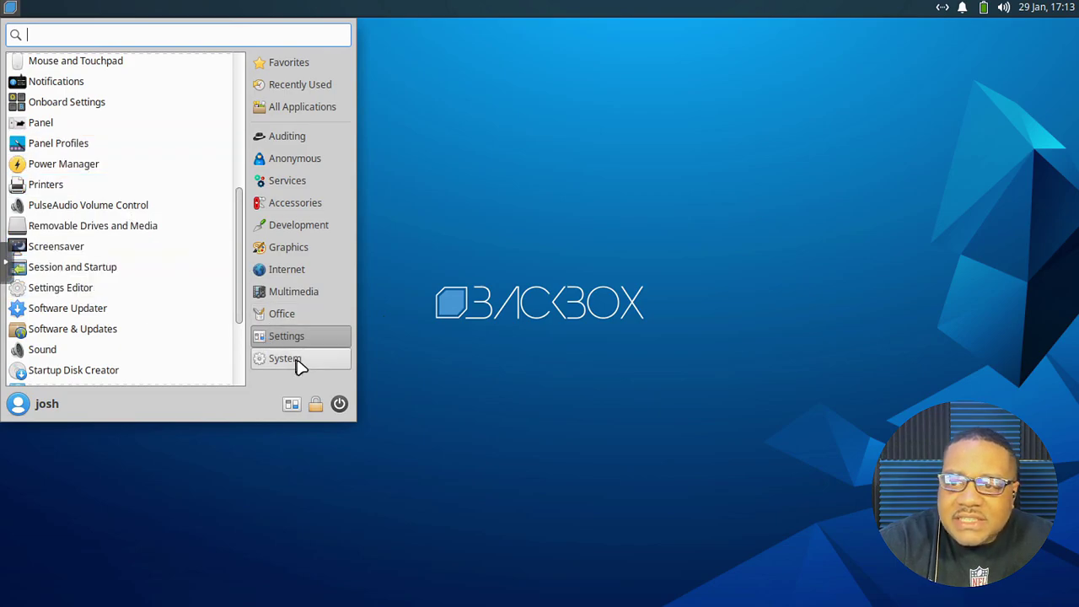
mouse_move(291, 405)
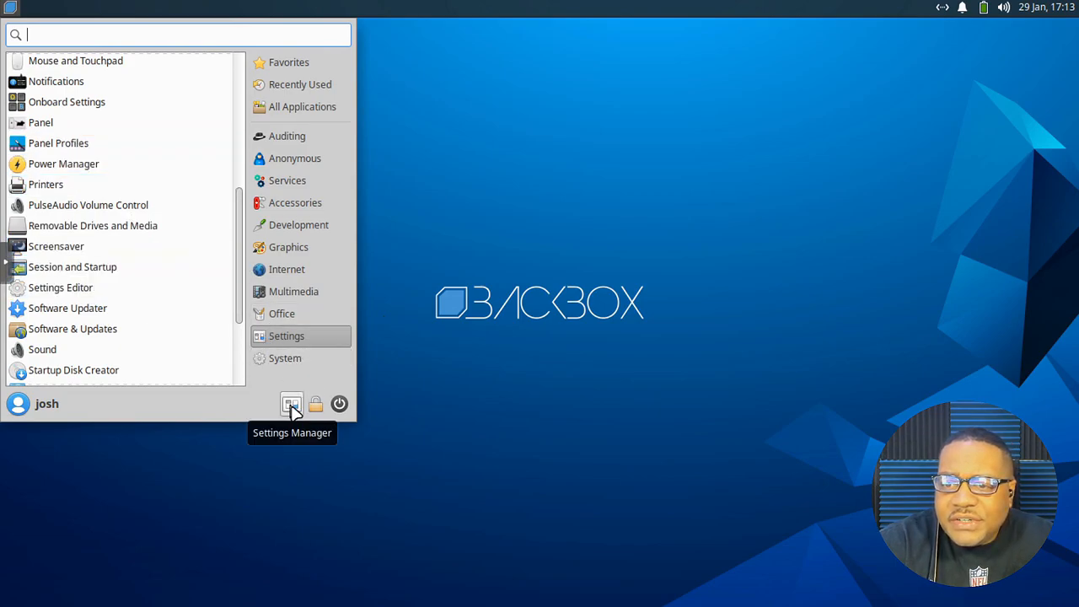
Step: Launch the Settings Manager and scroll to its System and Other sections
left_click(290, 405)
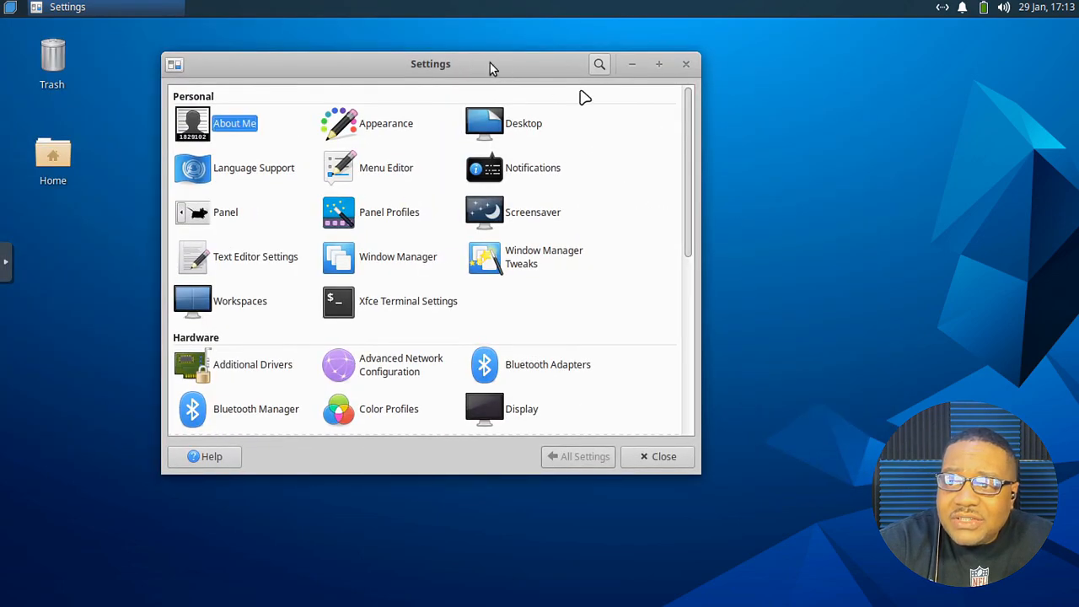
scroll("down", 3)
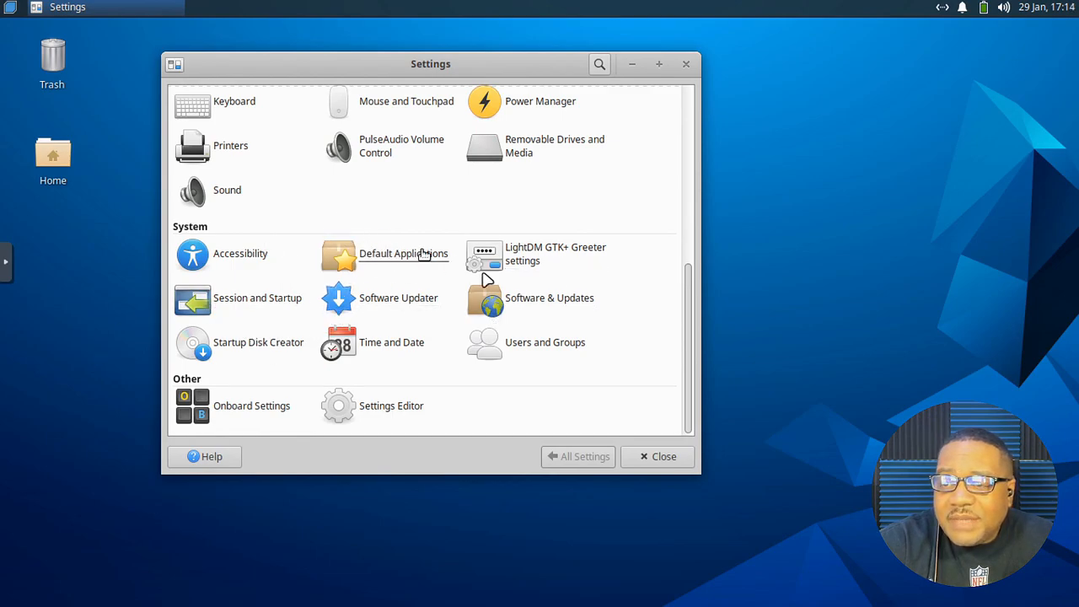
mouse_move(556, 305)
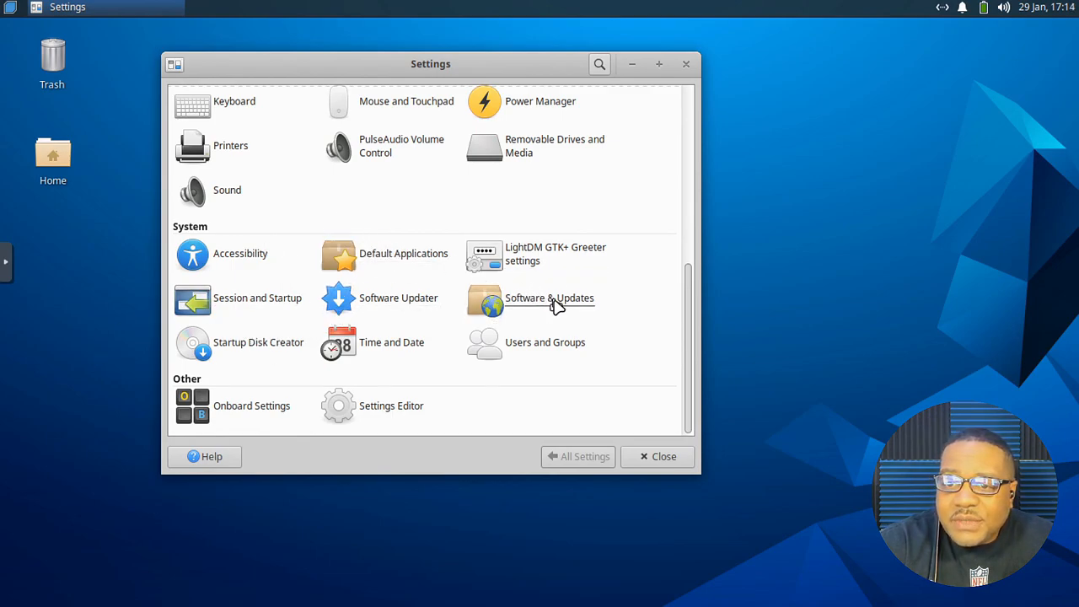
mouse_move(393, 258)
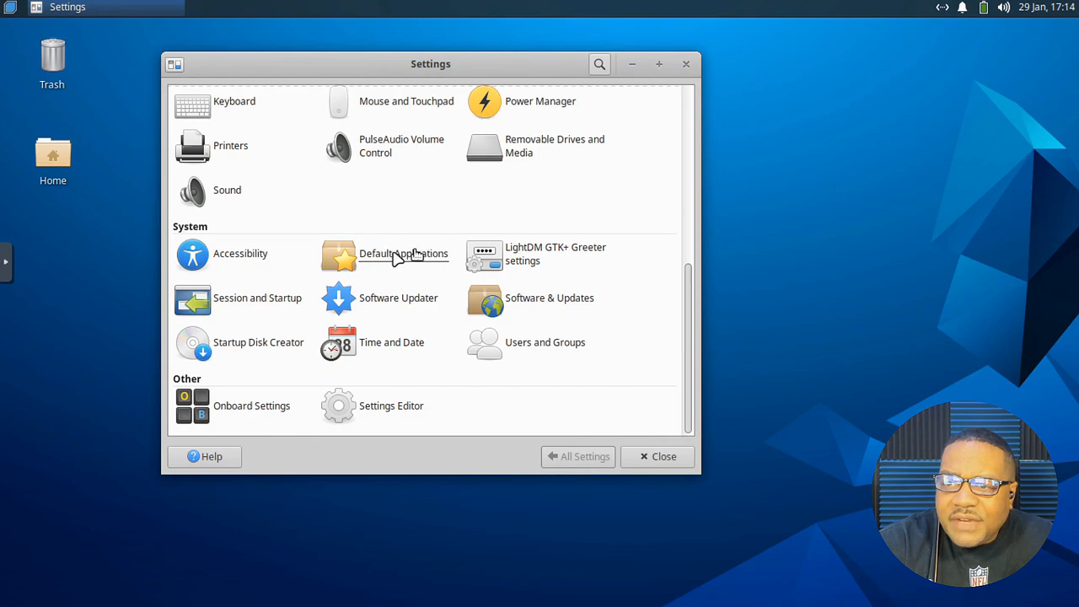
mouse_move(378, 338)
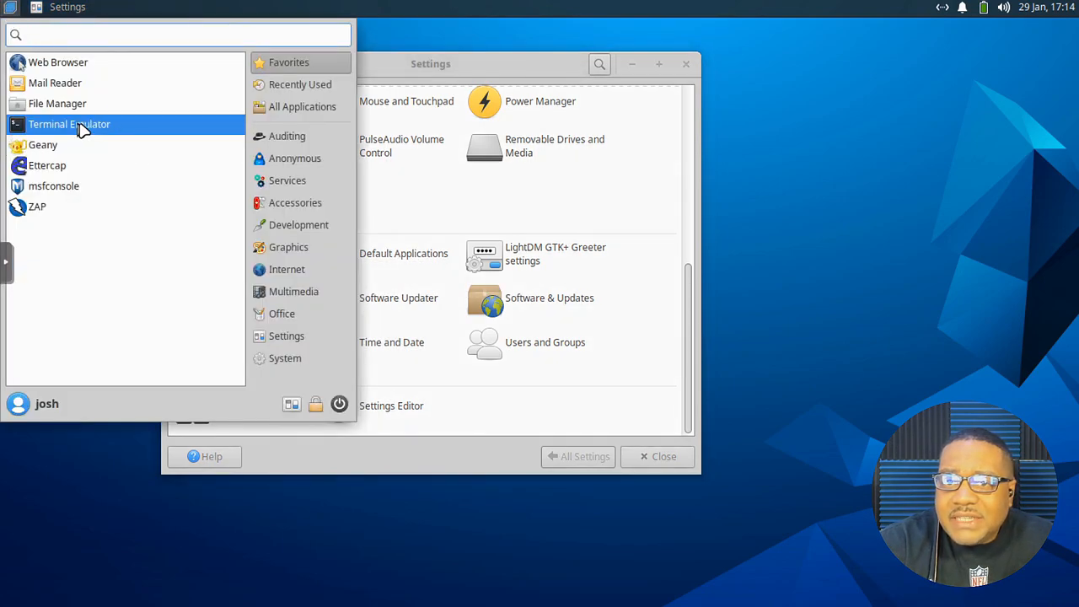
Step: Run 'sudo apt update && sudo apt upgrade -y' in a new terminal moved to the left
left_click(69, 125)
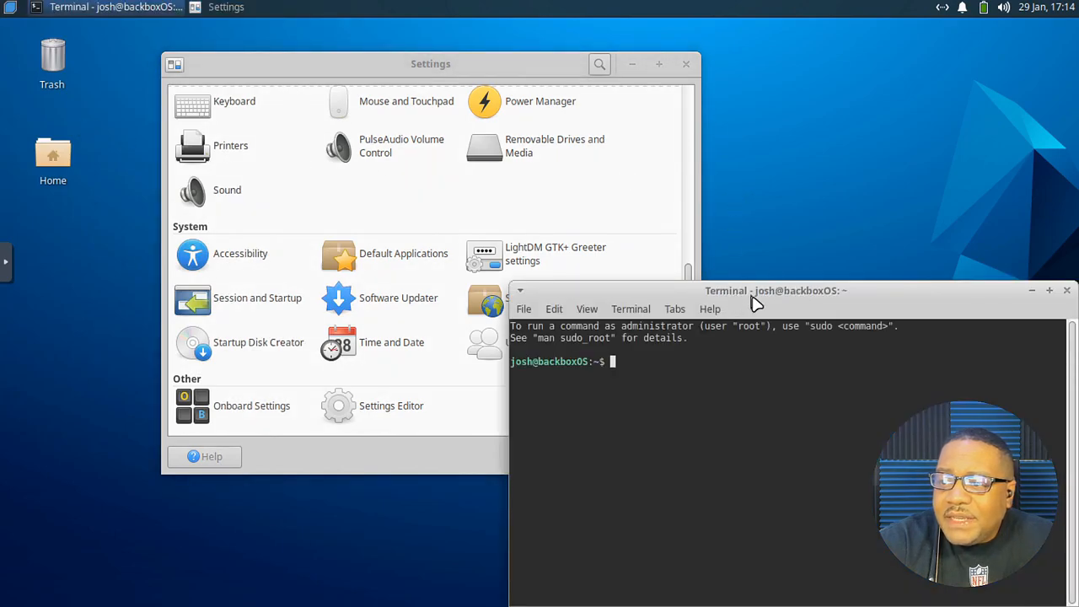
left_click_drag(774, 290, 335, 223)
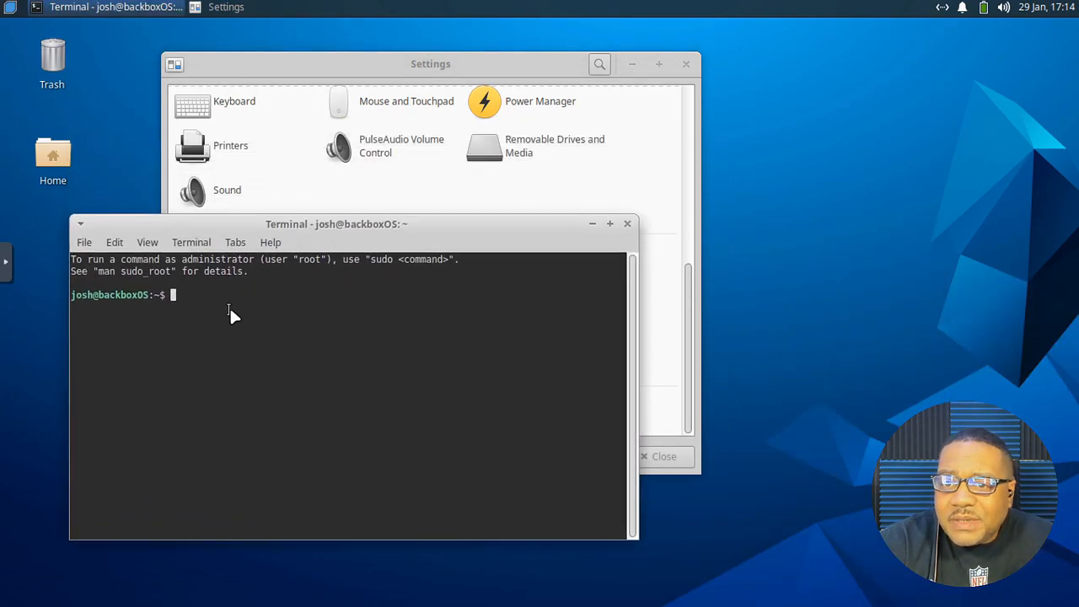
type("sudo")
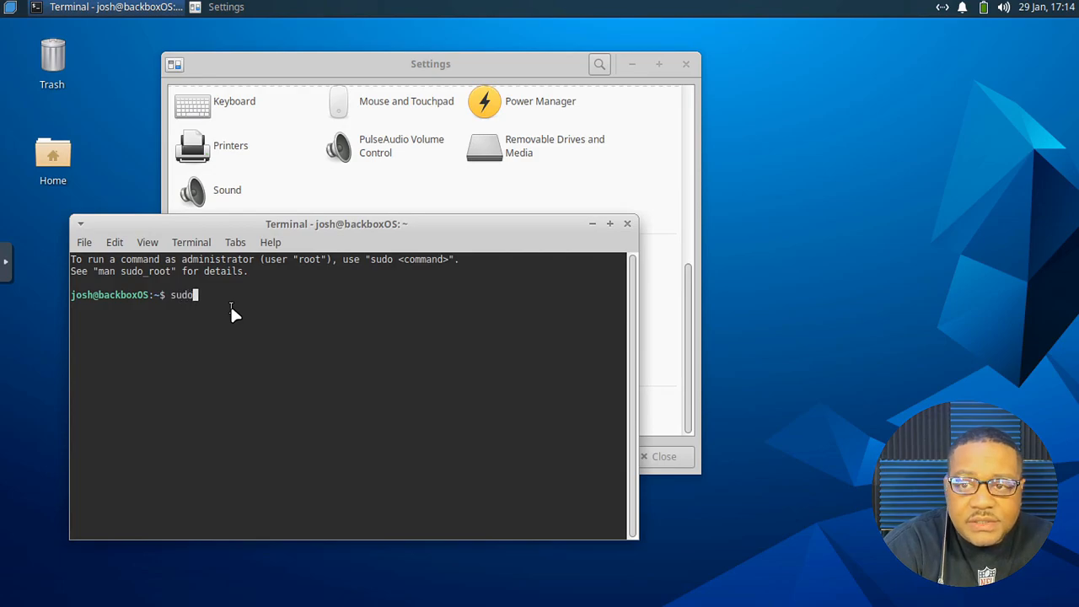
type("apt u")
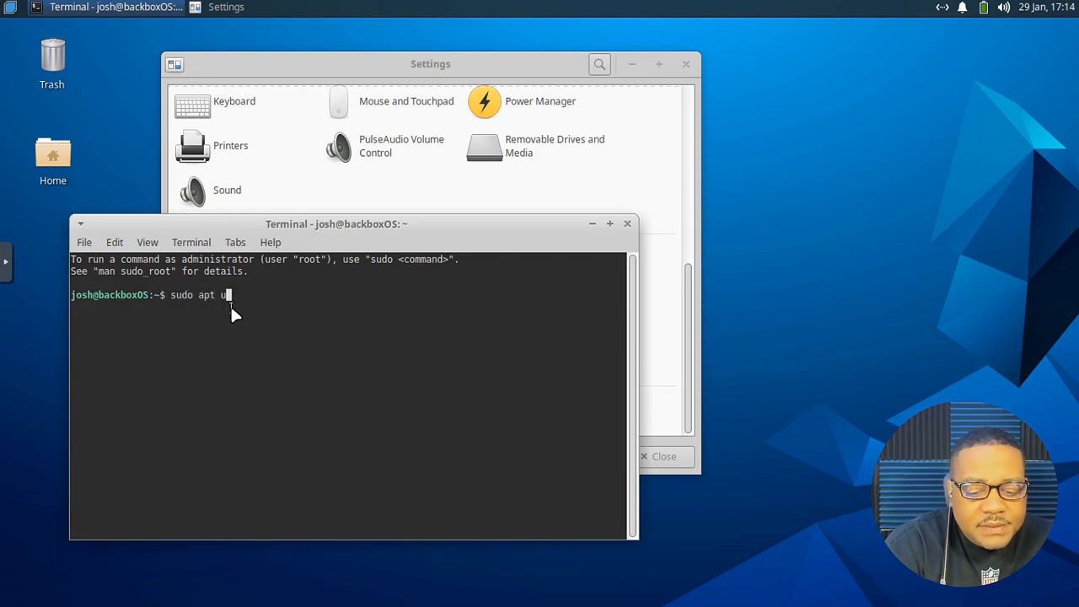
type("pdate")
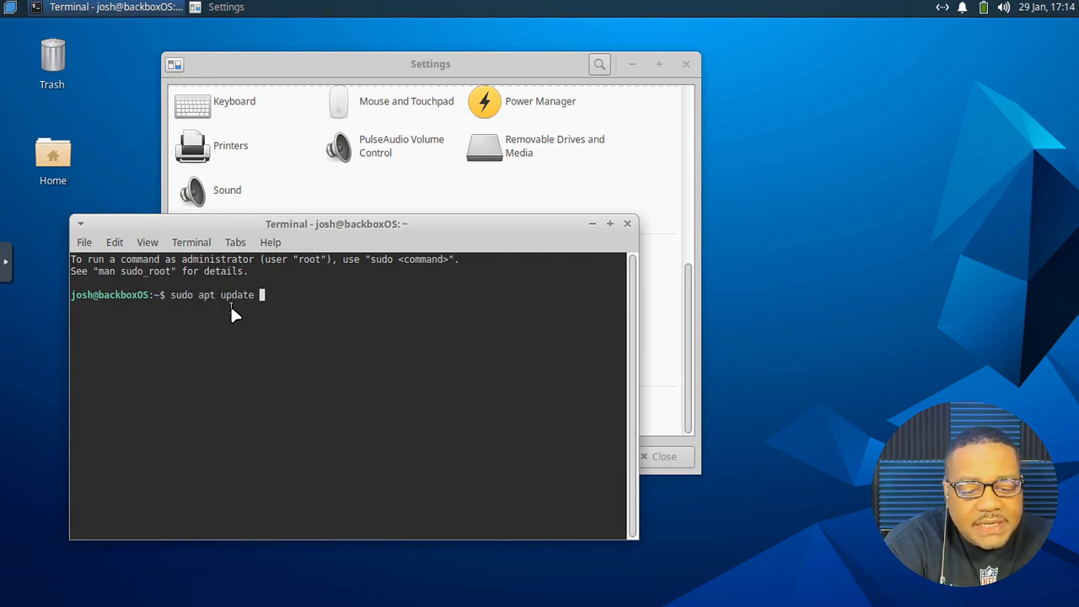
type("&& sudo apt u")
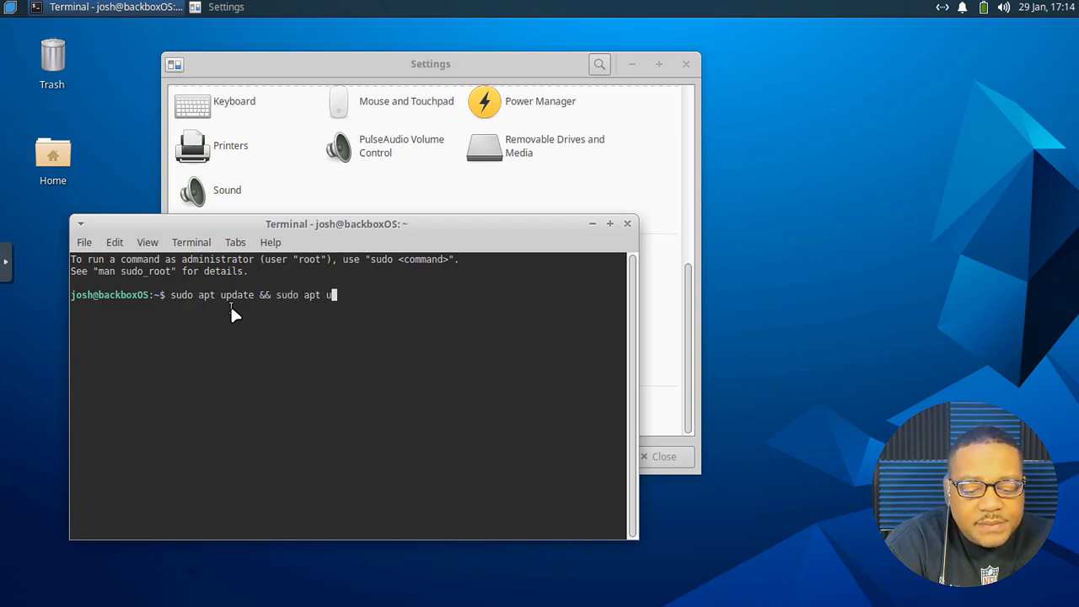
type("pgrade -y")
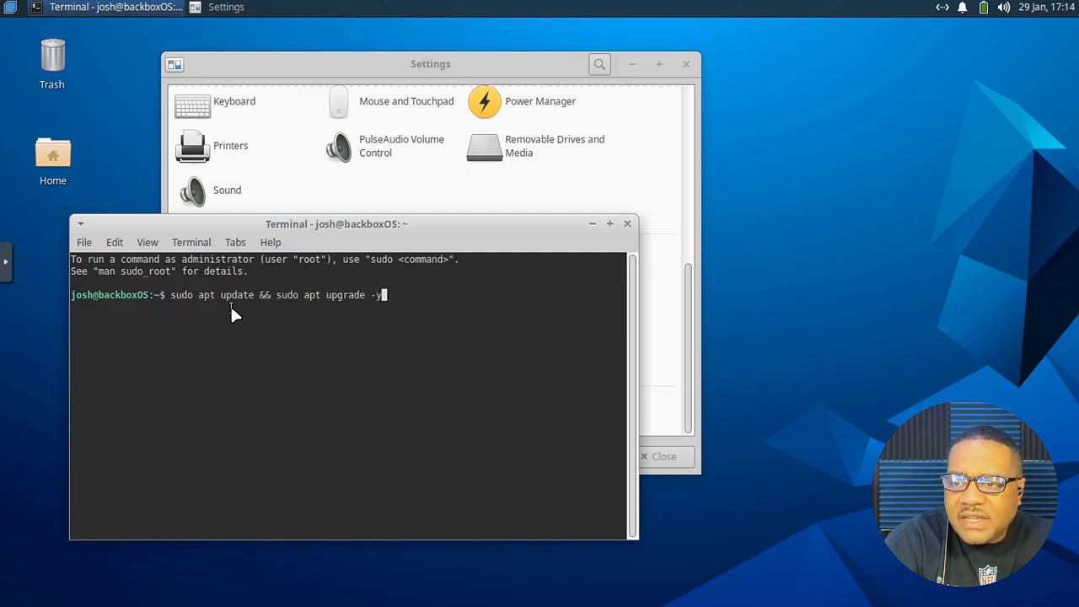
key("Return")
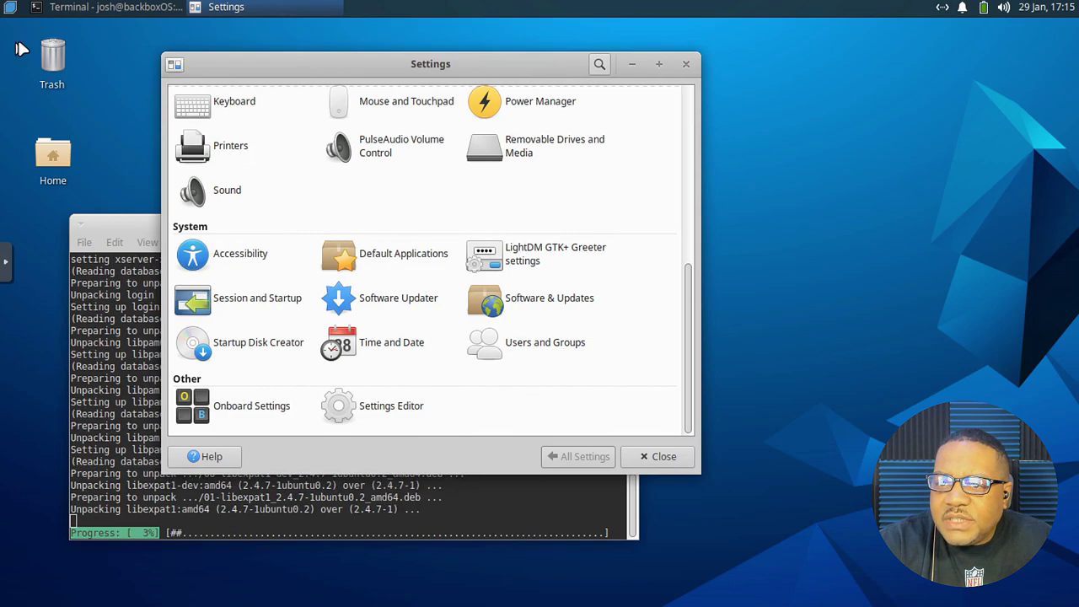
Step: Show the System category of the applications menu
left_click(10, 6)
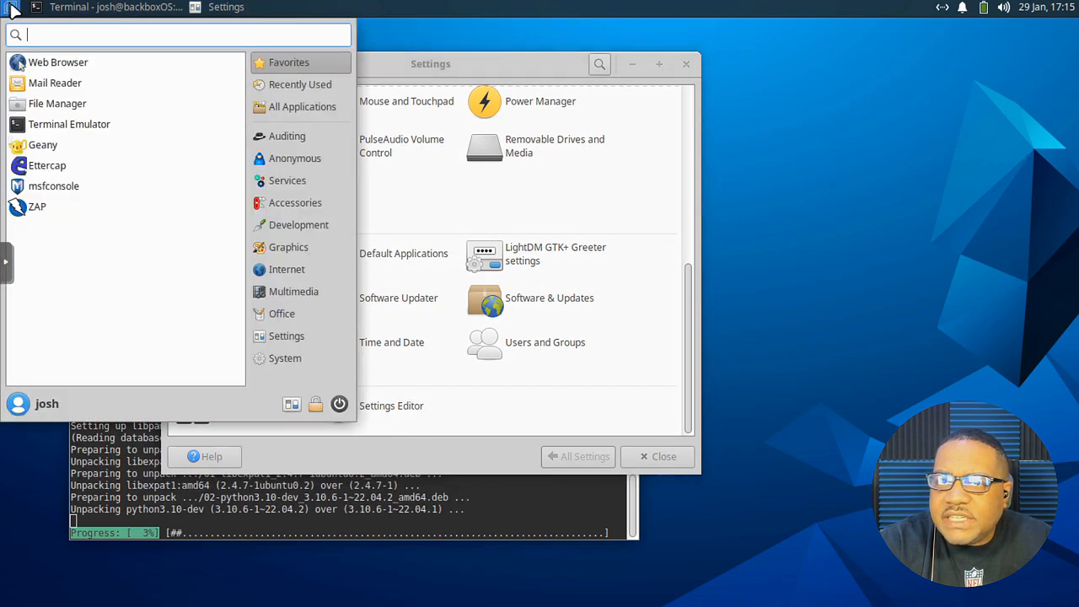
mouse_move(287, 336)
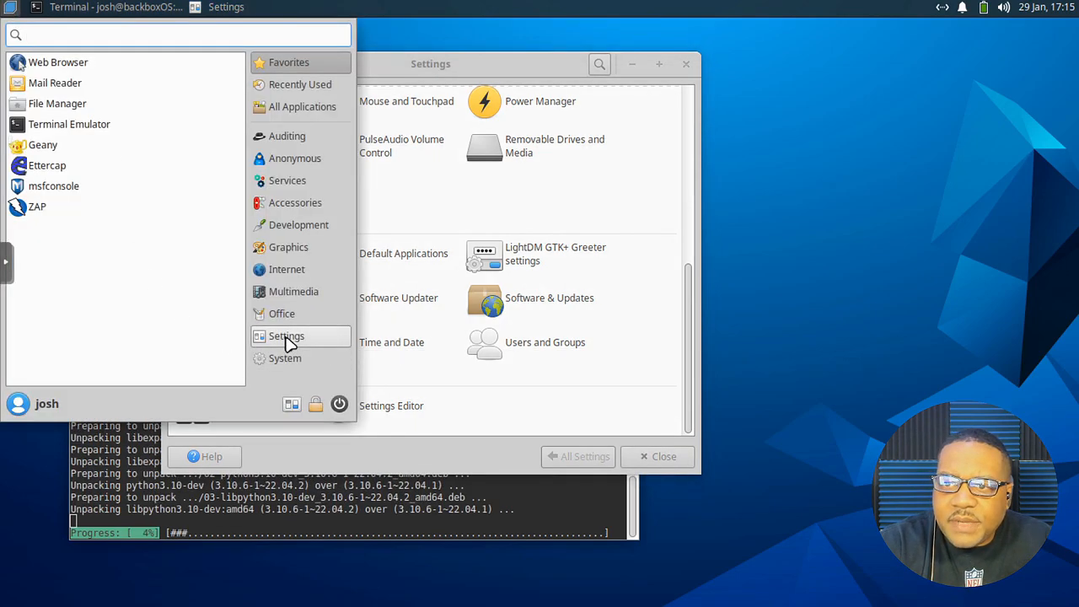
left_click(287, 337)
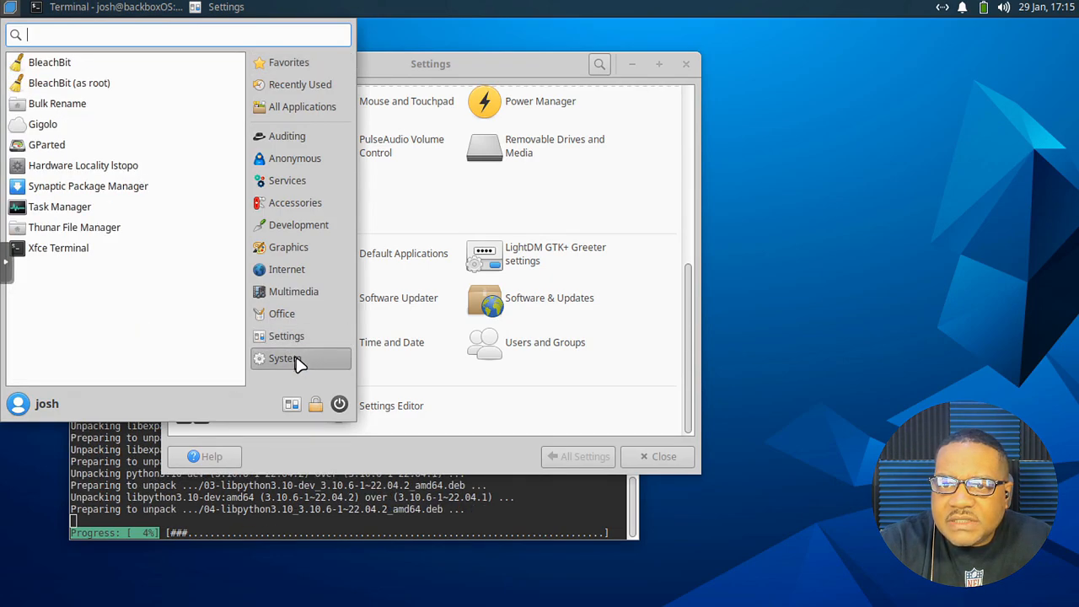
mouse_move(108, 186)
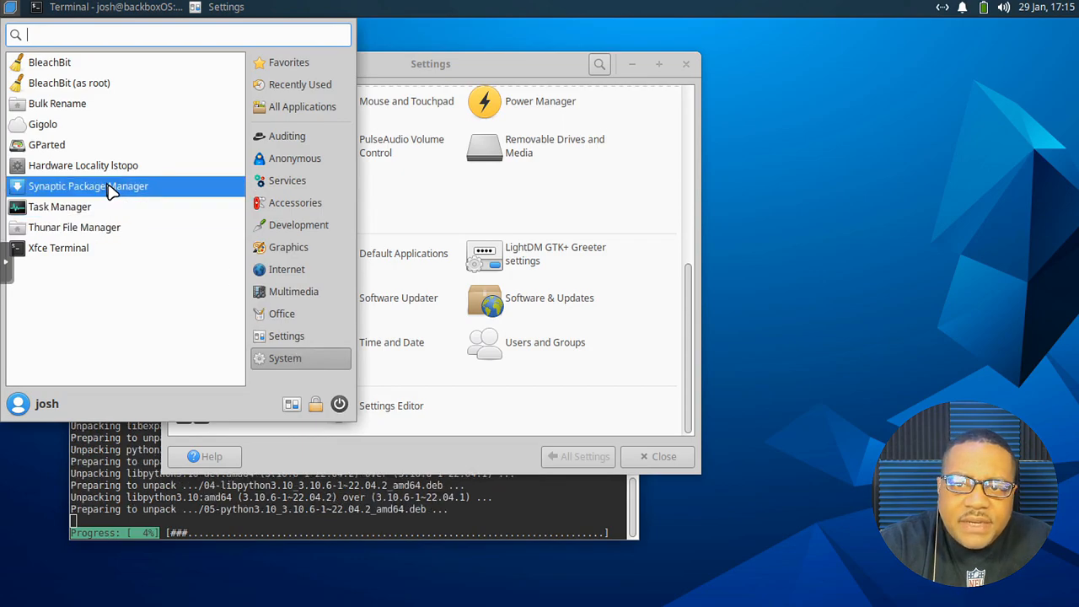
Step: Launch Synaptic with the password and dismiss its exclusive-lock error
left_click(88, 186)
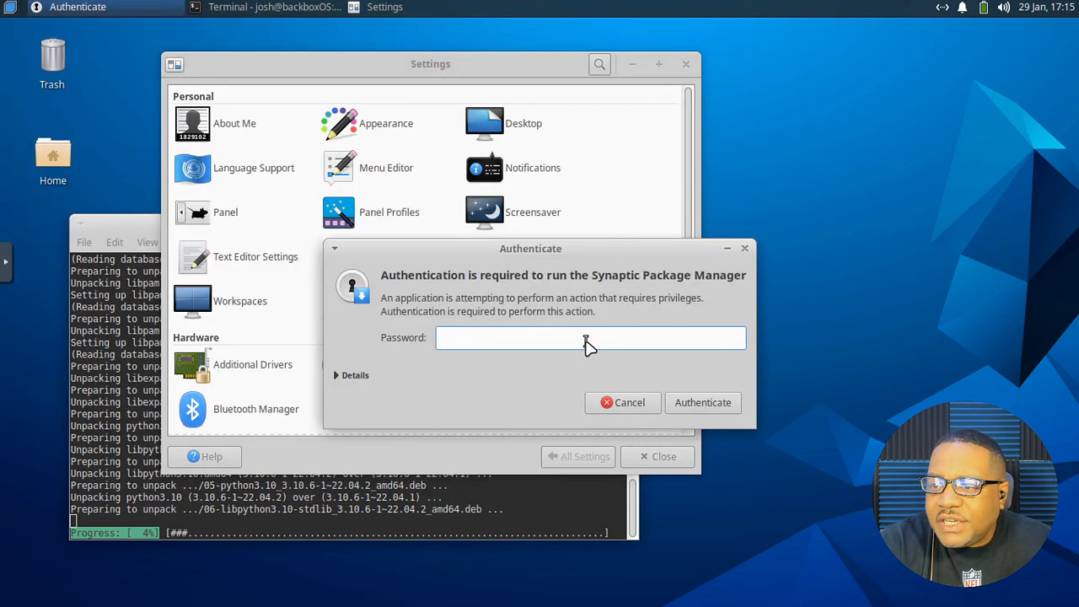
type("•••••")
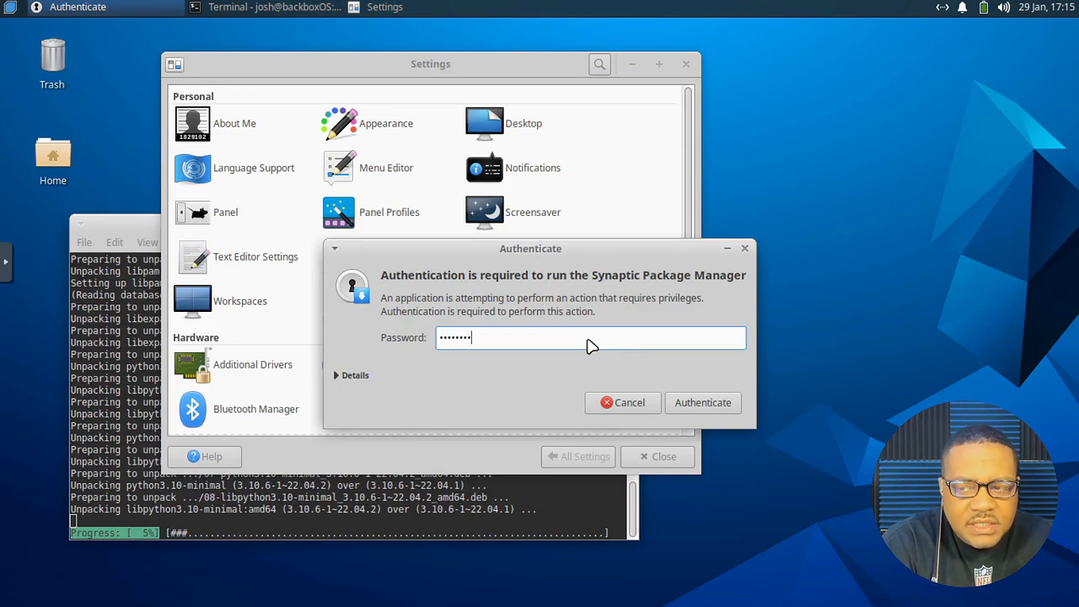
left_click(703, 401)
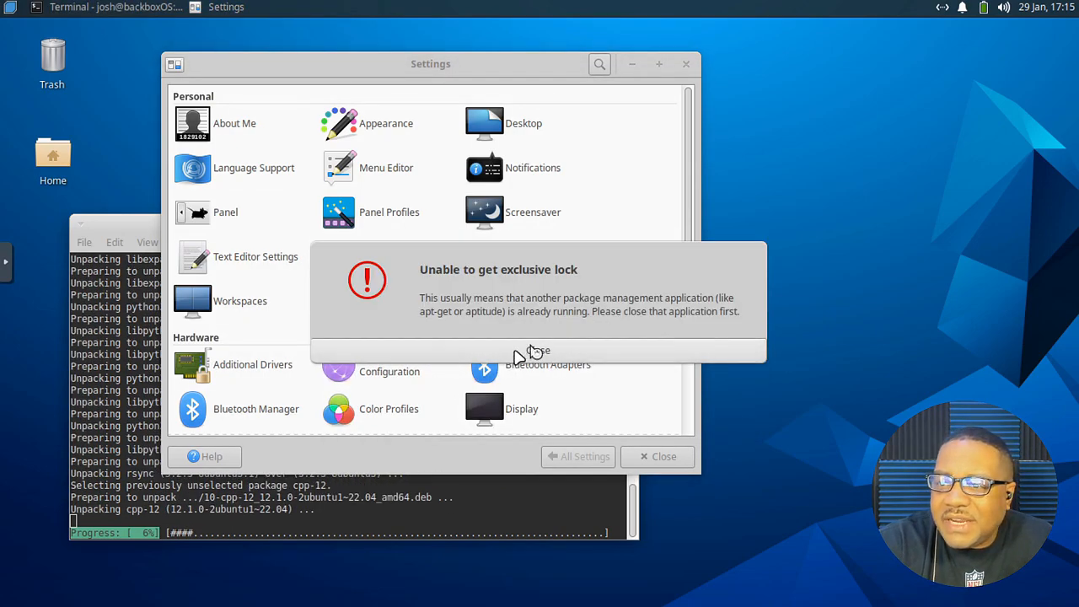
mouse_move(544, 351)
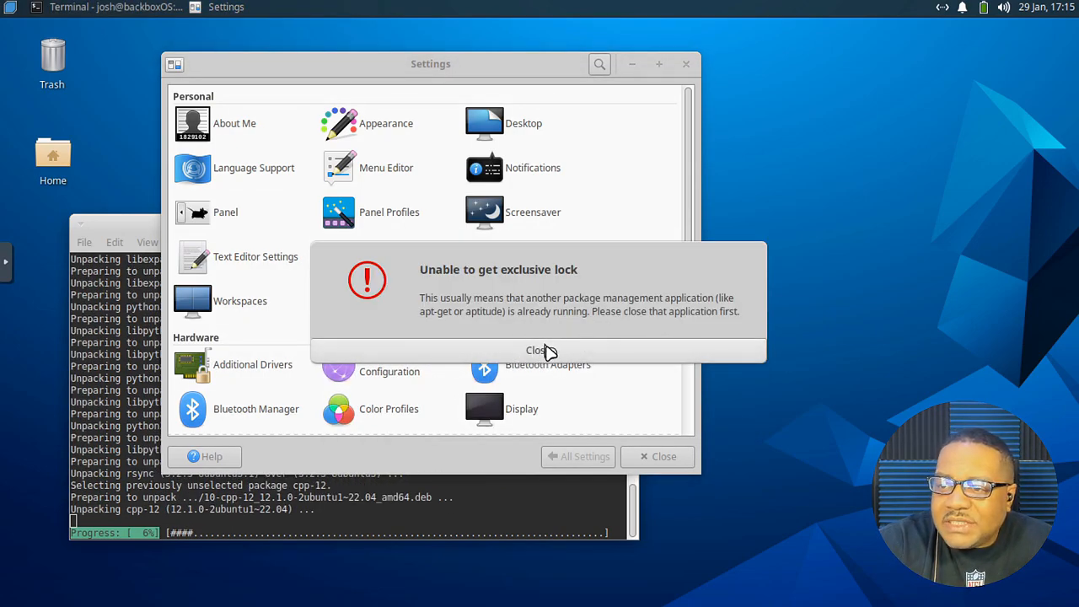
left_click(538, 351)
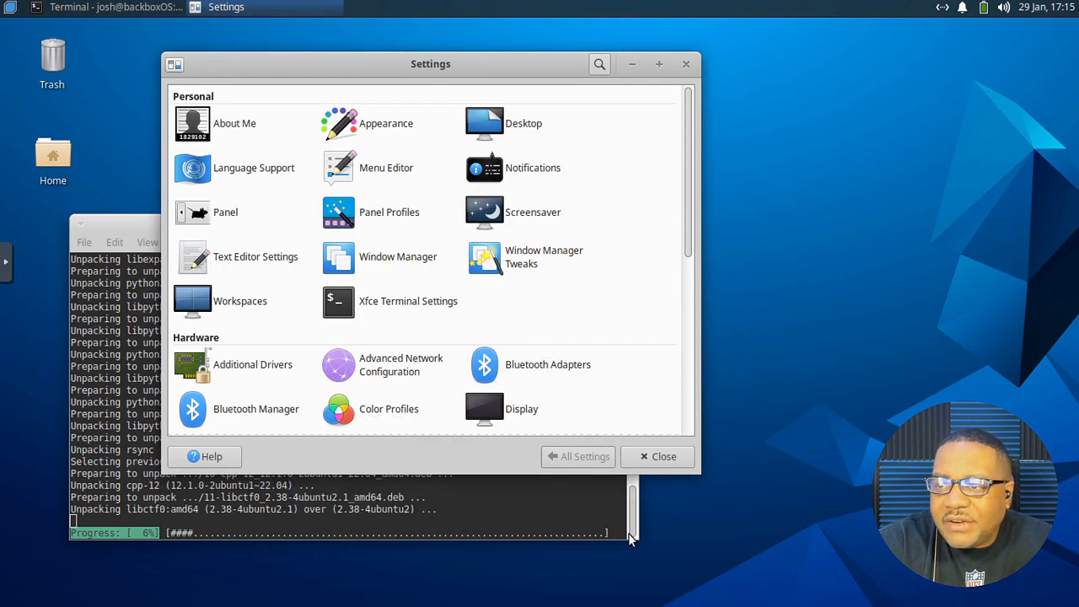
mouse_move(531, 351)
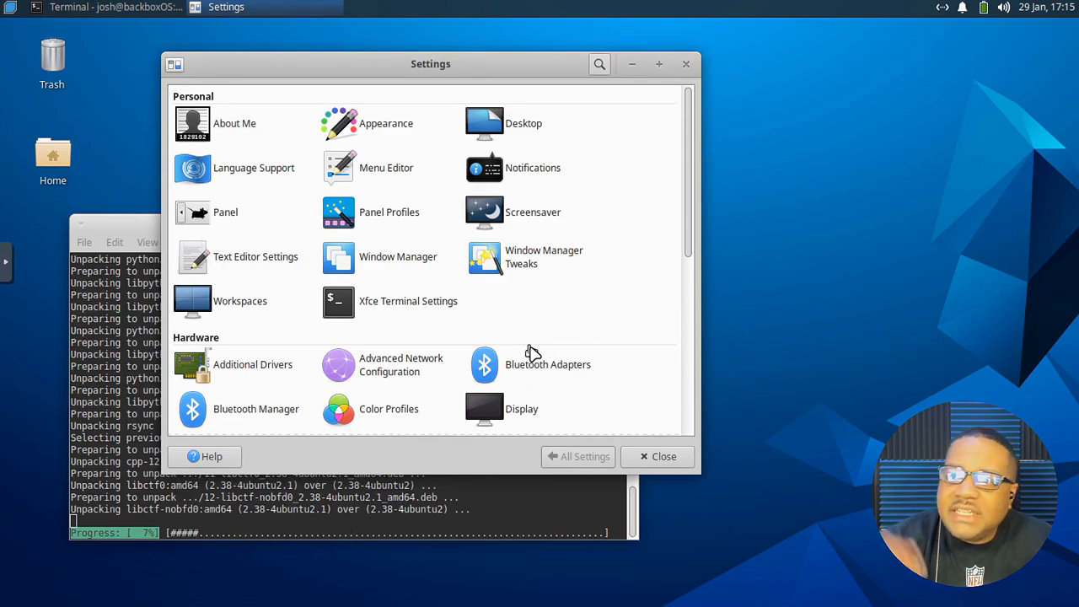